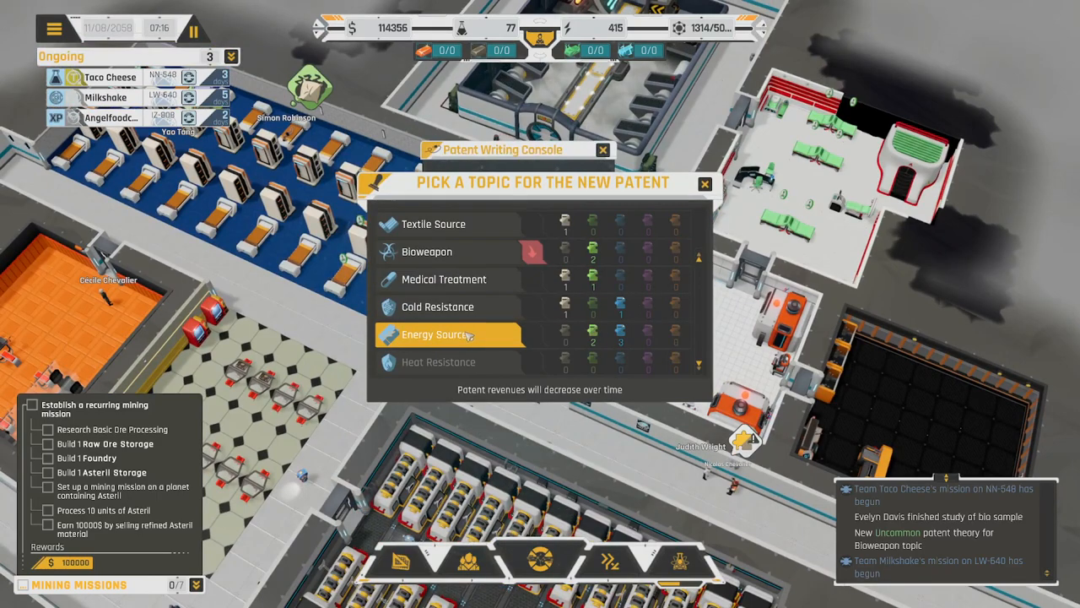
# Try Energy Source as the patent topic, then ask Angelfoodcake what the bone piles mean
pyautogui.click(426, 334)
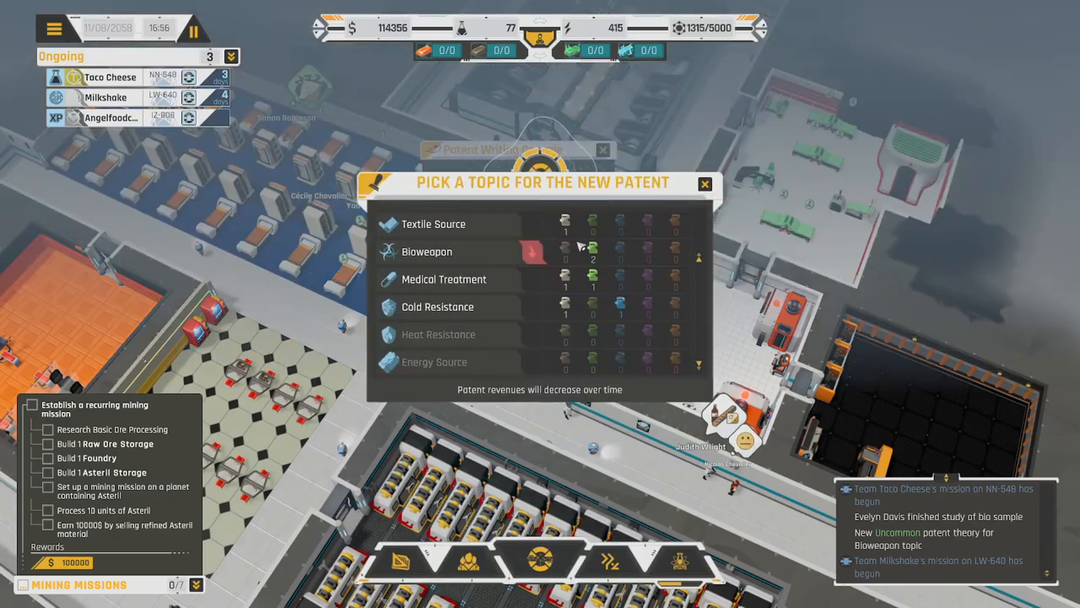
pyautogui.scroll(3)
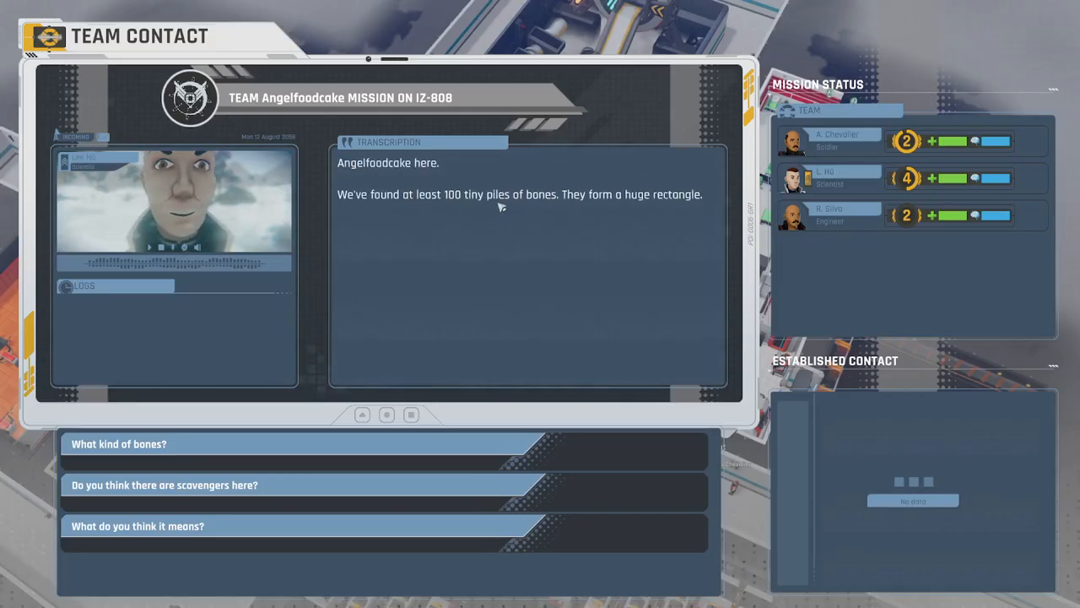
pyautogui.moveTo(629, 205)
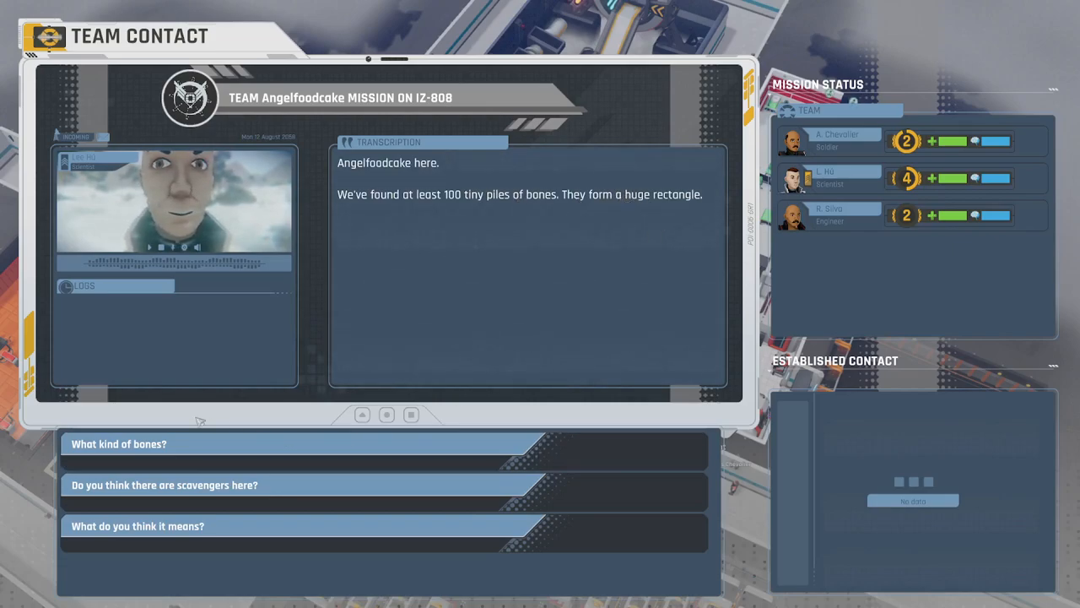
pyautogui.moveTo(164, 484)
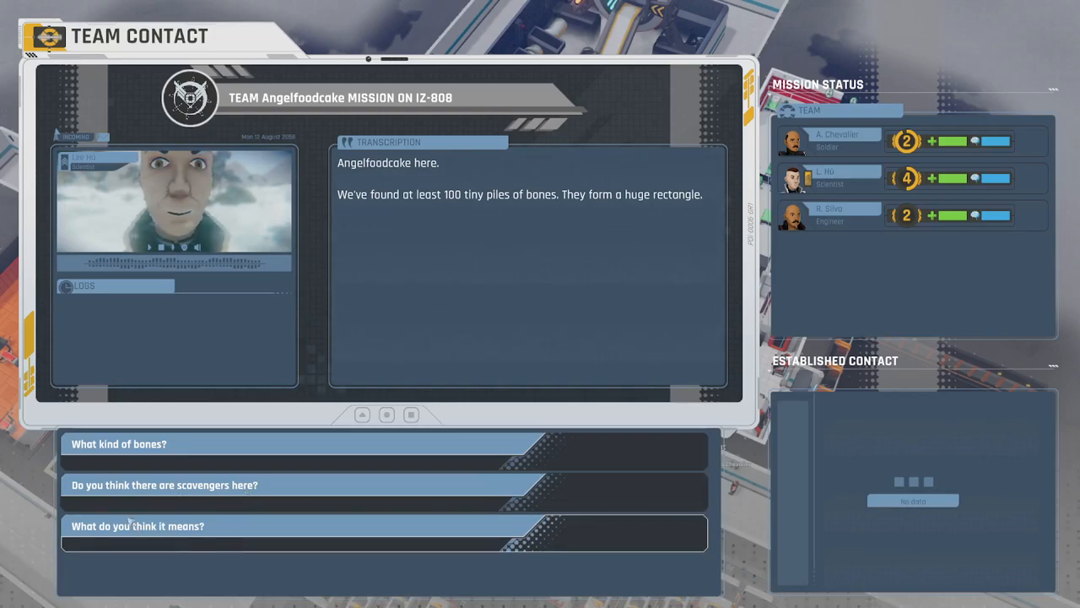
pyautogui.click(118, 443)
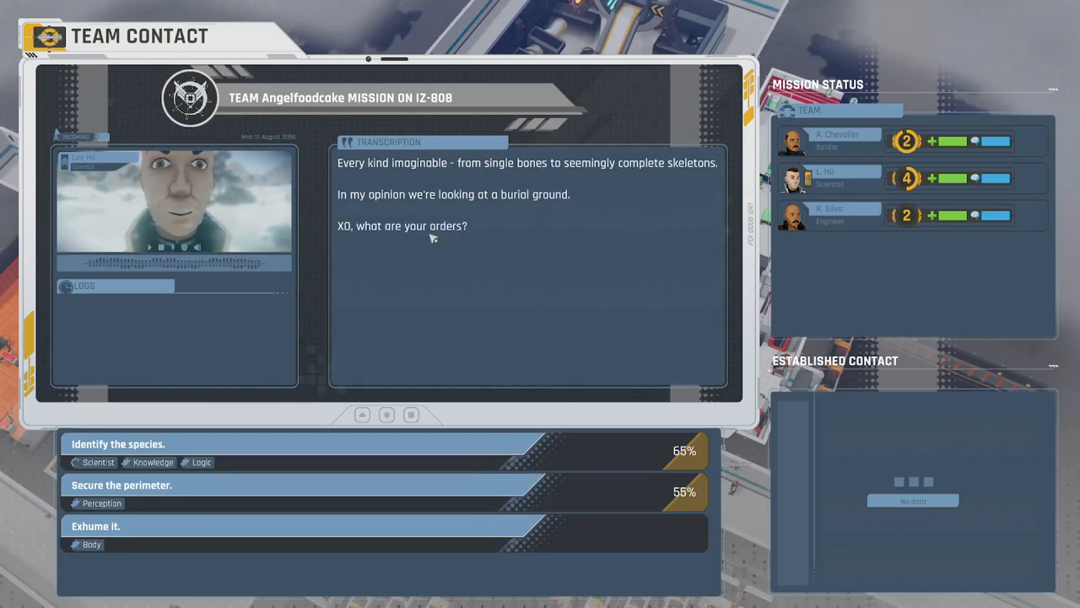
pyautogui.moveTo(173, 514)
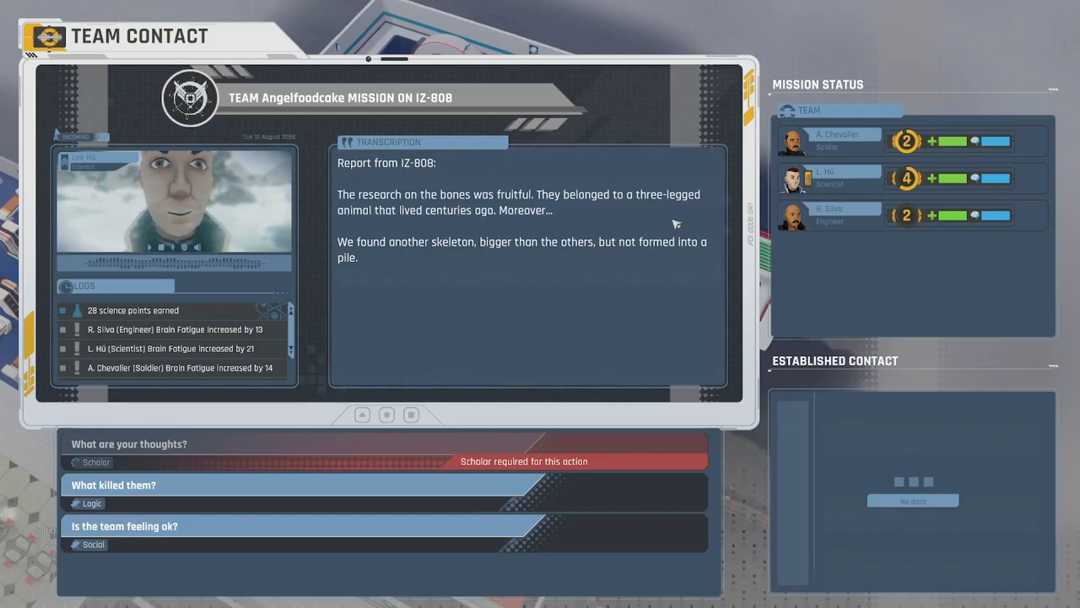
pyautogui.moveTo(494, 231)
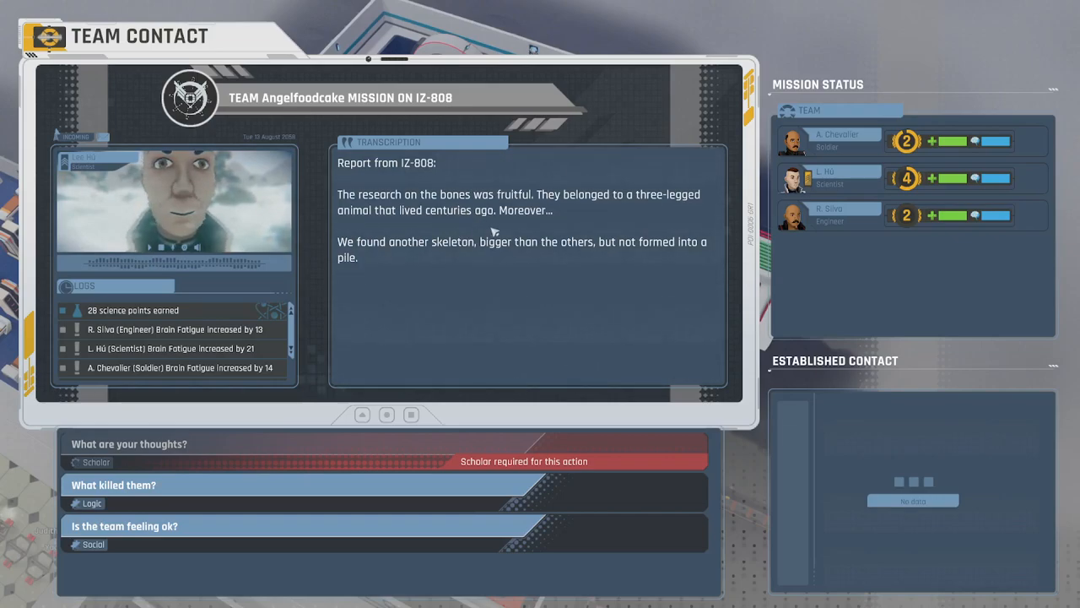
pyautogui.moveTo(560, 228)
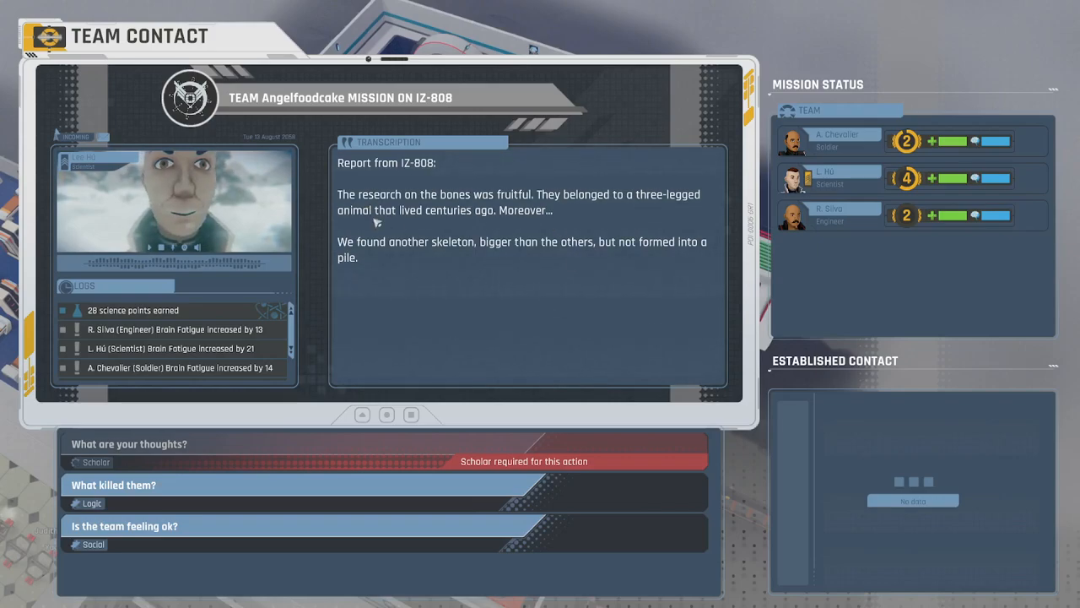
pyautogui.moveTo(571, 297)
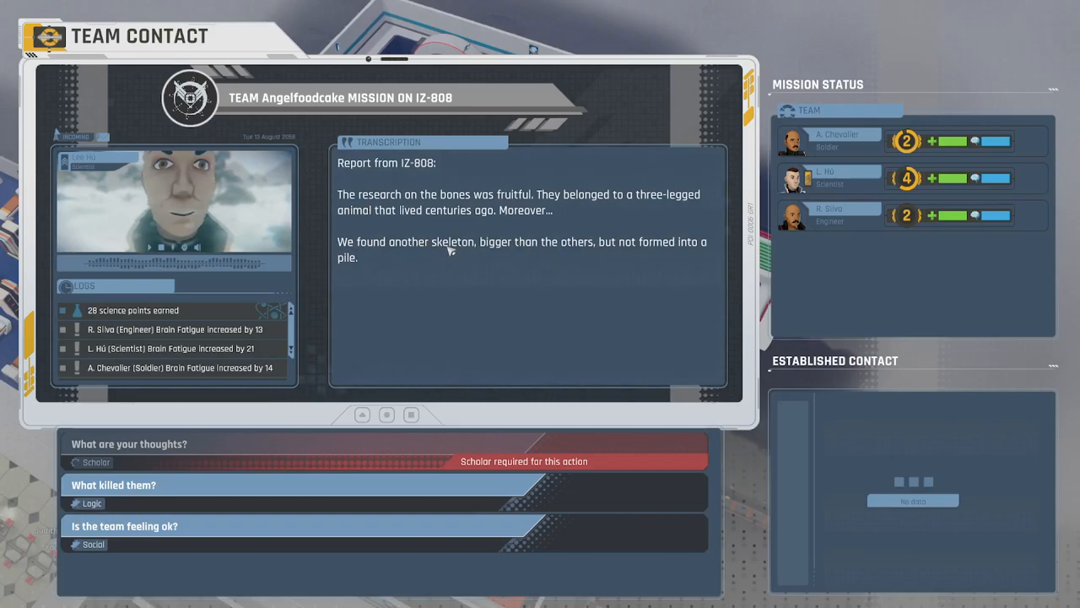
pyautogui.moveTo(694, 256)
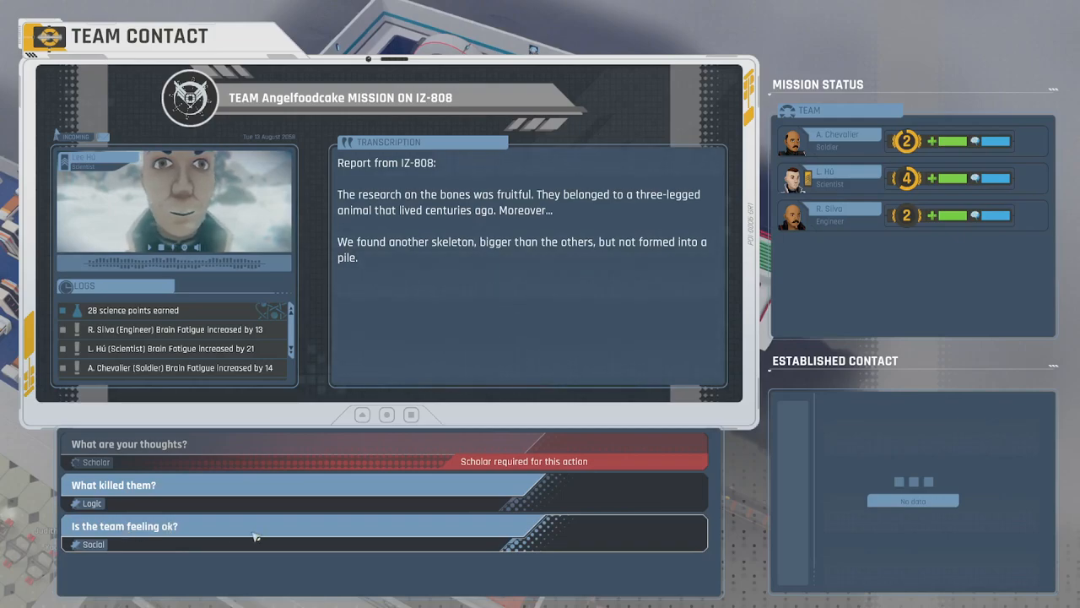
# Ask team Angelfoodcake on IZ-808 whether the team is feeling ok
pyautogui.click(113, 484)
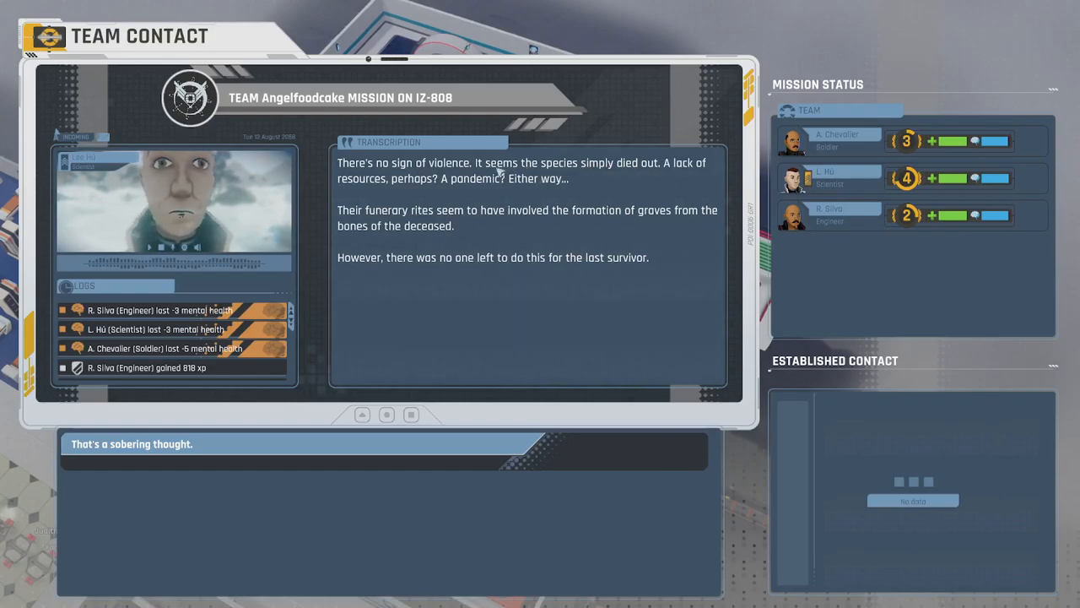
pyautogui.moveTo(534, 191)
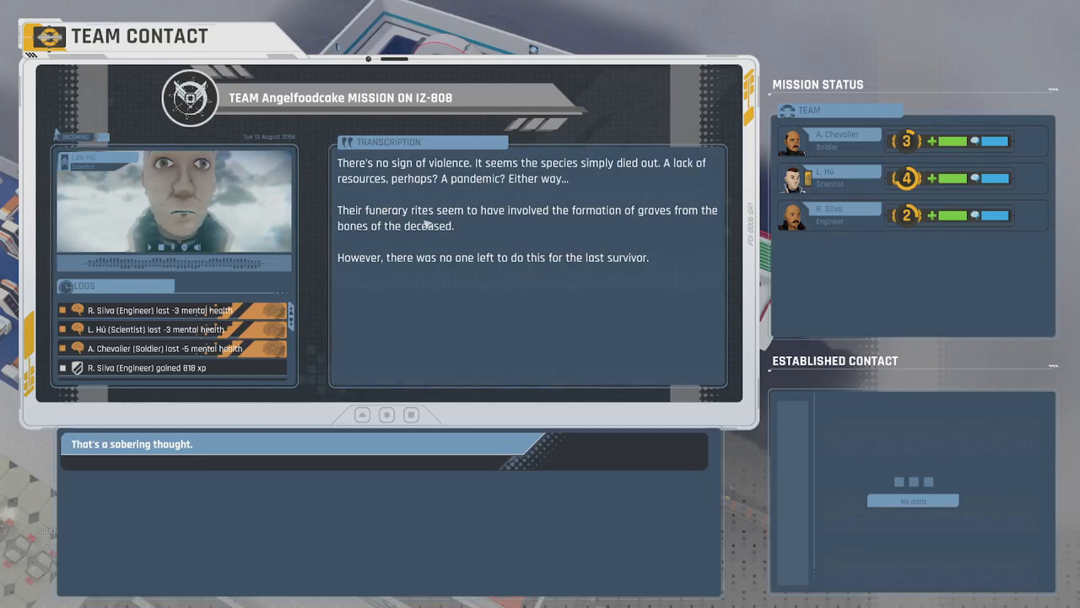
pyautogui.moveTo(656, 223)
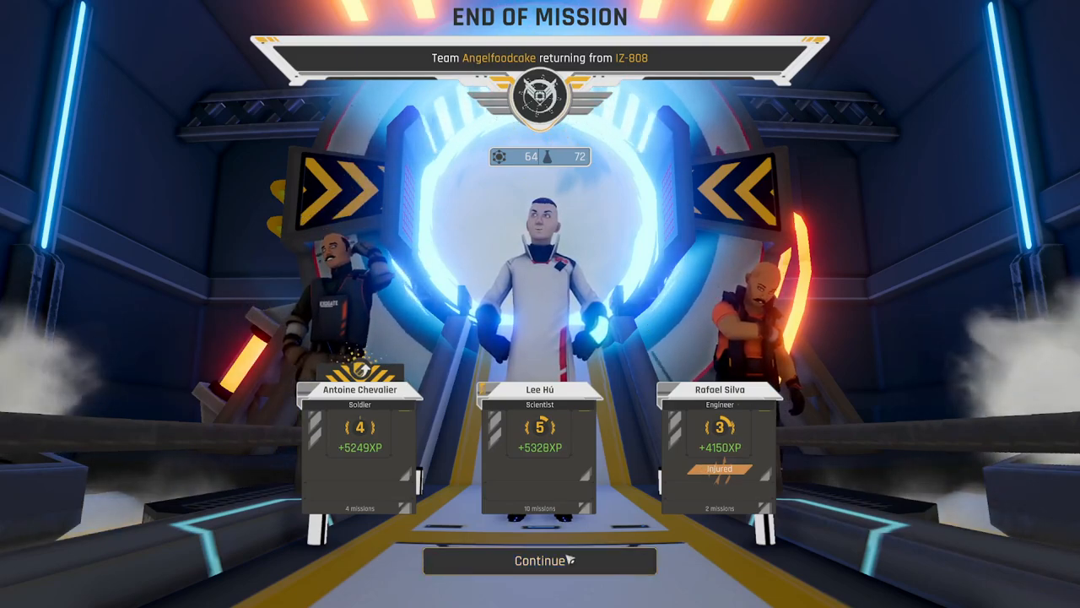
# Continue past Angelfoodcake's IZ-808 mission results
pyautogui.click(540, 560)
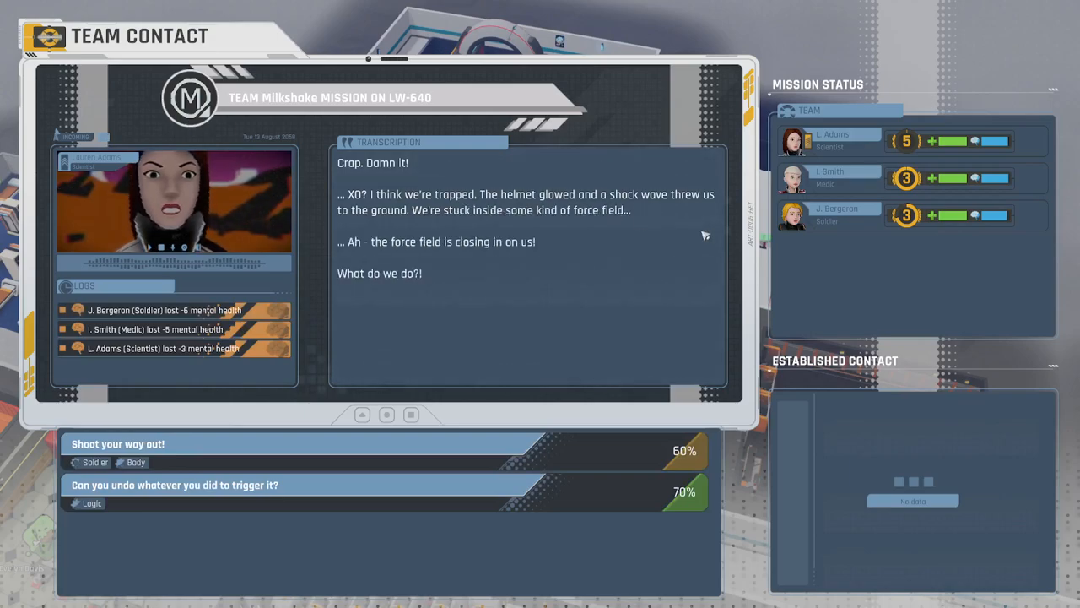
pyautogui.moveTo(479, 254)
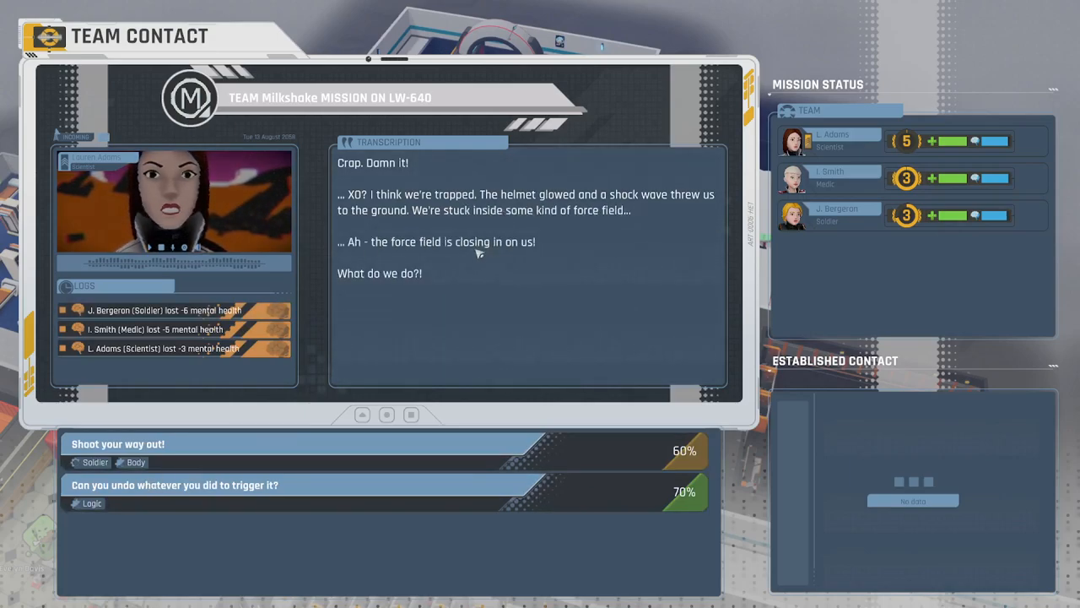
# Have Milkshake undo the force-field trigger, then open the helmet and report
pyautogui.click(174, 485)
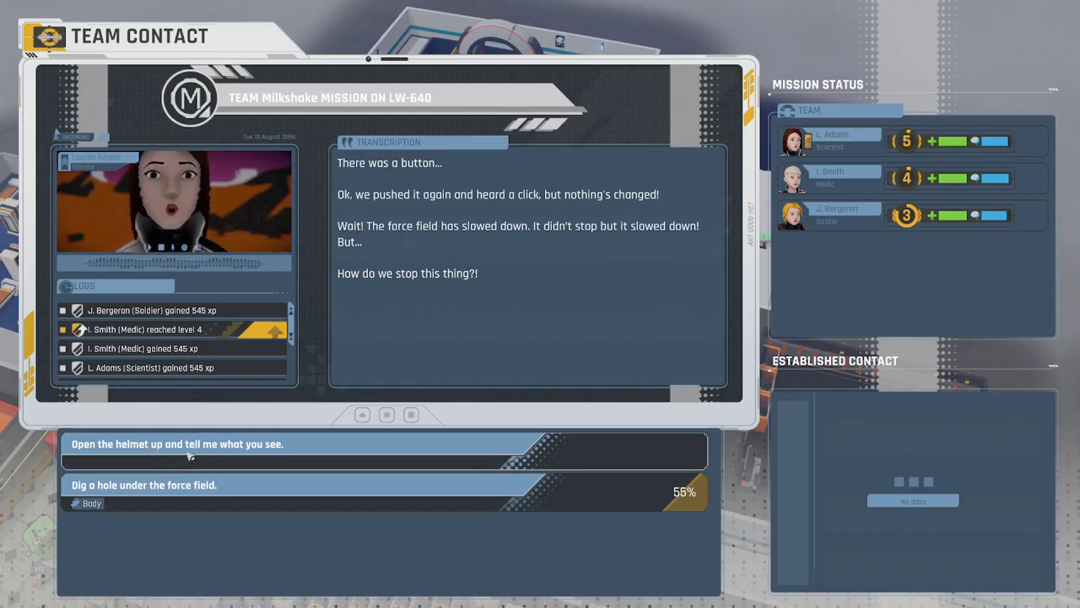
pyautogui.click(177, 443)
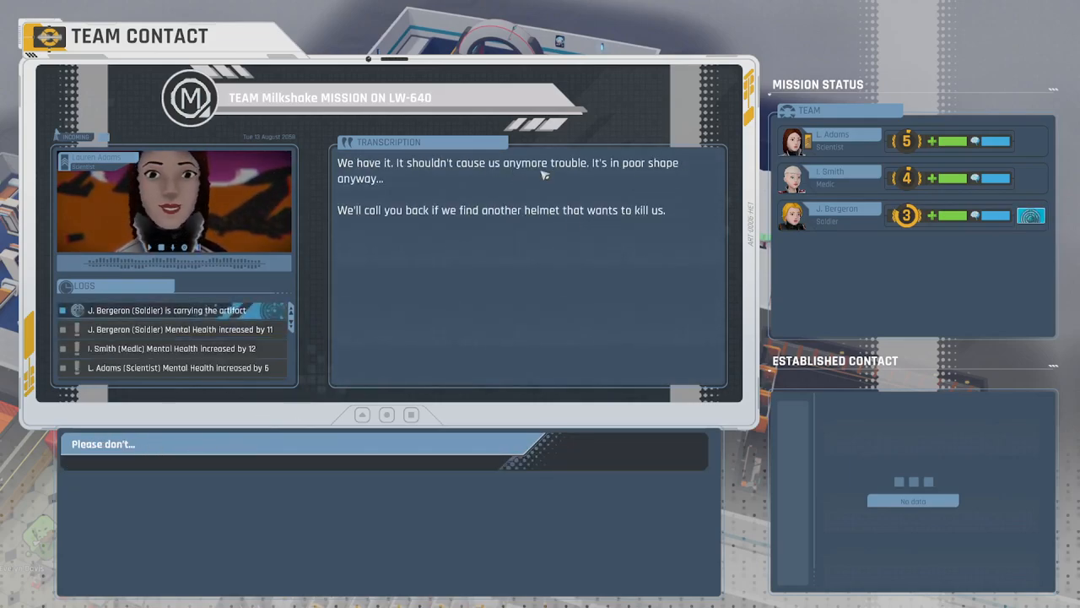
pyautogui.moveTo(416, 233)
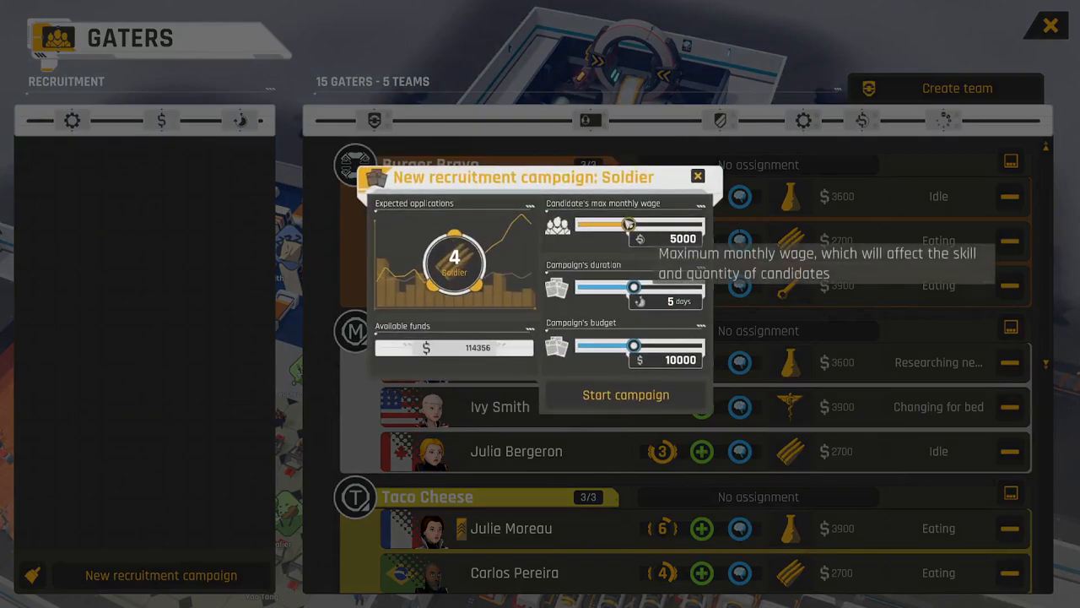
# Start the soldier recruitment campaign with max wage 4000 and budget 8000
pyautogui.moveTo(629, 224); pyautogui.dragTo(599, 223)
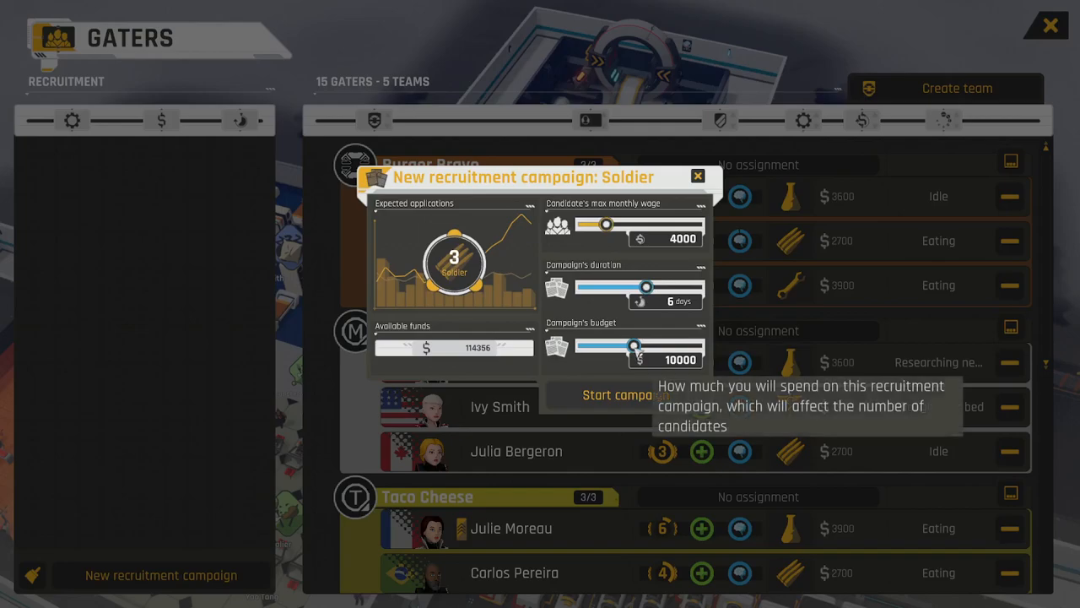
pyautogui.moveTo(636, 346); pyautogui.dragTo(620, 346)
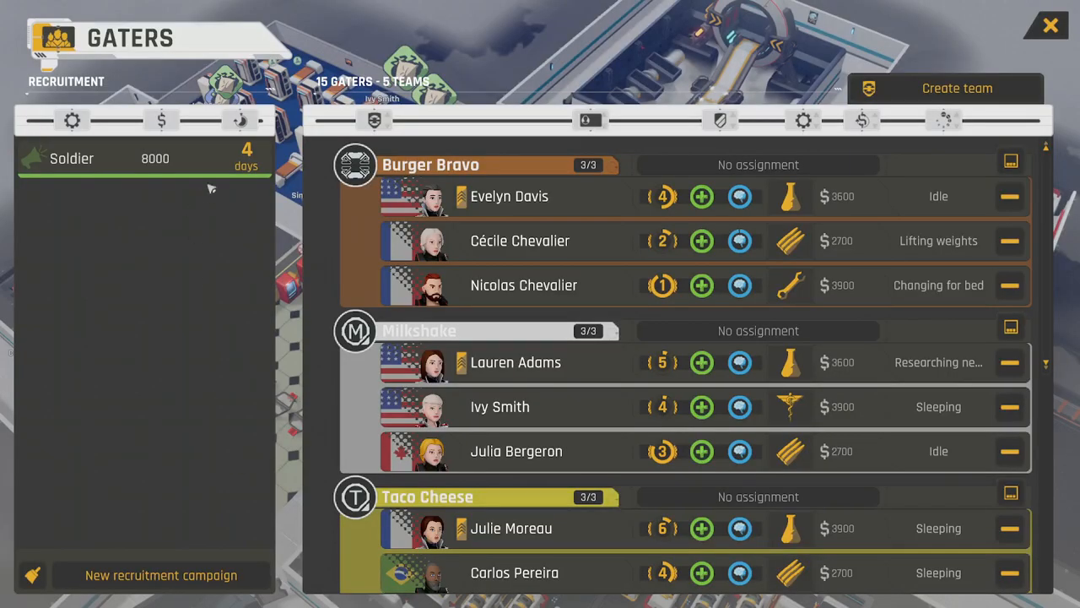
pyautogui.click(1050, 25)
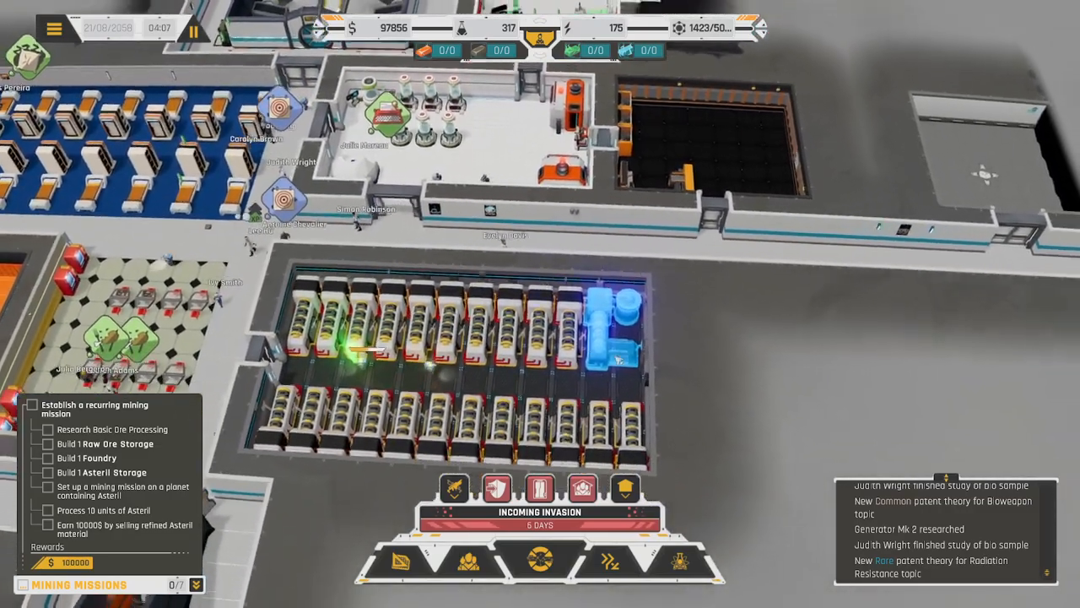
# Return to the base and let time run until the invasion warning appears
pyautogui.click(608, 321)
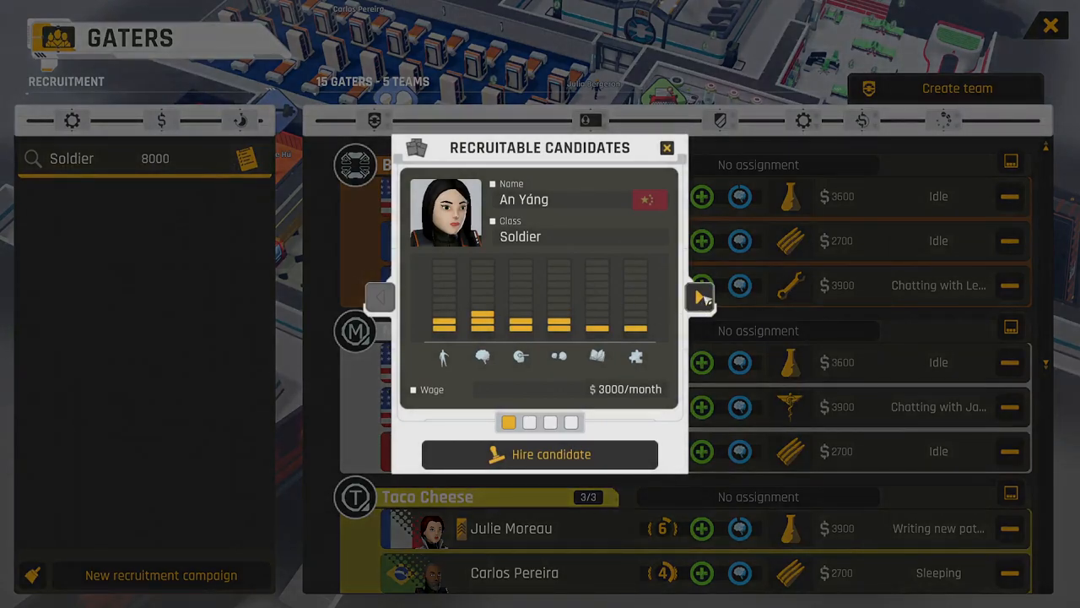
# Browse the soldier candidates, including Ida Berger, Catherine Tremblay and Tyler Moore, then close the list
pyautogui.click(700, 297)
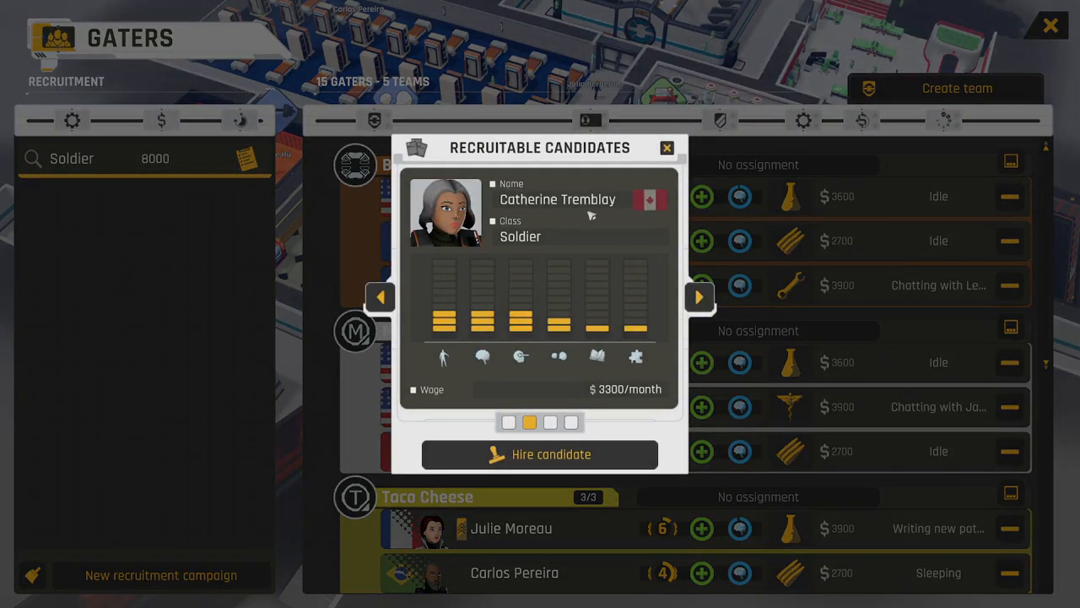
pyautogui.click(700, 297)
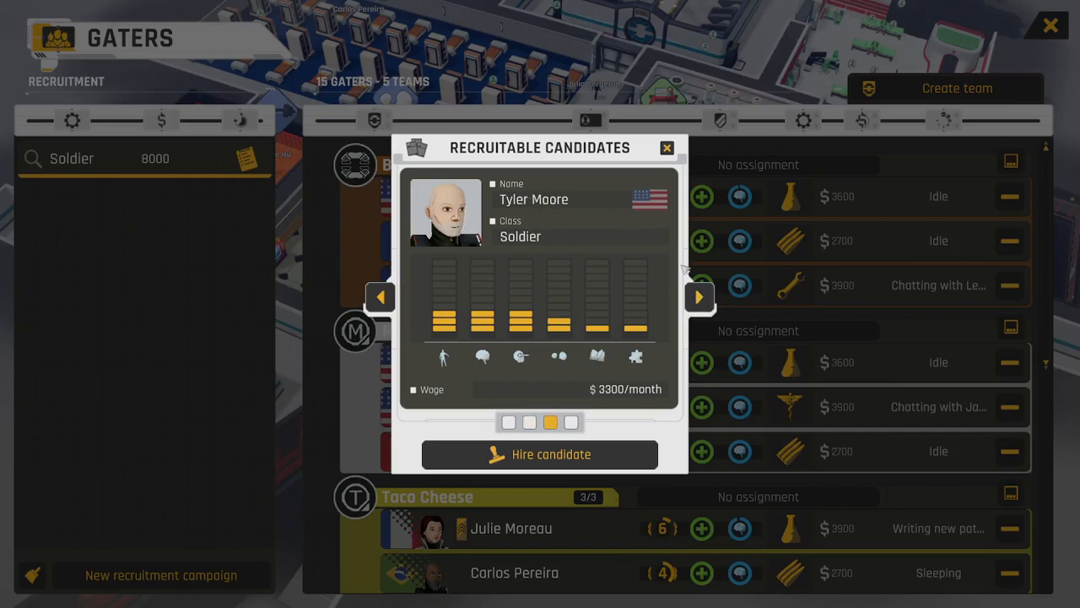
pyautogui.click(699, 297)
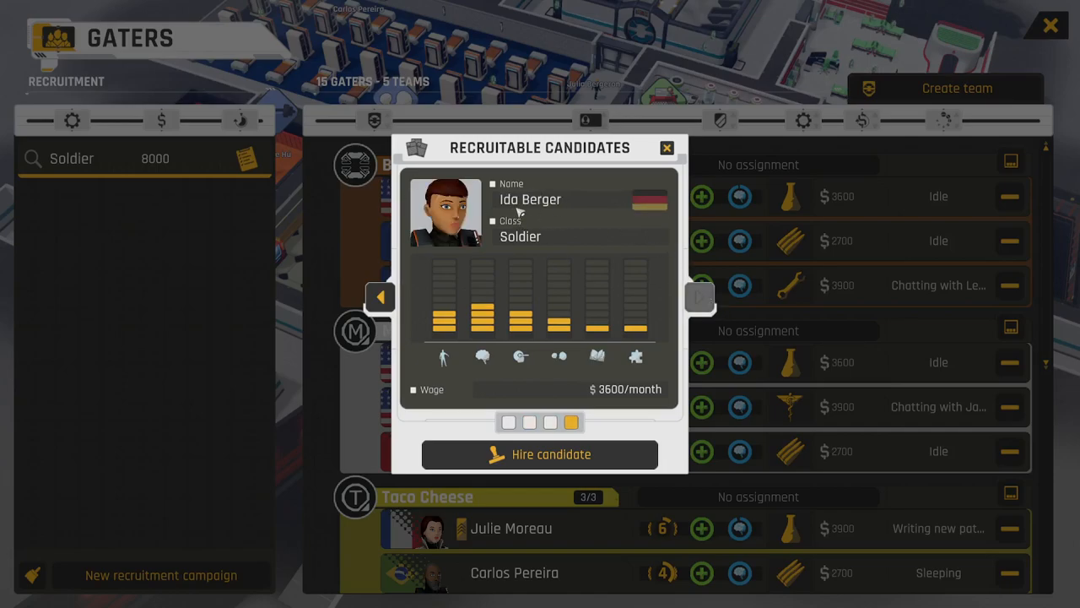
pyautogui.click(700, 297)
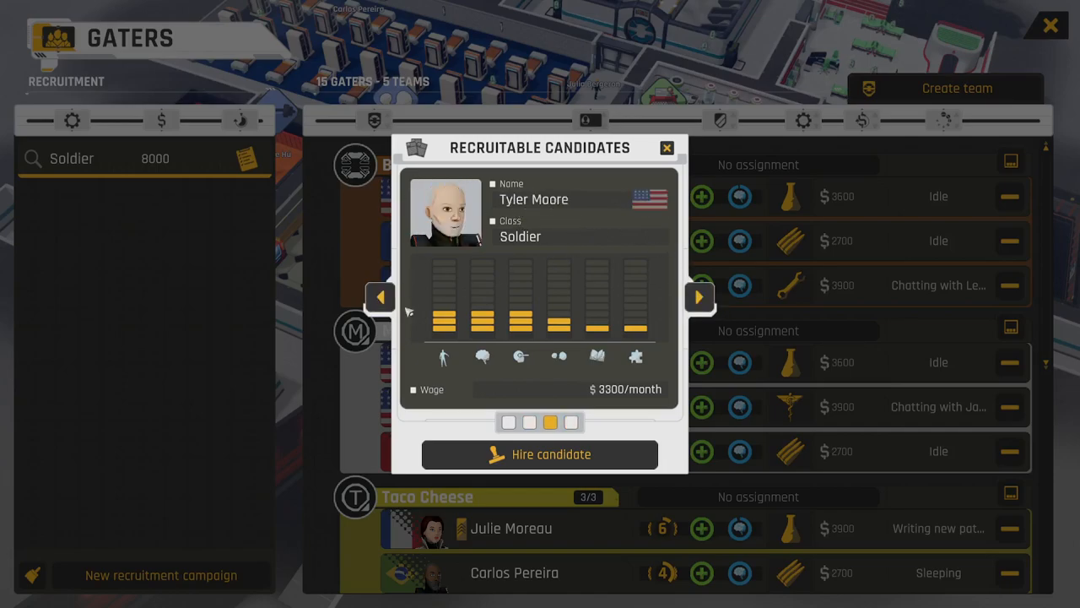
pyautogui.click(381, 296)
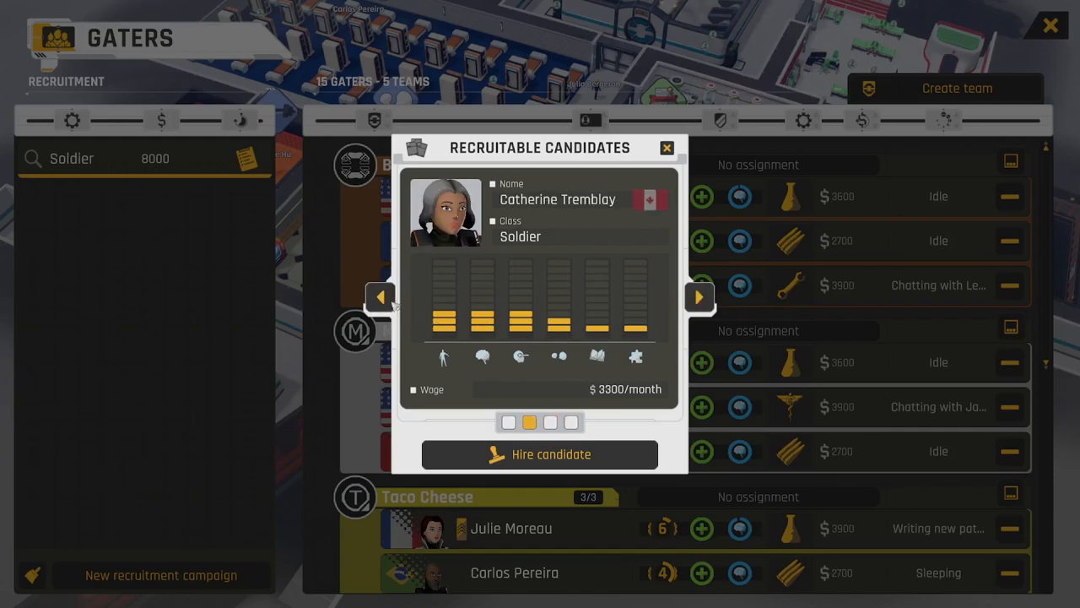
pyautogui.click(381, 296)
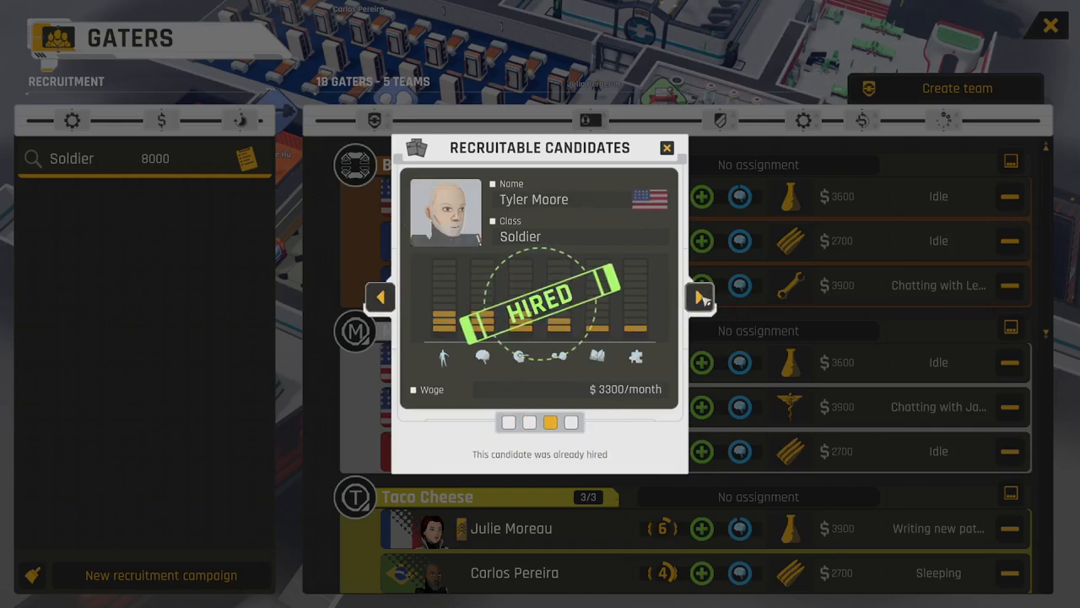
pyautogui.click(667, 148)
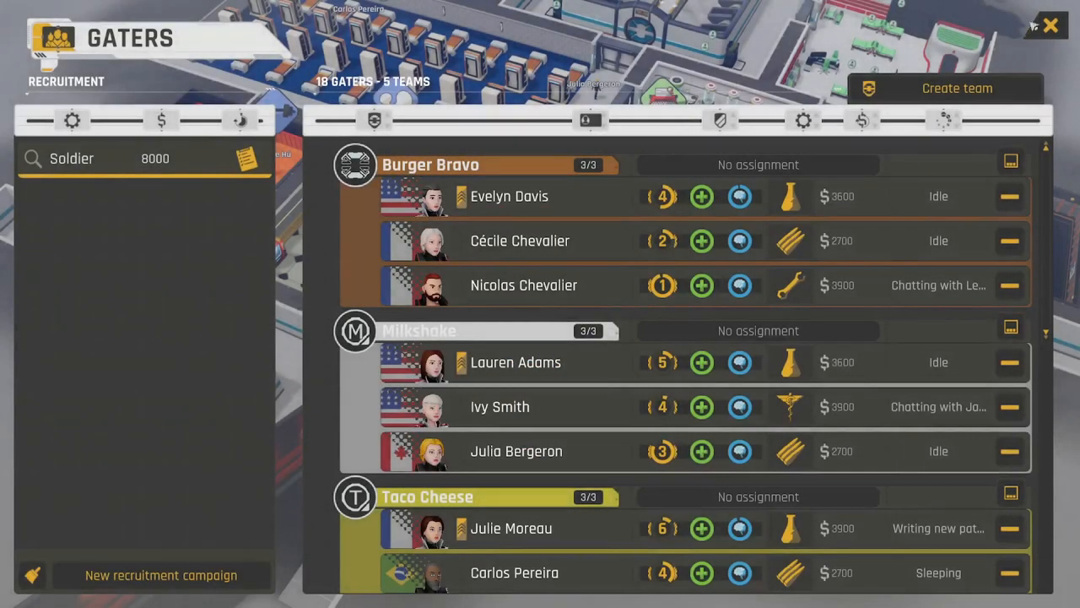
# Return to base and pick a gater for the Patent Writing Console
pyautogui.click(1051, 24)
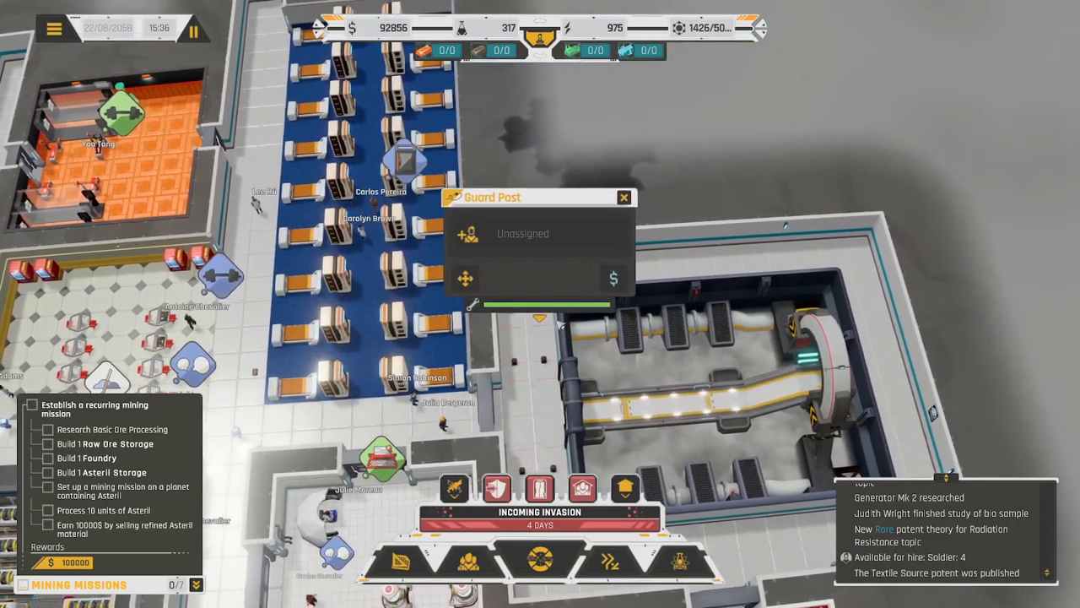
pyautogui.click(466, 234)
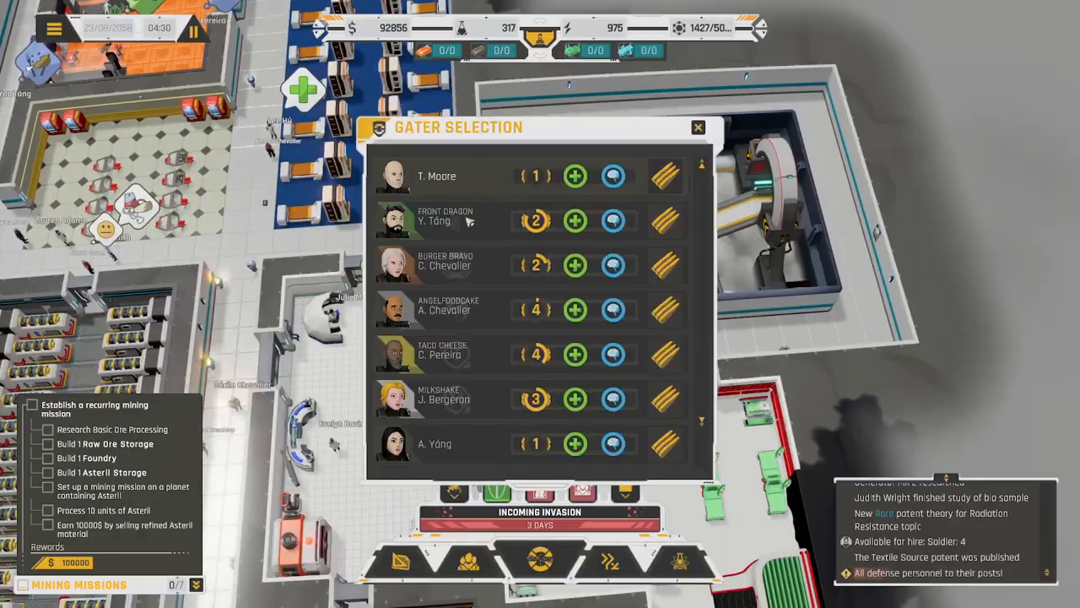
pyautogui.click(697, 127)
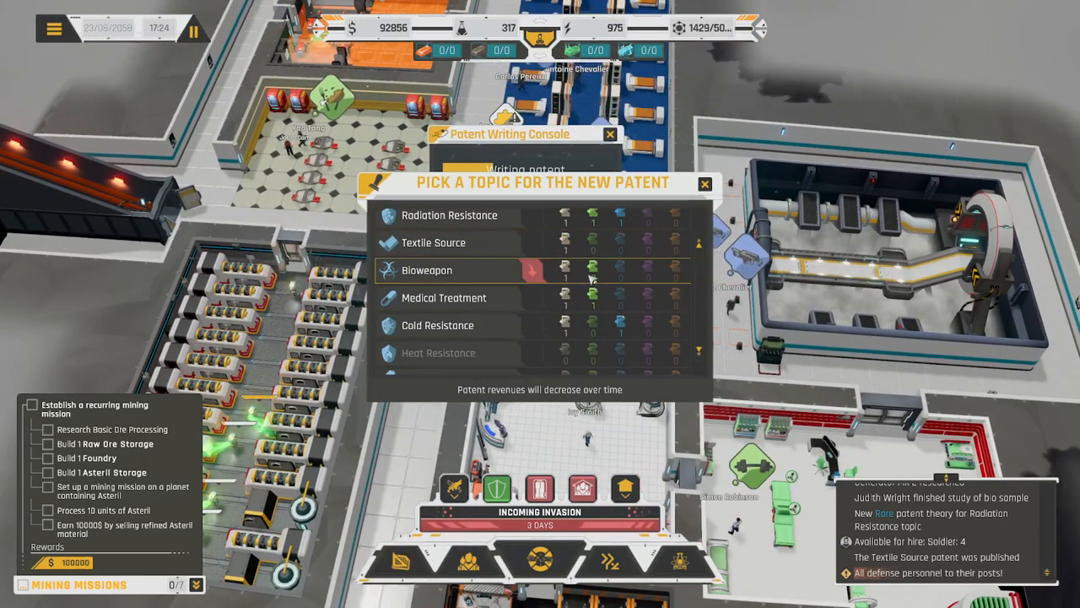
# Scroll the view while closing the topic list to reach the Generator
pyautogui.scroll(3)
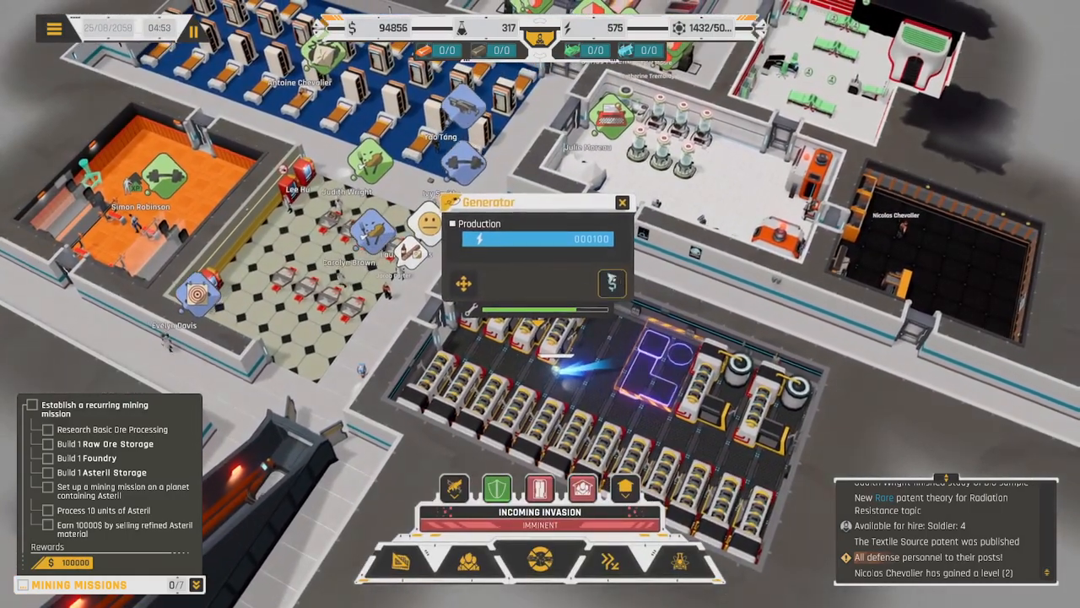
# Close the Generator panel to get back to the base view
pyautogui.click(622, 203)
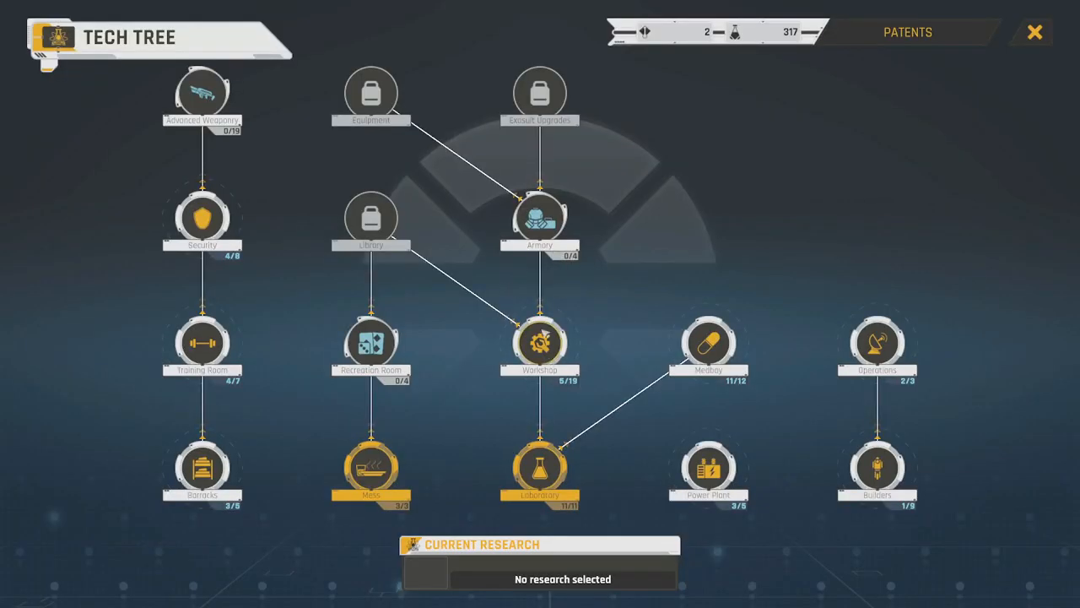
# Restart Basic Ore Processing research, then exit the tech tree to the star map
pyautogui.click(540, 342)
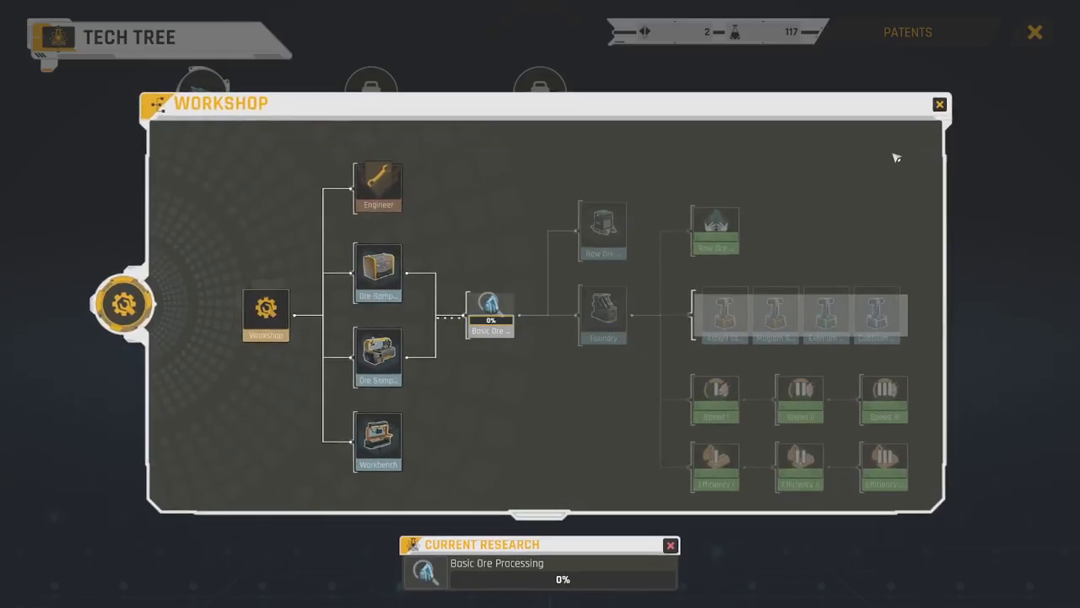
pyautogui.click(940, 103)
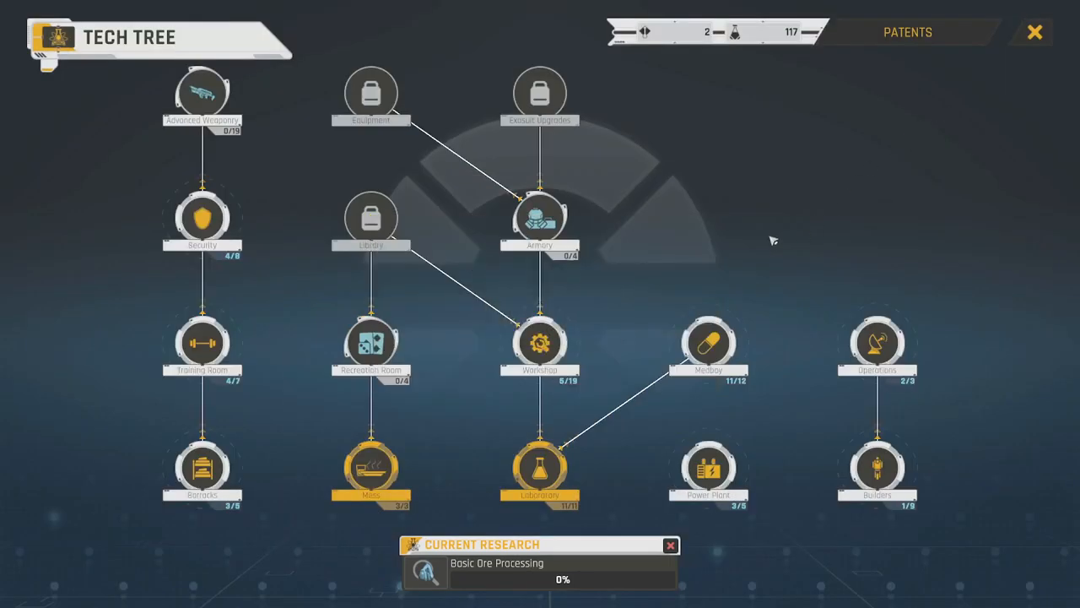
pyautogui.click(1035, 32)
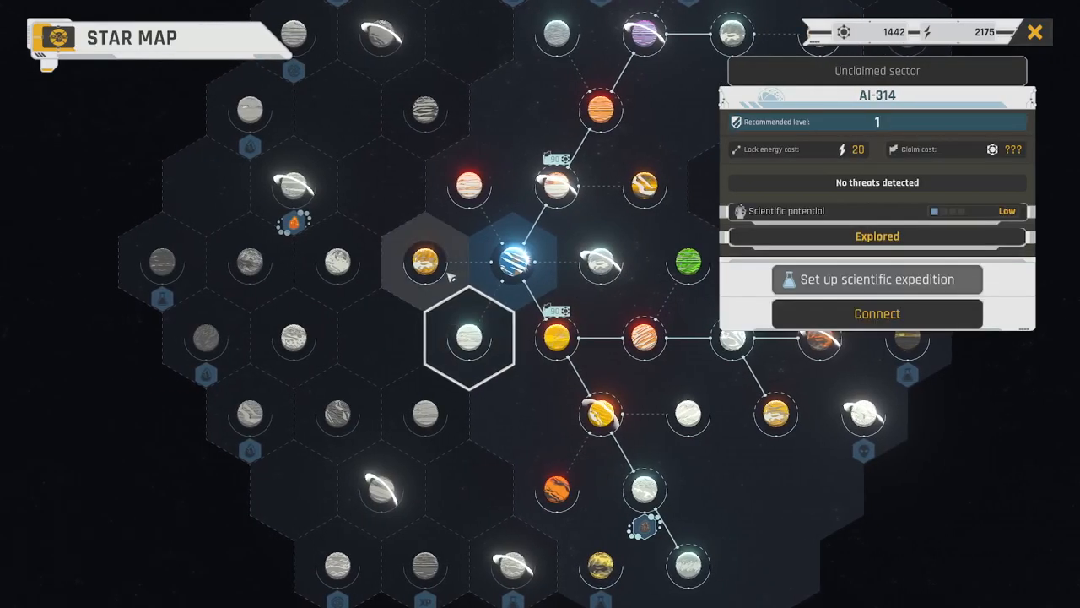
# Connect and claim sector YO-306 for 90 influence
pyautogui.click(470, 184)
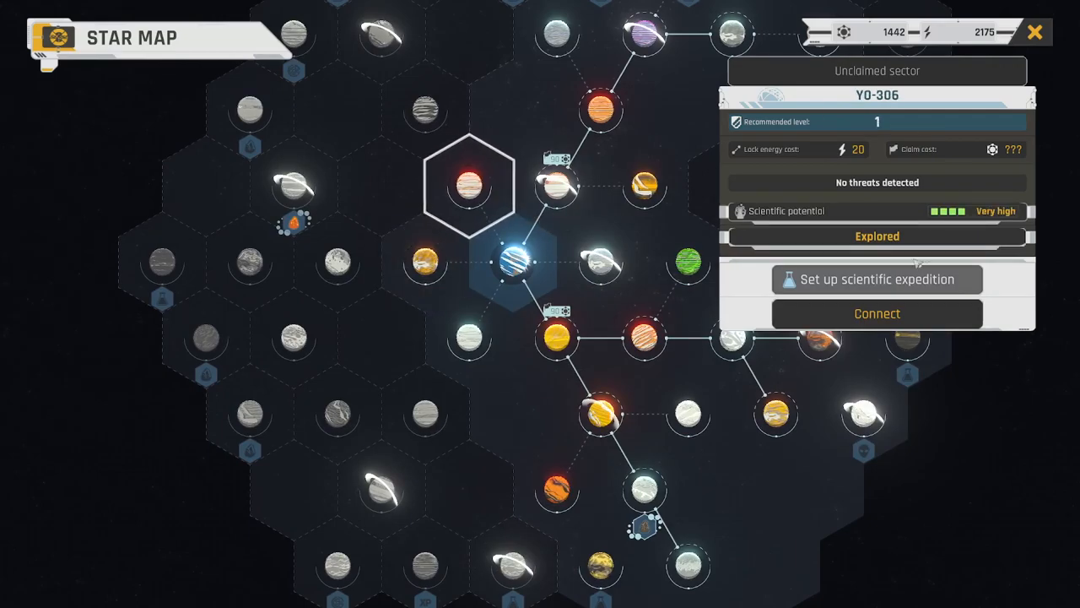
pyautogui.click(876, 313)
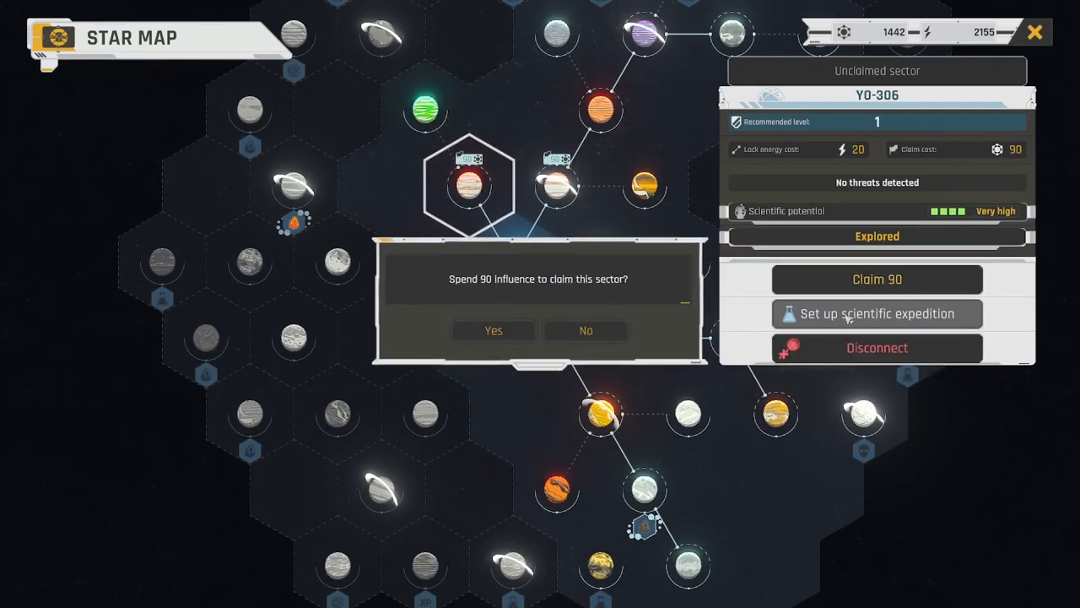
pyautogui.click(494, 330)
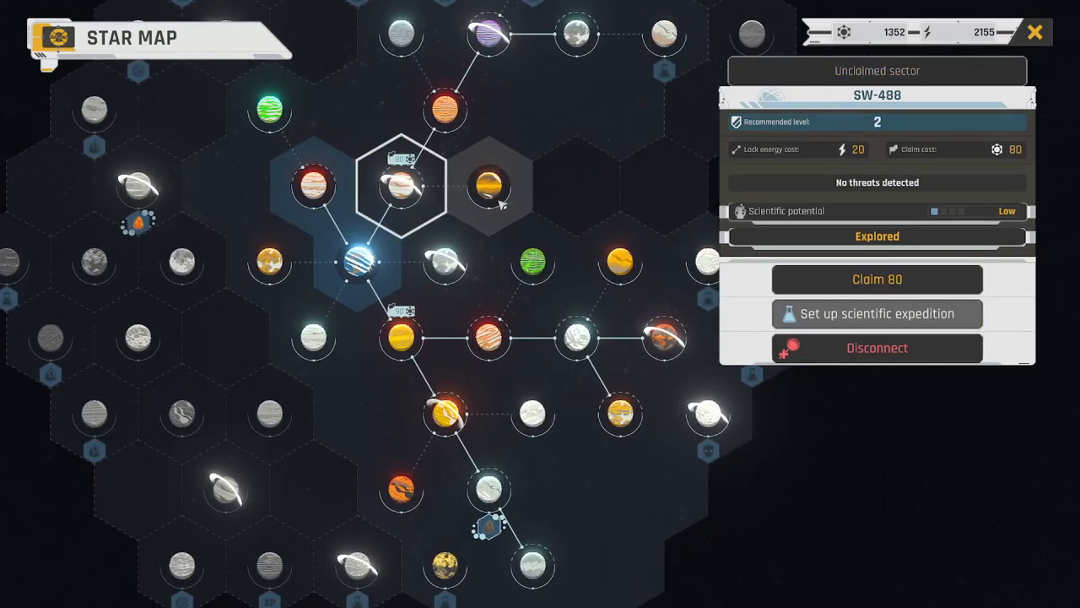
# Survey JO-265, PI-884, YY-928 and IV-964, connecting IV-964 and dropping MD-640
pyautogui.click(269, 108)
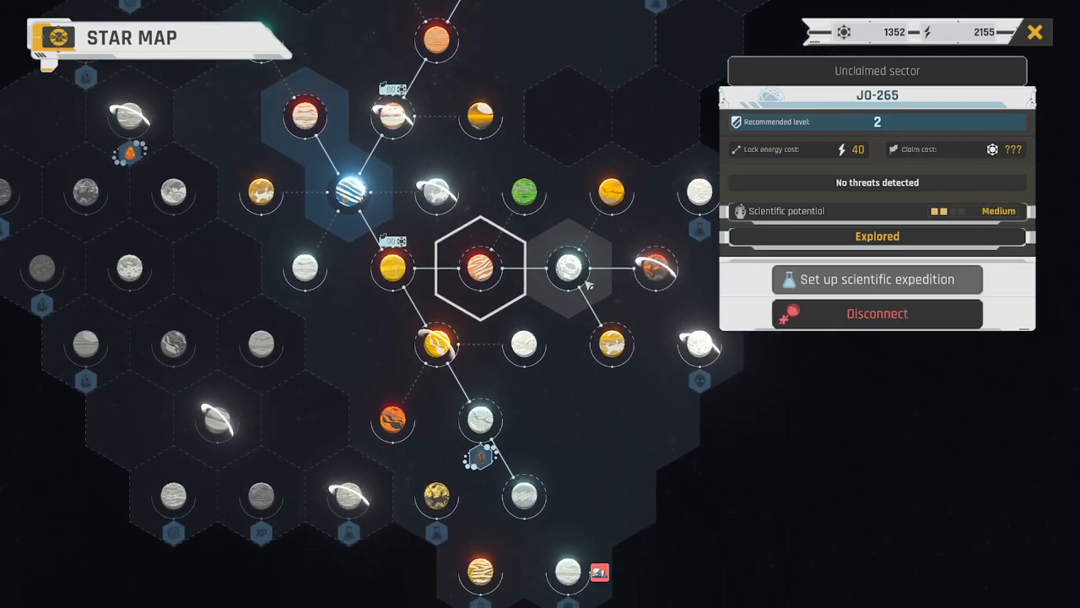
pyautogui.click(482, 420)
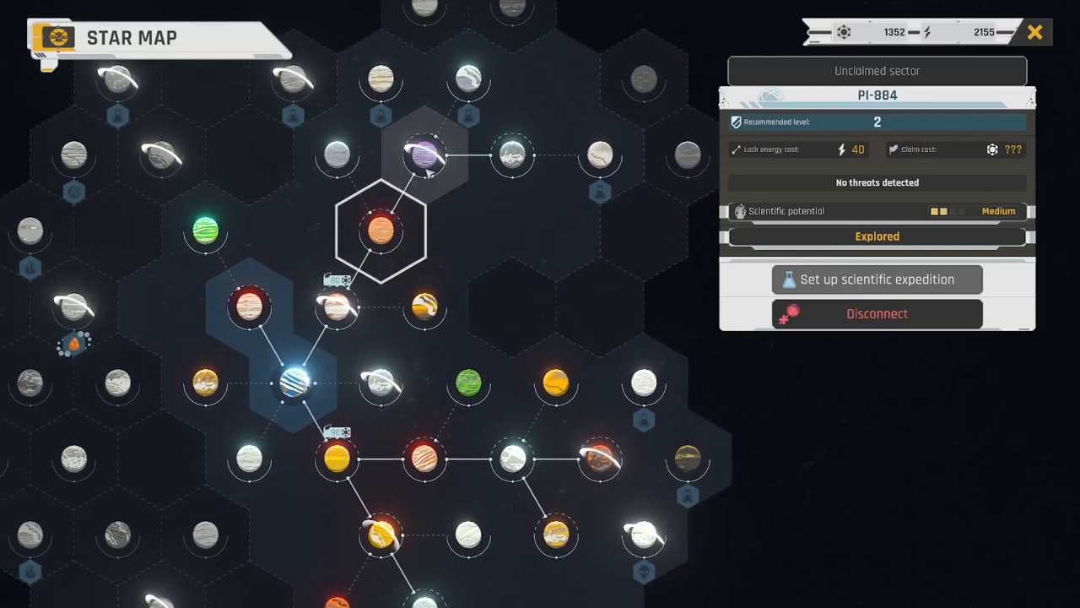
pyautogui.click(338, 156)
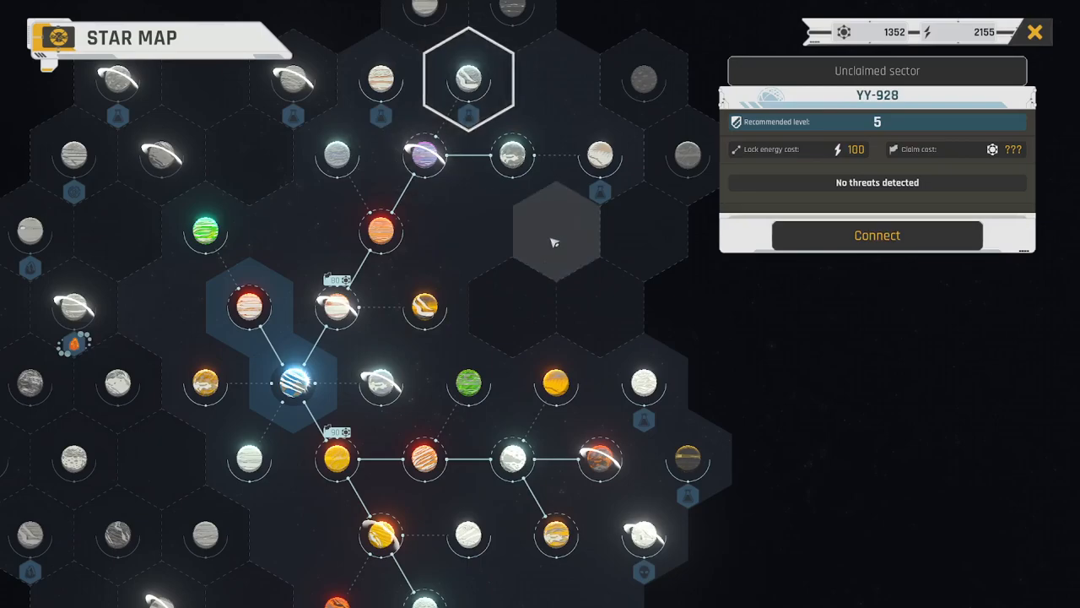
pyautogui.click(555, 382)
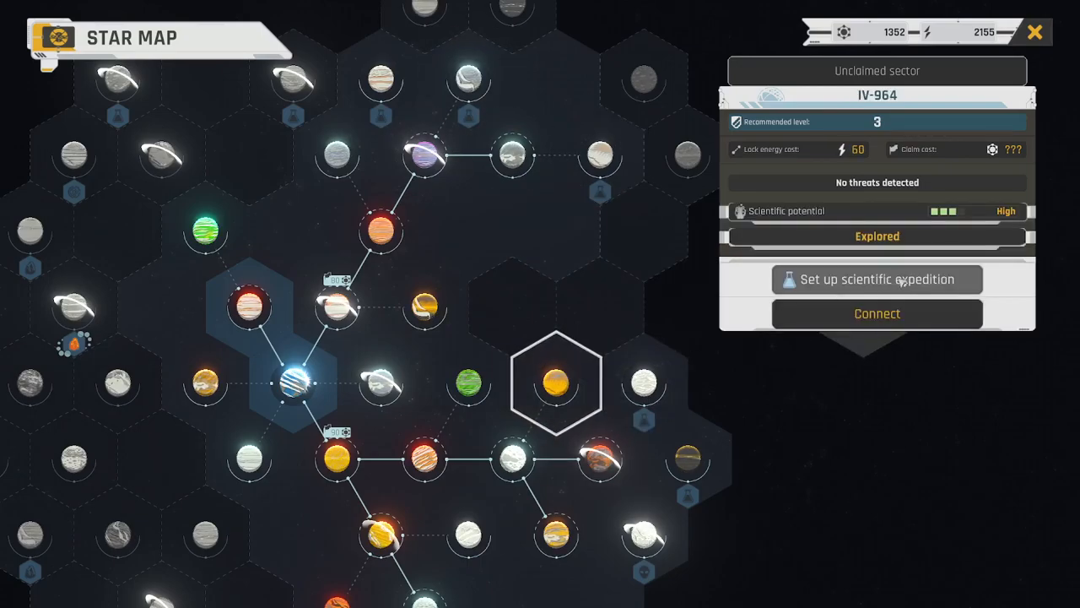
pyautogui.click(877, 313)
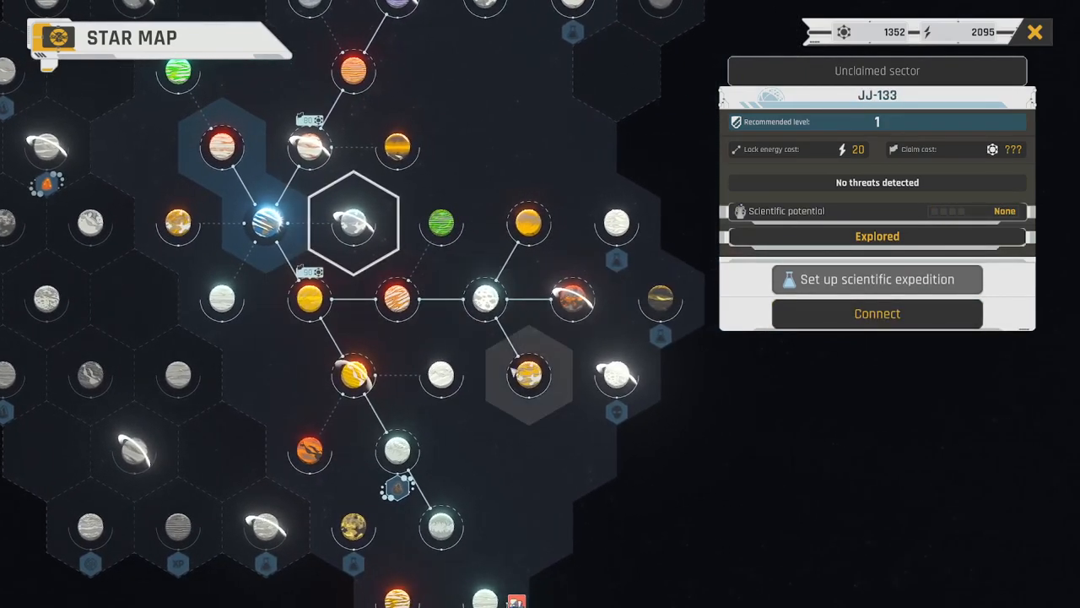
pyautogui.click(616, 376)
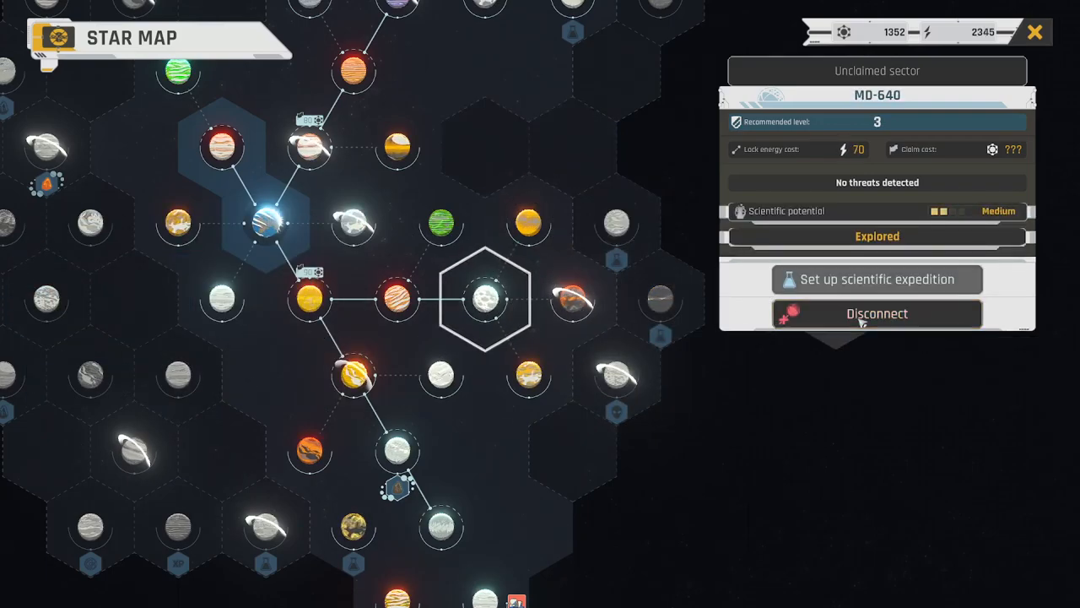
pyautogui.click(352, 224)
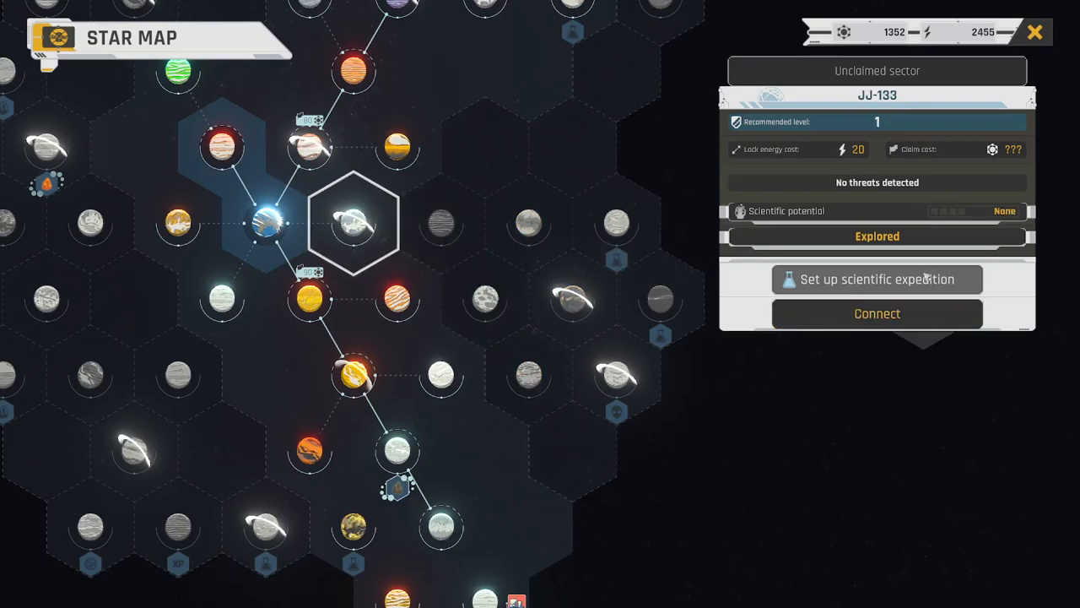
# Connect JJ-133 and FD-441, then claim JJ-133, FD-441 and IV-964
pyautogui.click(439, 224)
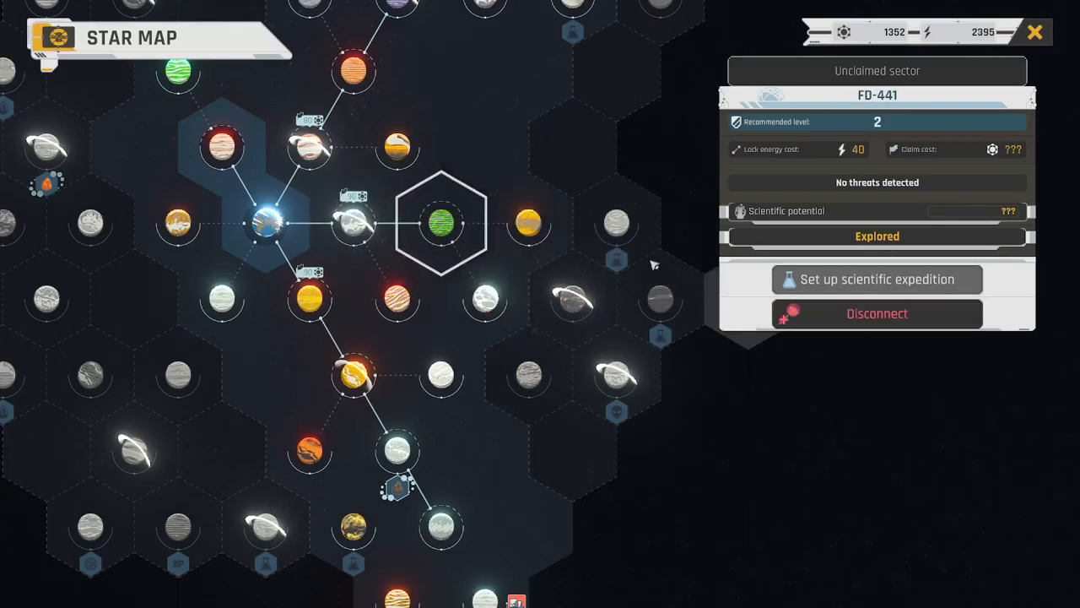
pyautogui.click(352, 224)
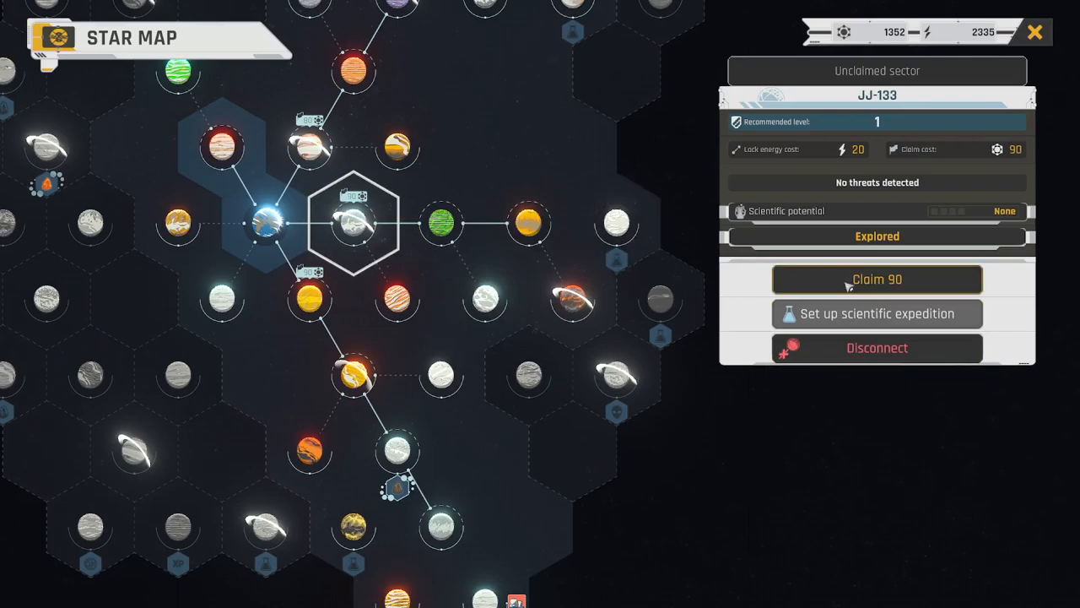
pyautogui.click(439, 224)
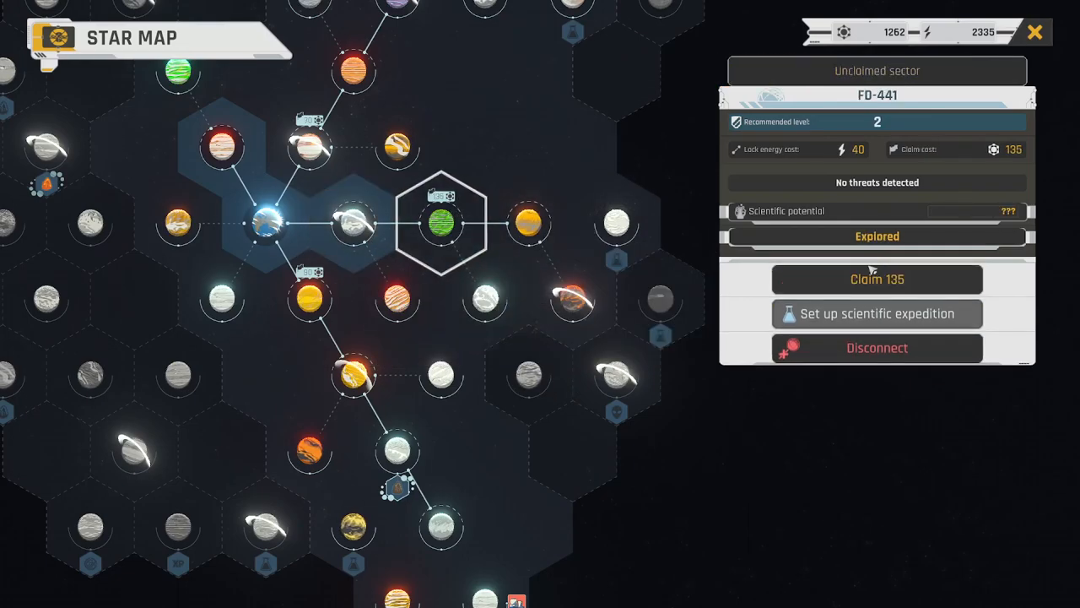
pyautogui.click(527, 223)
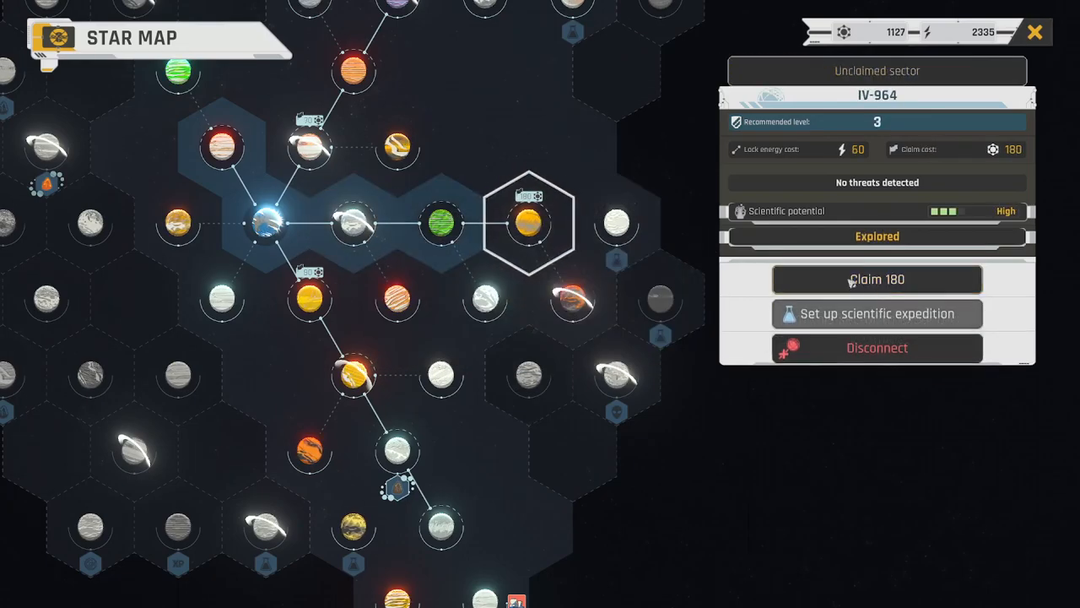
pyautogui.click(876, 279)
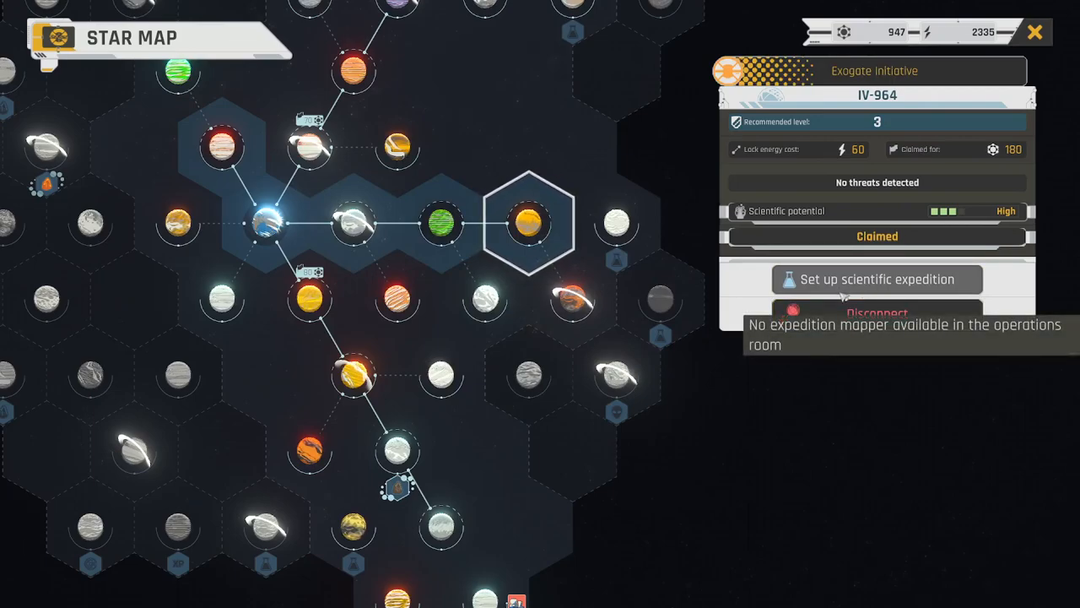
pyautogui.moveTo(505, 200)
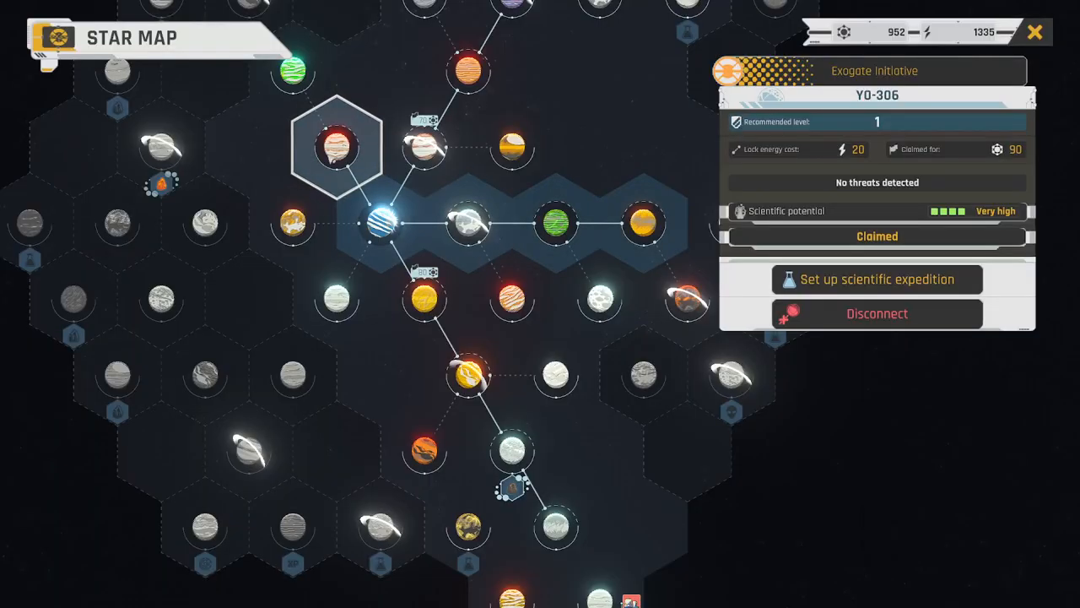
# Set up a scientific expedition on IV-964 and start a new team from Team Selection
pyautogui.click(877, 279)
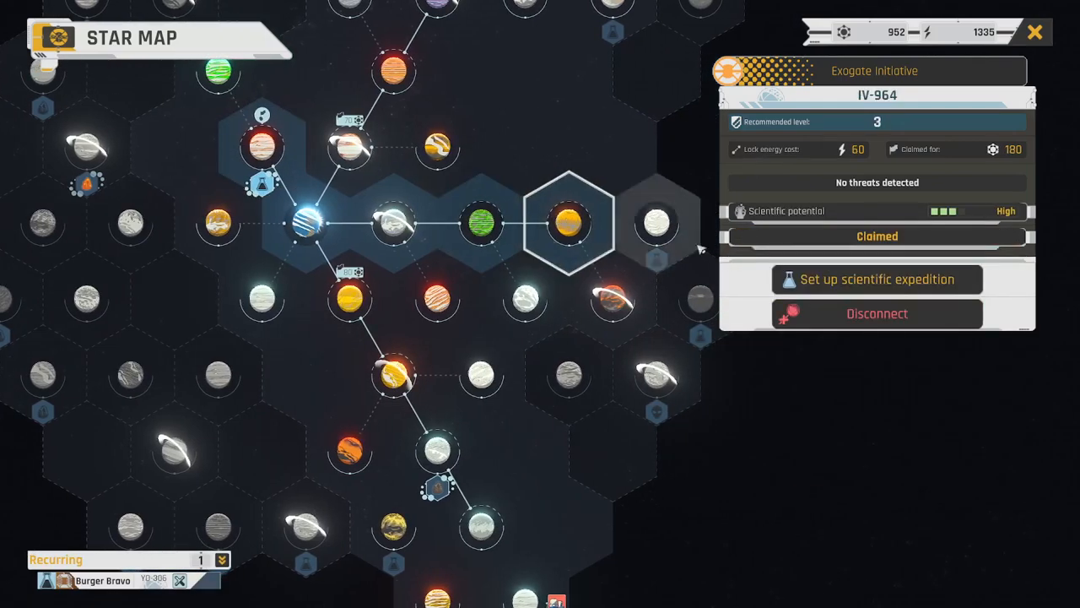
pyautogui.click(876, 279)
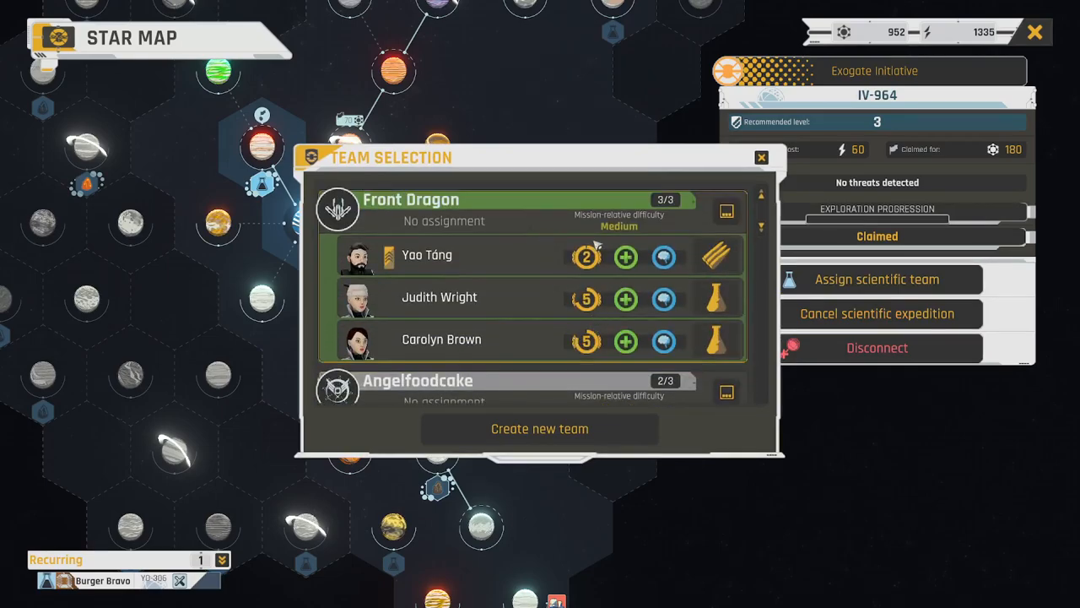
pyautogui.scroll(-3)
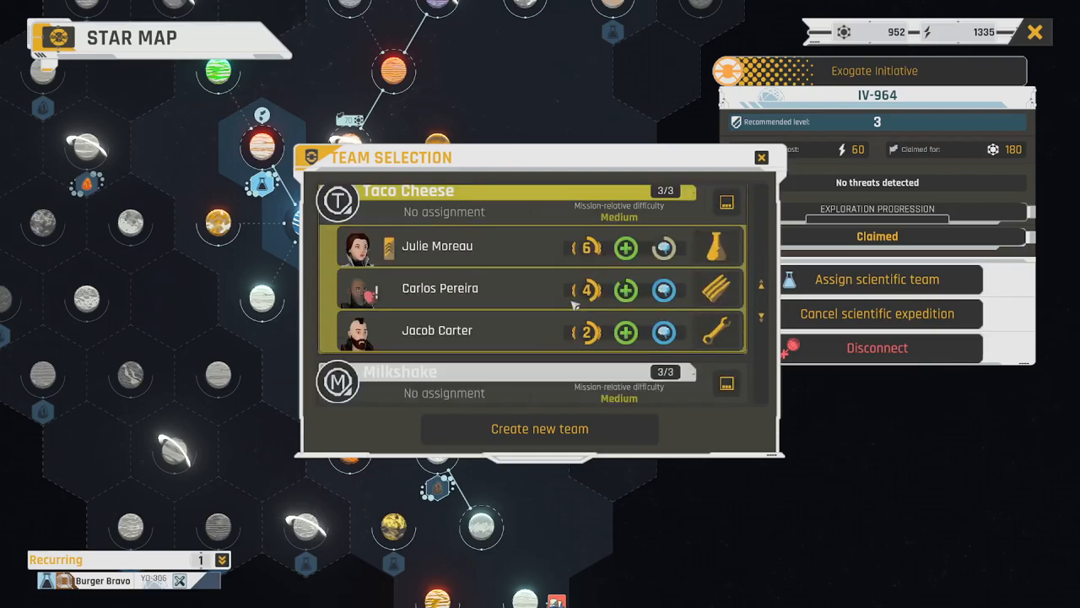
pyautogui.scroll(-3)
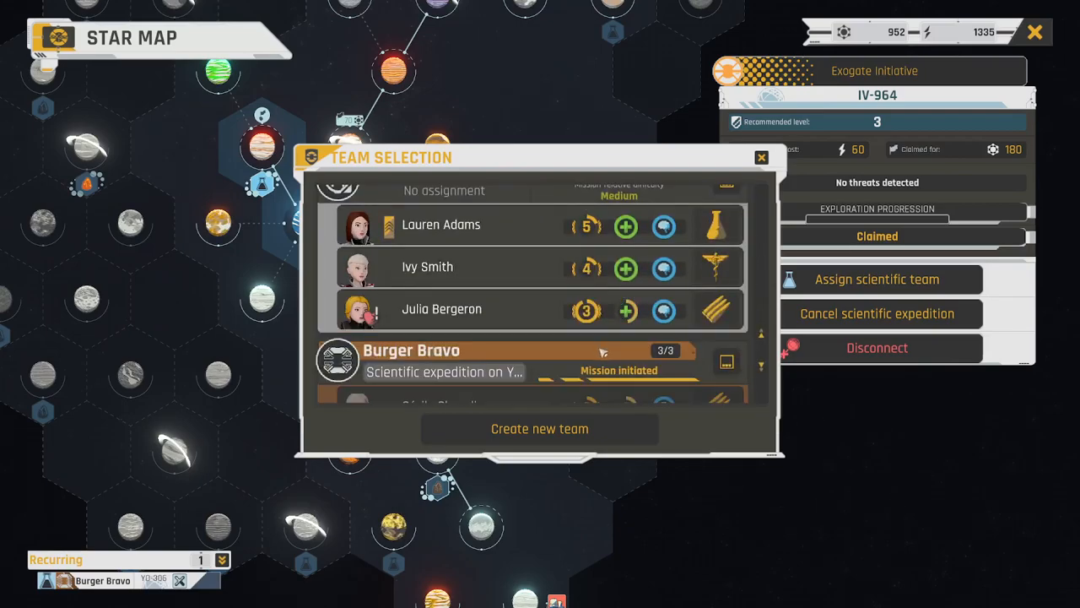
pyautogui.scroll(-3)
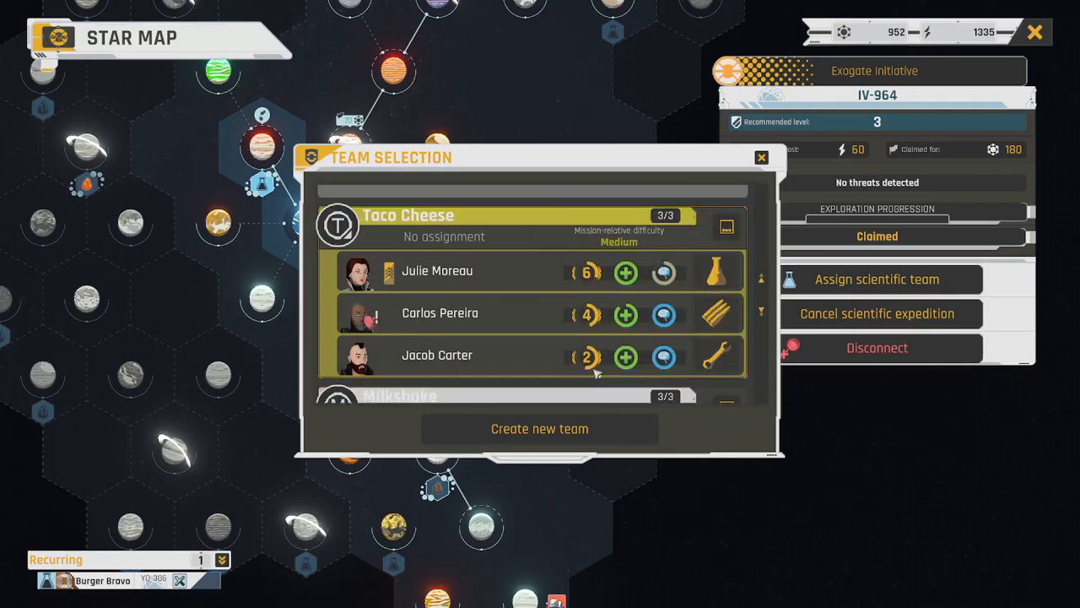
pyautogui.scroll(3)
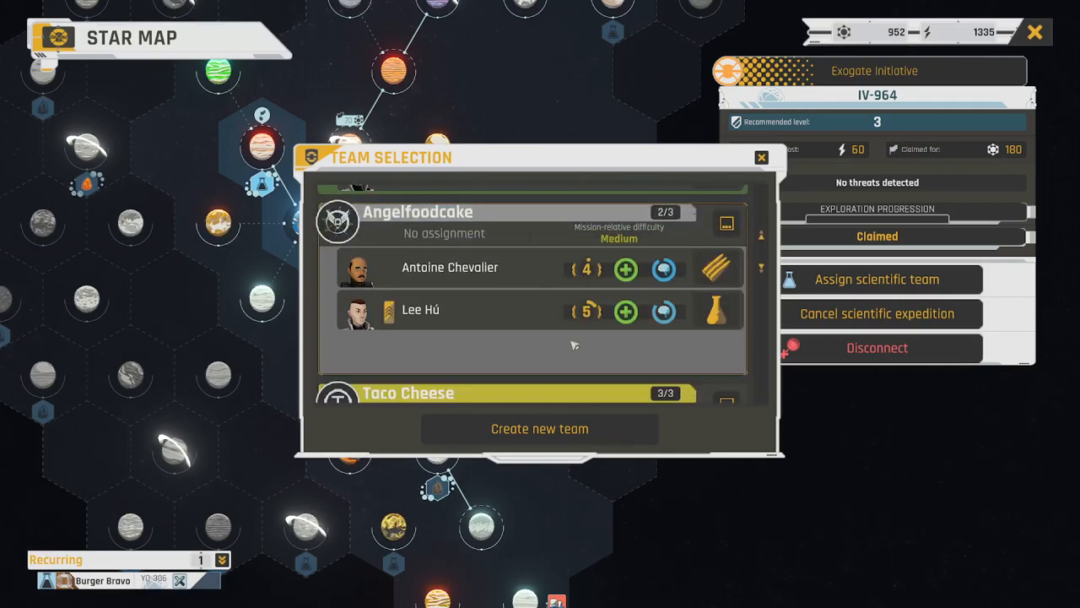
pyautogui.scroll(-3)
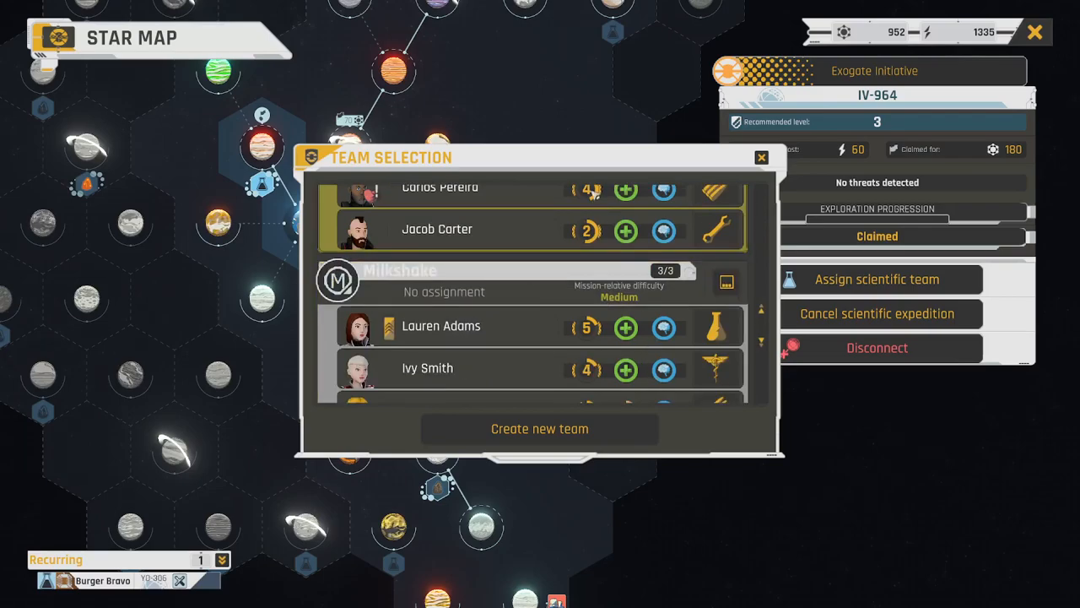
pyautogui.scroll(3)
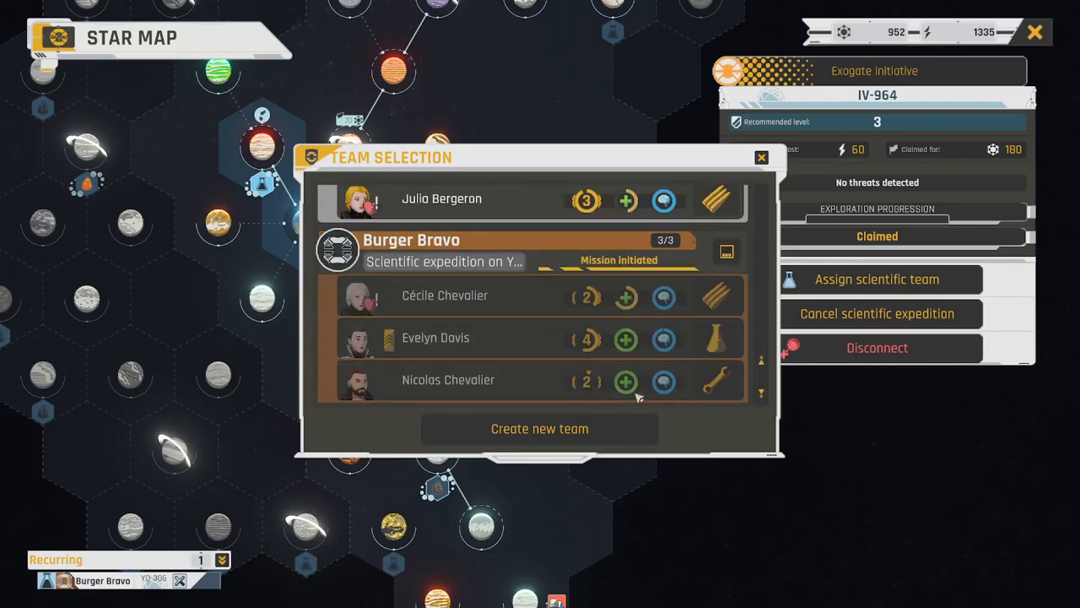
pyautogui.click(539, 428)
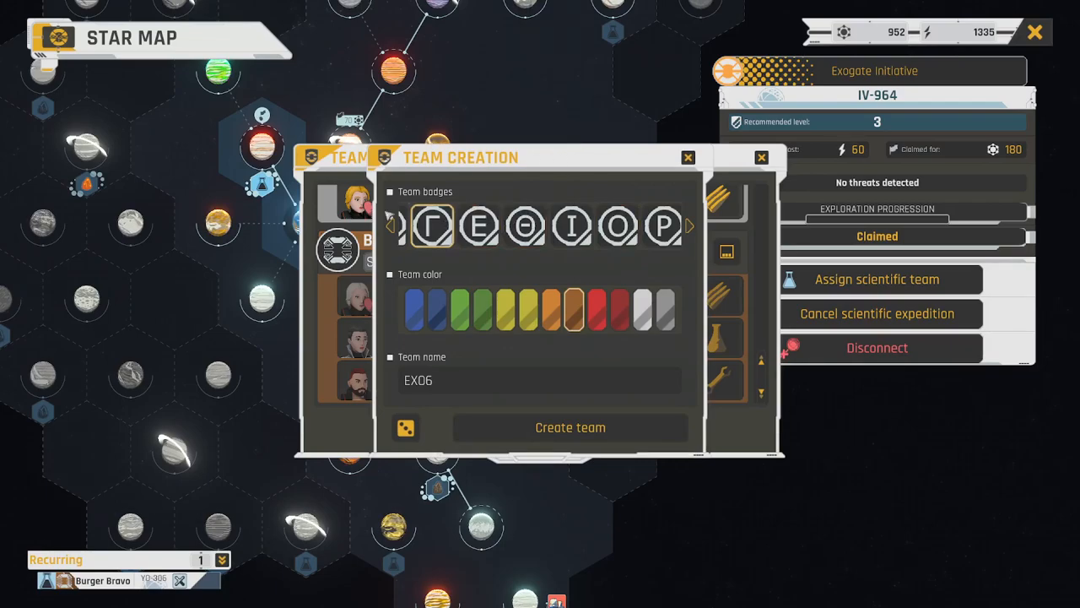
# Page through the available team badge designs
pyautogui.click(388, 225)
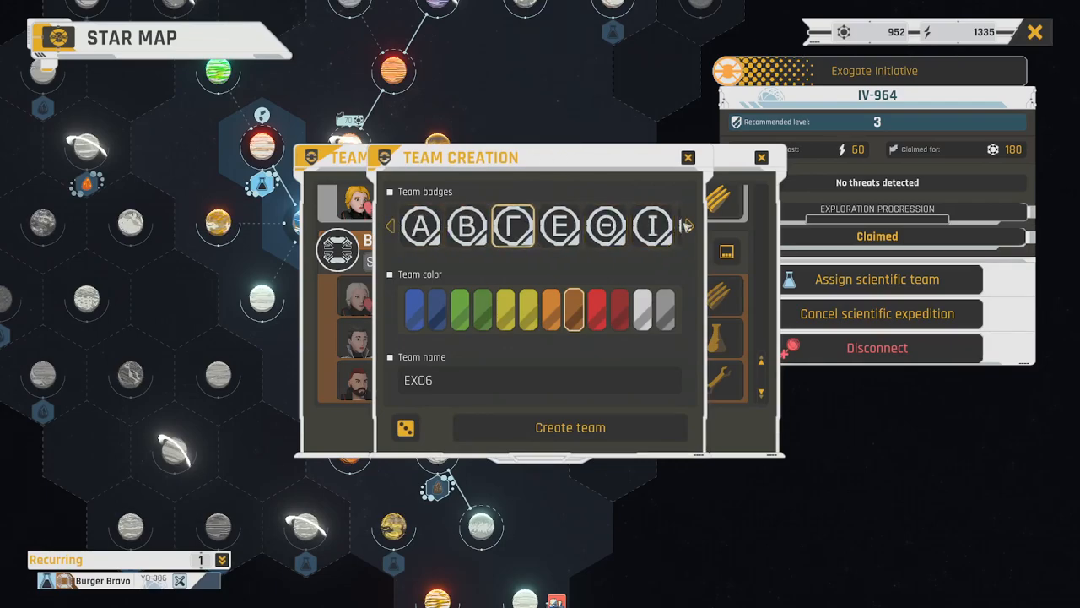
pyautogui.click(686, 225)
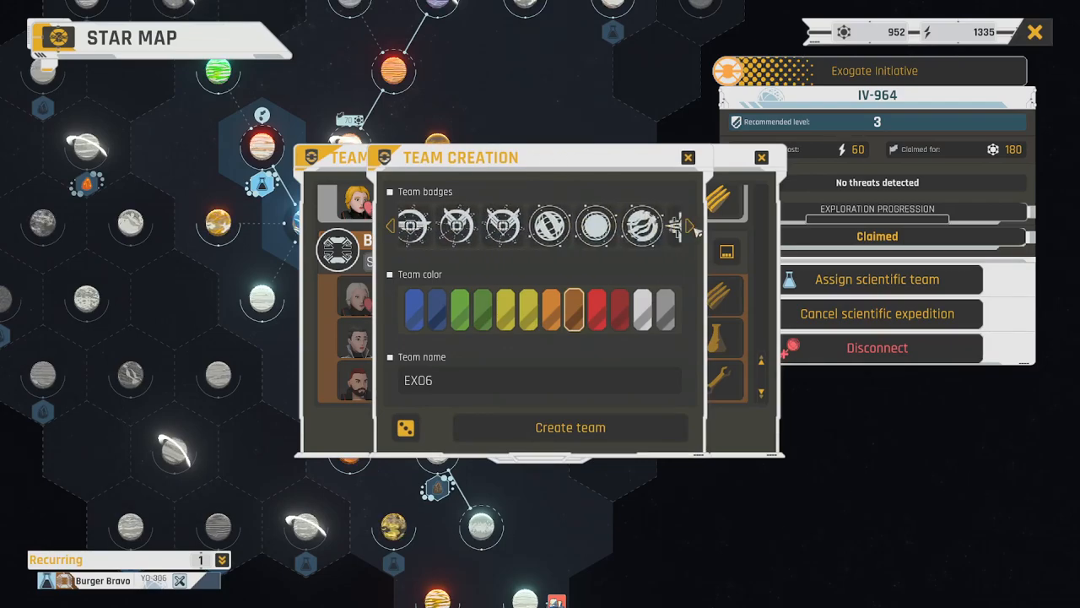
pyautogui.click(690, 226)
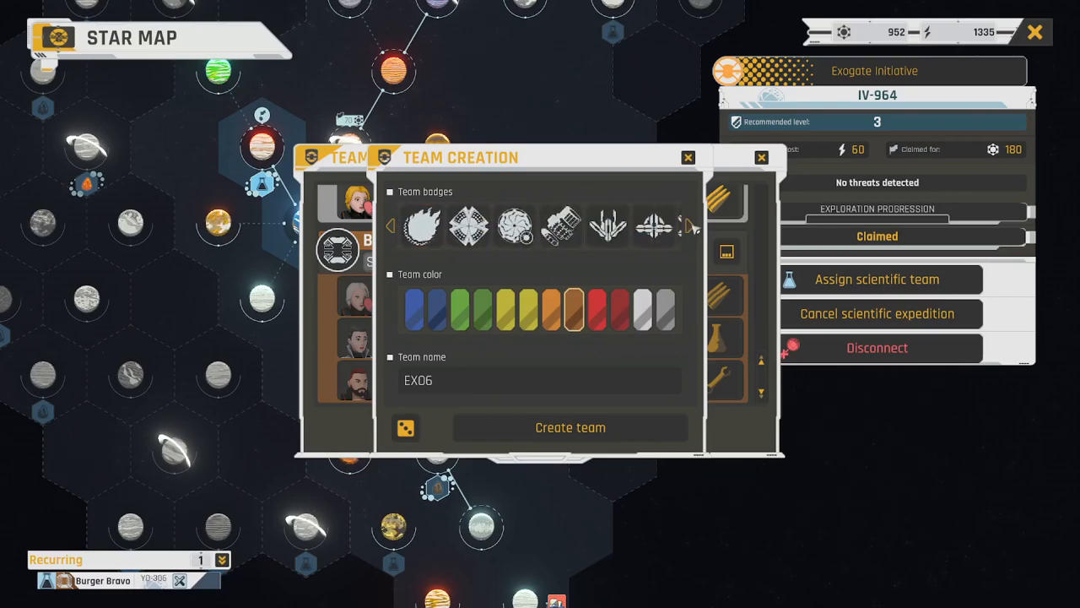
pyautogui.click(689, 225)
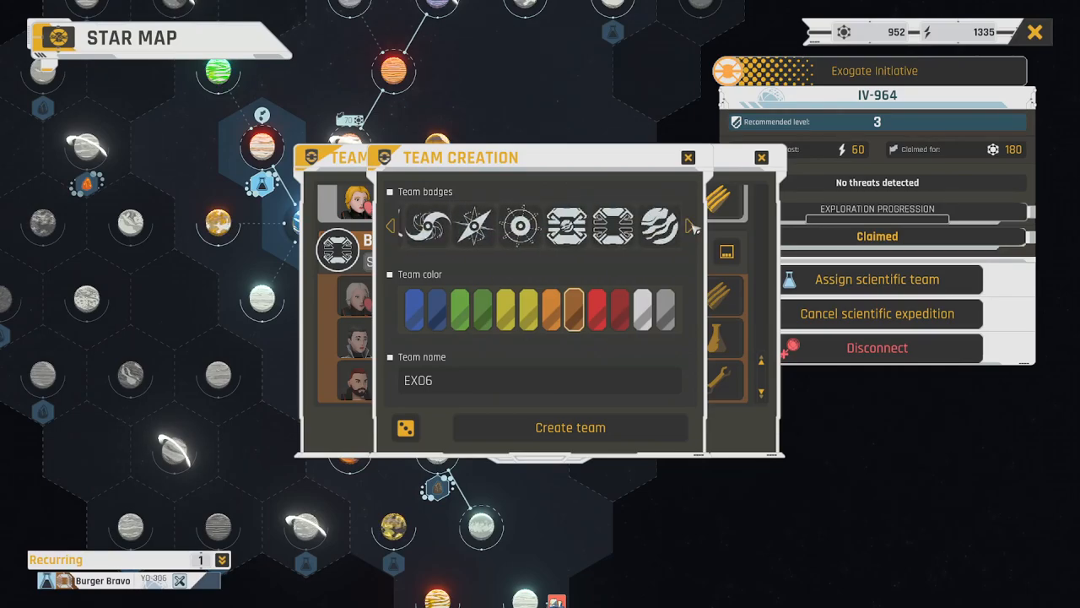
pyautogui.click(691, 225)
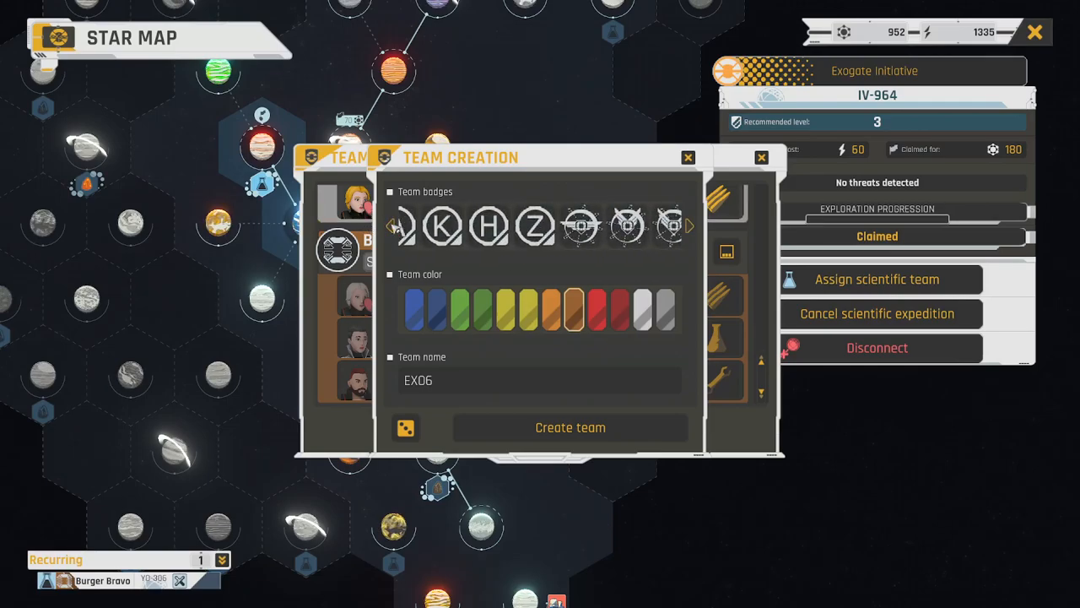
pyautogui.click(688, 225)
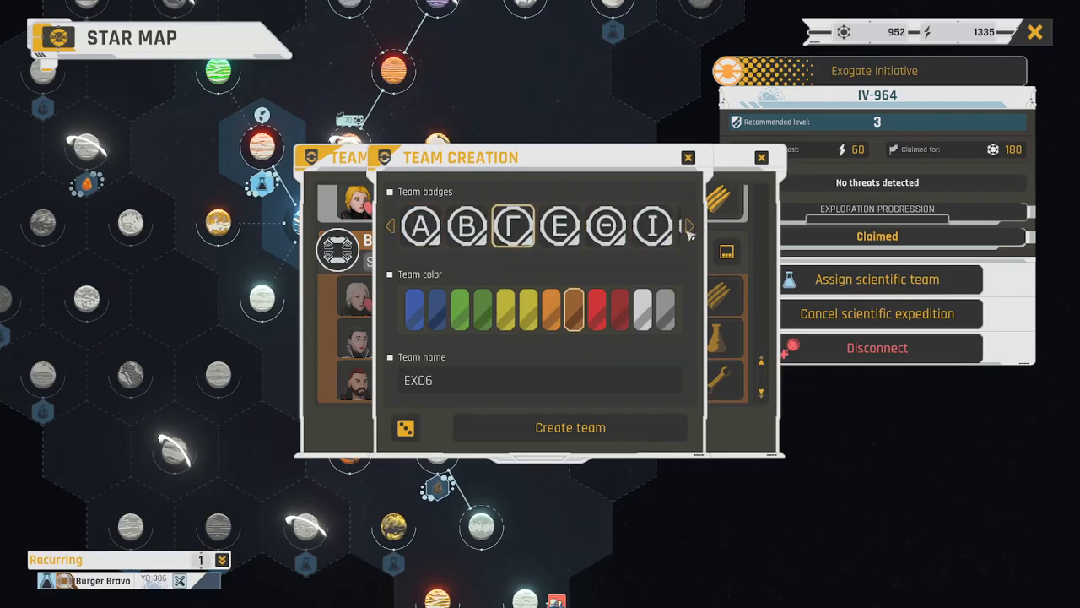
pyautogui.click(689, 226)
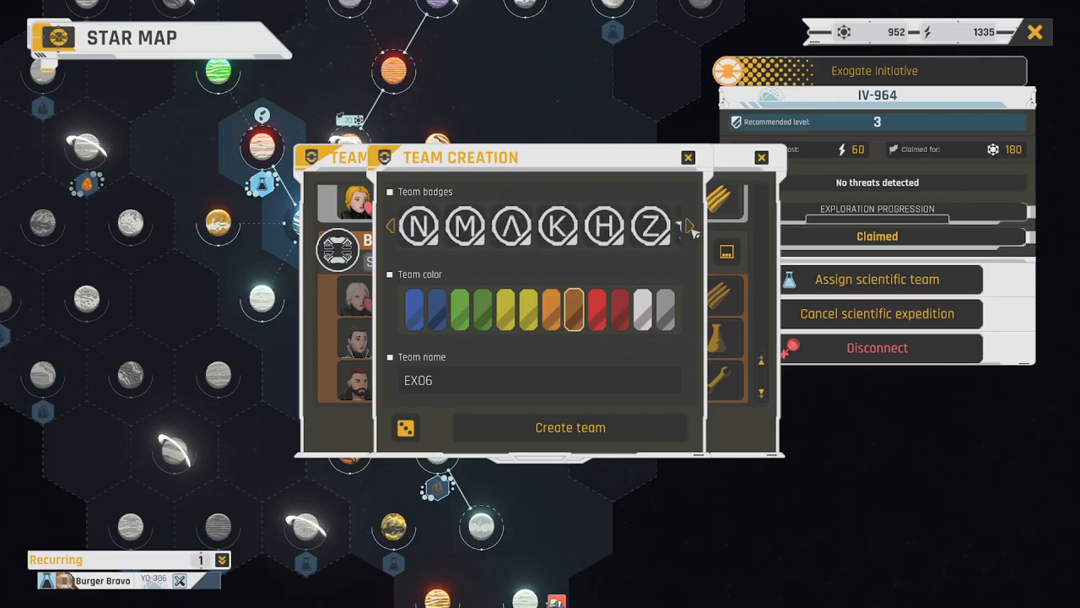
pyautogui.click(689, 226)
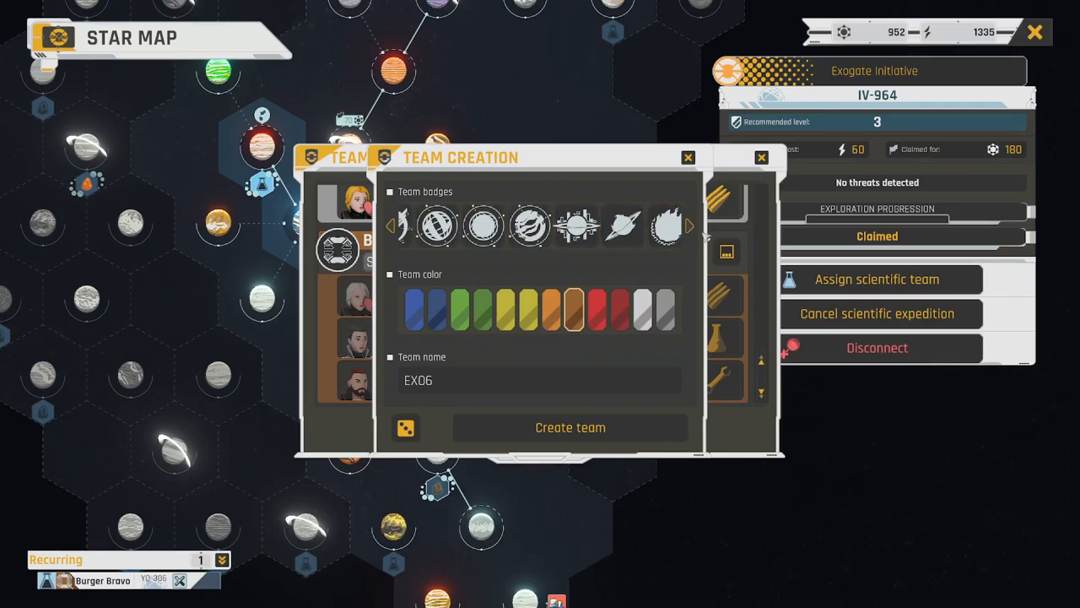
pyautogui.click(690, 226)
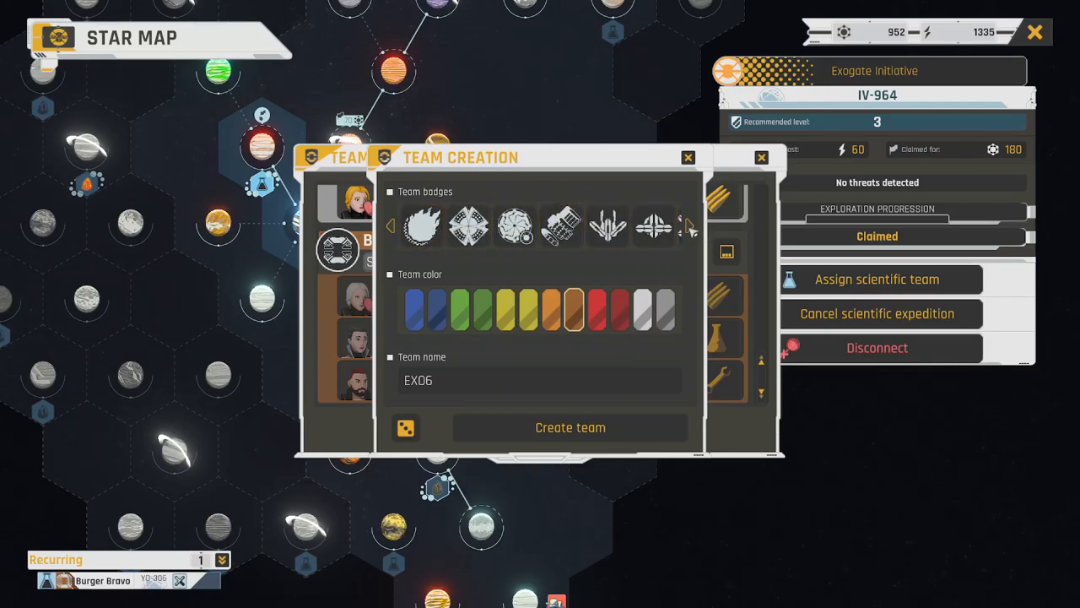
pyautogui.click(688, 225)
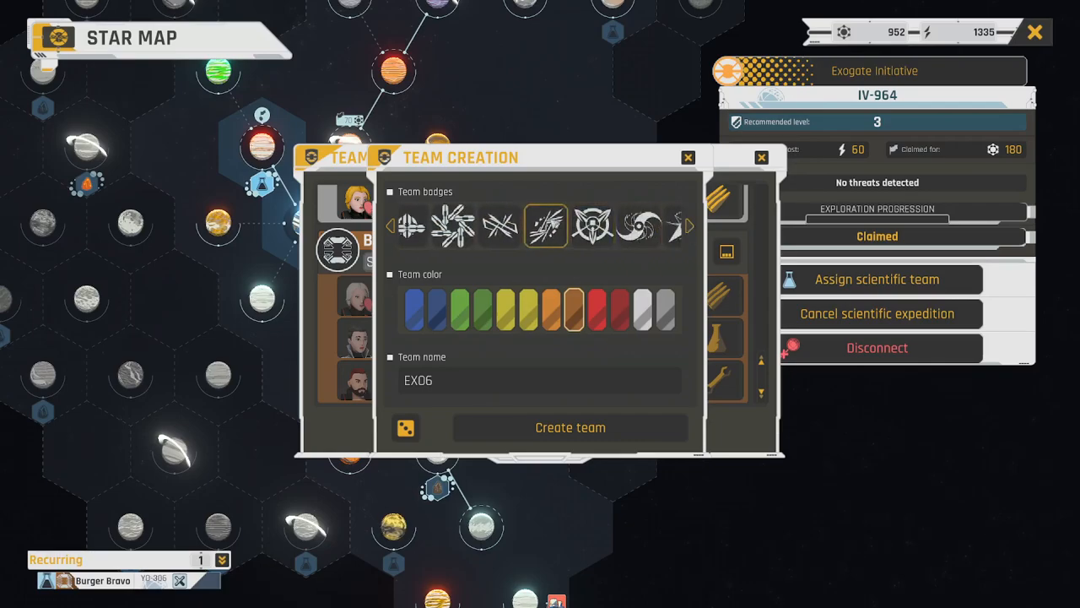
# Create team EX06 with the crossed-lines badge and blue colour
pyautogui.click(499, 225)
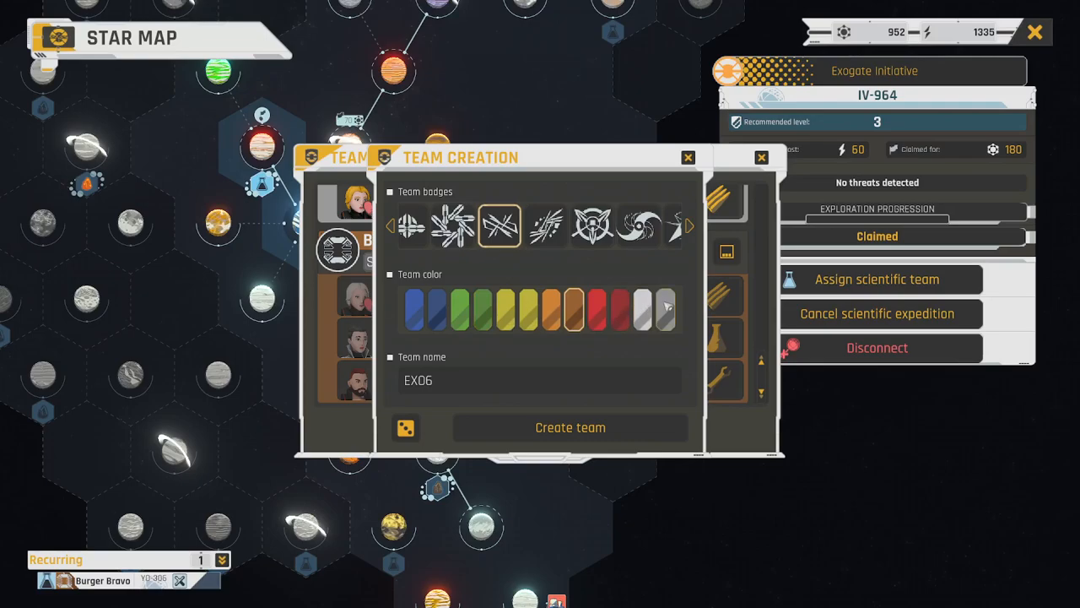
pyautogui.click(414, 308)
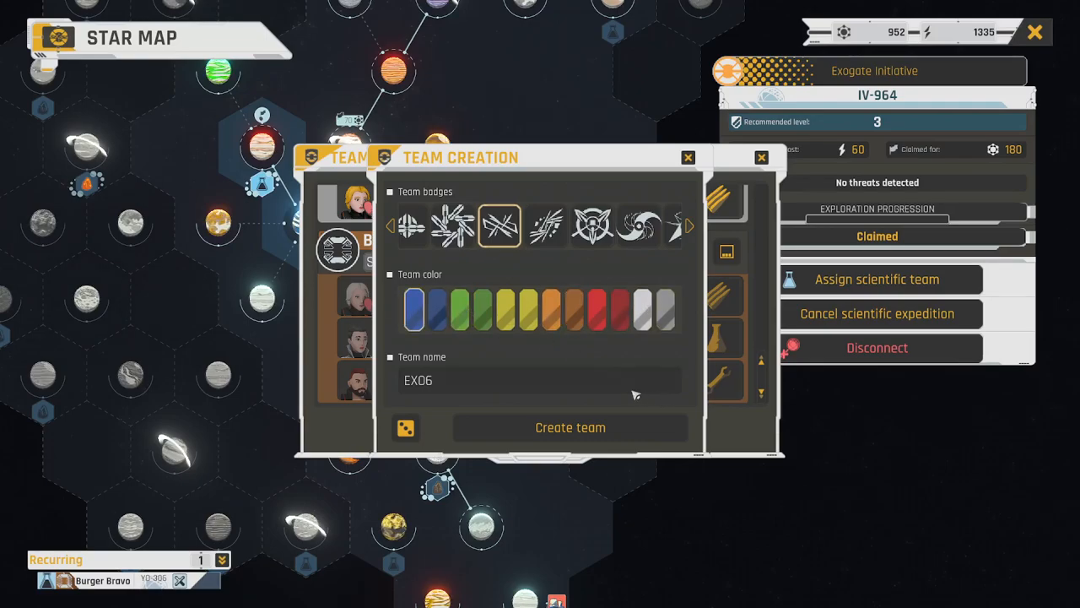
pyautogui.click(570, 427)
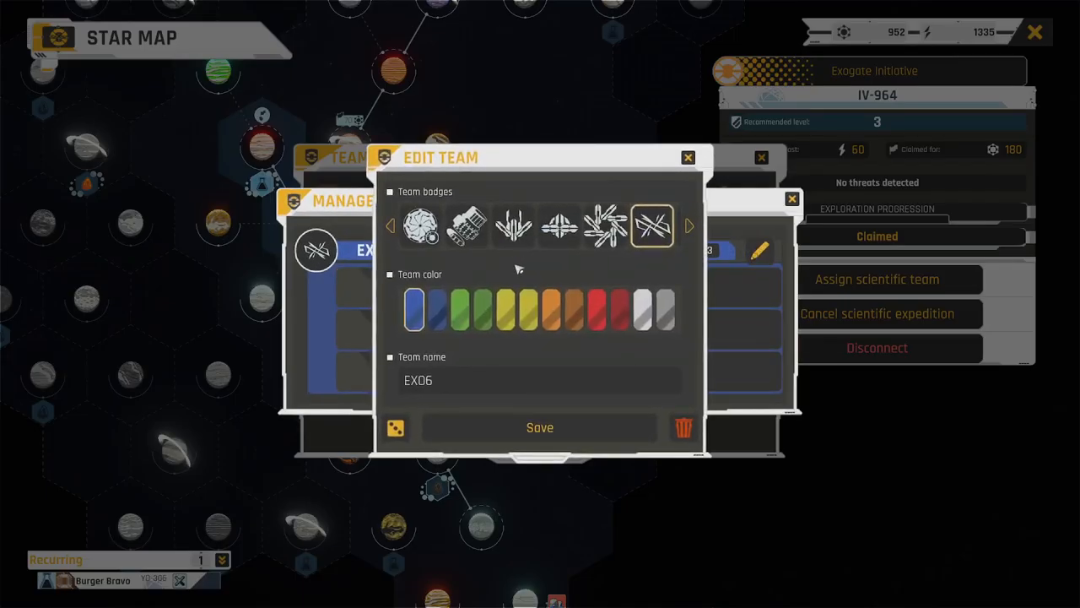
# Change the team name from EX06 to 'Funk Force 5' and save
pyautogui.write('Fun')
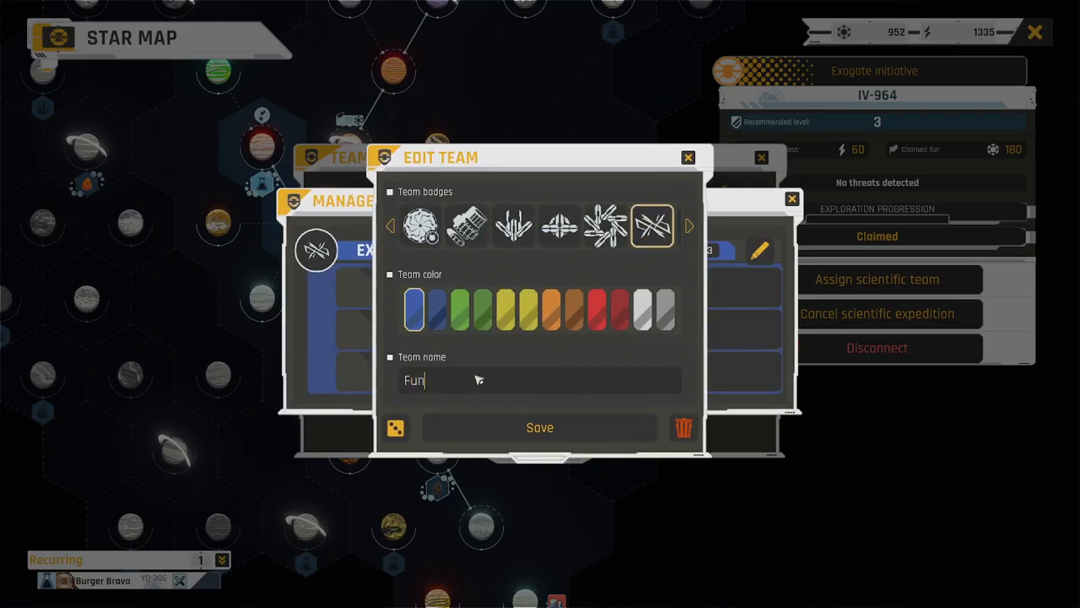
pyautogui.write('k Force F')
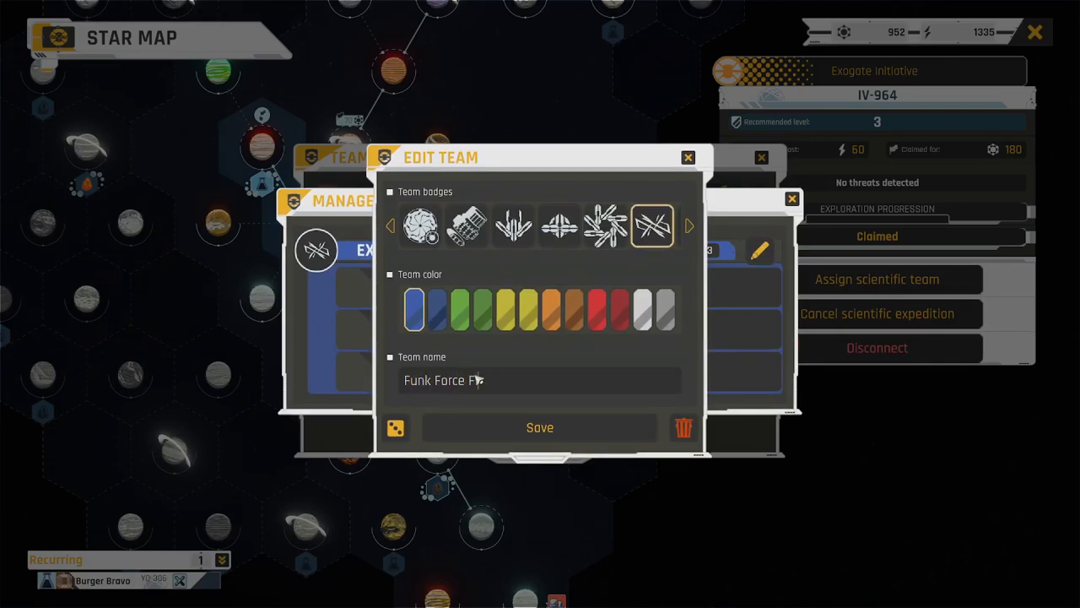
pyautogui.write('5')
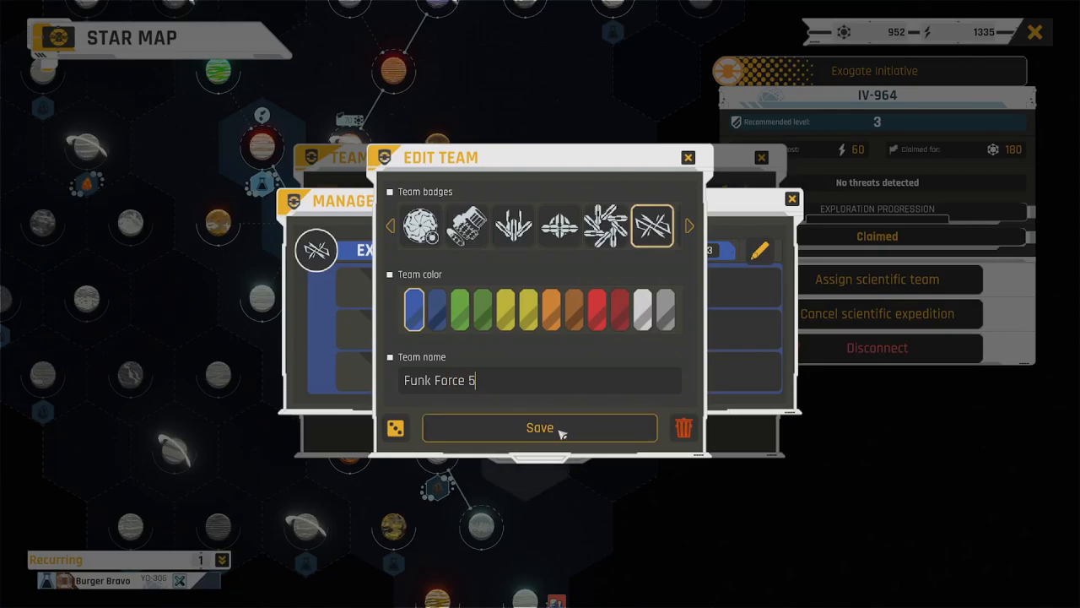
pyautogui.click(540, 427)
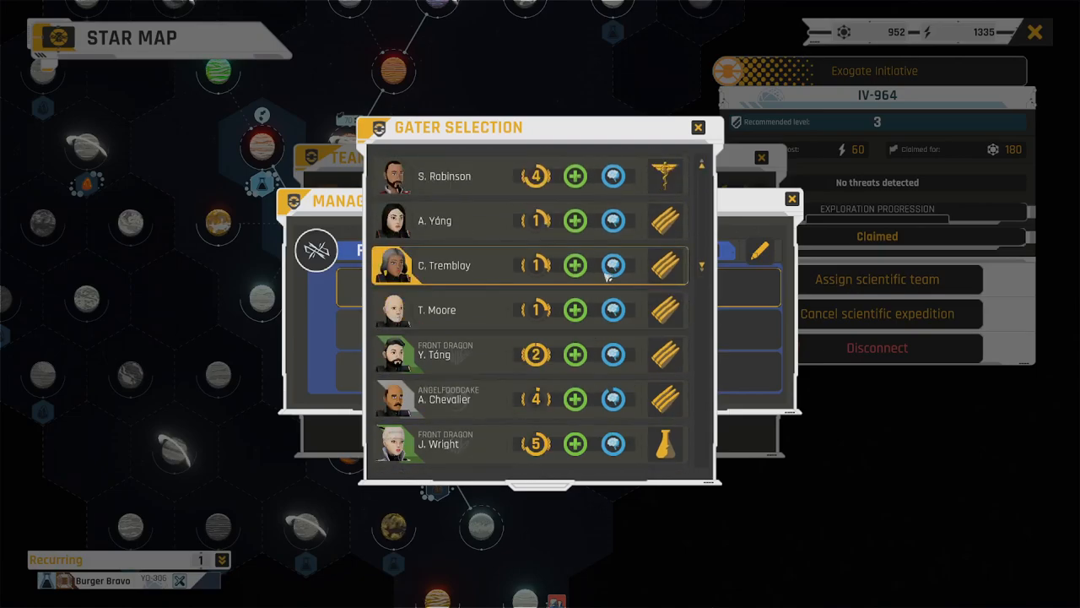
# Staff Funk Force 5 with Lee Hú, An Yáng and Catherine Tremblay
pyautogui.scroll(-3)
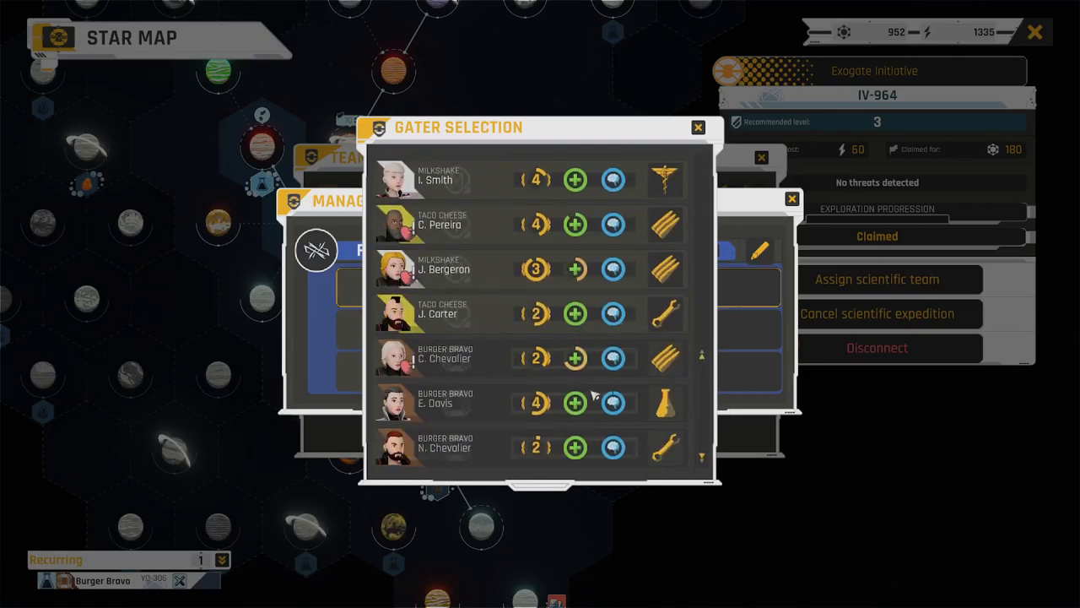
pyautogui.scroll(3)
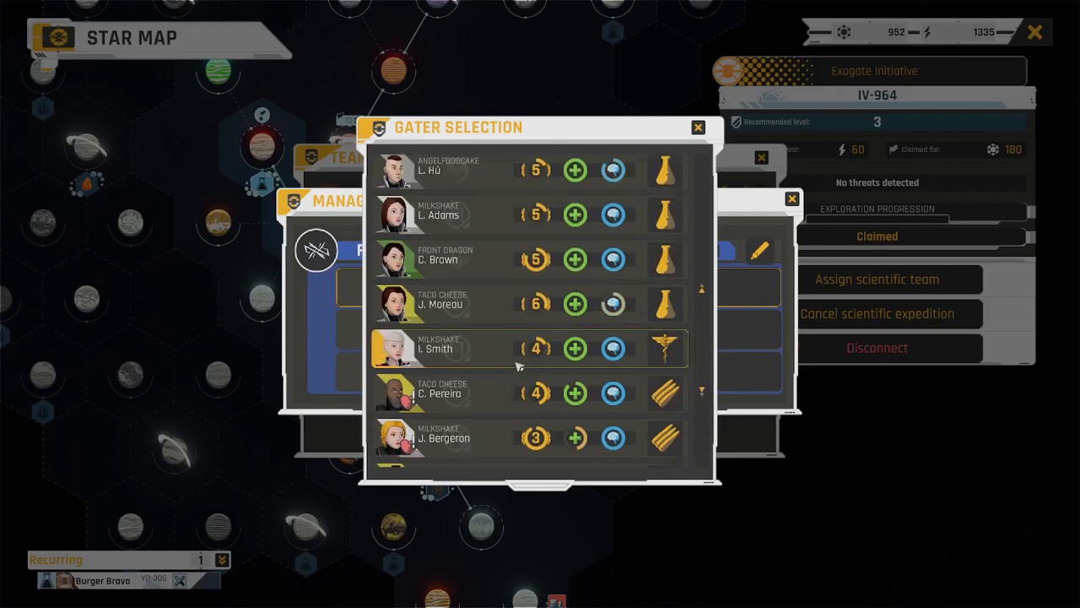
pyautogui.scroll(3)
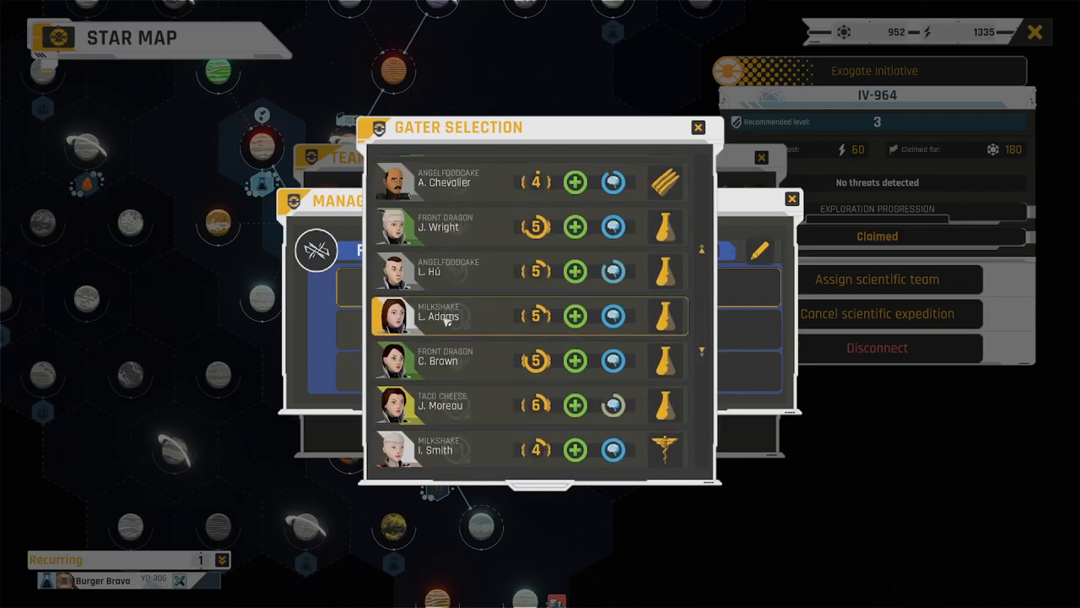
pyautogui.moveTo(496, 311)
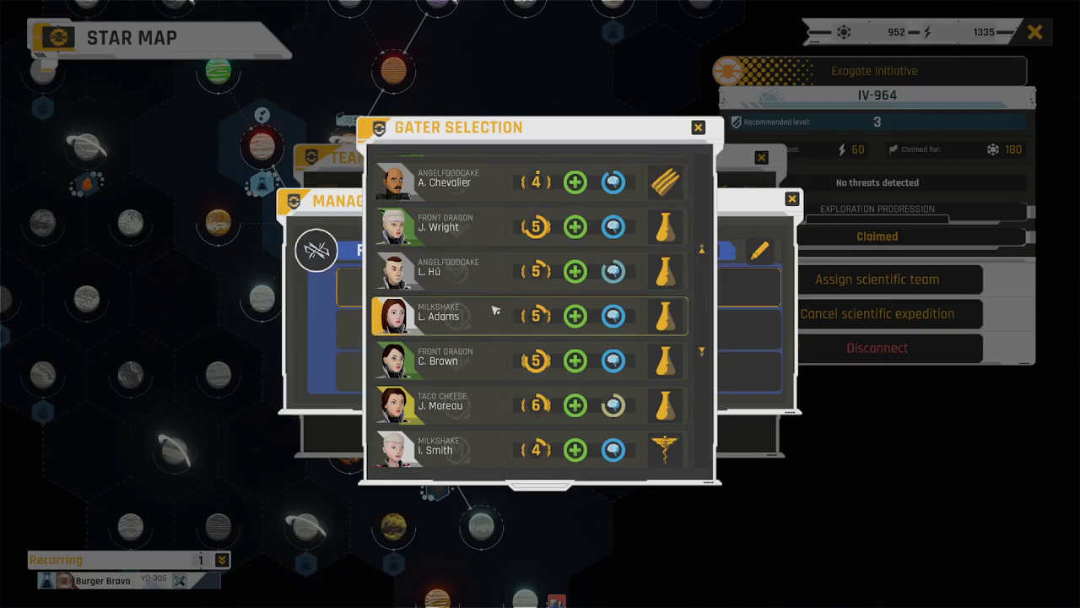
pyautogui.click(697, 128)
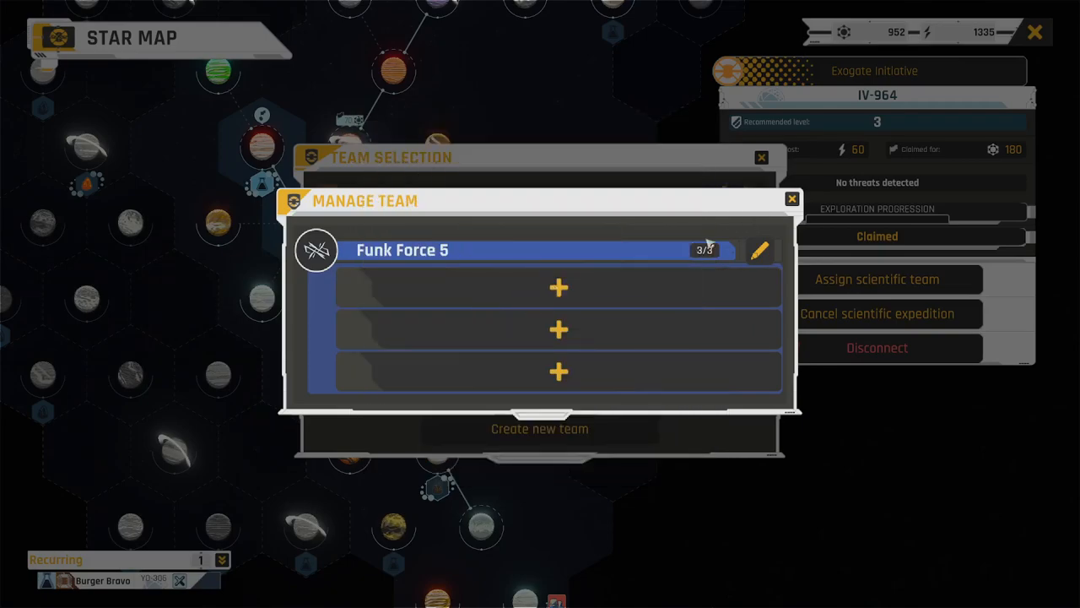
pyautogui.click(791, 199)
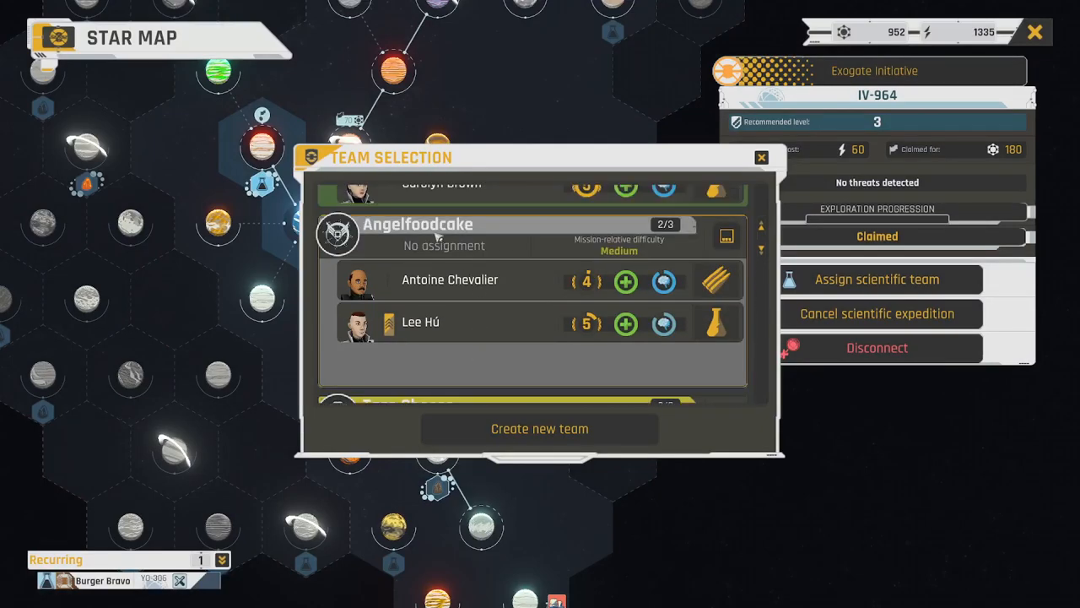
pyautogui.moveTo(430, 333)
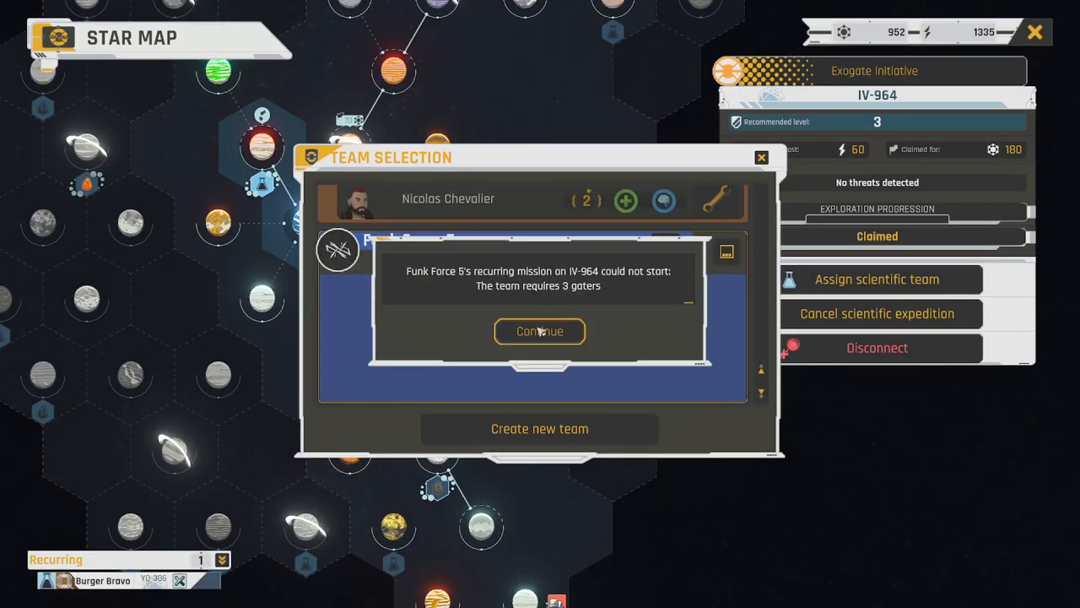
pyautogui.click(539, 331)
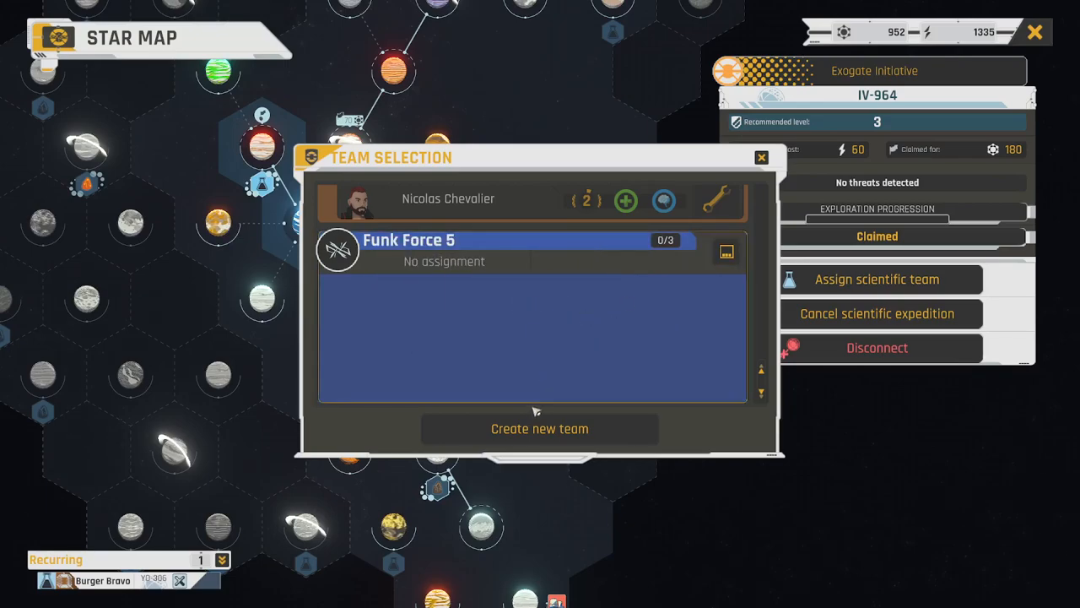
pyautogui.click(726, 251)
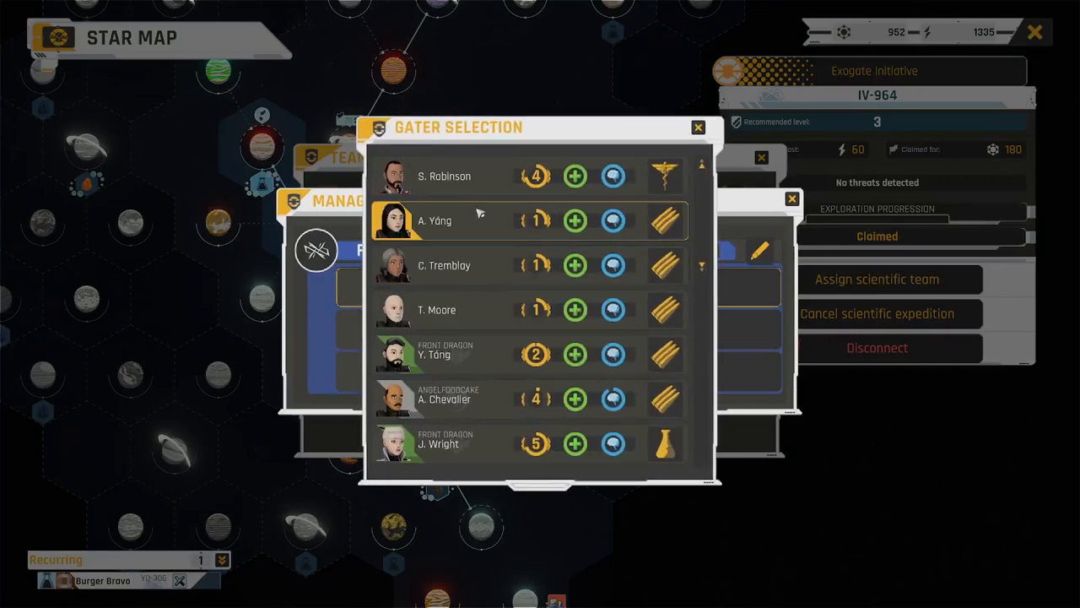
pyautogui.scroll(-3)
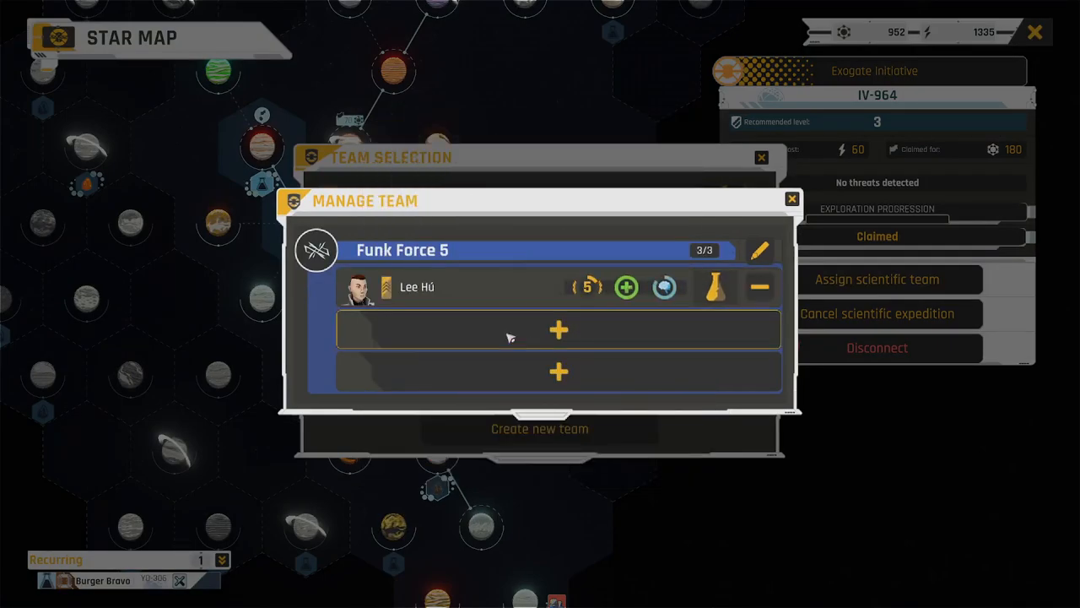
pyautogui.click(558, 329)
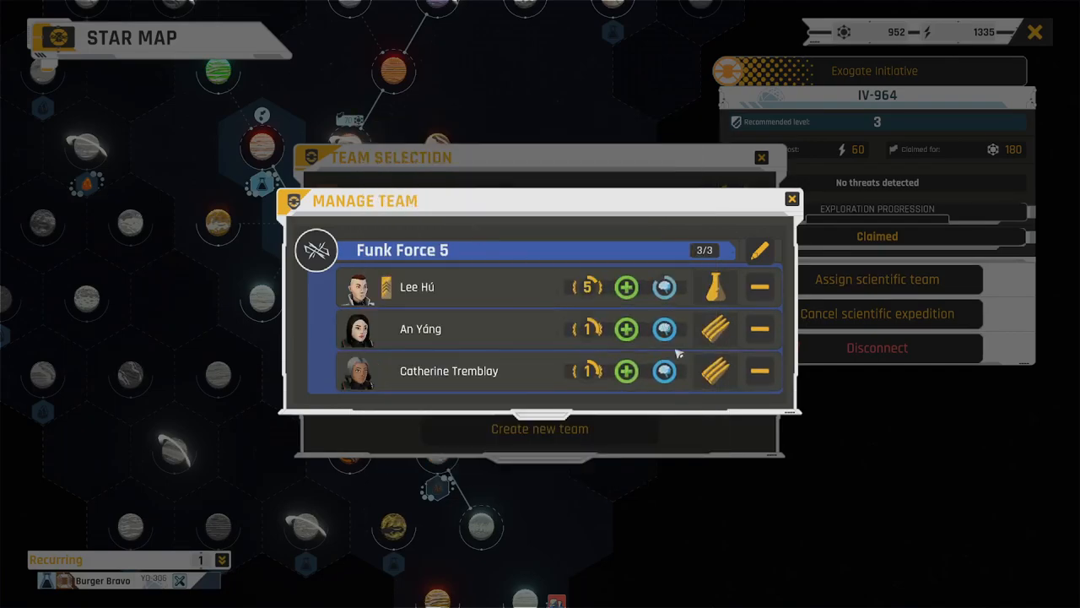
pyautogui.click(791, 198)
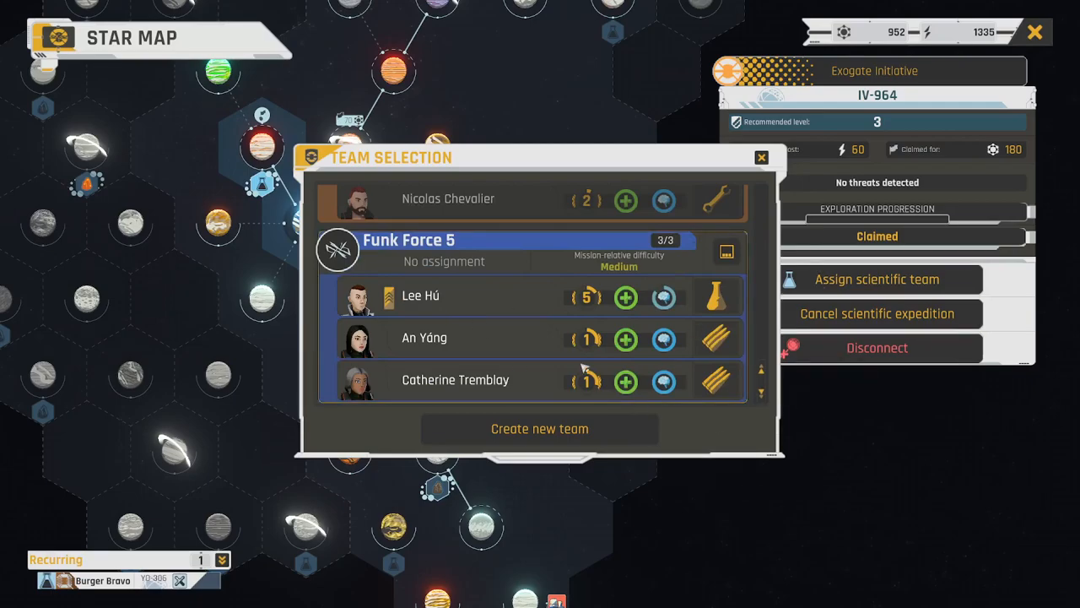
pyautogui.moveTo(547, 408)
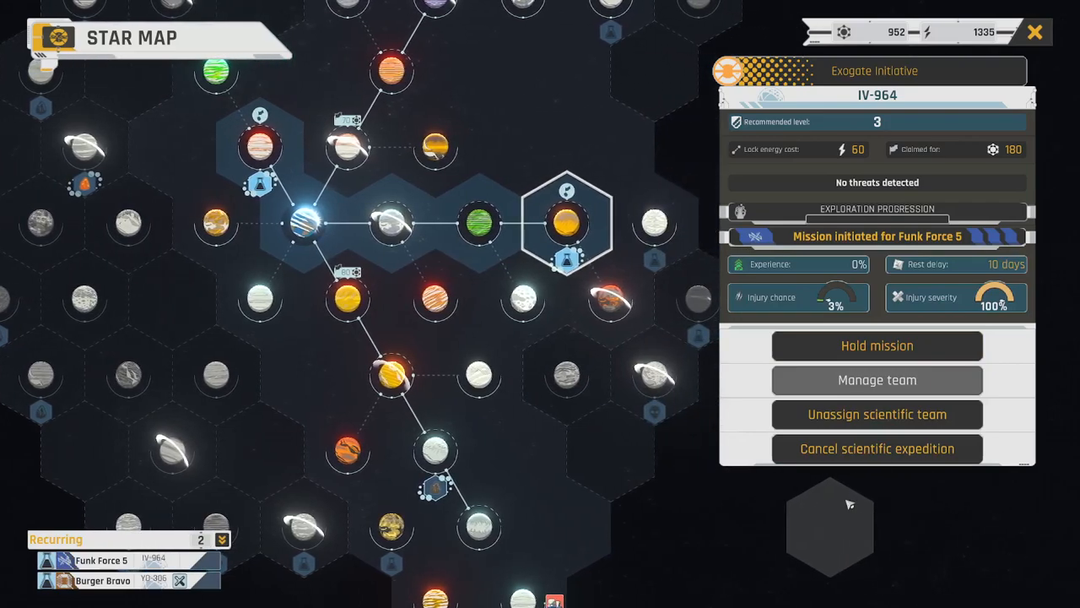
pyautogui.moveTo(869, 519)
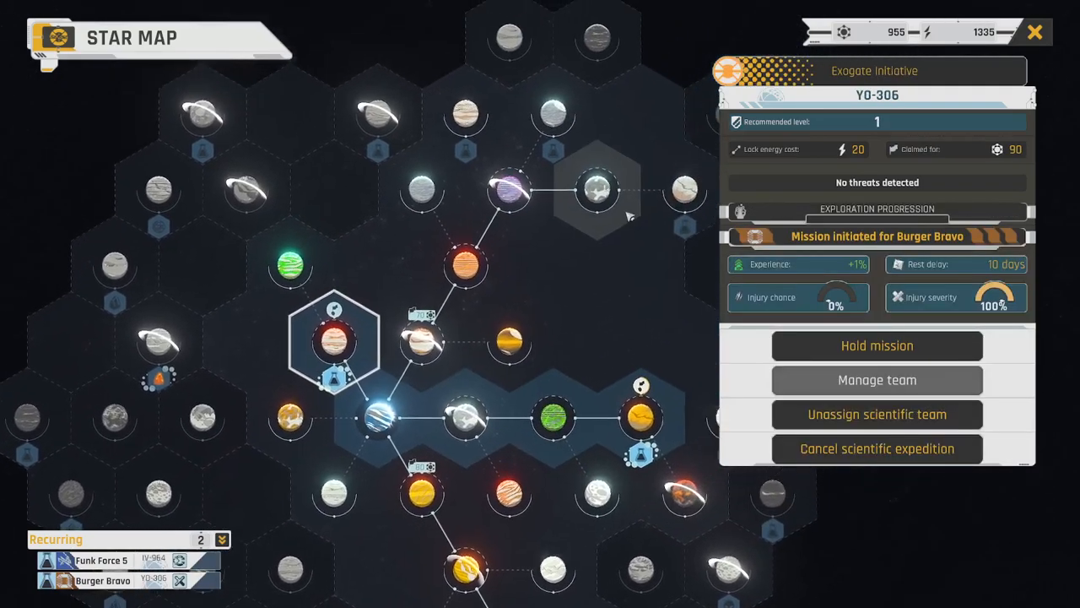
# Inspect FY-664 and connect sector OG-544 to the gate network
pyautogui.click(566, 211)
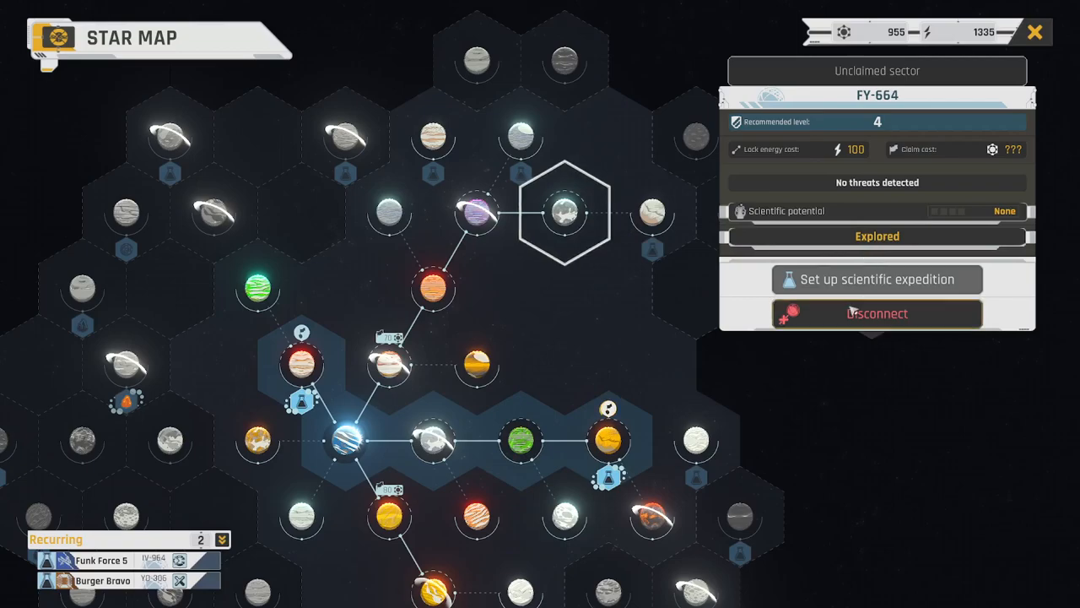
pyautogui.click(475, 212)
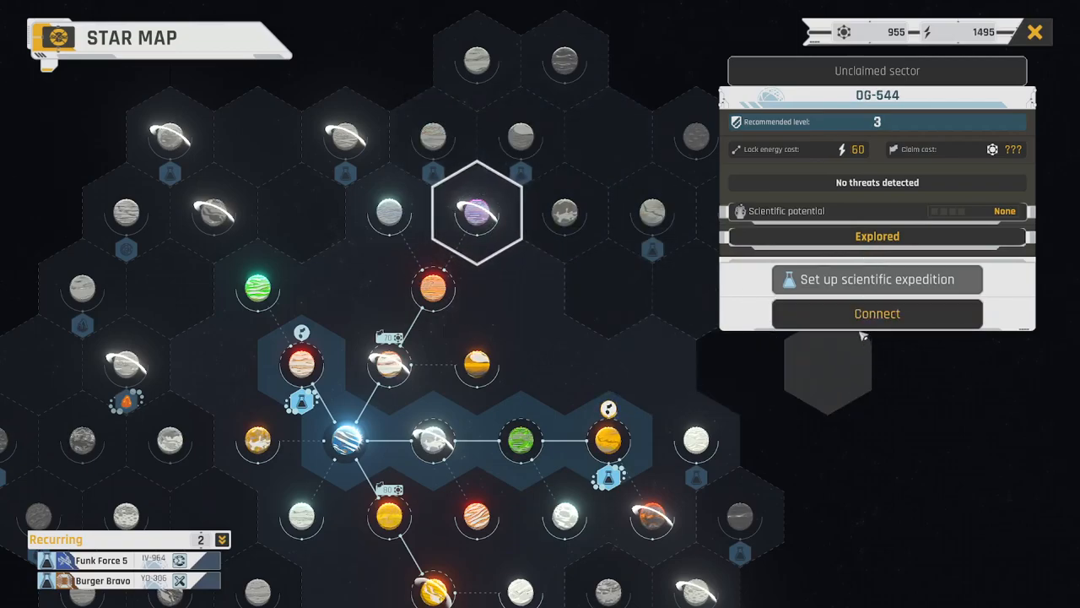
pyautogui.click(877, 313)
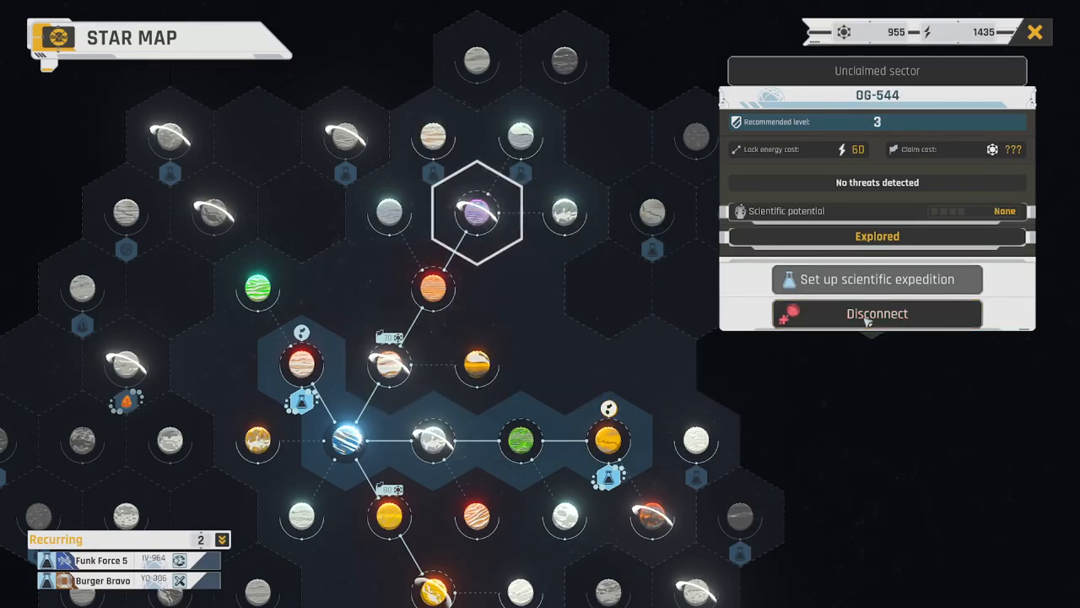
pyautogui.click(388, 363)
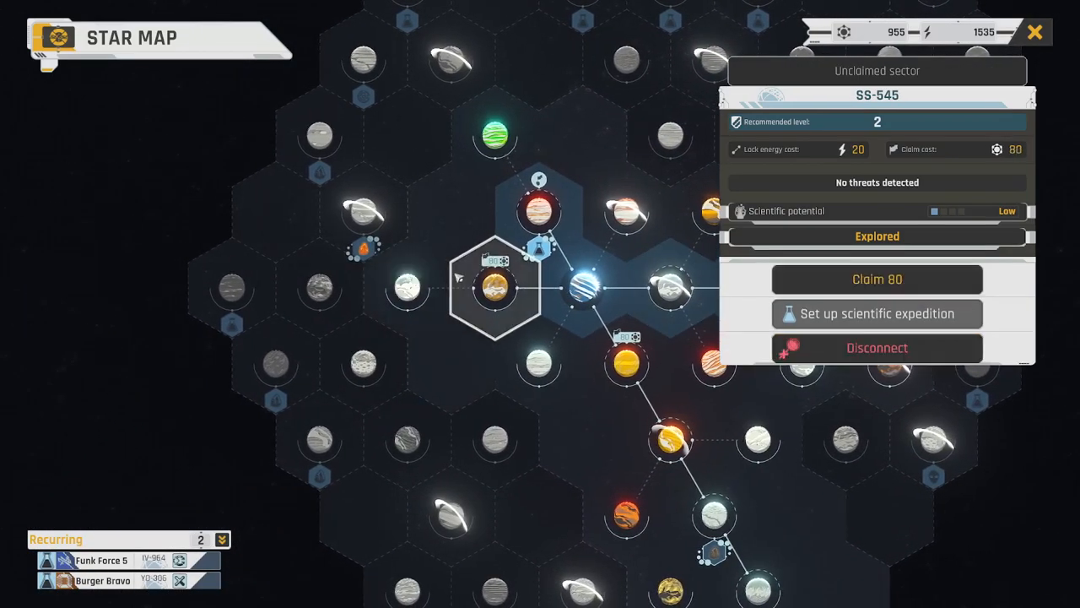
# Claim sector SK-419 for 180 influence
pyautogui.click(363, 211)
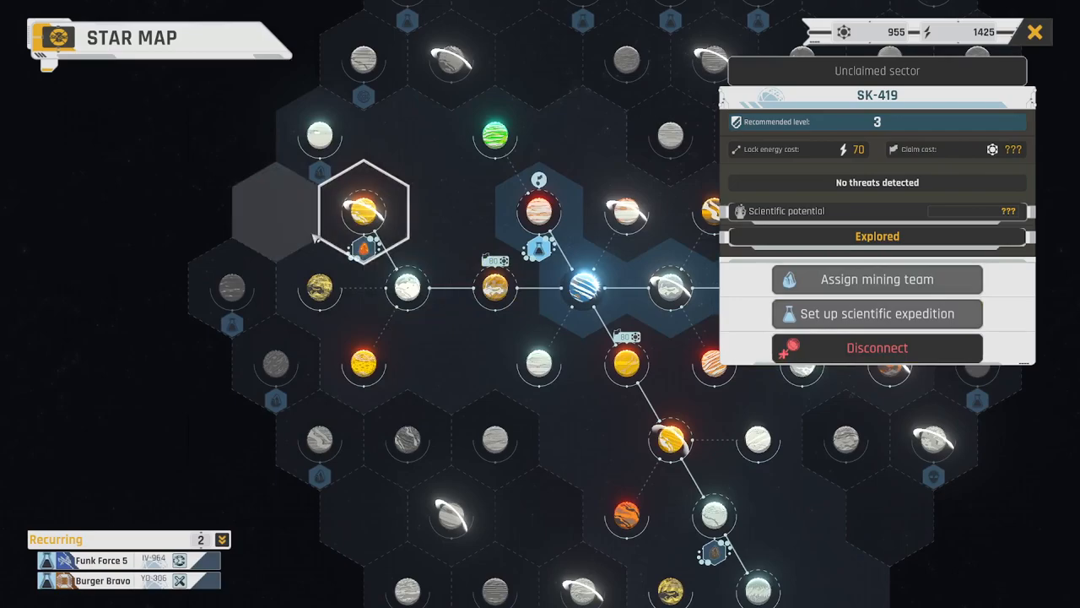
pyautogui.click(319, 135)
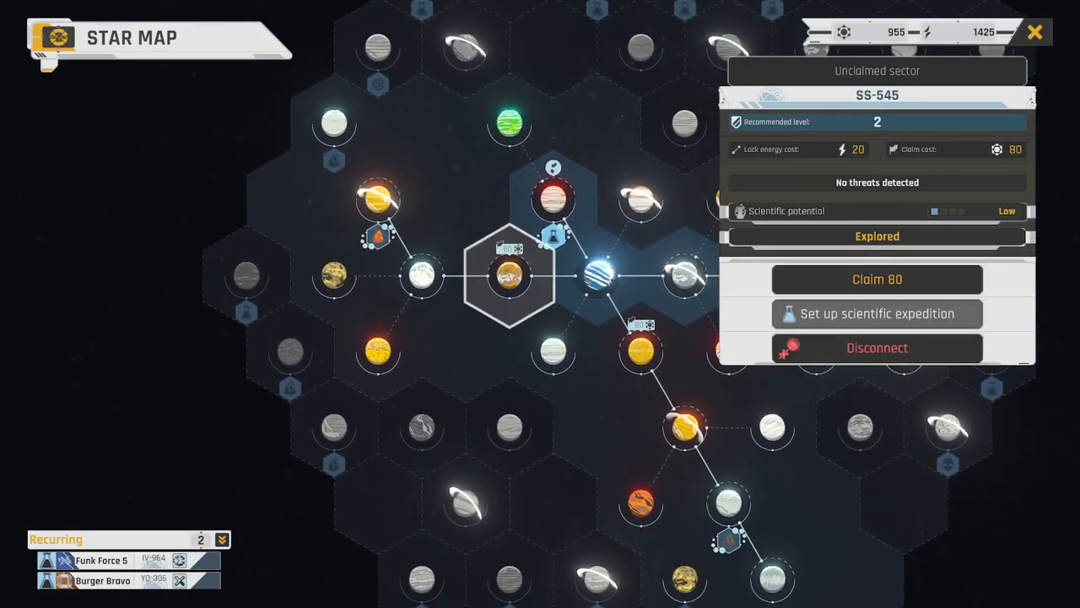
pyautogui.click(419, 270)
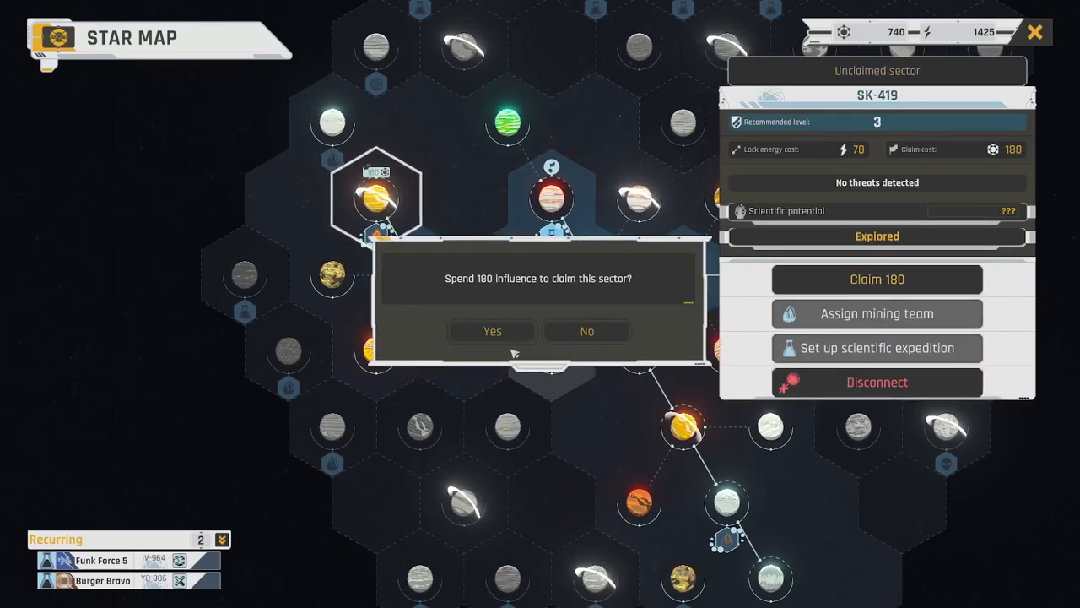
pyautogui.click(492, 330)
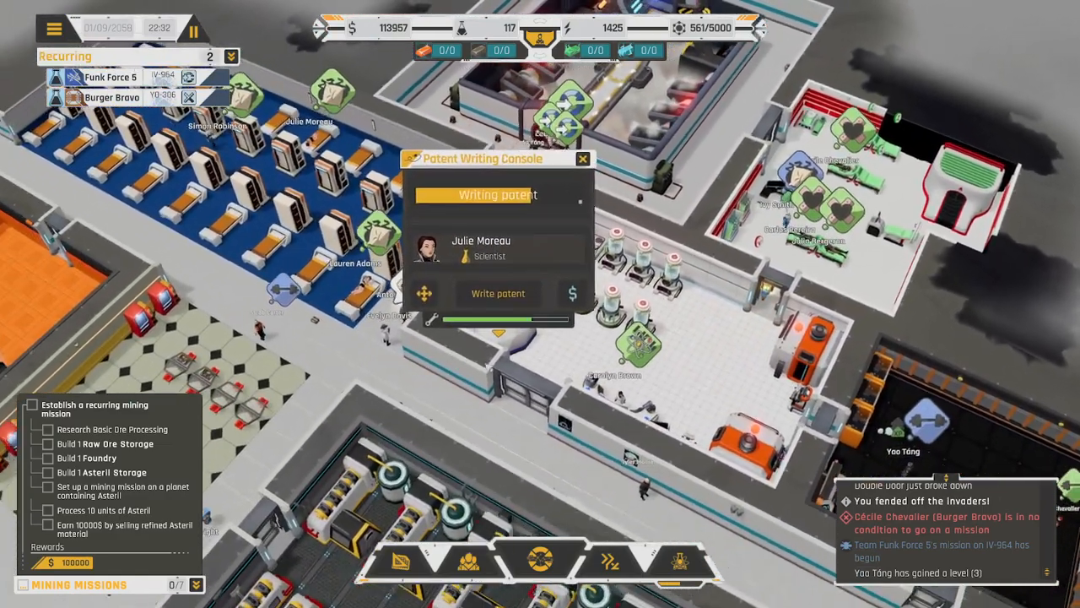
# View the patent topic list, then go back to the star map
pyautogui.click(497, 293)
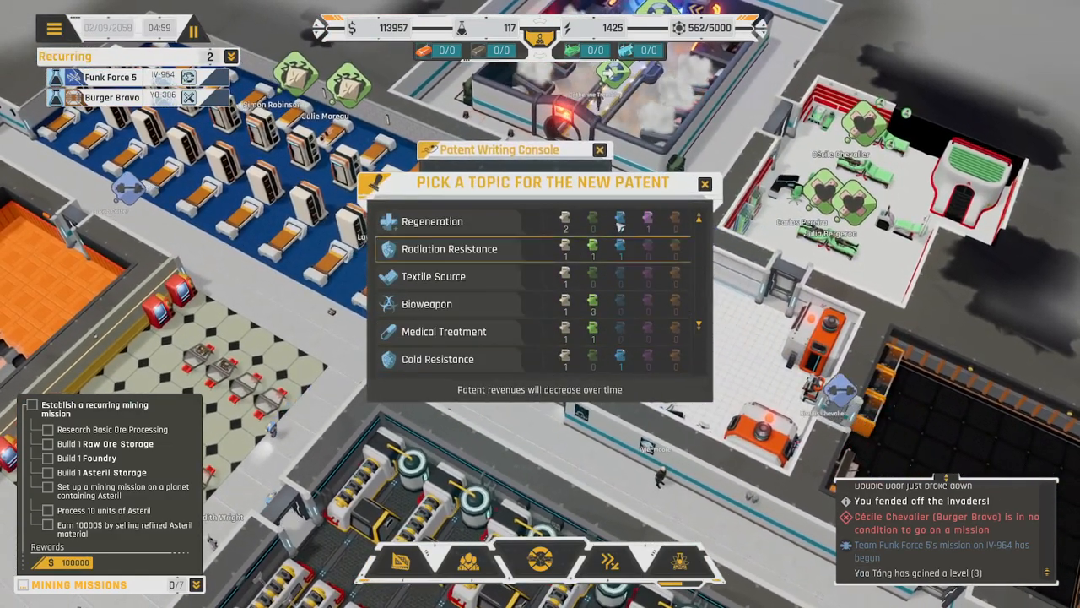
pyautogui.click(449, 248)
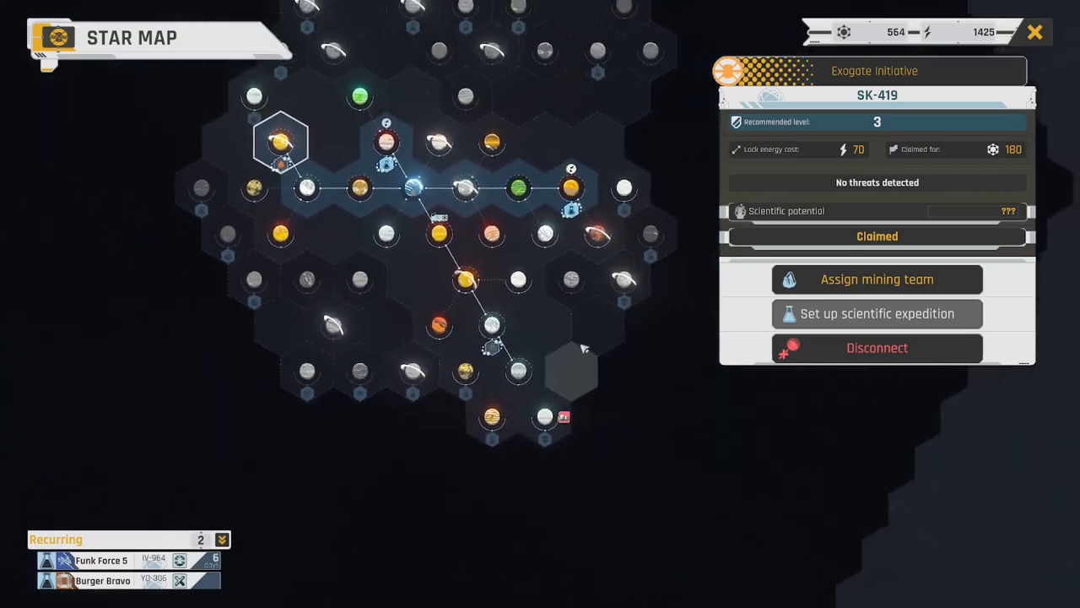
# Connect sectors RW-513 and AD-840 to the gate network
pyautogui.click(616, 325)
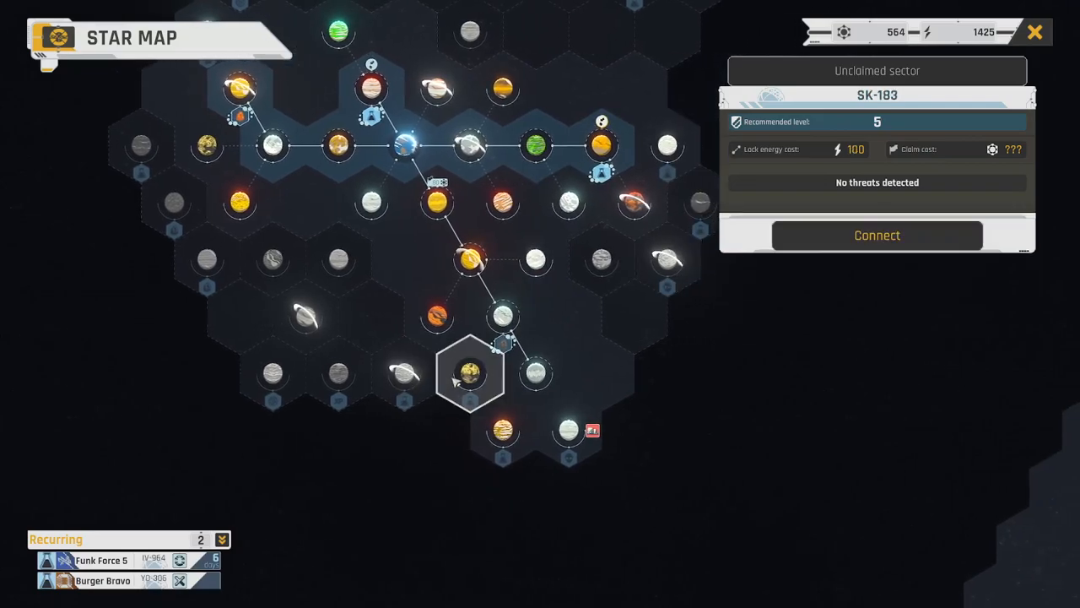
pyautogui.click(482, 317)
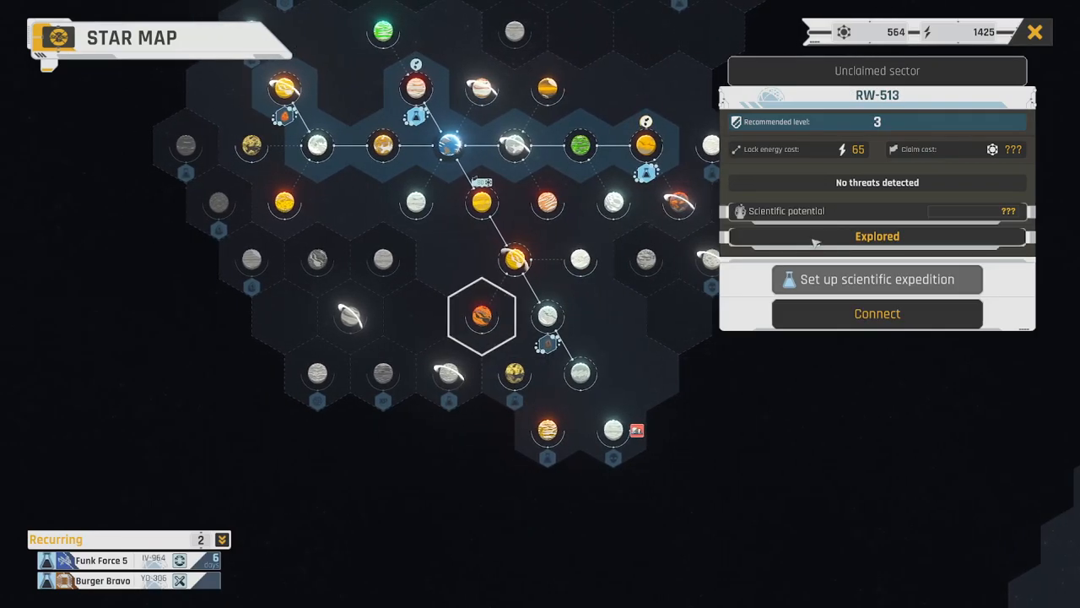
pyautogui.click(450, 372)
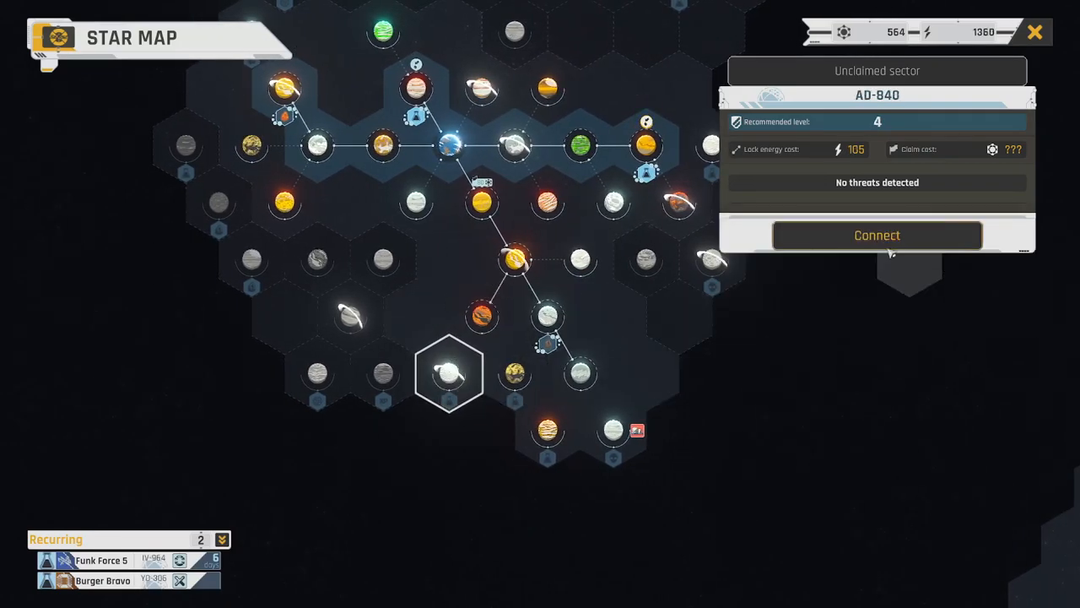
pyautogui.click(877, 235)
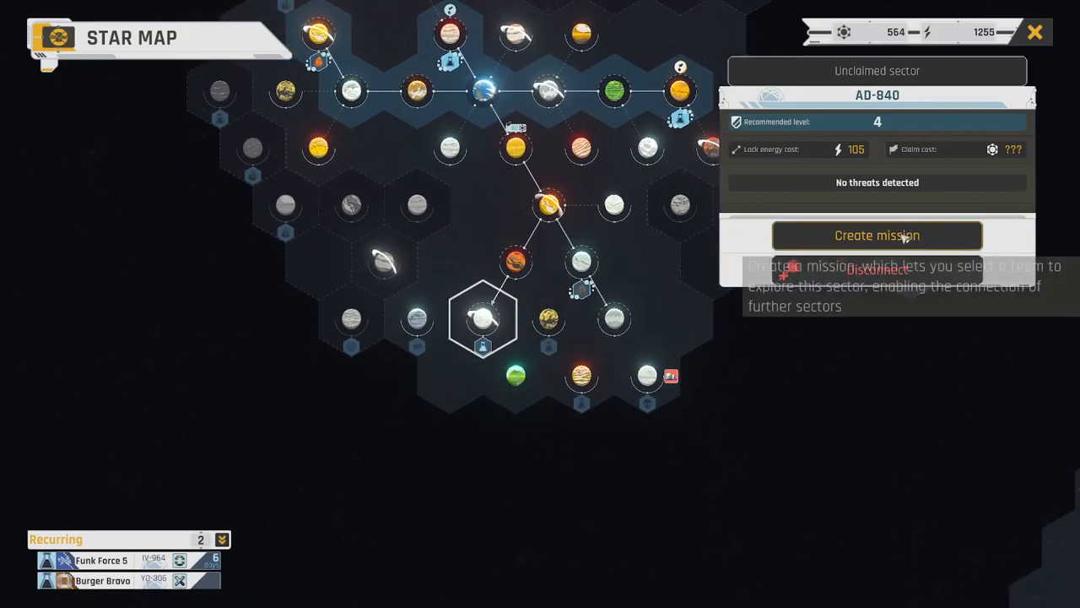
# Send team Taco Cheese on an exploration mission to AD-840
pyautogui.click(876, 235)
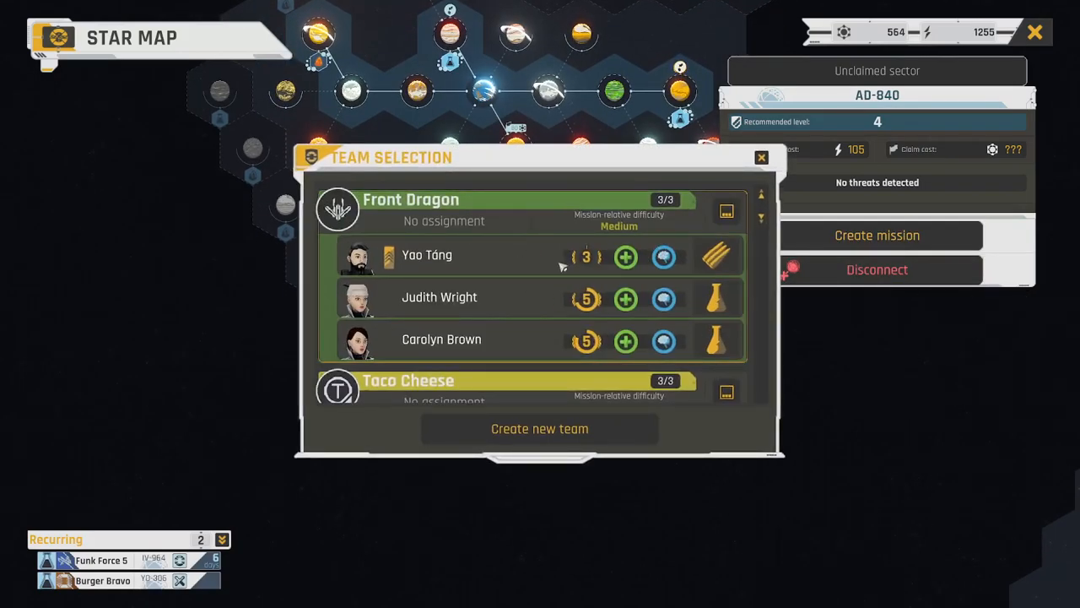
pyautogui.scroll(-3)
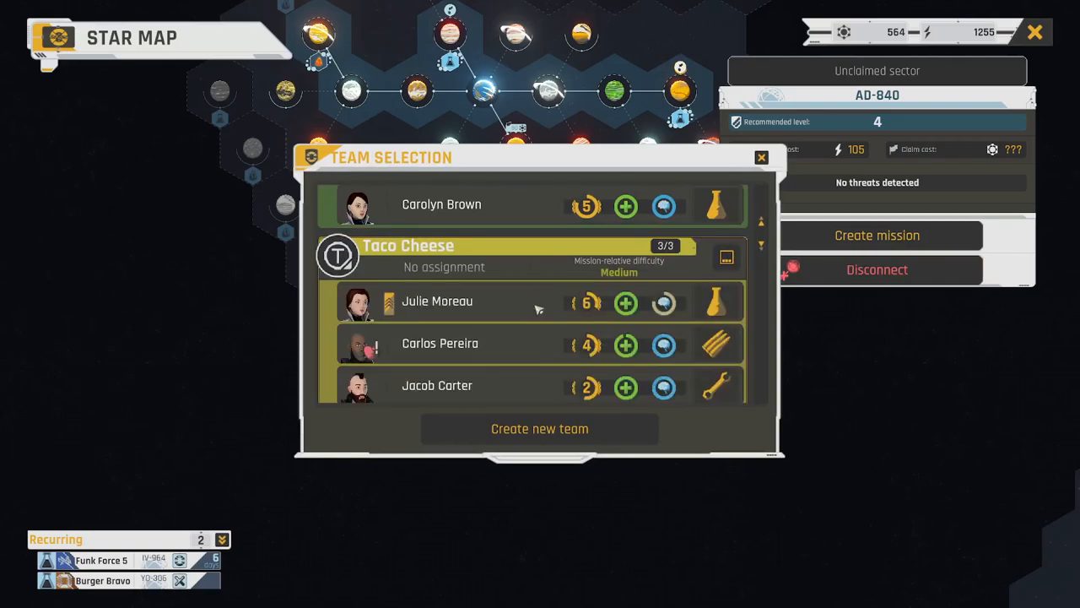
pyautogui.scroll(-3)
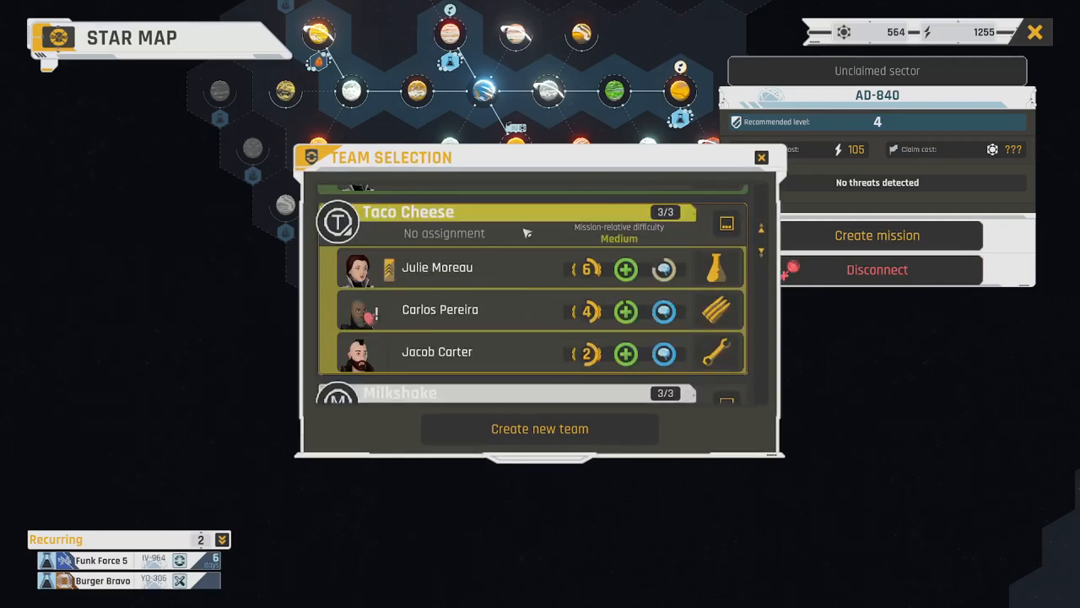
pyautogui.click(877, 236)
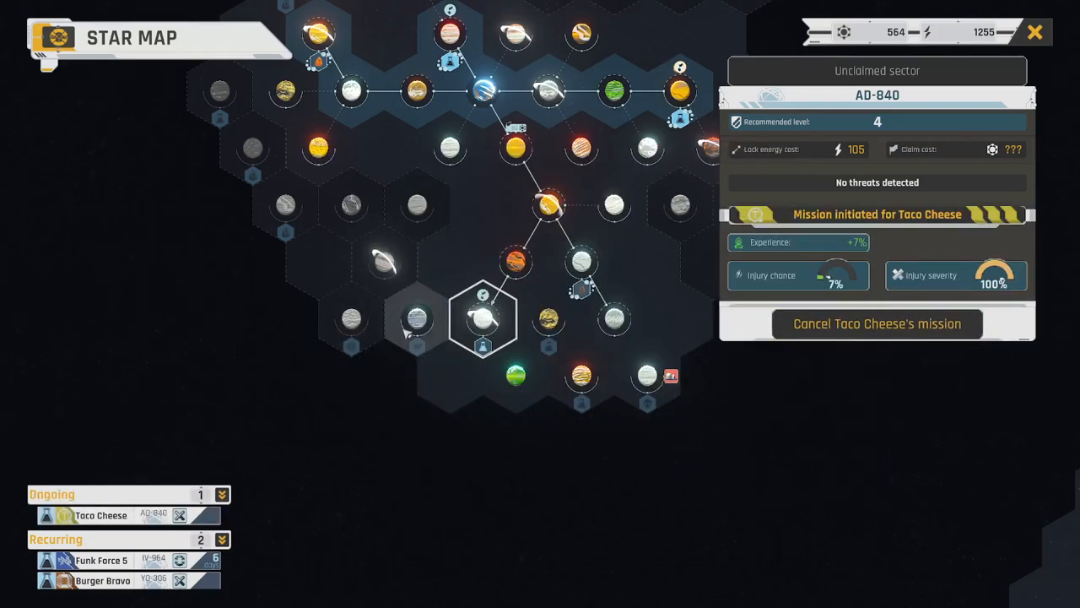
pyautogui.click(548, 318)
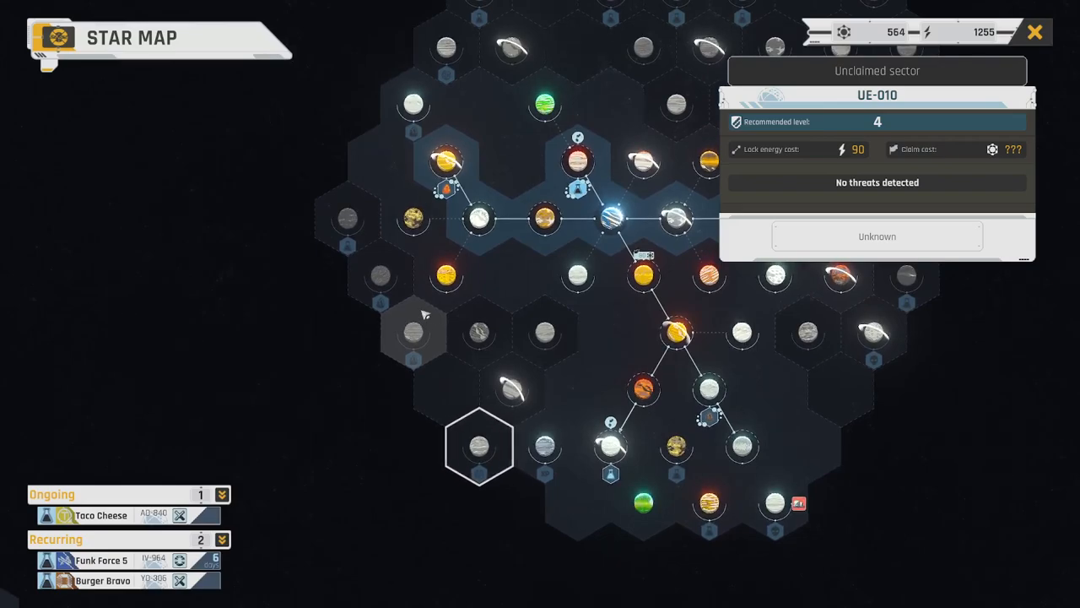
# Connect sector CV-365 and launch team Milkshake's mission there
pyautogui.click(414, 265)
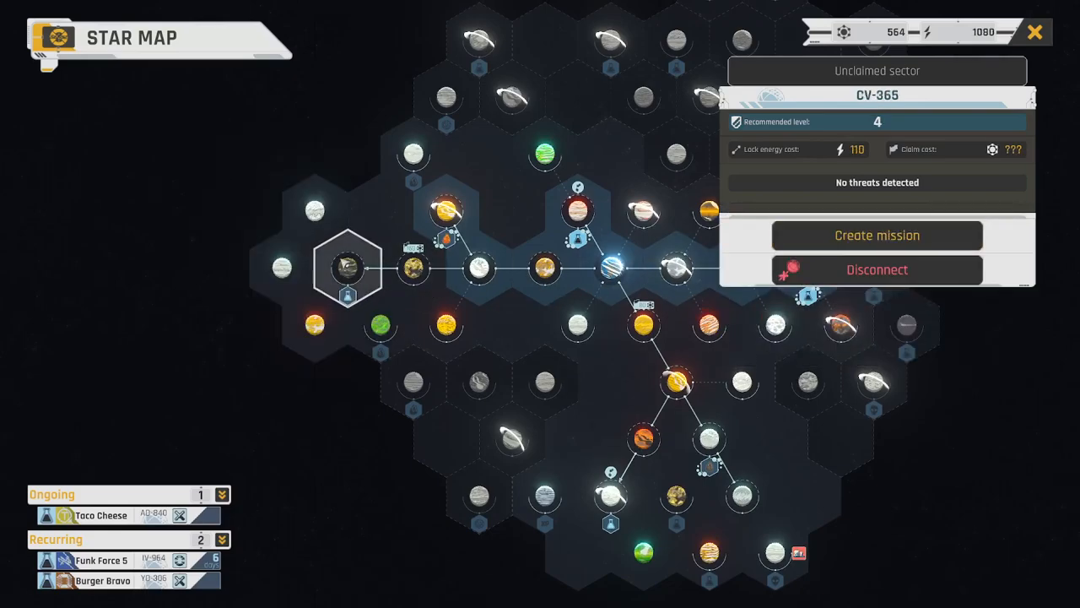
pyautogui.click(876, 234)
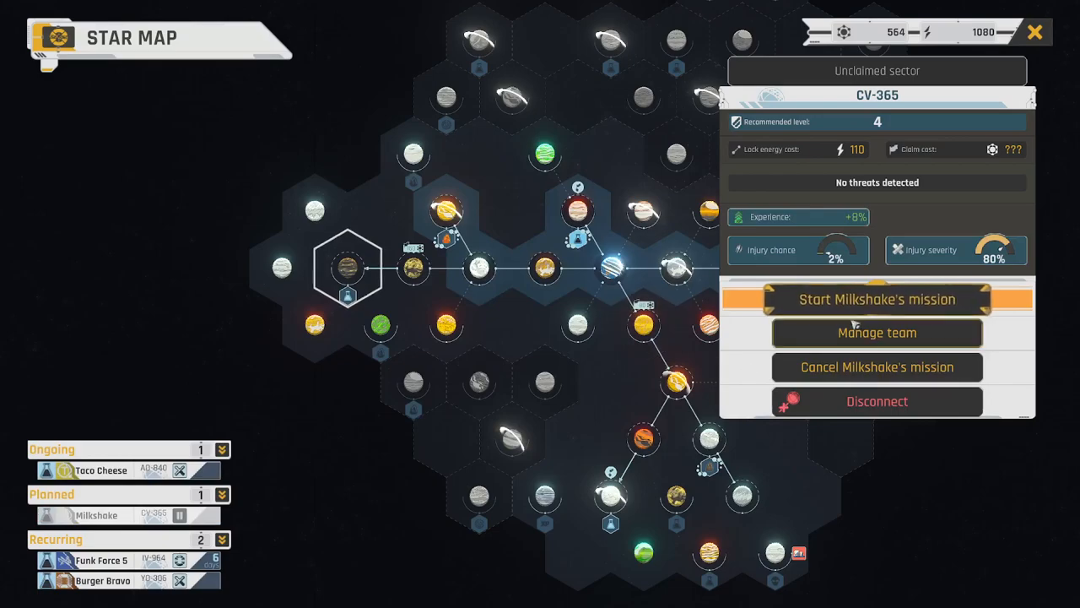
pyautogui.click(877, 299)
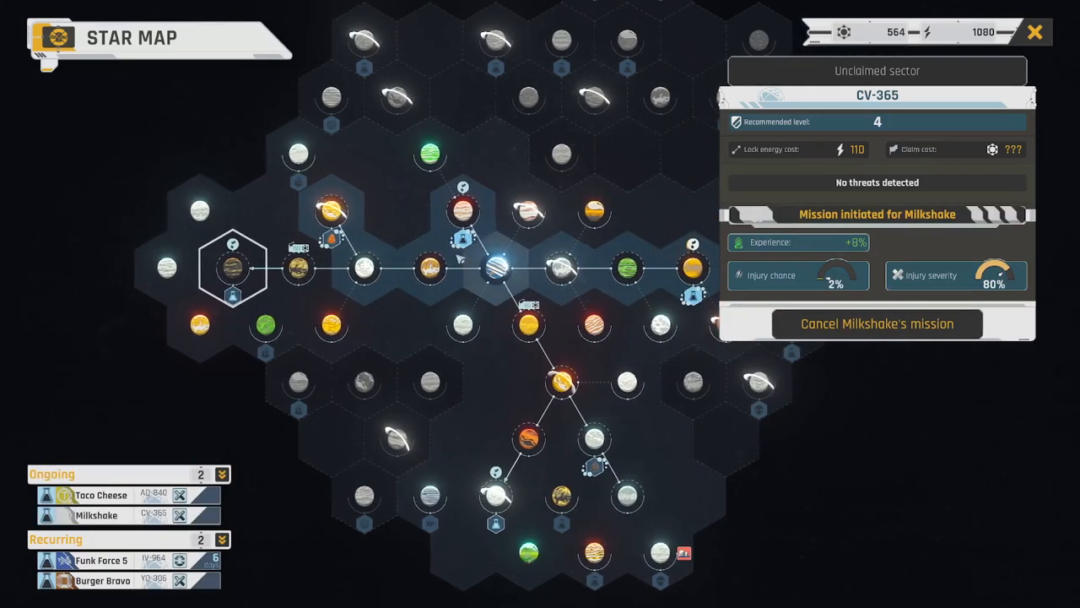
pyautogui.click(292, 153)
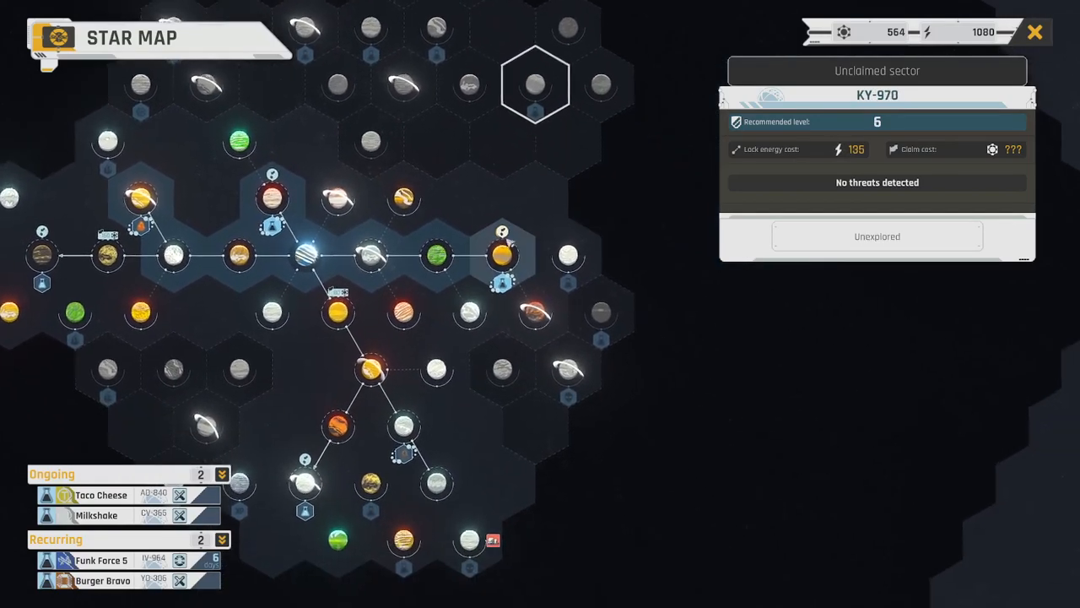
pyautogui.click(565, 258)
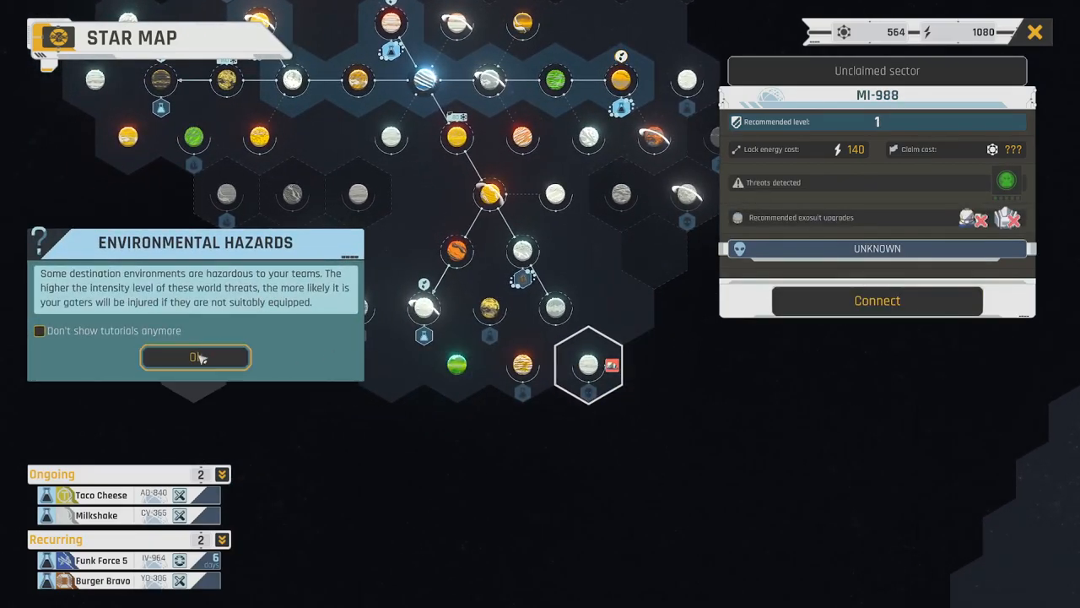
pyautogui.click(195, 356)
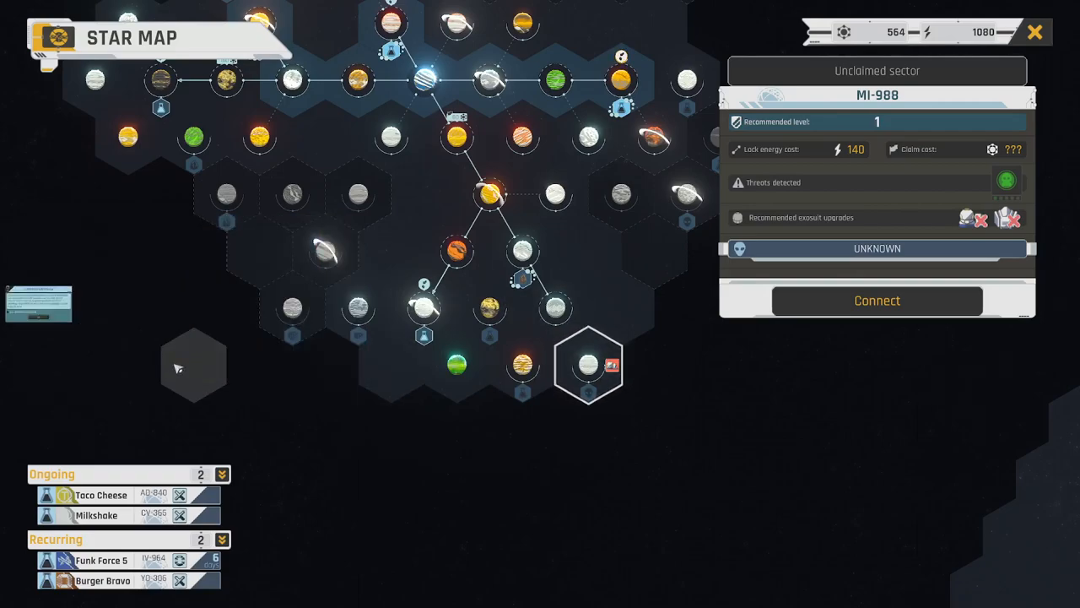
pyautogui.click(523, 308)
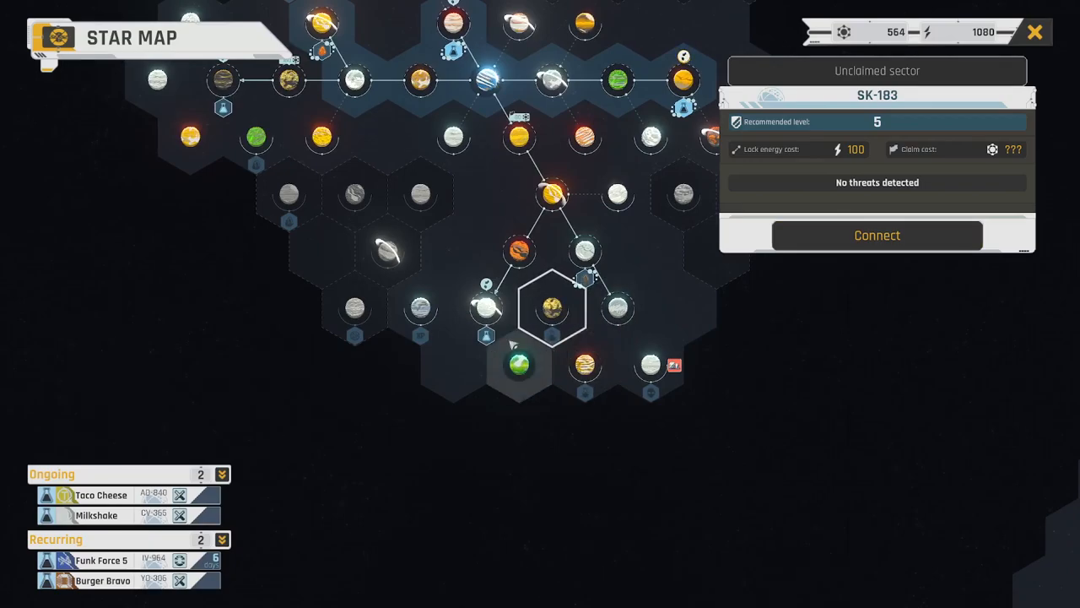
pyautogui.click(419, 308)
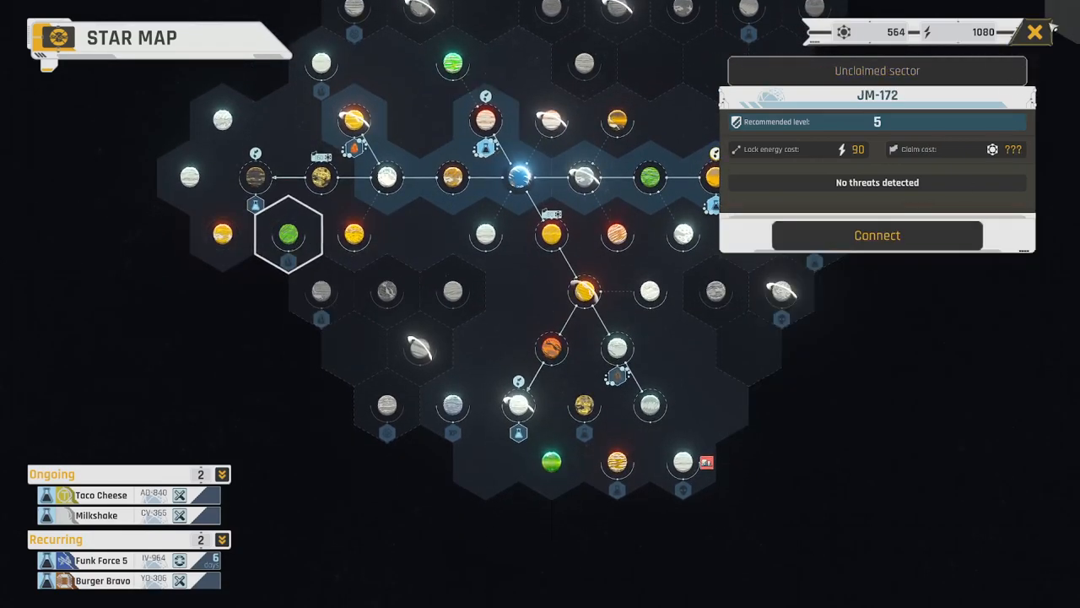
pyautogui.click(1035, 32)
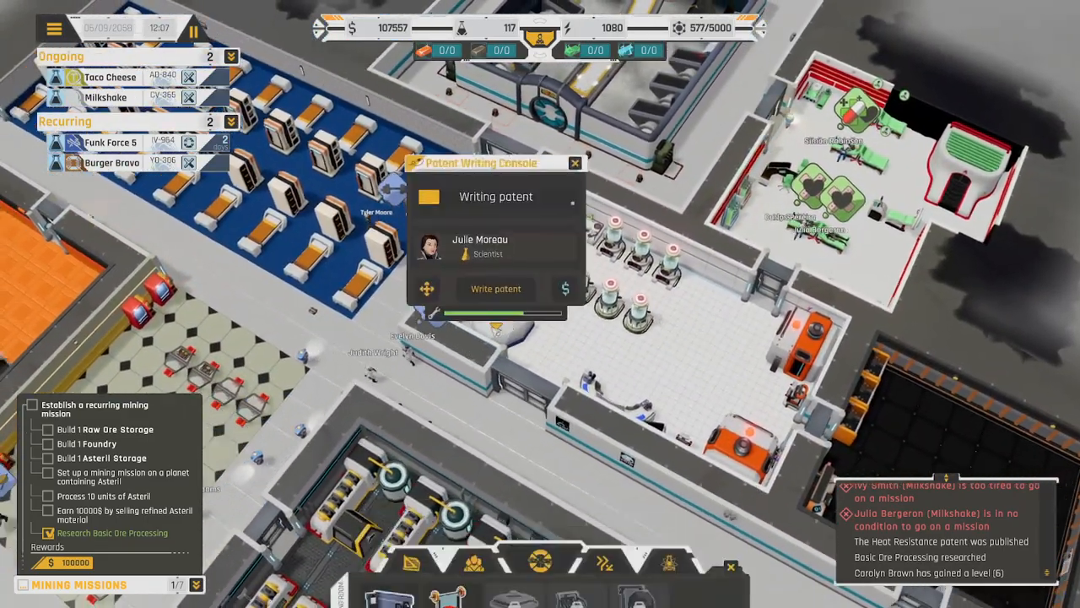
# Close the Star Map and start writing a new patent on the console
pyautogui.click(496, 288)
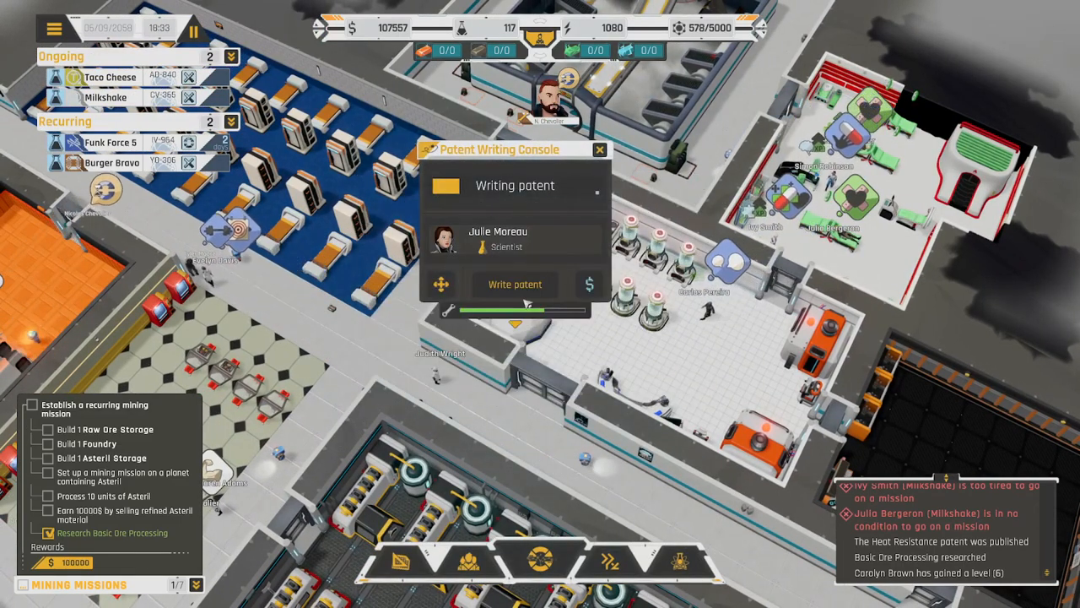
pyautogui.click(514, 284)
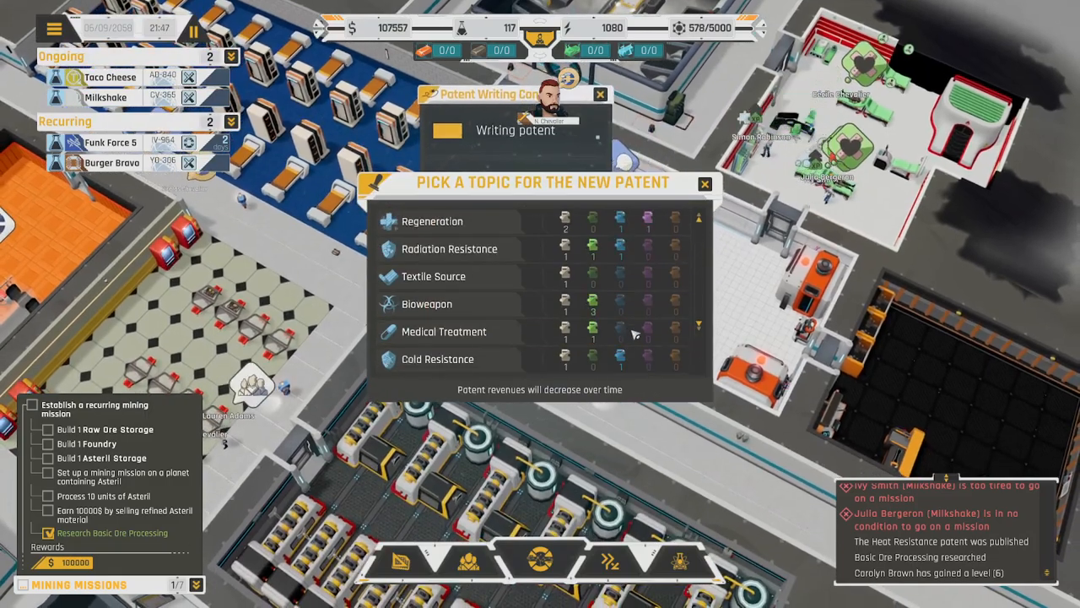
# Review Funk Force 5's End of Mission XP and injuries from IV-964
pyautogui.click(704, 184)
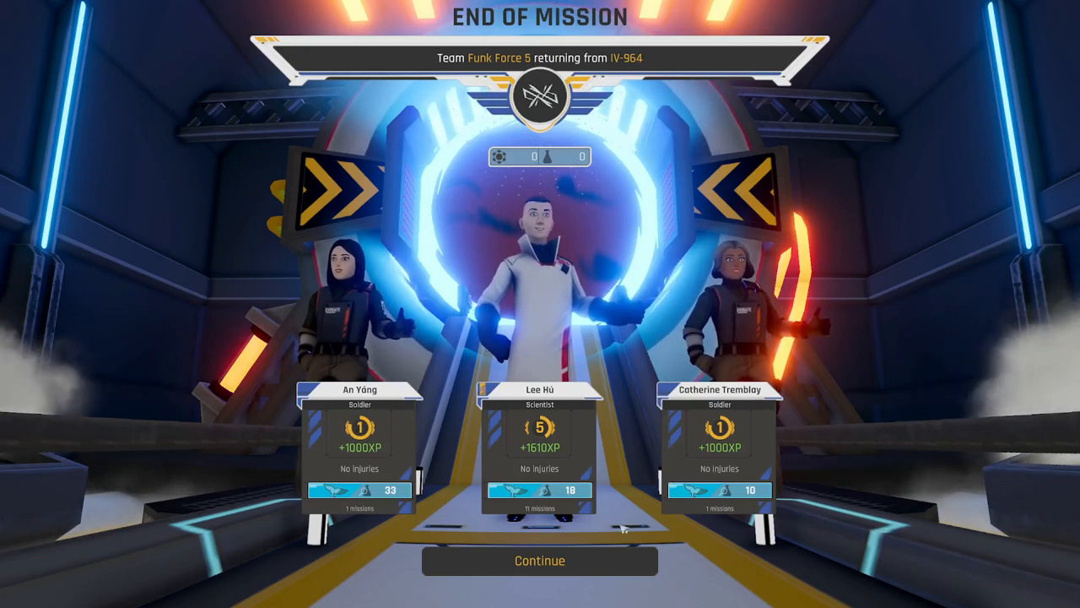
pyautogui.click(540, 561)
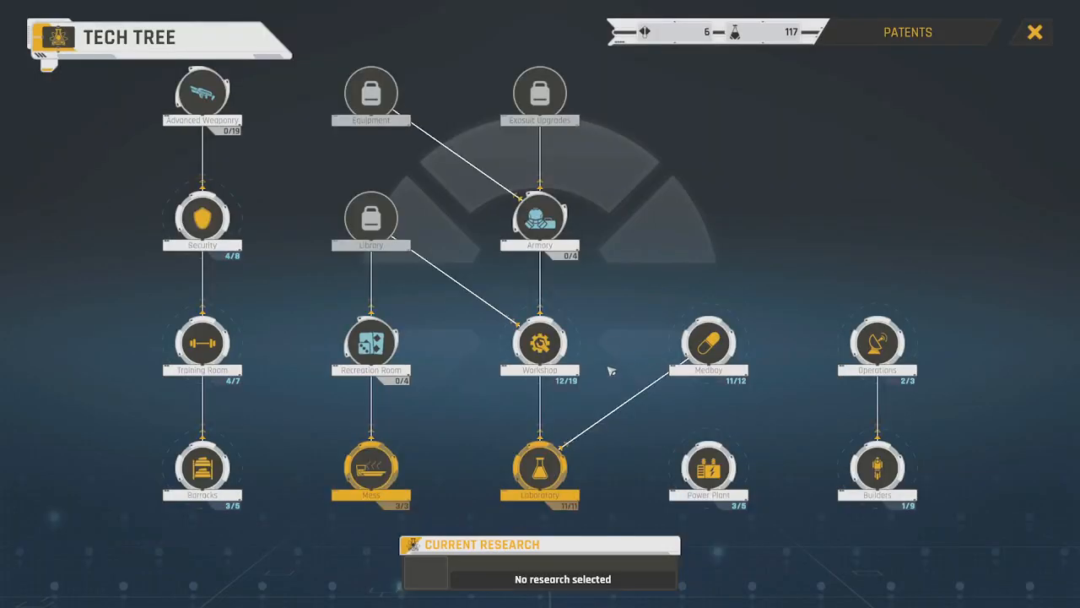
pyautogui.moveTo(469, 298)
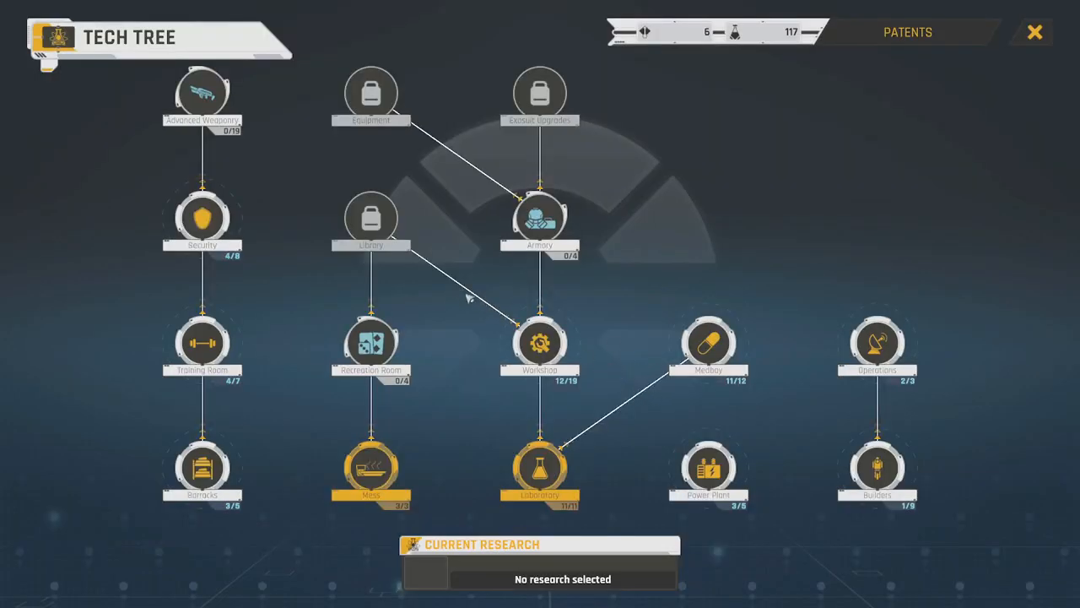
# Open and close the Workshop and Recreation Room research branch panels
pyautogui.click(539, 342)
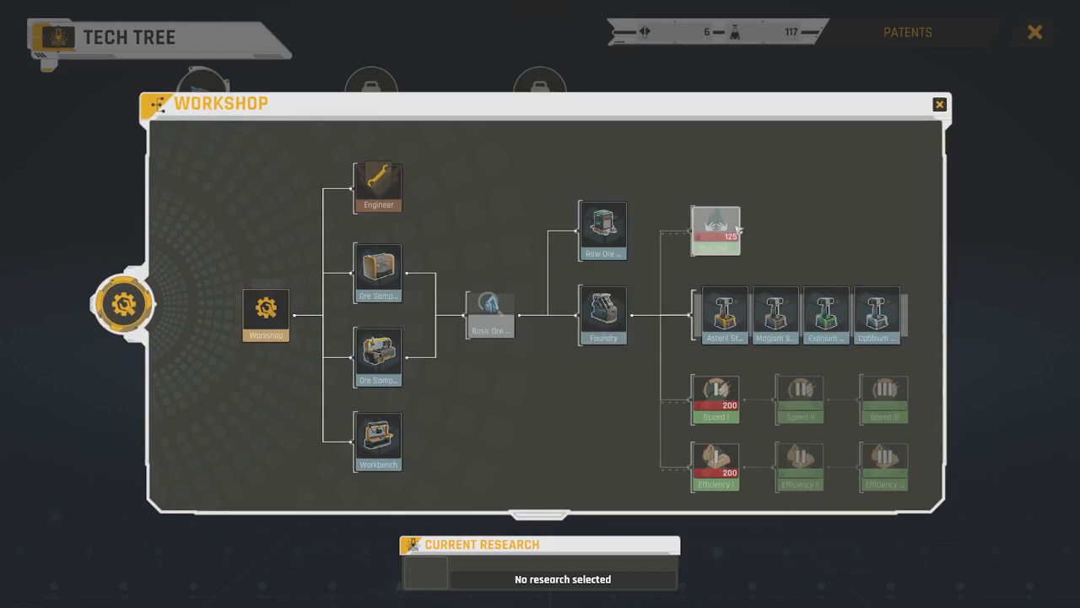
pyautogui.click(940, 103)
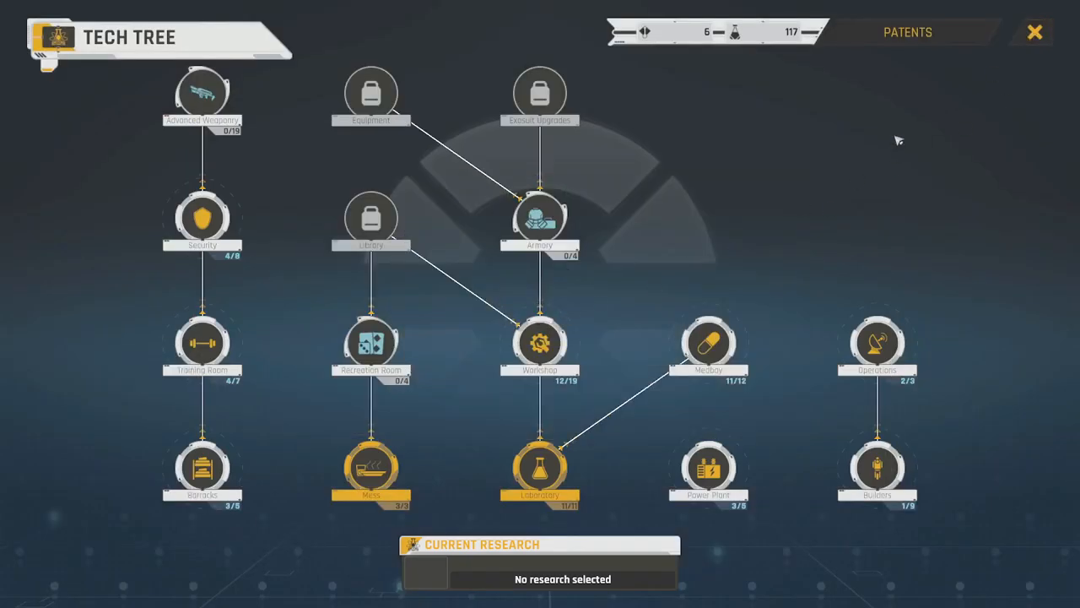
pyautogui.click(371, 344)
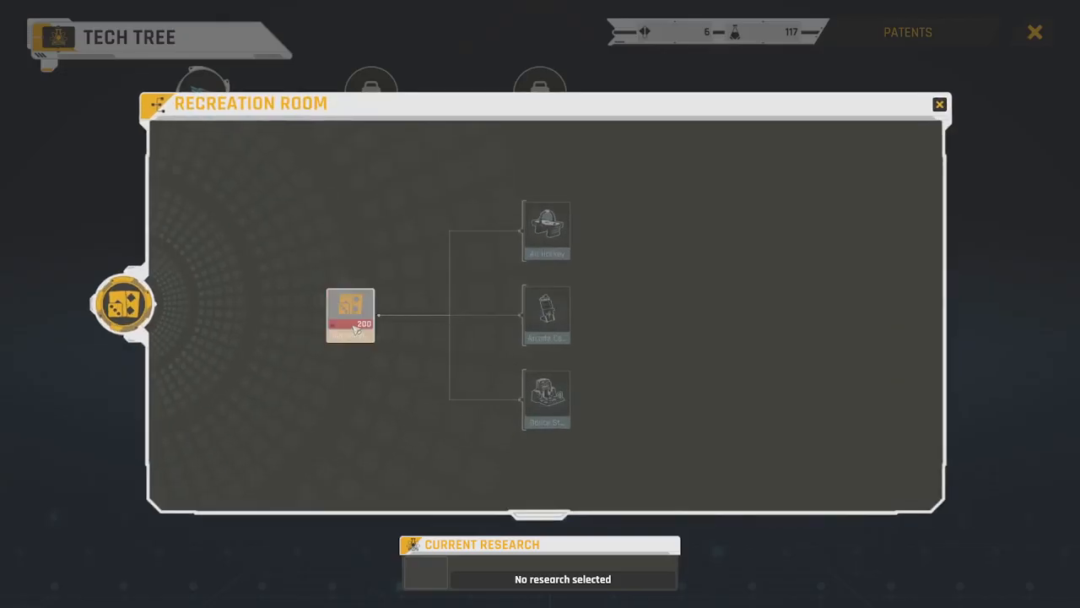
pyautogui.click(939, 103)
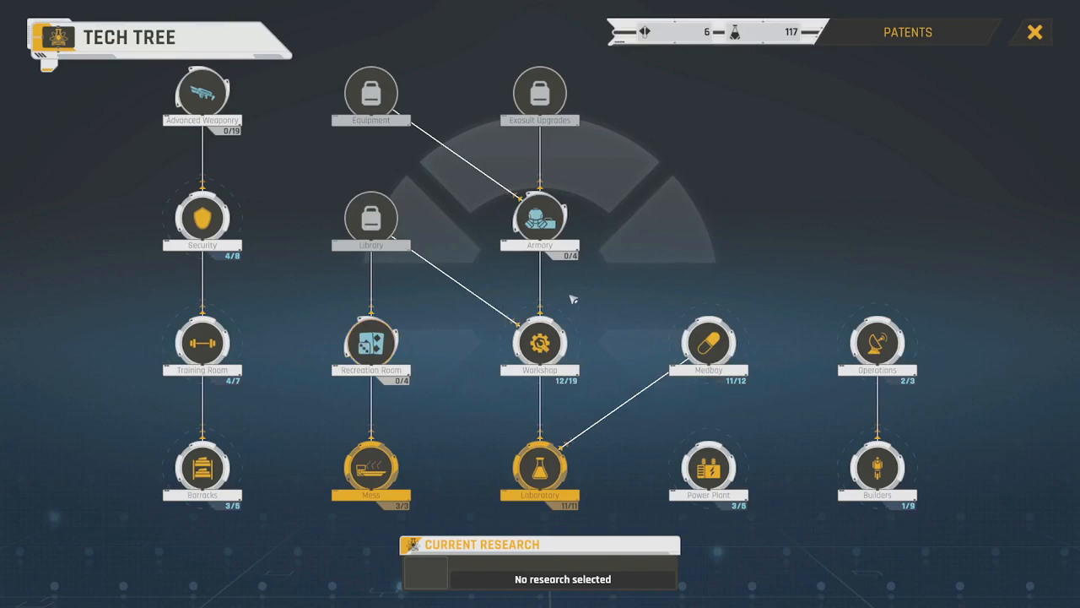
# Exit the tech tree, reopen it from the research desk, then close it again
pyautogui.click(1035, 32)
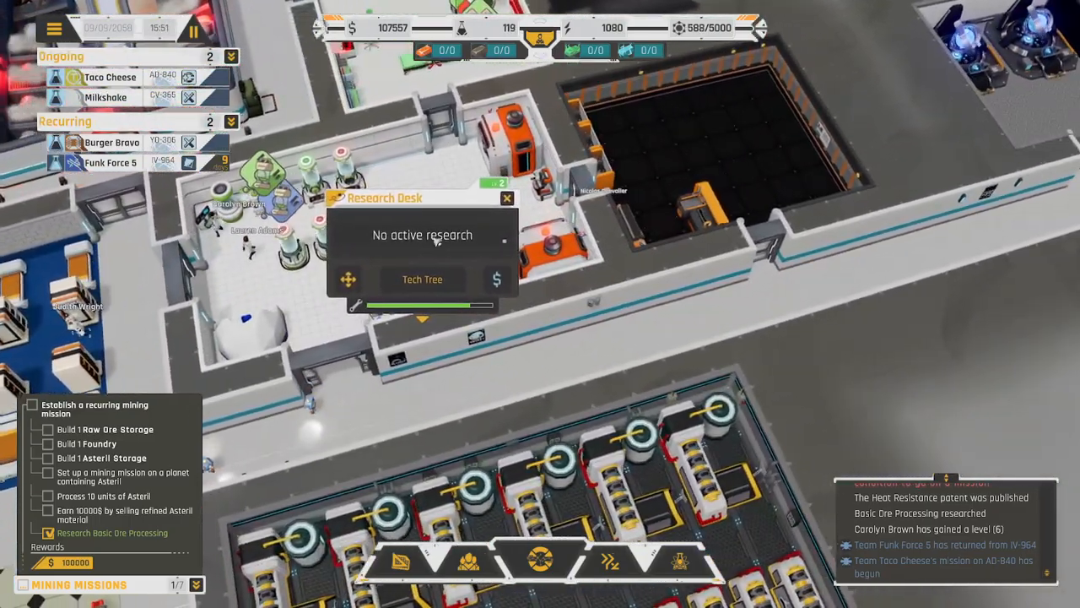
pyautogui.click(422, 279)
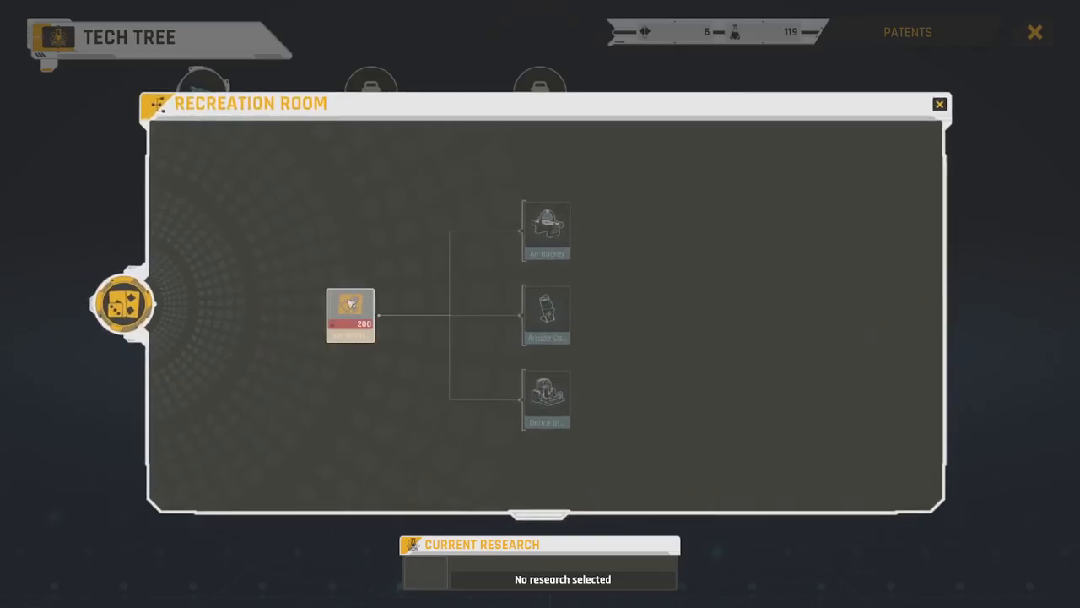
pyautogui.click(939, 104)
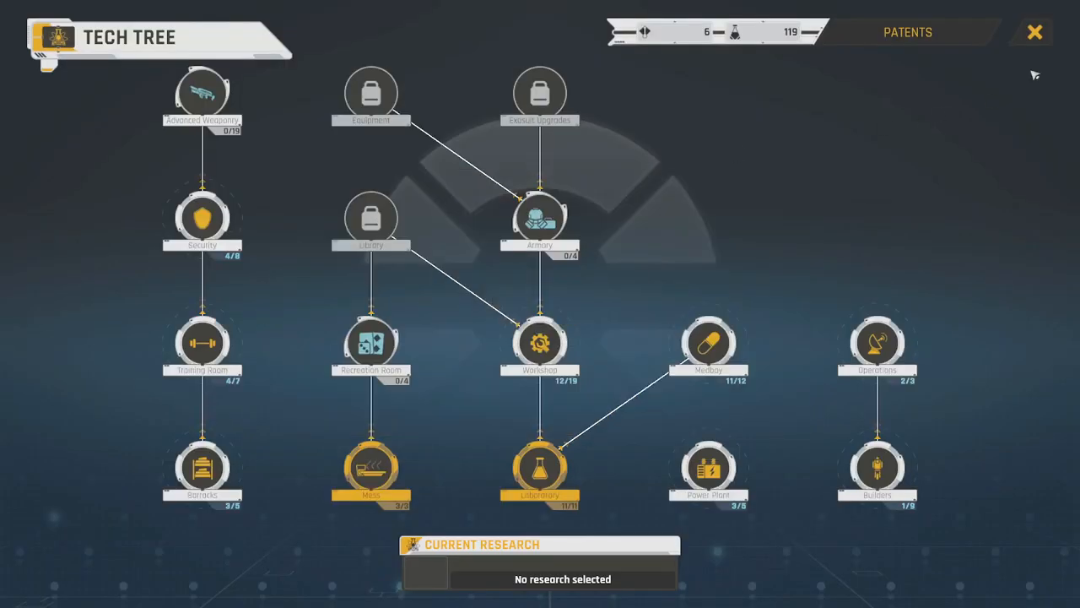
pyautogui.click(1035, 32)
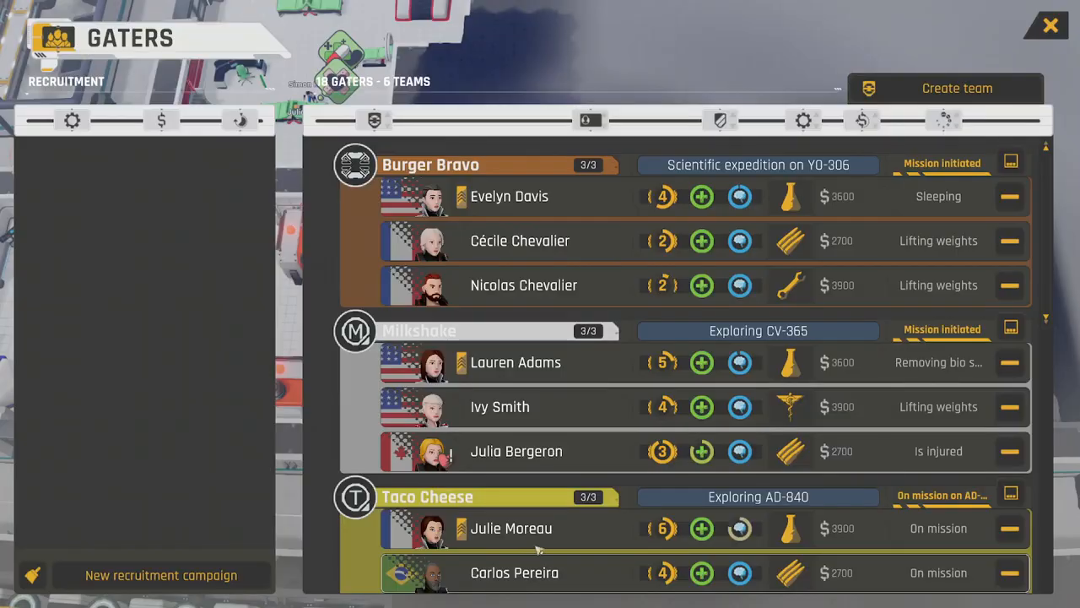
# Close the Gaters roster and return to the base view
pyautogui.click(1050, 25)
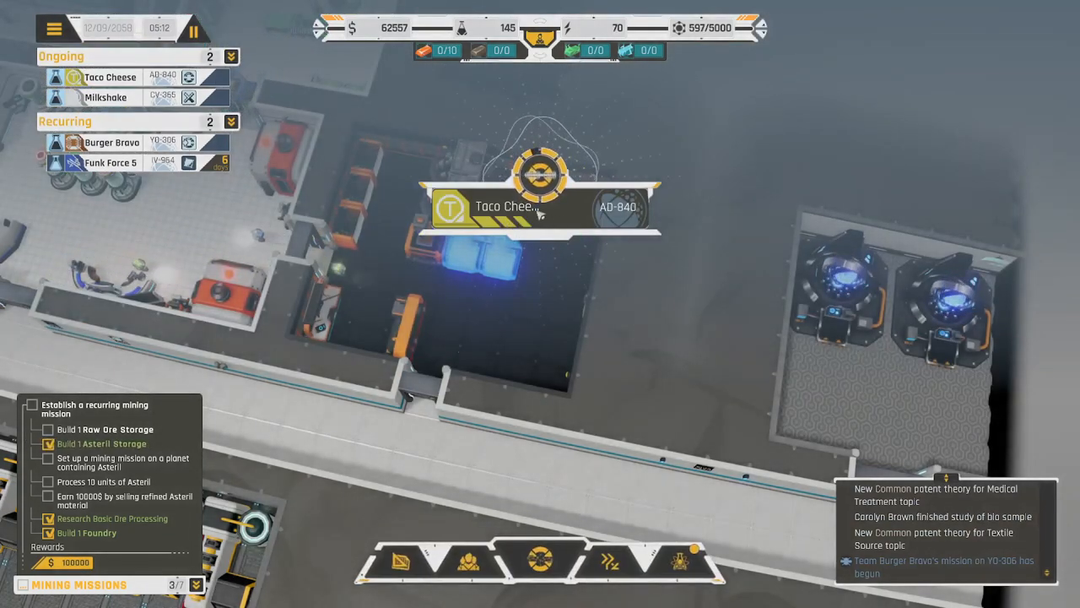
# Open the incoming Taco Cheese call from AD-840 about fever and thirst
pyautogui.click(540, 208)
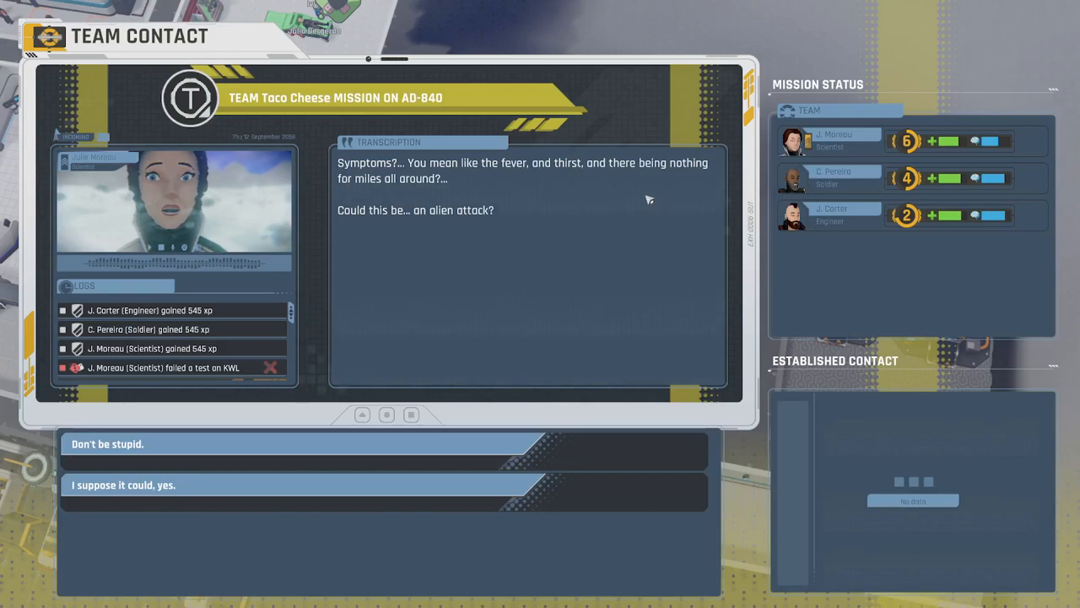
pyautogui.moveTo(567, 184)
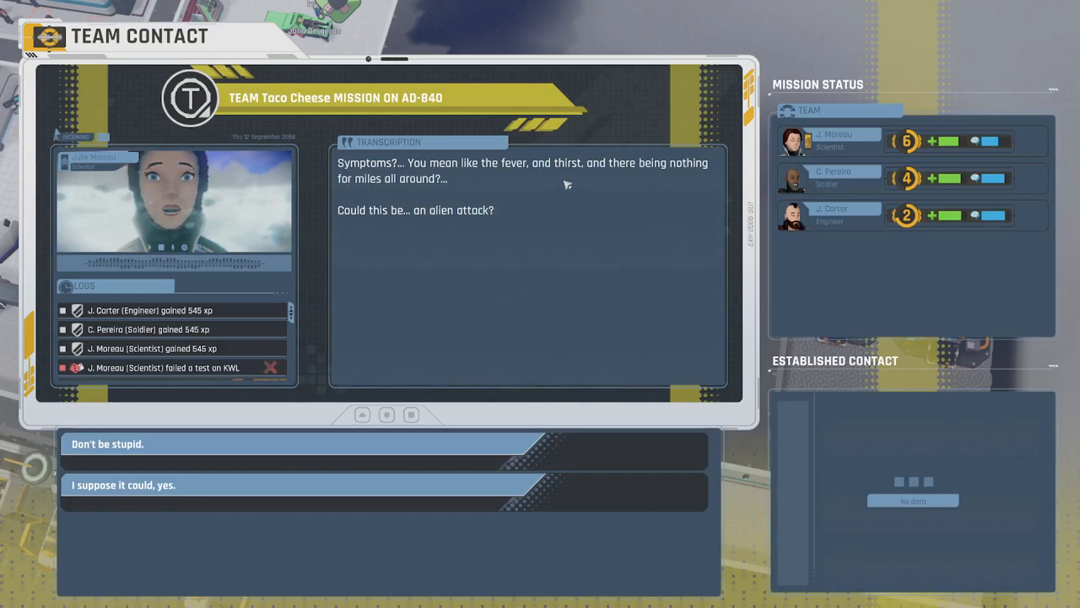
pyautogui.moveTo(513, 224)
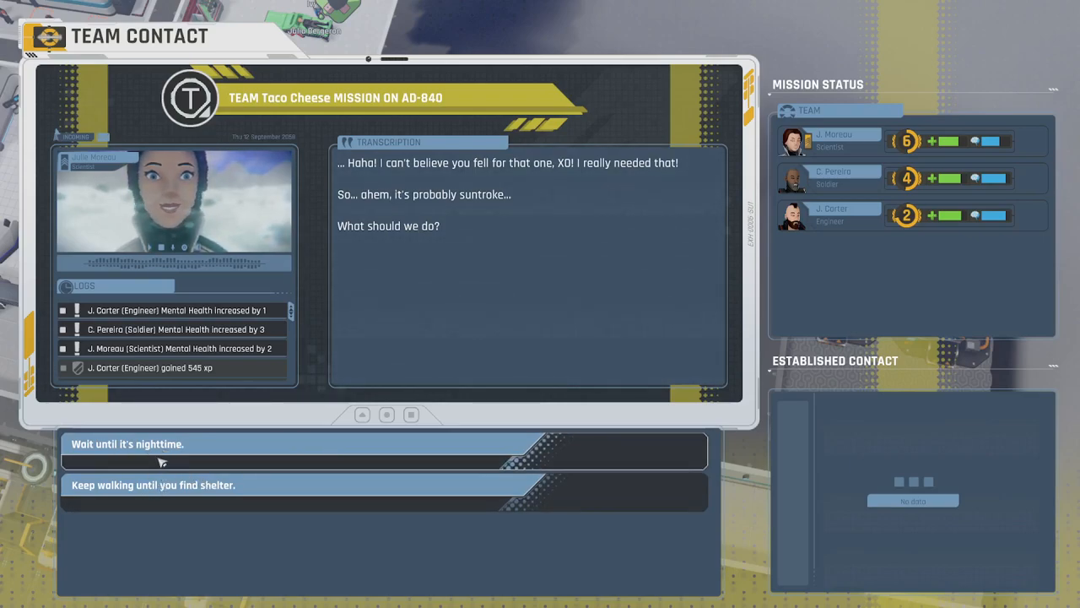
pyautogui.moveTo(228, 473)
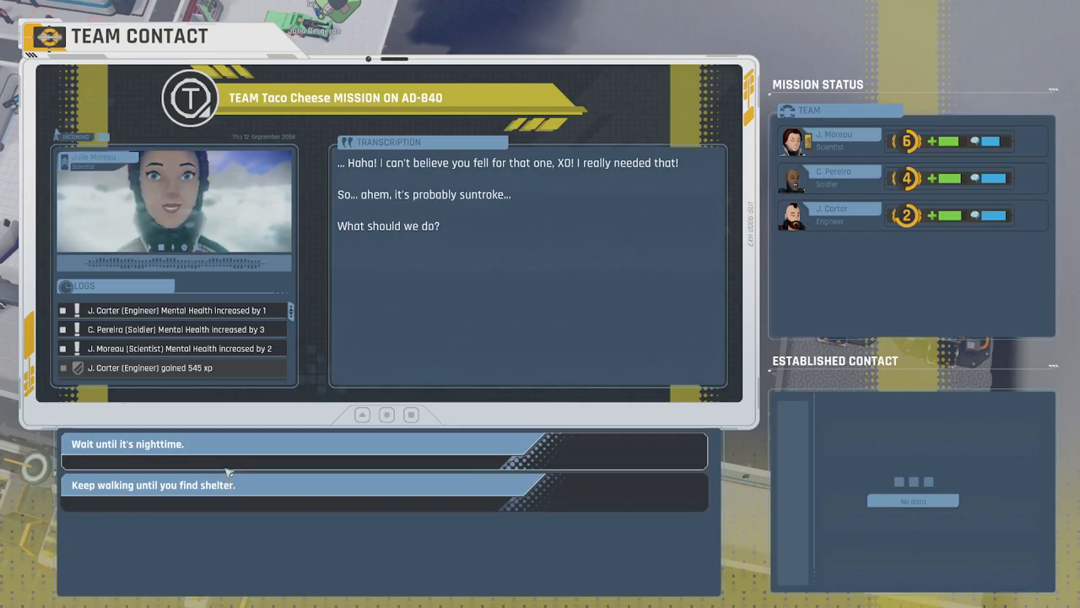
pyautogui.moveTo(222, 408)
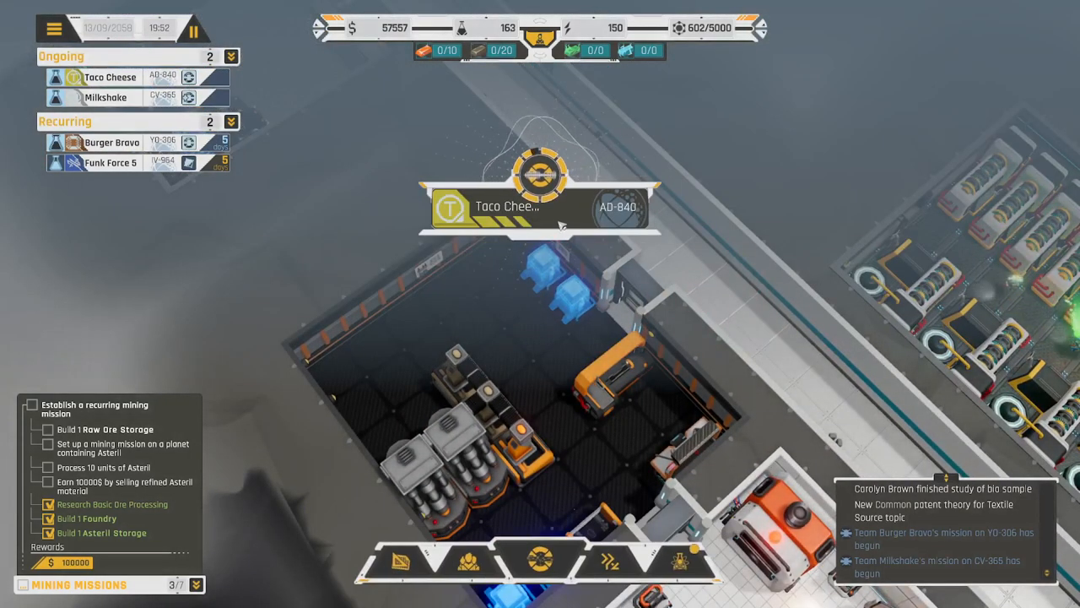
# Open Taco Cheese's new AD-840 report notification above the base
pyautogui.click(540, 207)
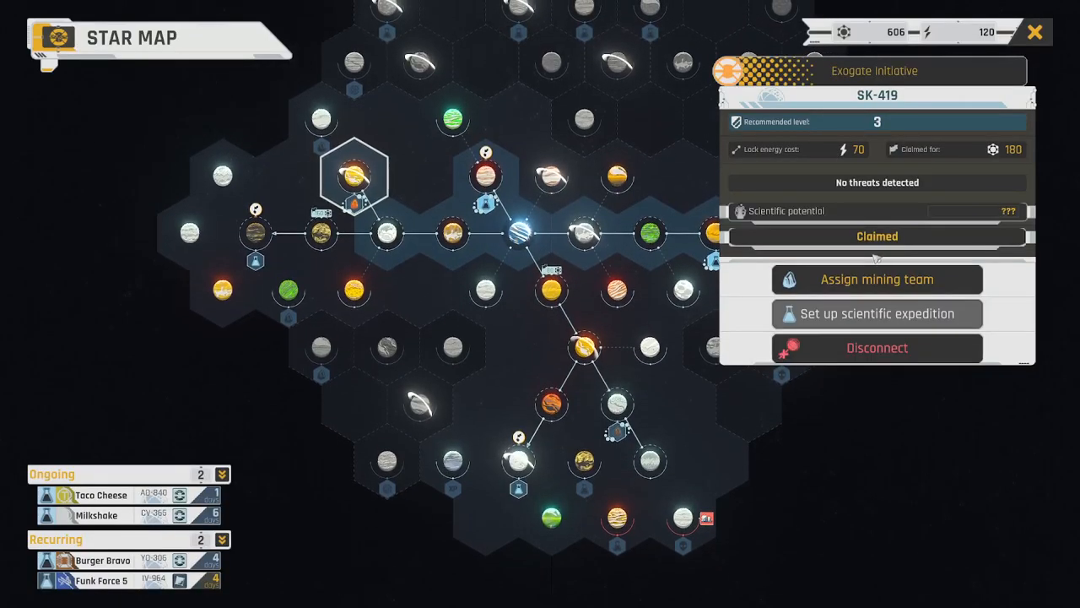
# Start a mining-team assignment for SK-419 and scroll through the Team Selection list
pyautogui.click(877, 280)
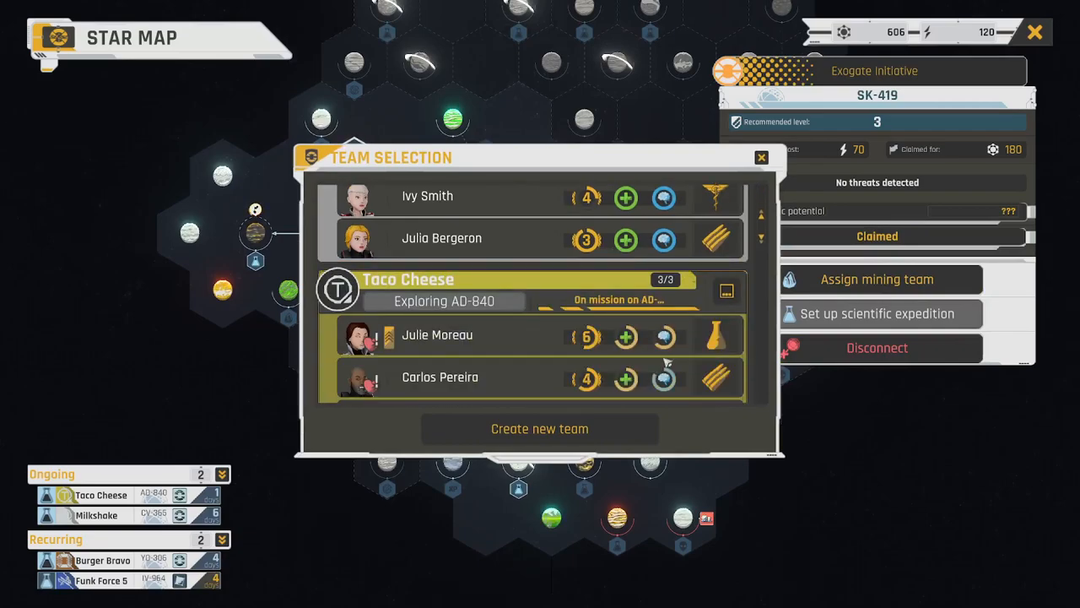
pyautogui.scroll(-3)
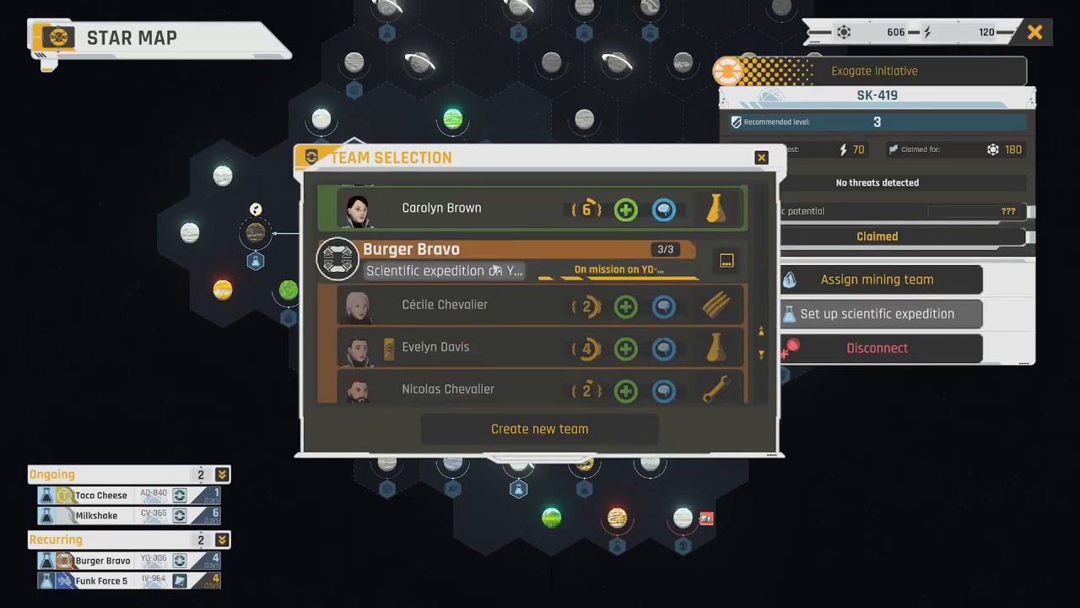
pyautogui.scroll(-3)
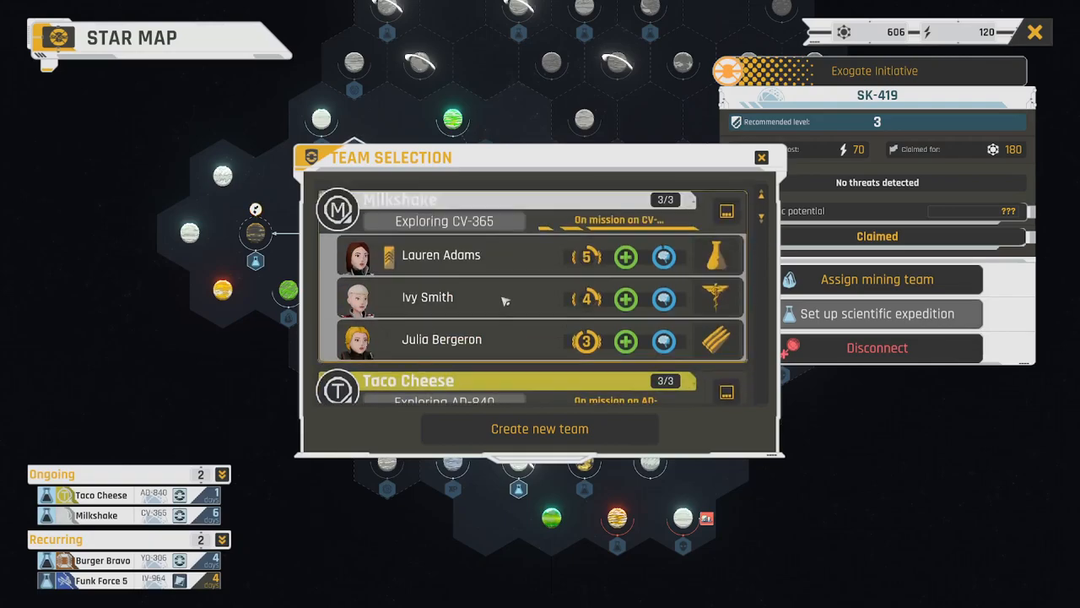
pyautogui.scroll(-3)
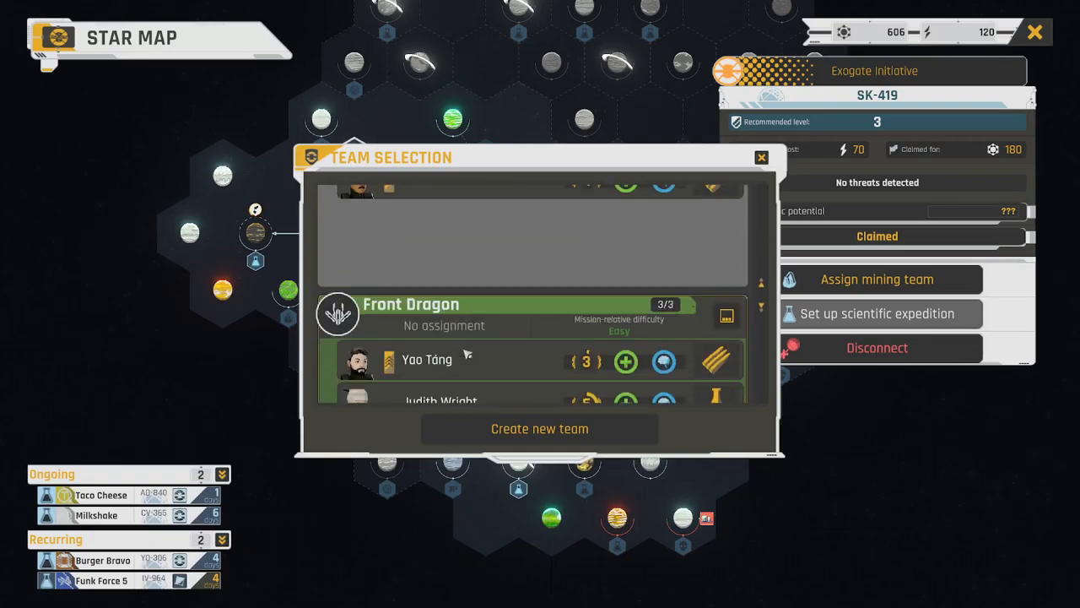
pyautogui.scroll(-3)
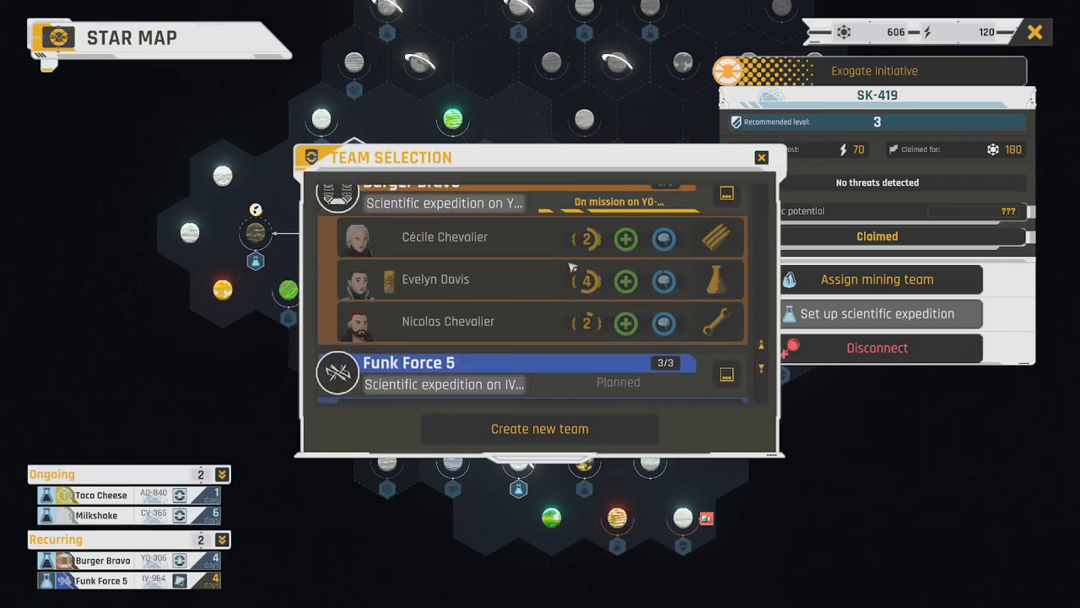
pyautogui.click(761, 158)
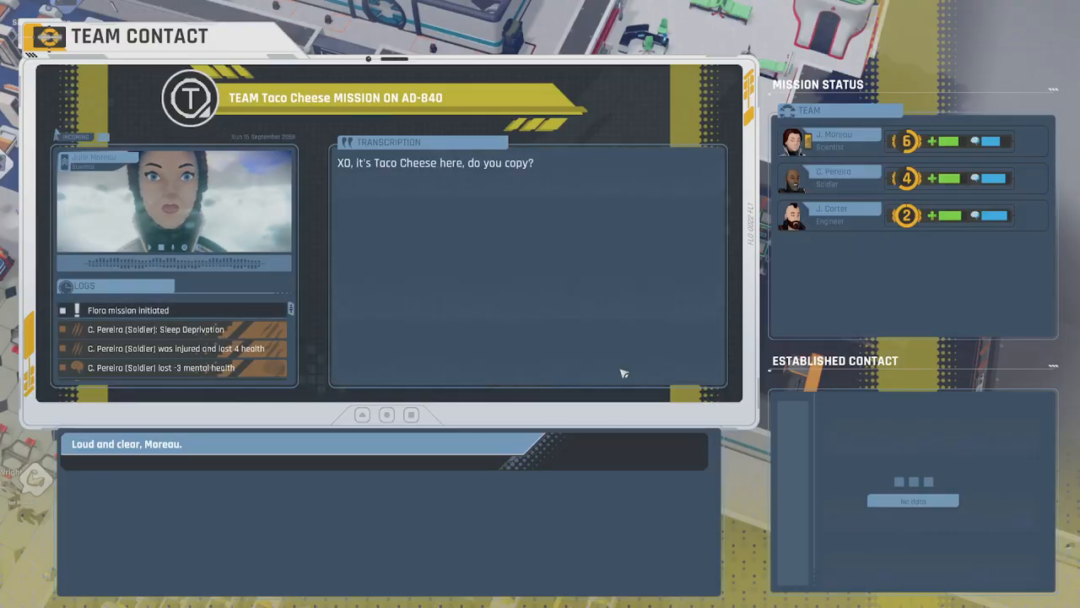
pyautogui.moveTo(509, 266)
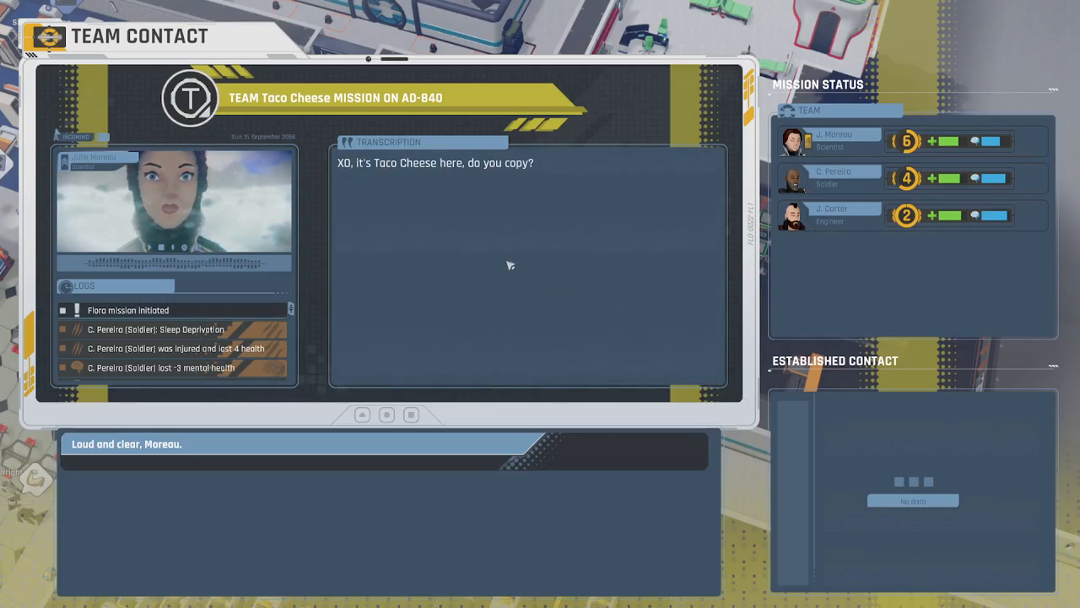
pyautogui.moveTo(401, 350)
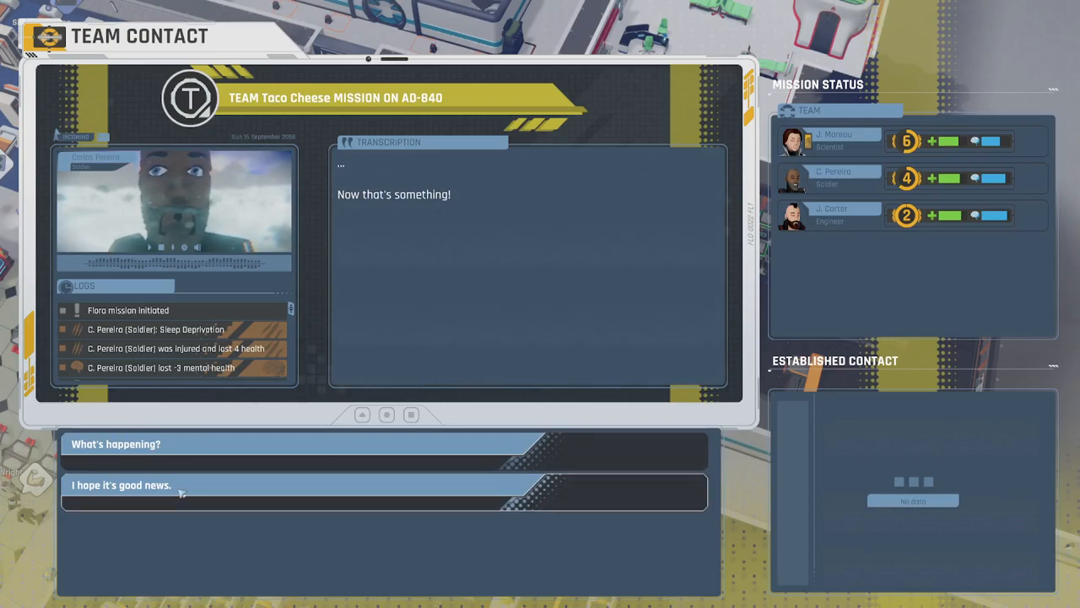
# Reply 'I hope it's good news', then ask what islands in the sky means
pyautogui.click(121, 484)
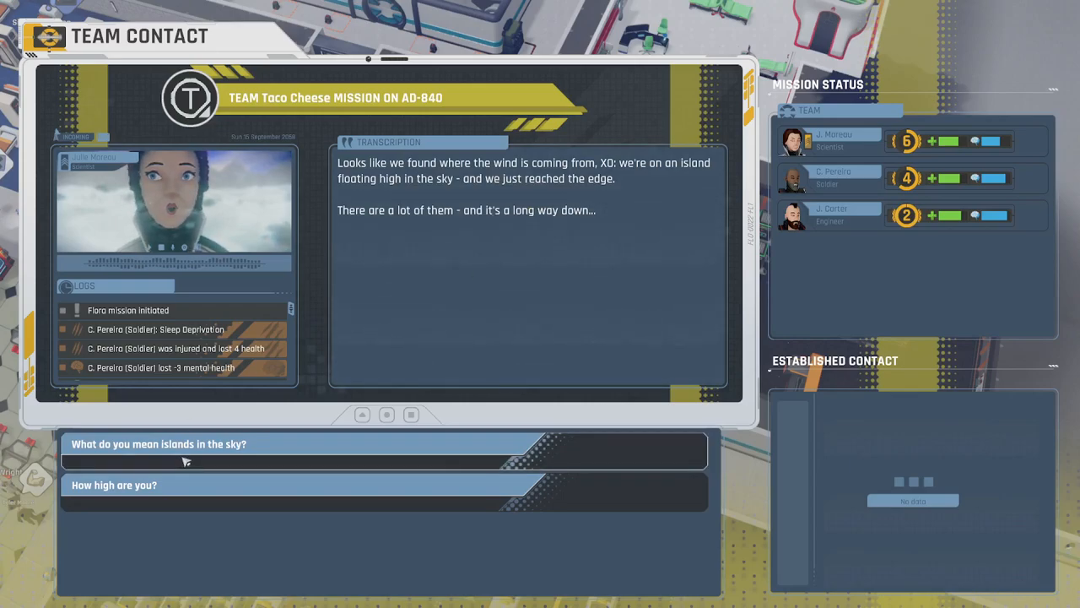
pyautogui.click(158, 444)
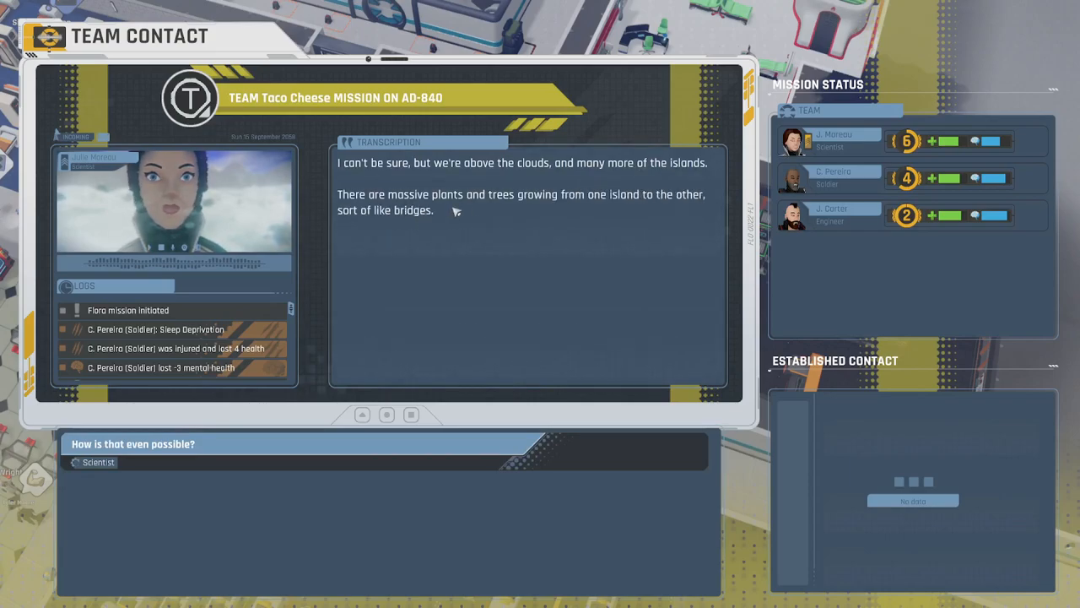
pyautogui.moveTo(586, 220)
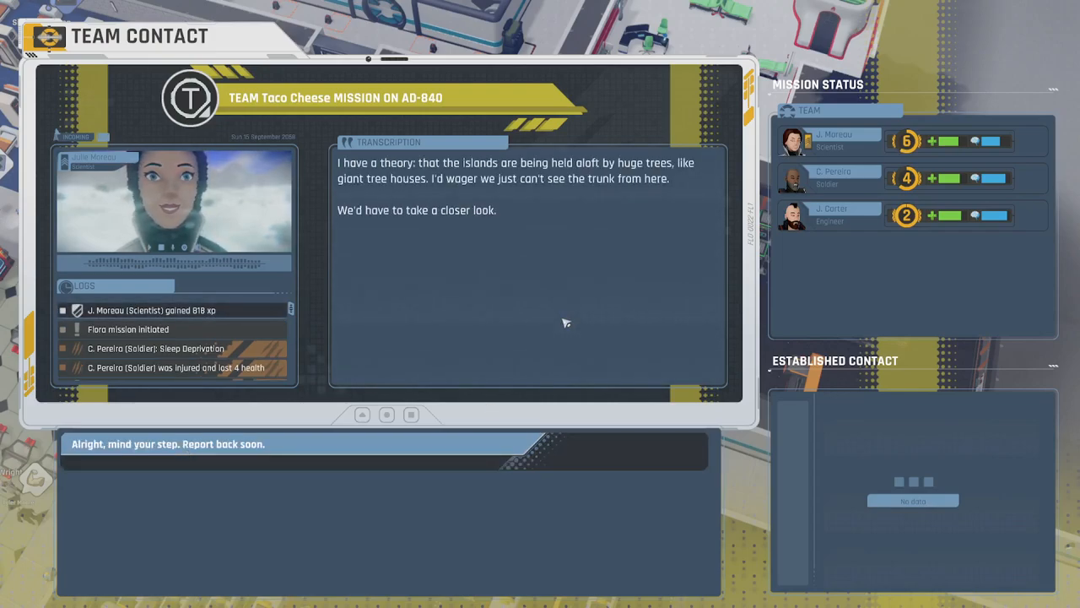
pyautogui.moveTo(414, 188)
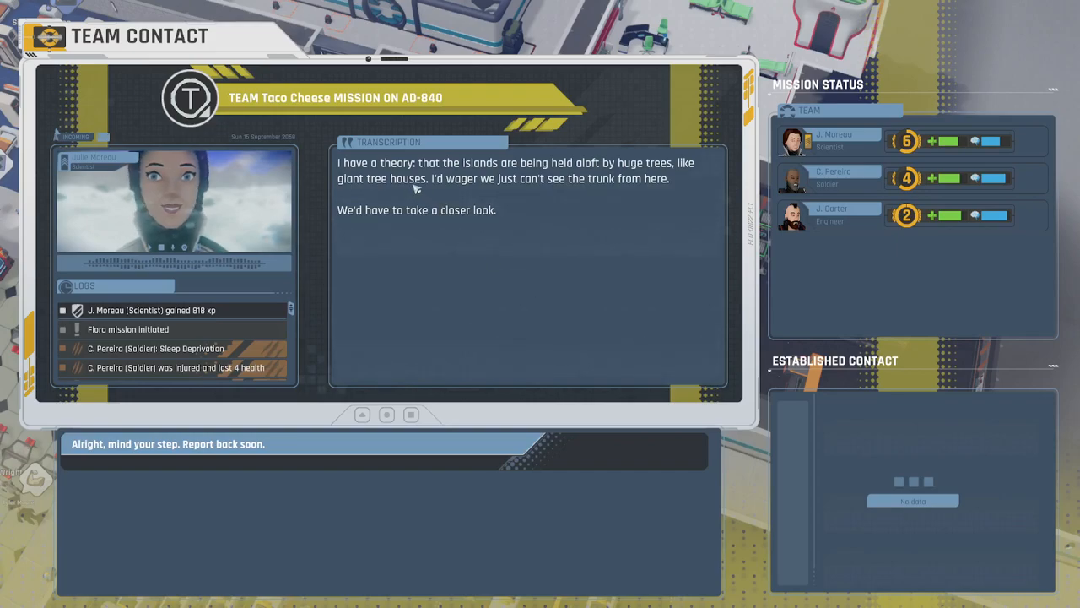
pyautogui.moveTo(643, 193)
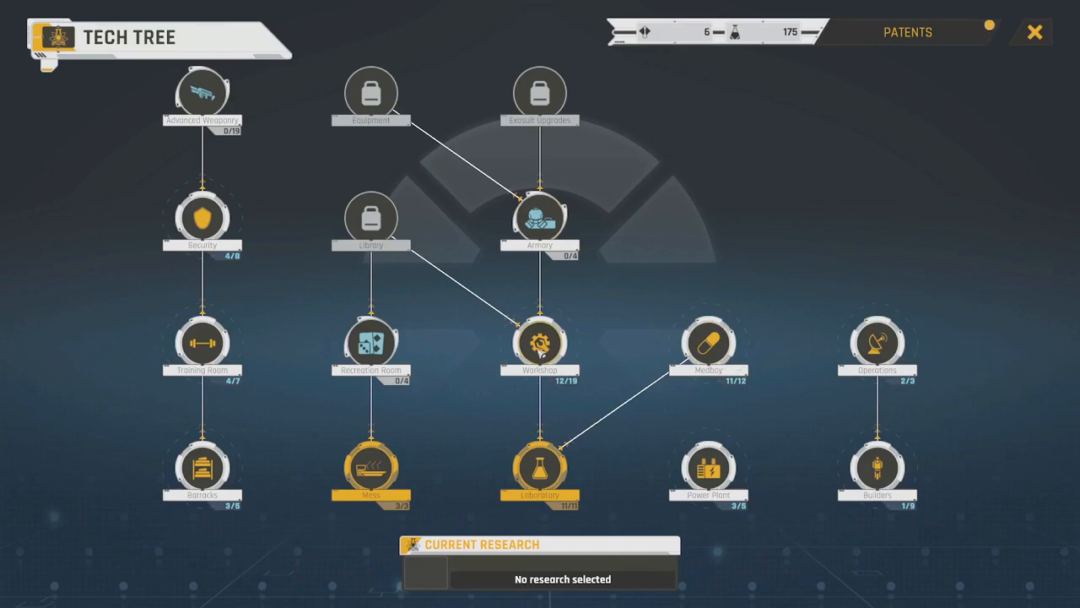
# Click the Workshop research branch node over the base
pyautogui.click(370, 344)
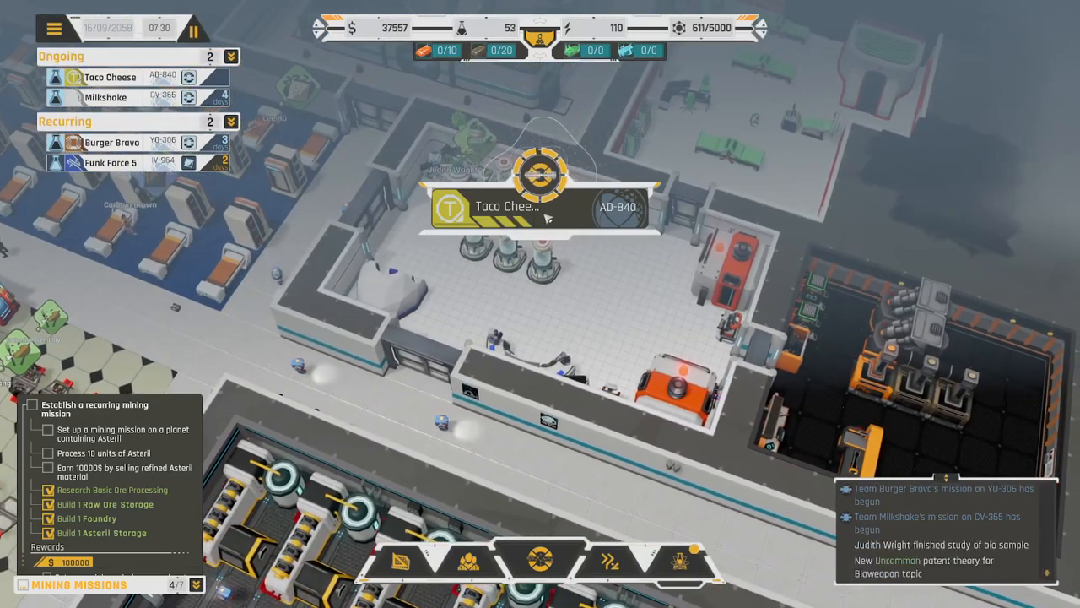
# Answer Taco Cheese's call and ask Pereira to make the climb safer
pyautogui.click(540, 207)
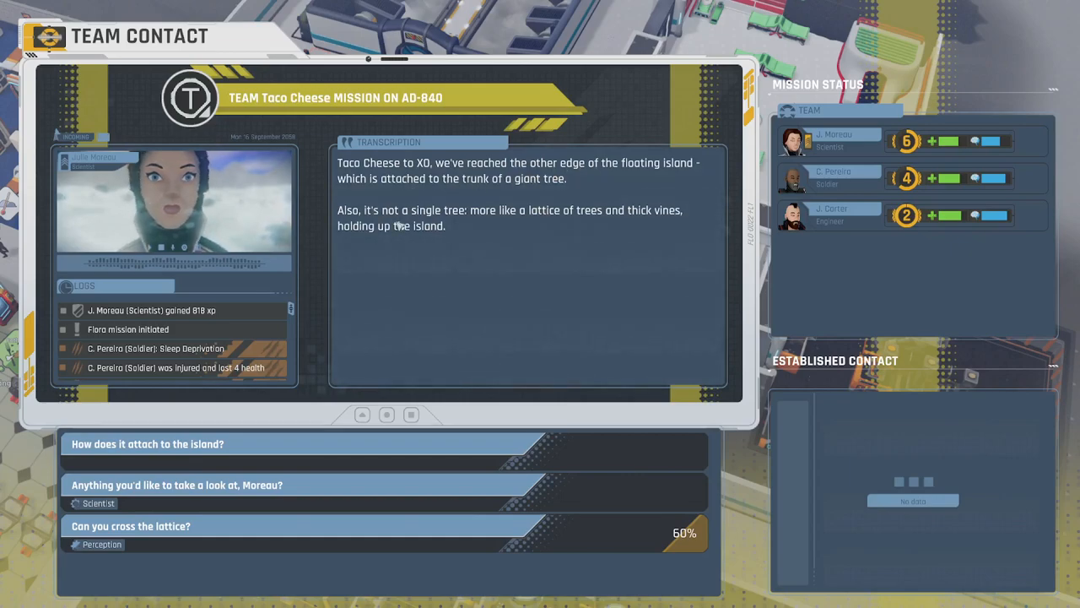
pyautogui.moveTo(526, 229)
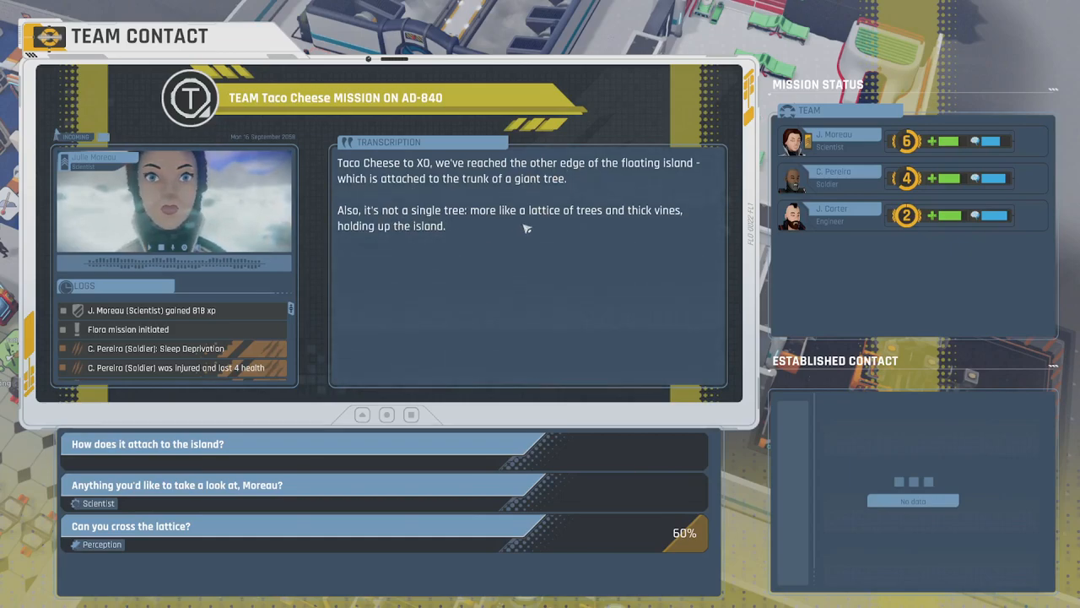
pyautogui.moveTo(408, 240)
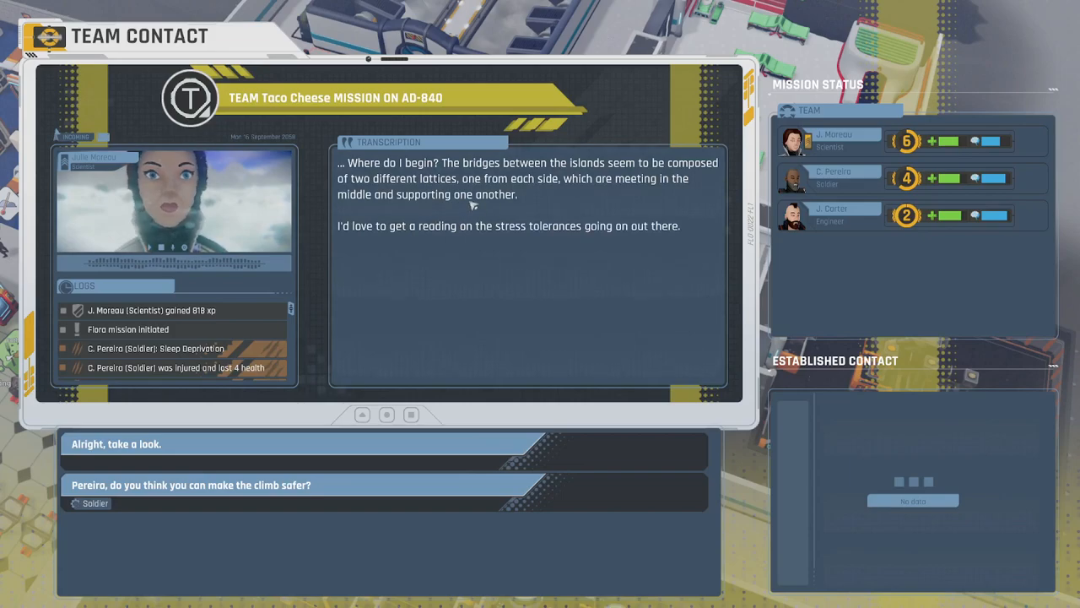
pyautogui.moveTo(516, 242)
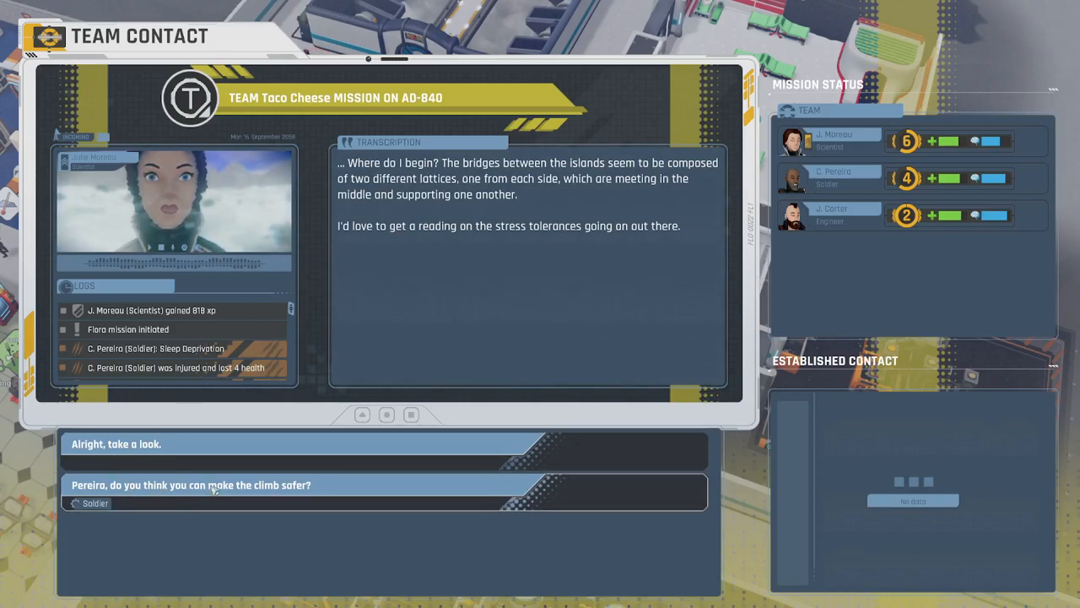
pyautogui.click(190, 484)
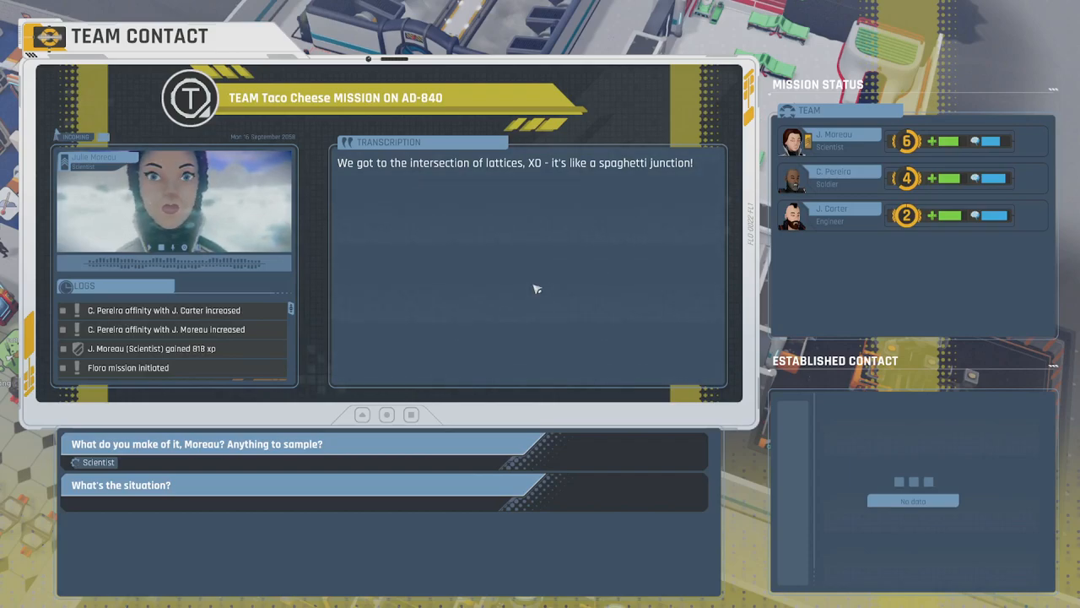
pyautogui.moveTo(632, 360)
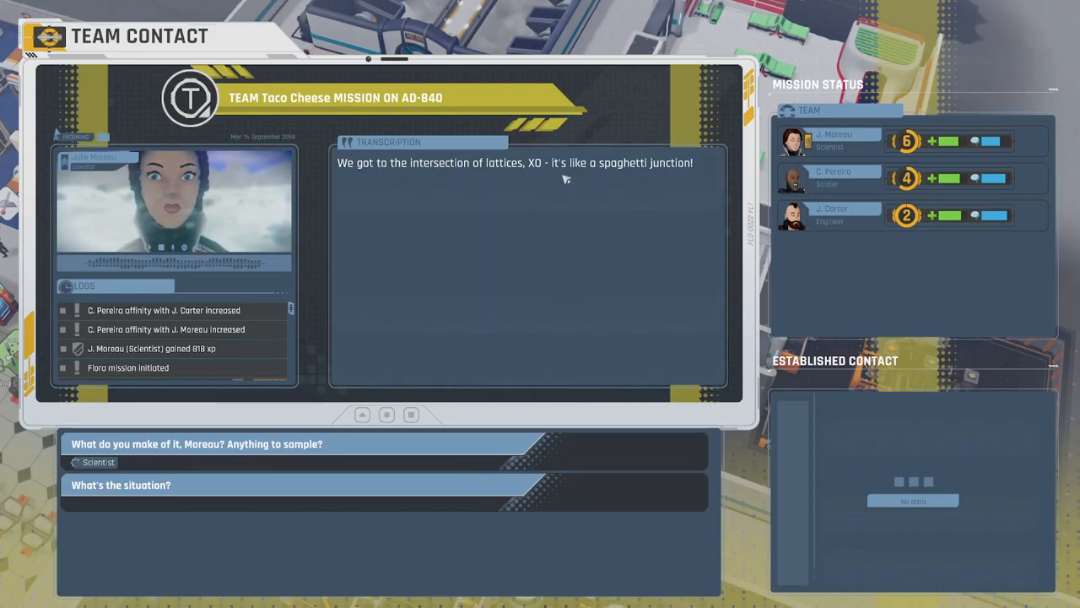
pyautogui.moveTo(655, 205)
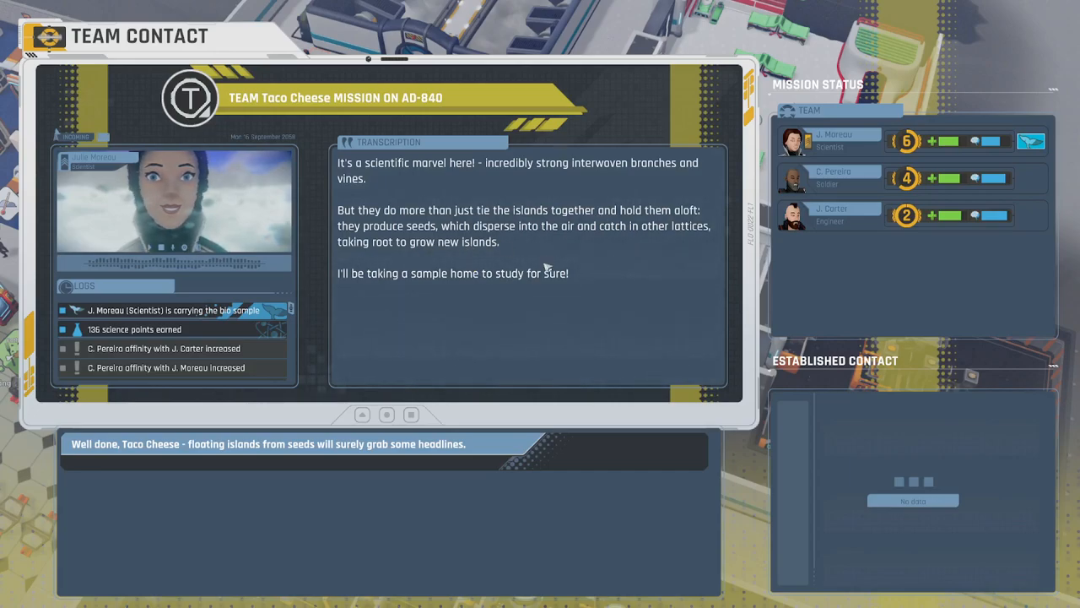
pyautogui.moveTo(640, 249)
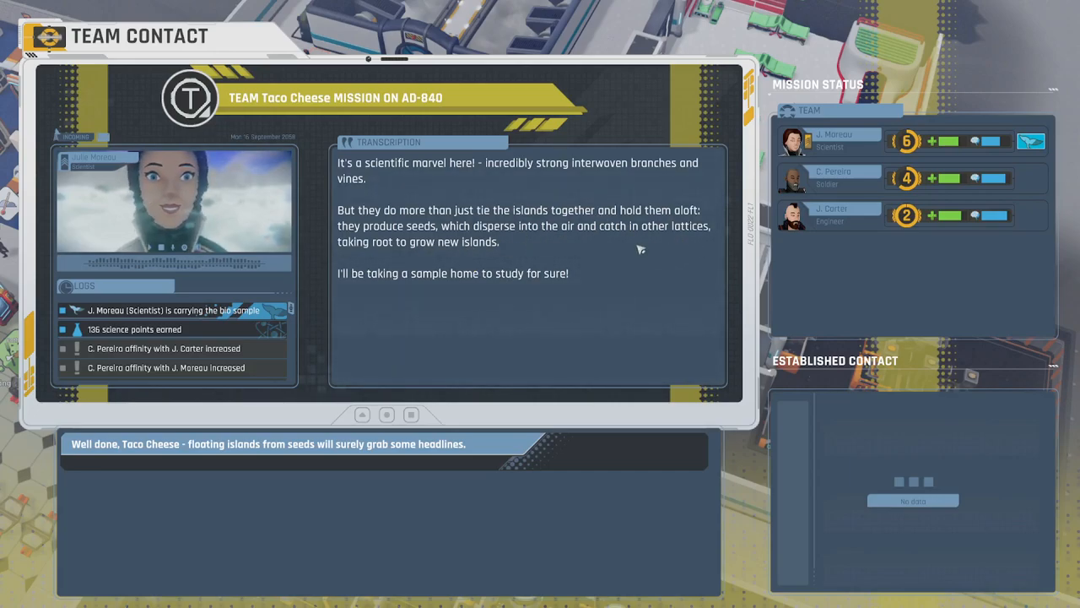
pyautogui.moveTo(391, 283)
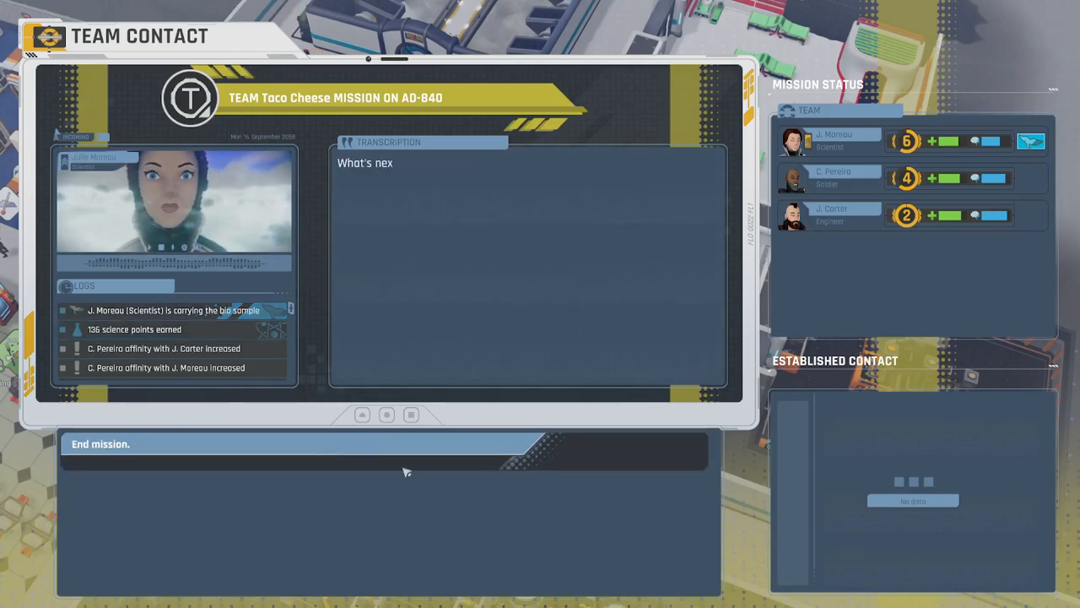
# End Taco Cheese's AD-840 mission after Moreau collects the bio sample
pyautogui.click(102, 444)
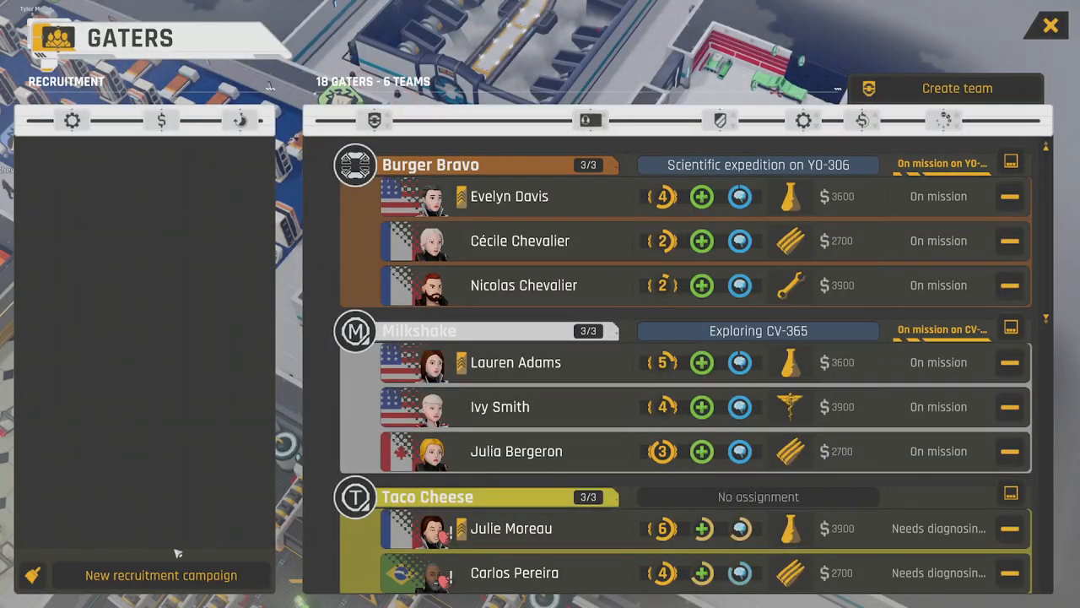
pyautogui.scroll(-3)
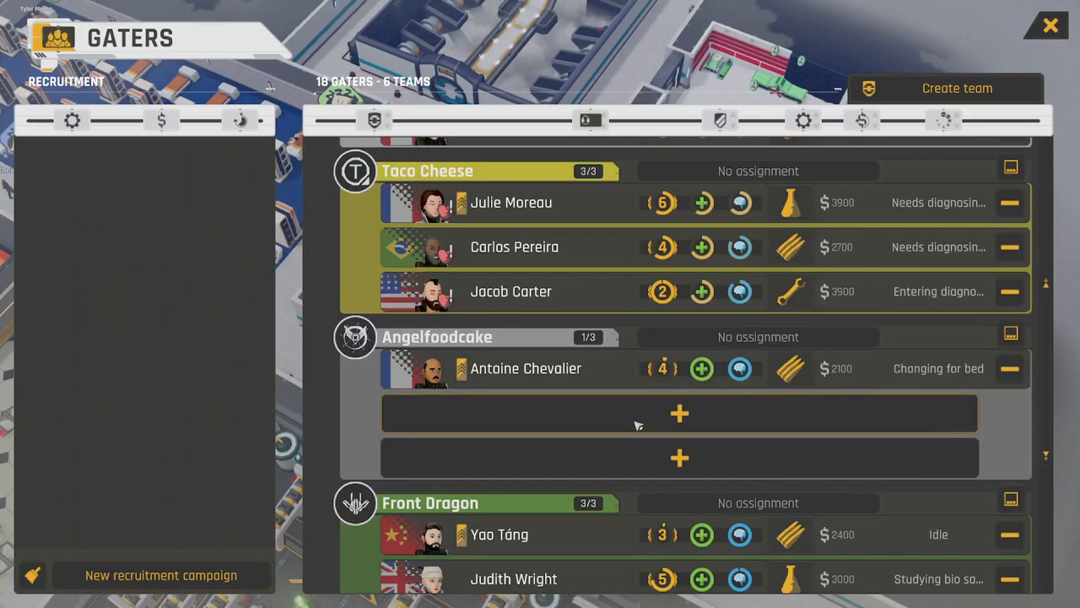
pyautogui.scroll(3)
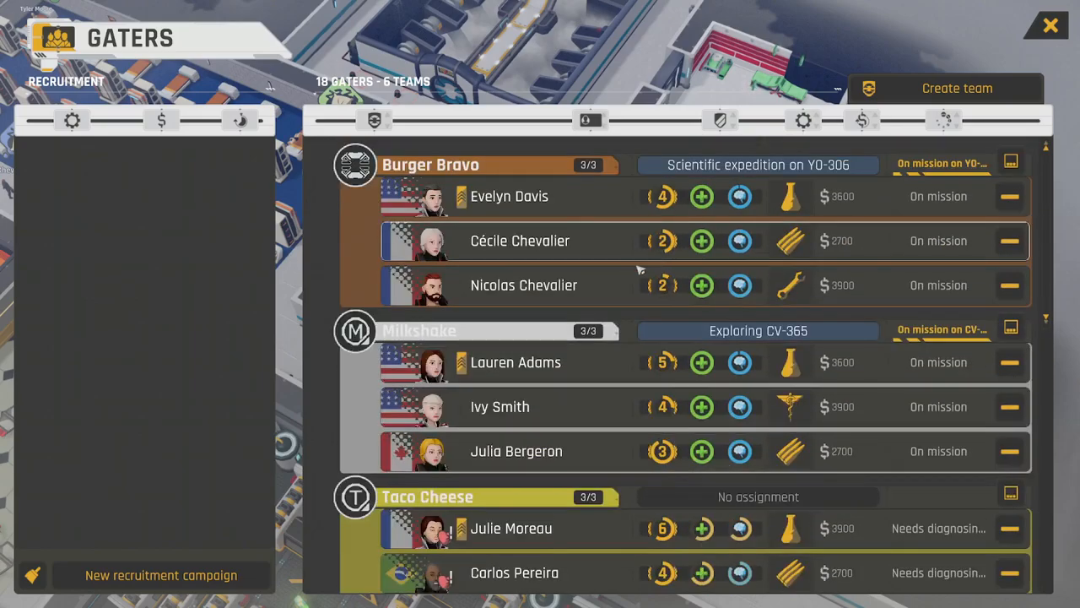
pyautogui.scroll(-3)
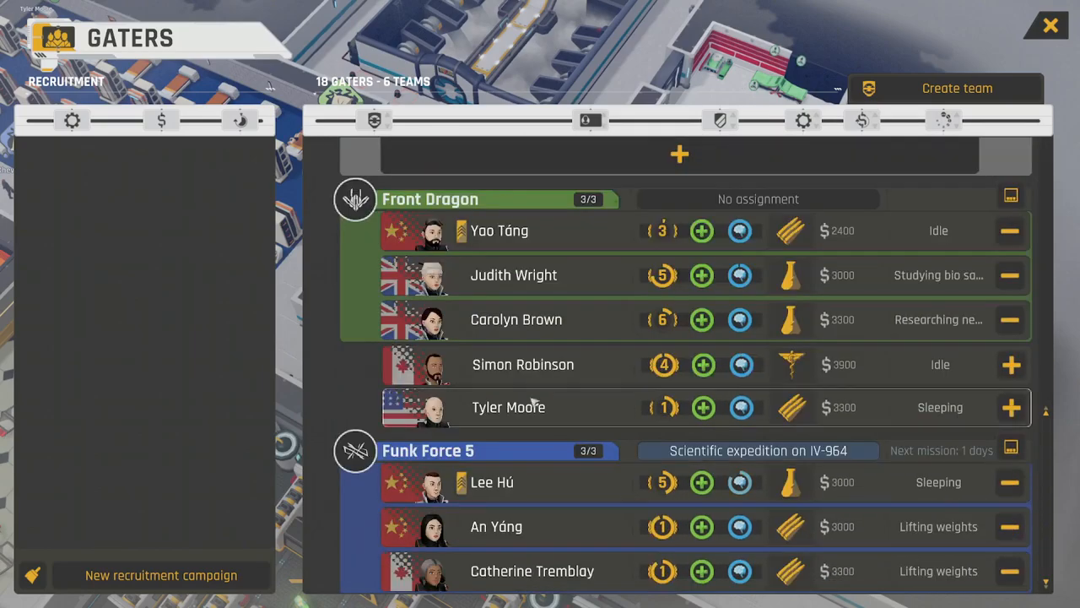
pyautogui.scroll(-3)
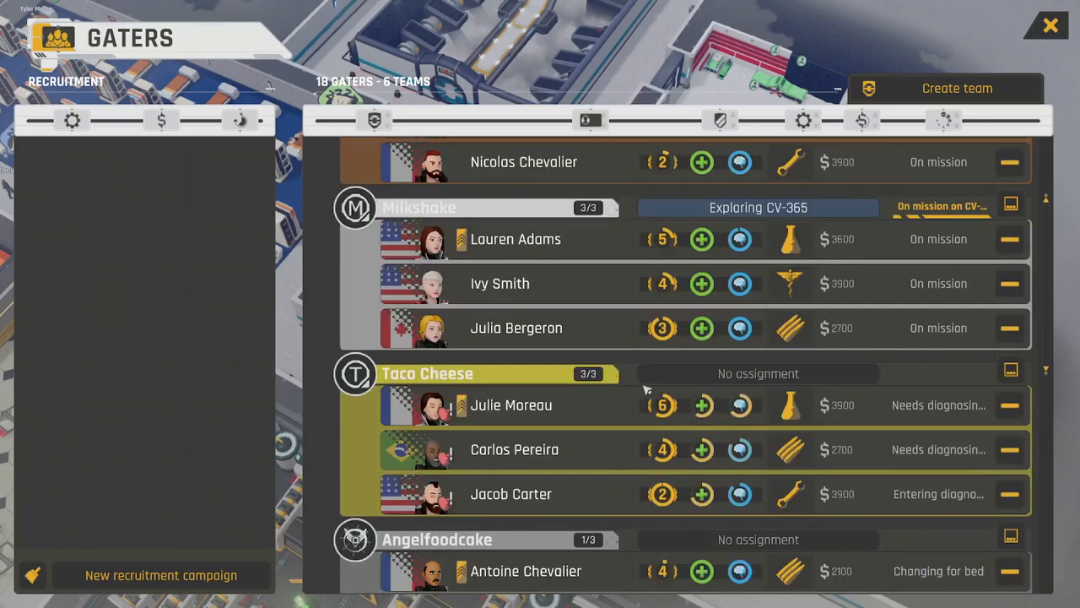
pyautogui.scroll(-3)
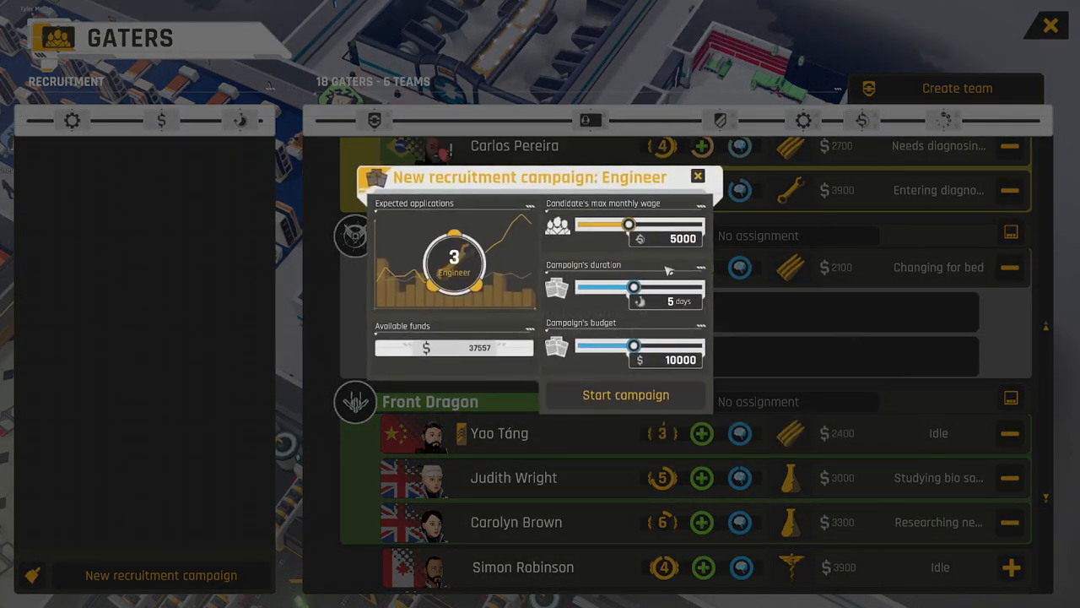
# Launch an Engineer recruitment capped at 4000 wage, then cut a Medic campaign budget to 6000
pyautogui.moveTo(629, 225); pyautogui.dragTo(606, 225)
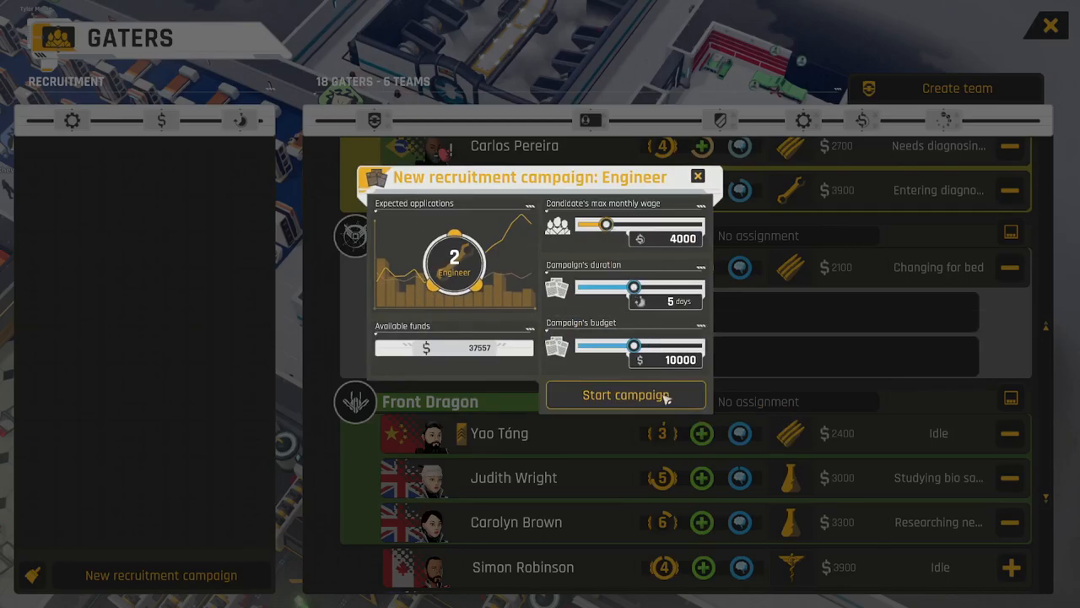
pyautogui.click(624, 394)
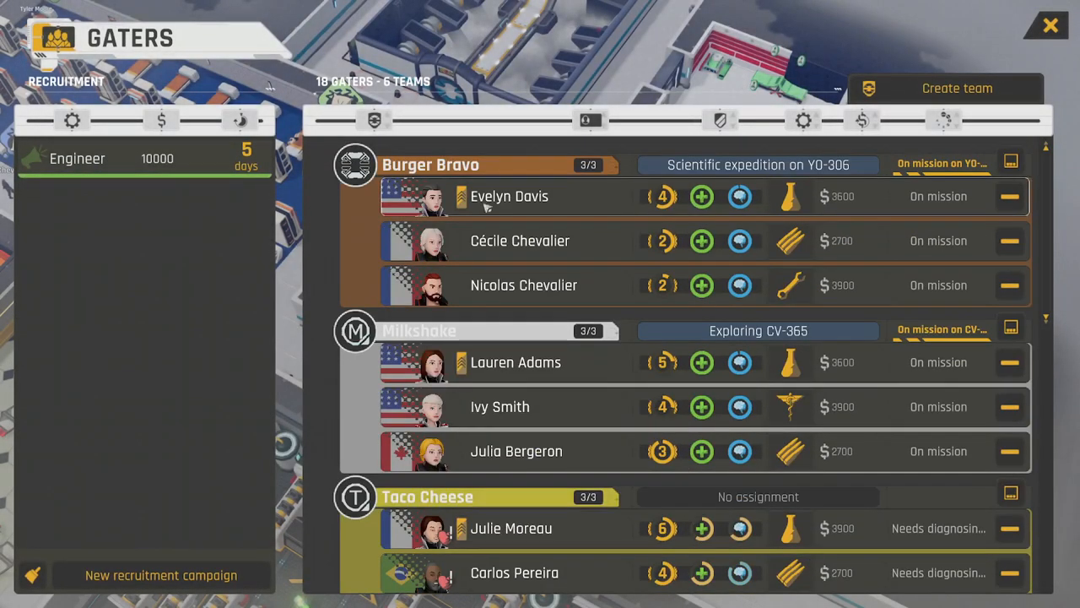
pyautogui.scroll(-3)
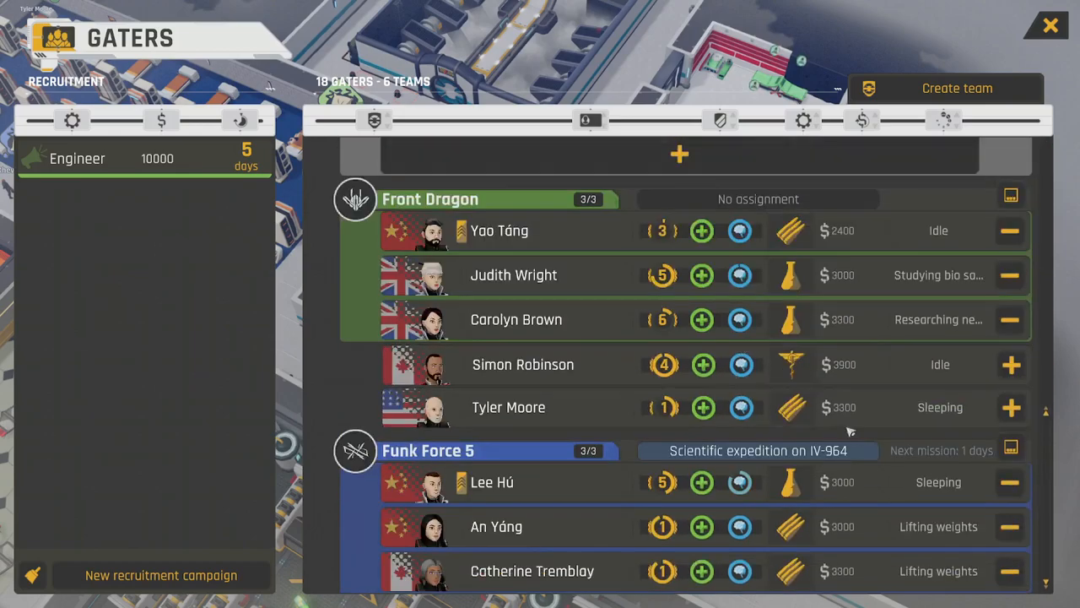
pyautogui.moveTo(593, 232)
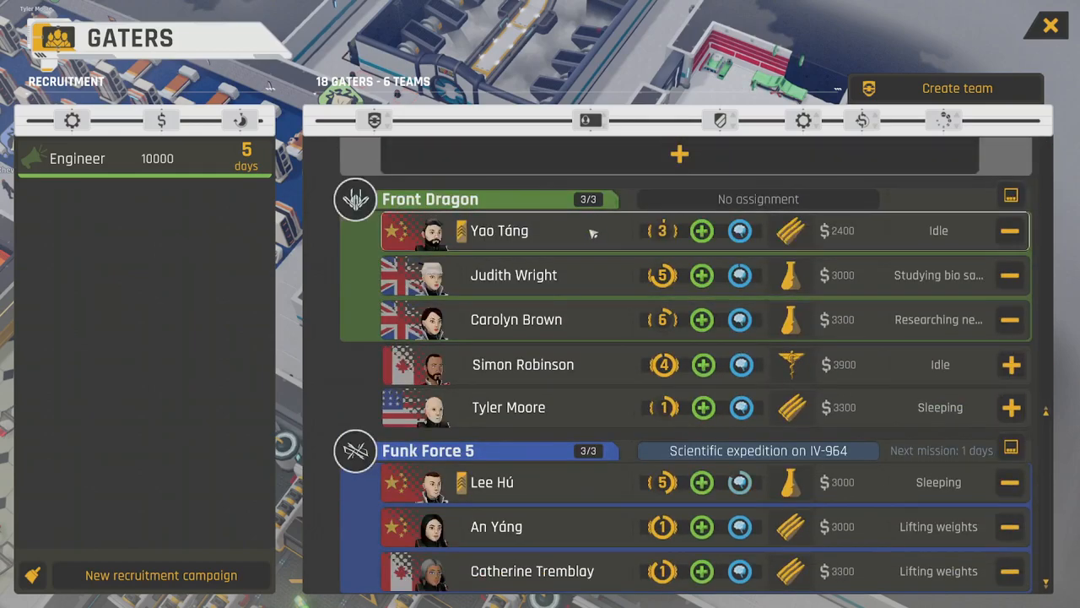
pyautogui.moveTo(690, 410)
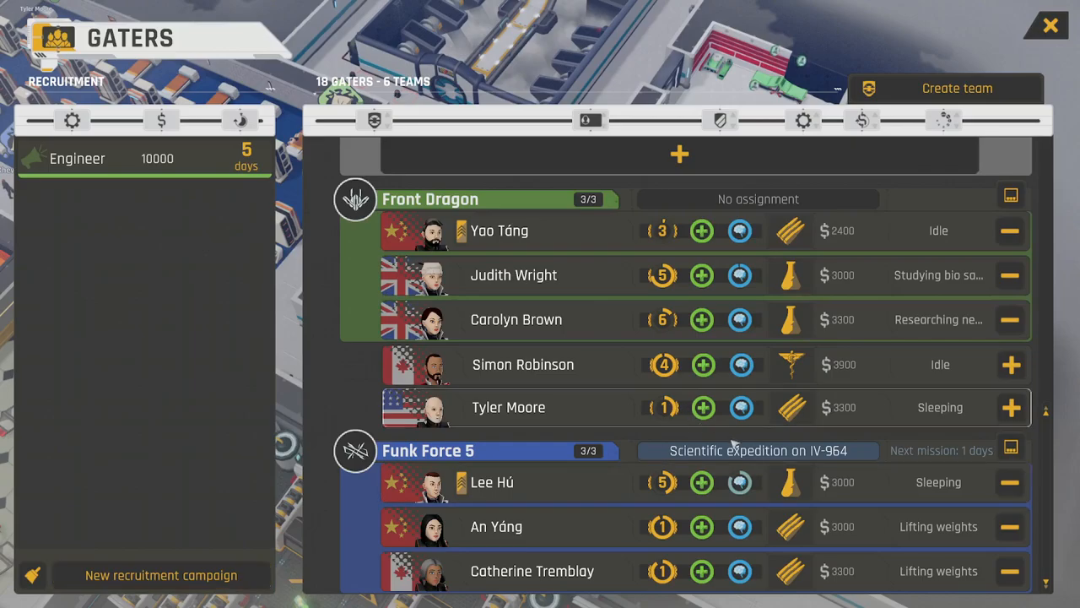
pyautogui.click(679, 153)
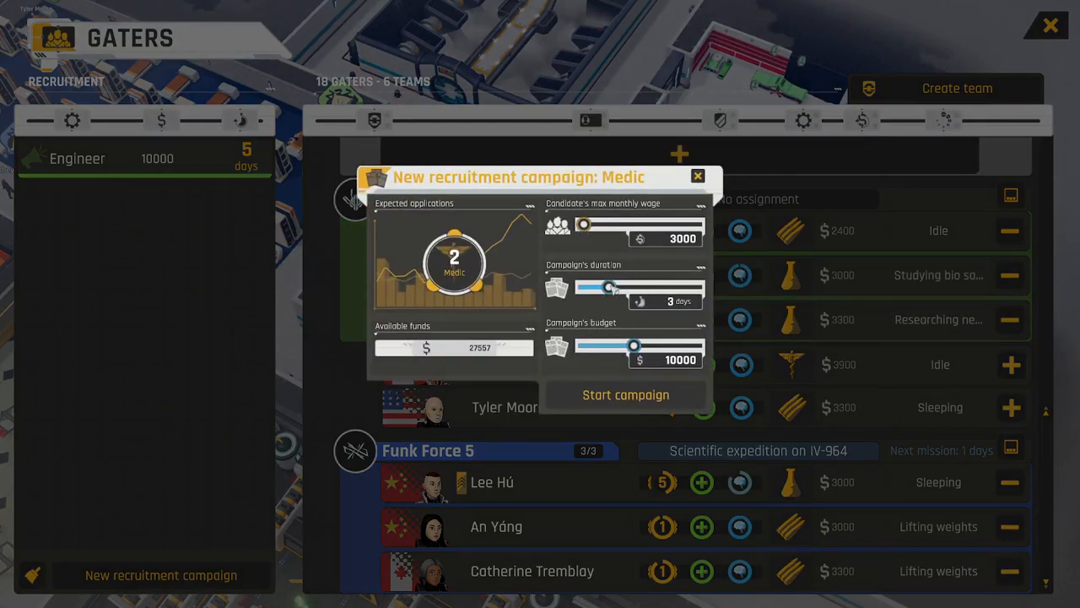
pyautogui.moveTo(631, 347); pyautogui.dragTo(606, 347)
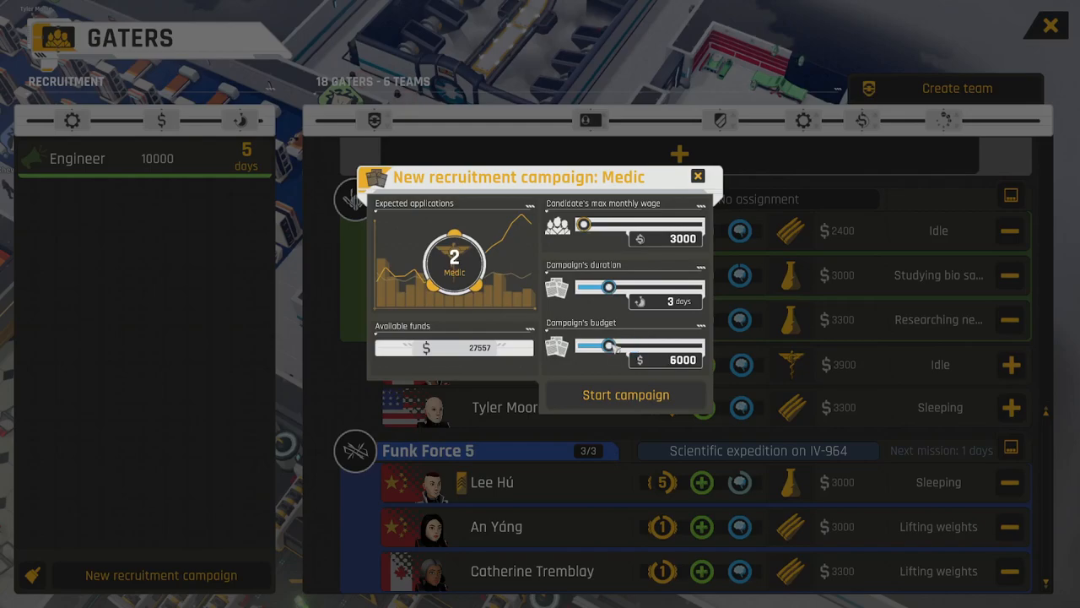
pyautogui.moveTo(606, 347); pyautogui.dragTo(598, 346)
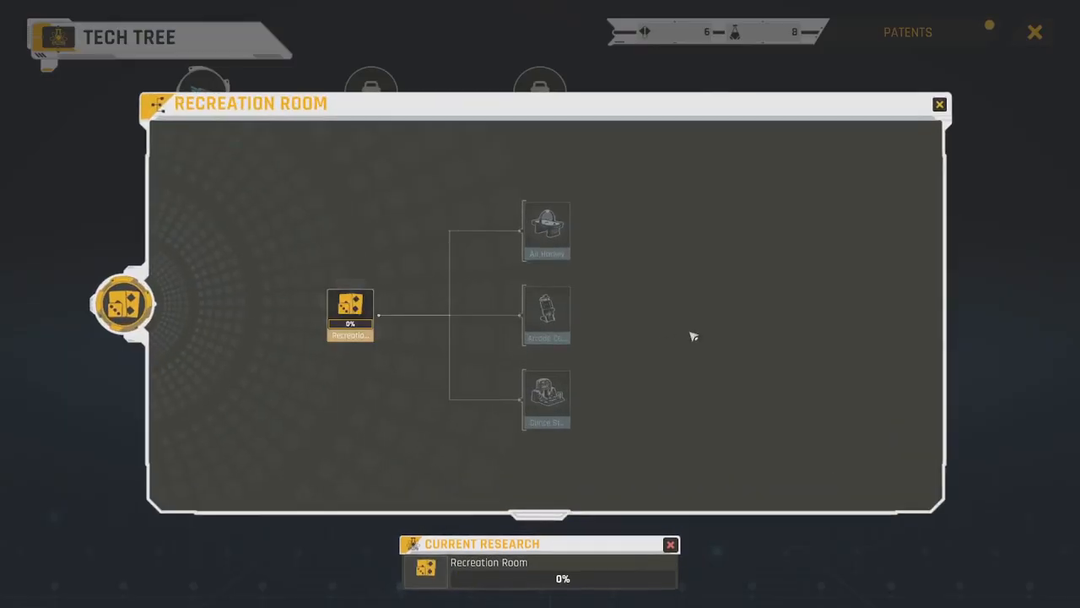
# View the Medbay, Laboratory and Workshop branches, return to the overview and exit the tech tree
pyautogui.click(122, 304)
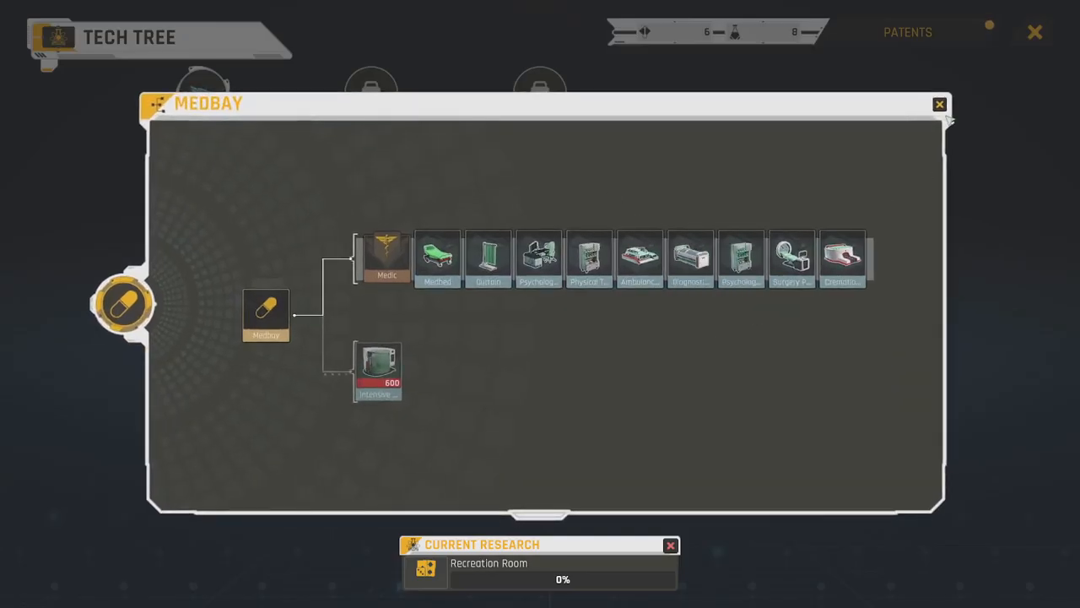
pyautogui.click(122, 304)
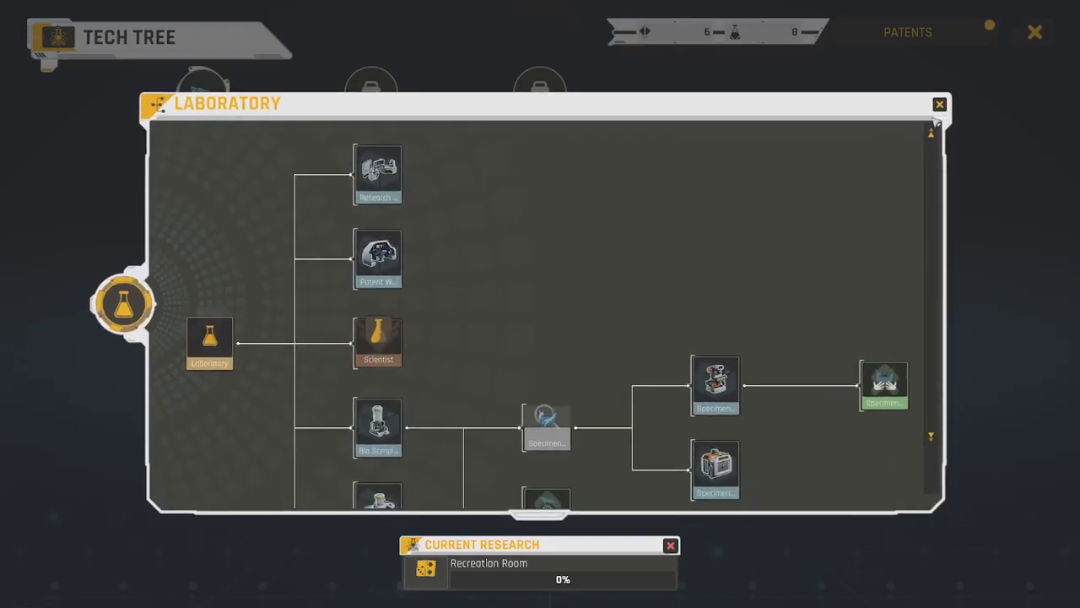
pyautogui.click(122, 304)
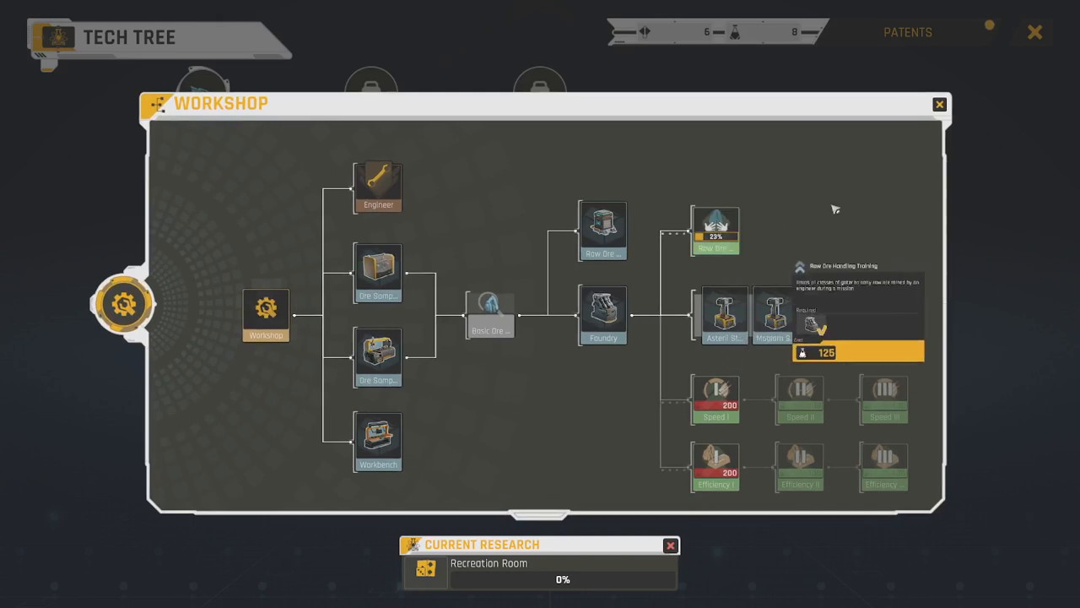
pyautogui.click(938, 104)
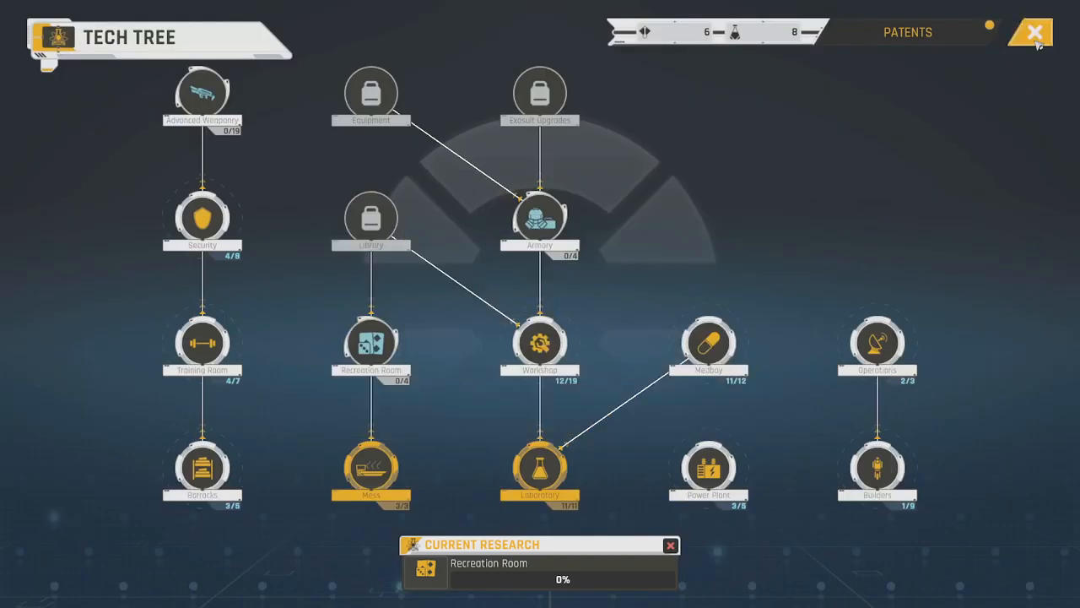
pyautogui.click(1033, 31)
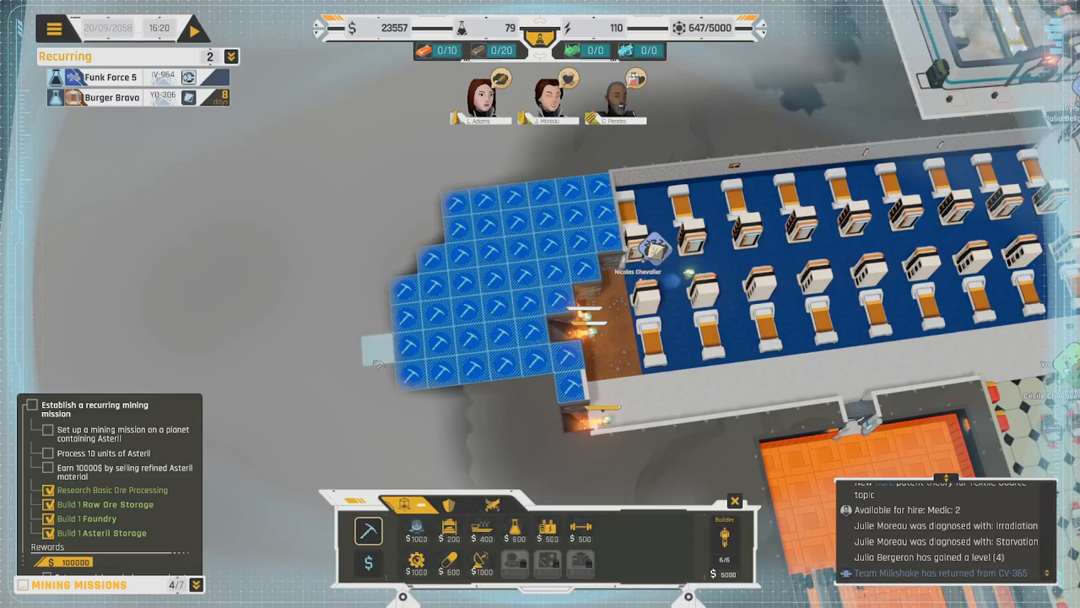
# Bring up the star map from the top bar
pyautogui.click(193, 27)
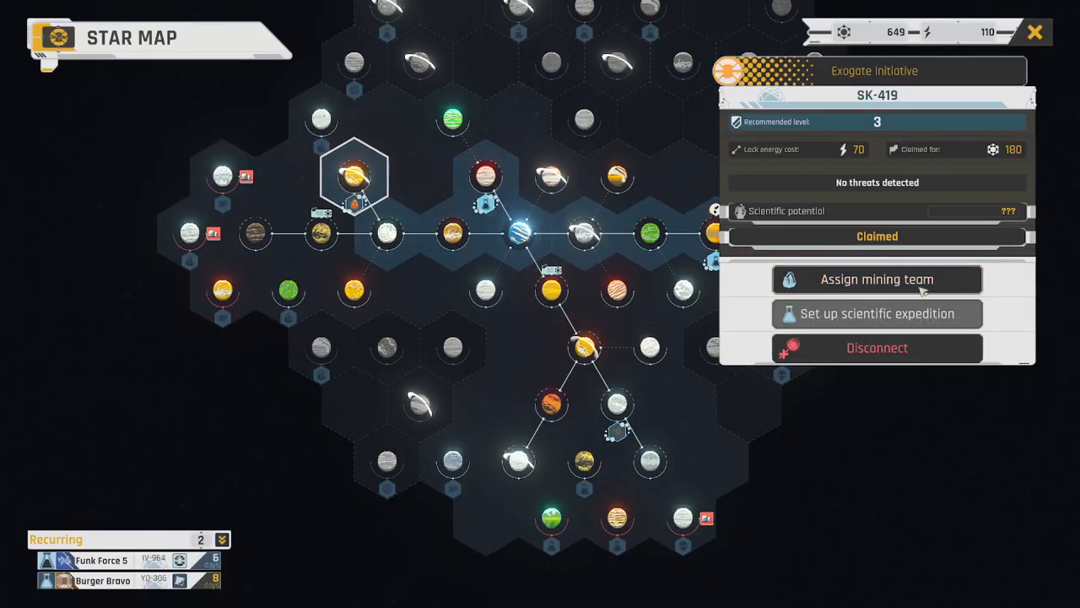
# Open Team Selection to assign a mining team to SK-419
pyautogui.click(877, 280)
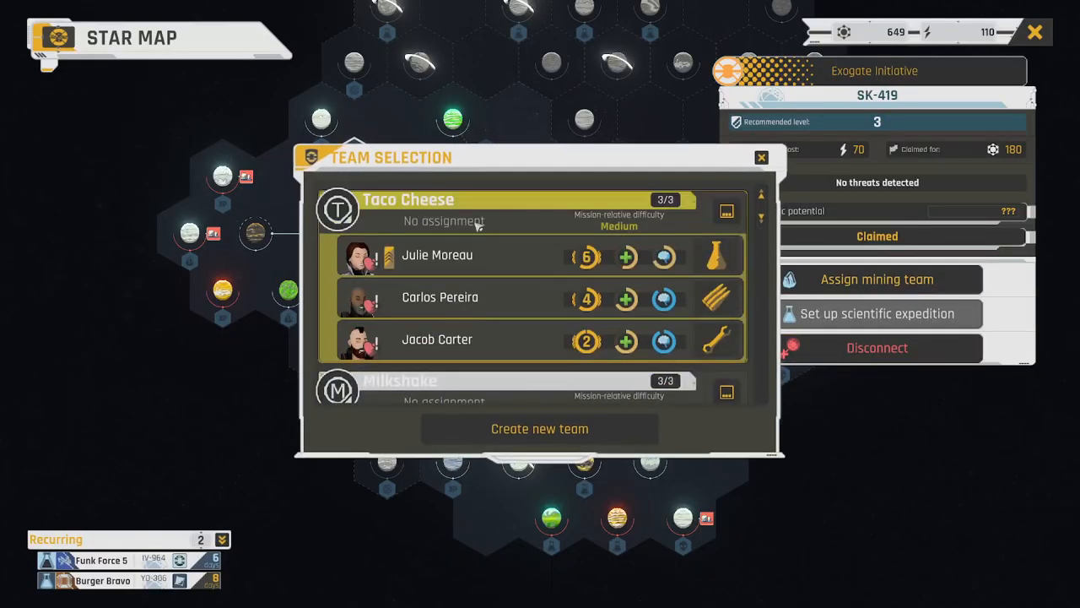
pyautogui.moveTo(525, 228)
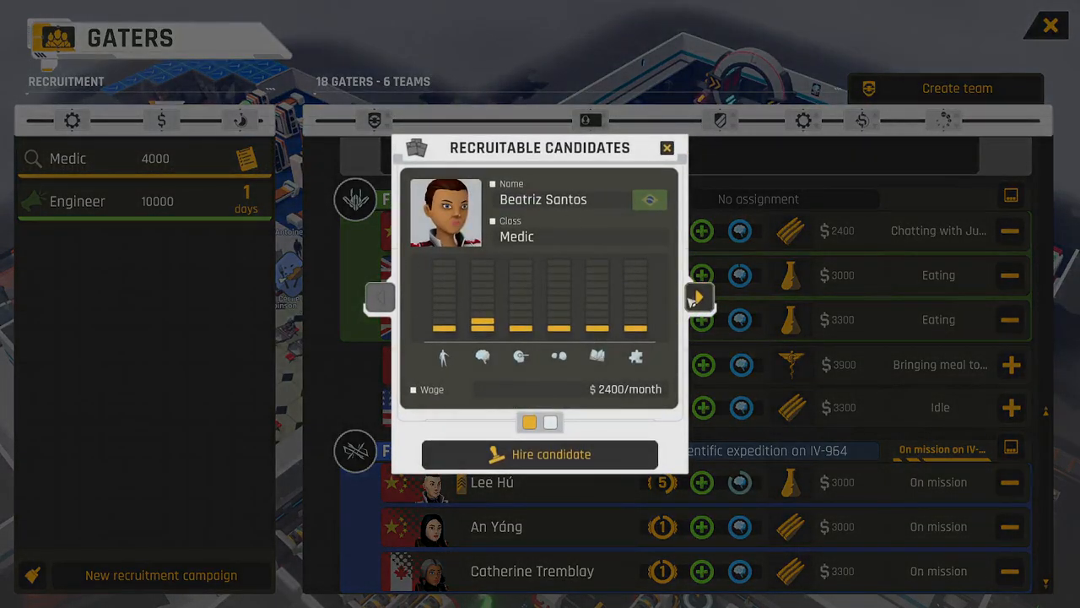
# Browse medic candidates and hire Haruka Tanaka
pyautogui.click(699, 296)
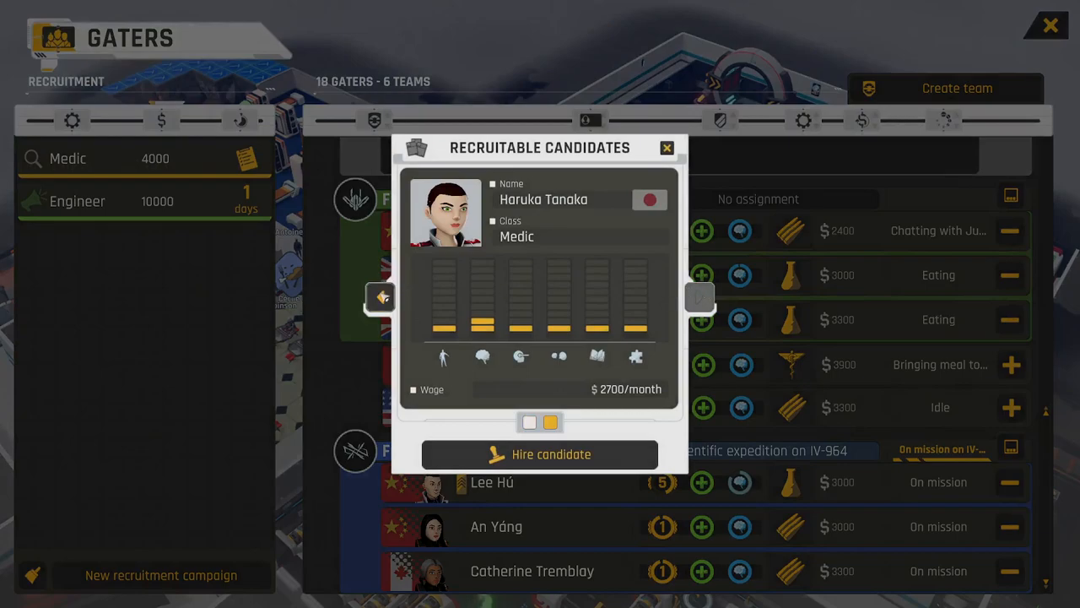
pyautogui.click(700, 297)
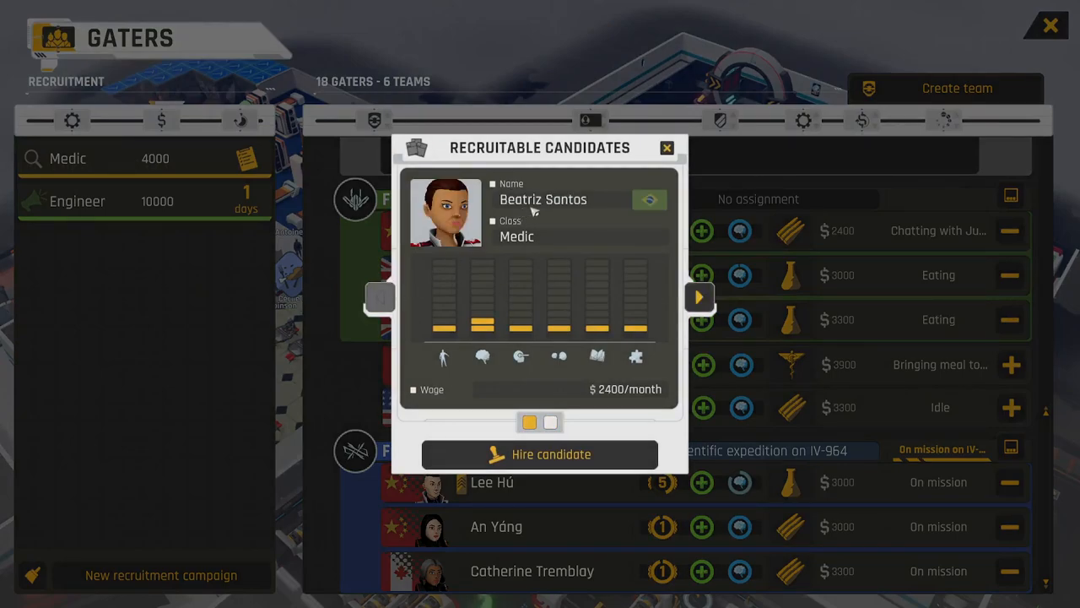
pyautogui.click(700, 296)
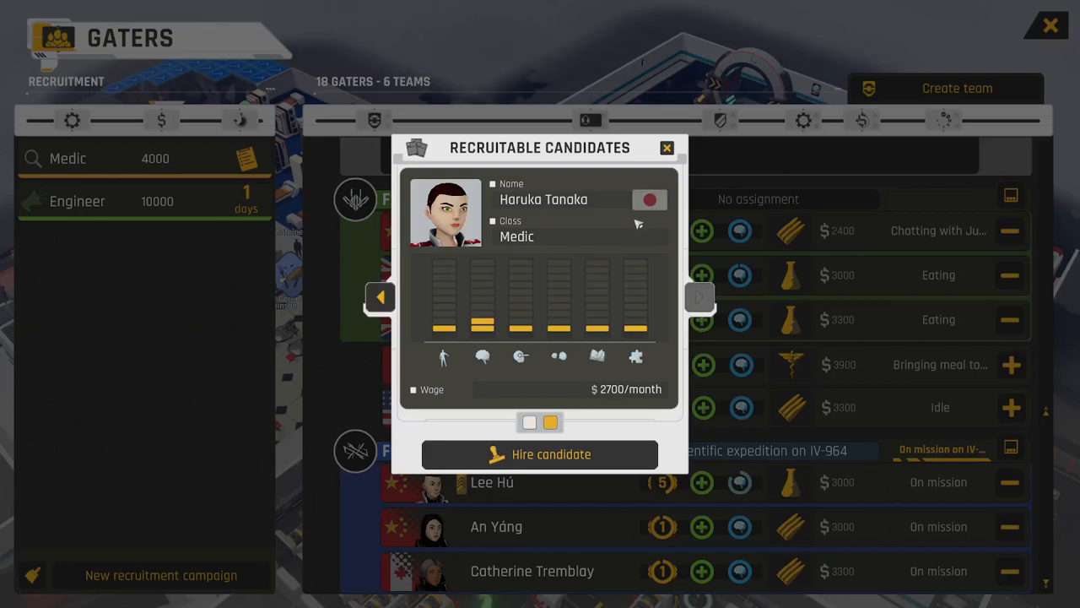
pyautogui.click(540, 454)
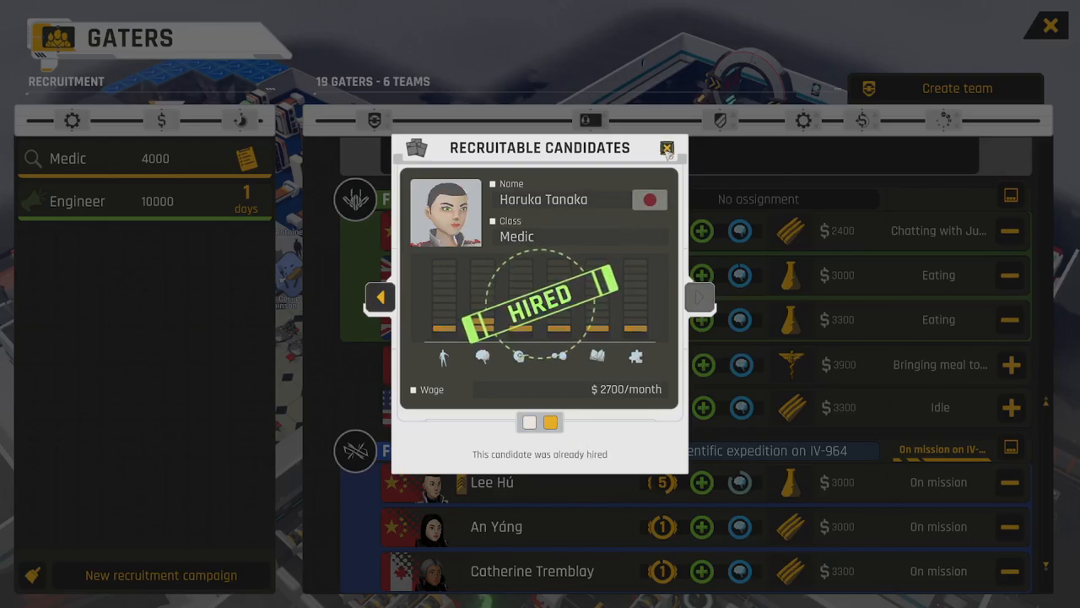
pyautogui.click(667, 147)
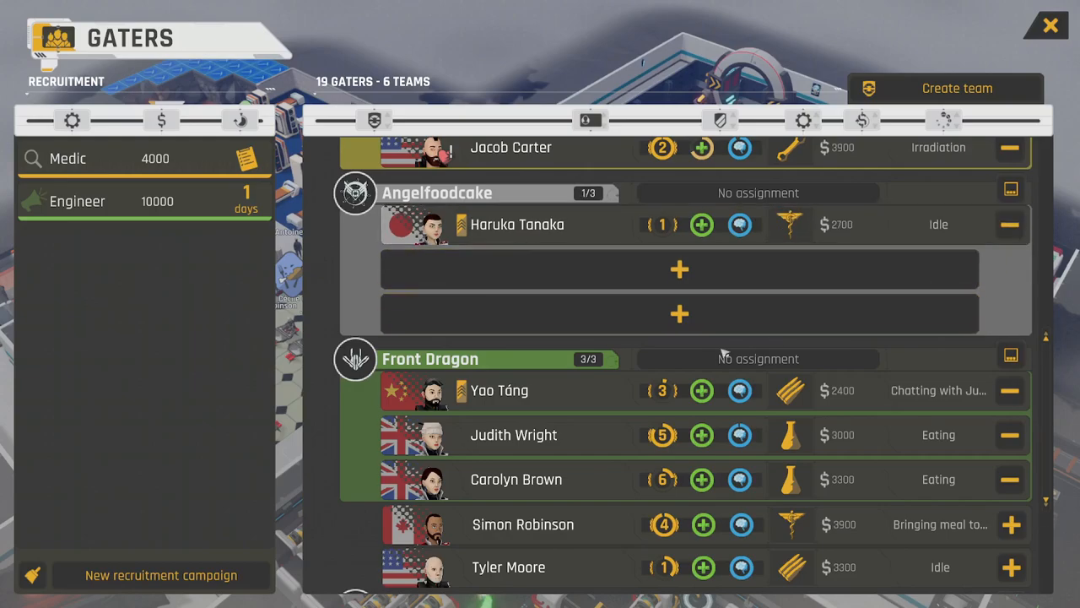
pyautogui.scroll(-3)
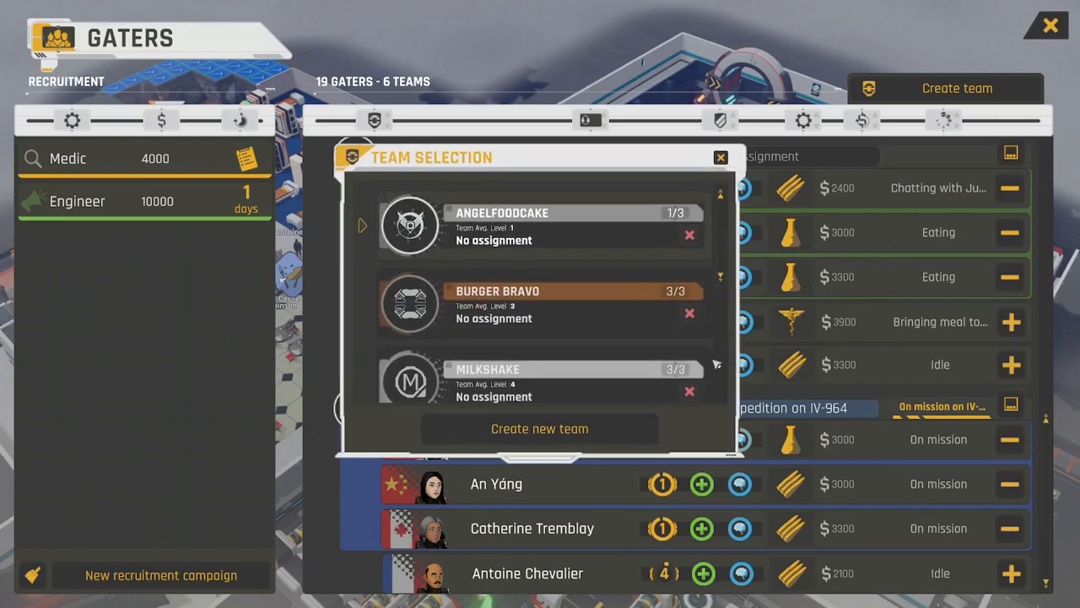
pyautogui.click(720, 157)
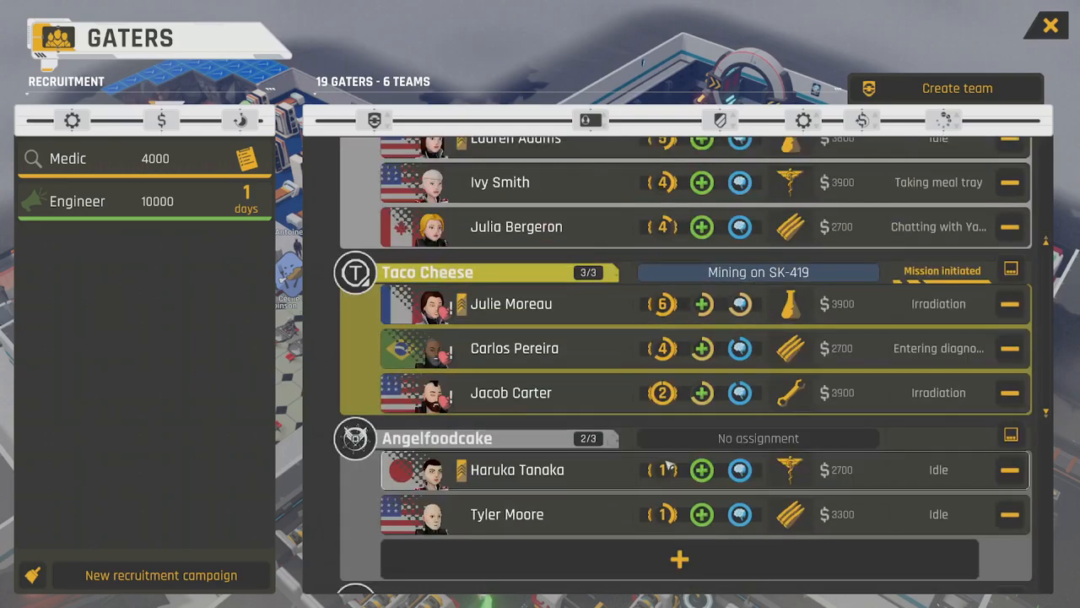
pyautogui.click(1050, 25)
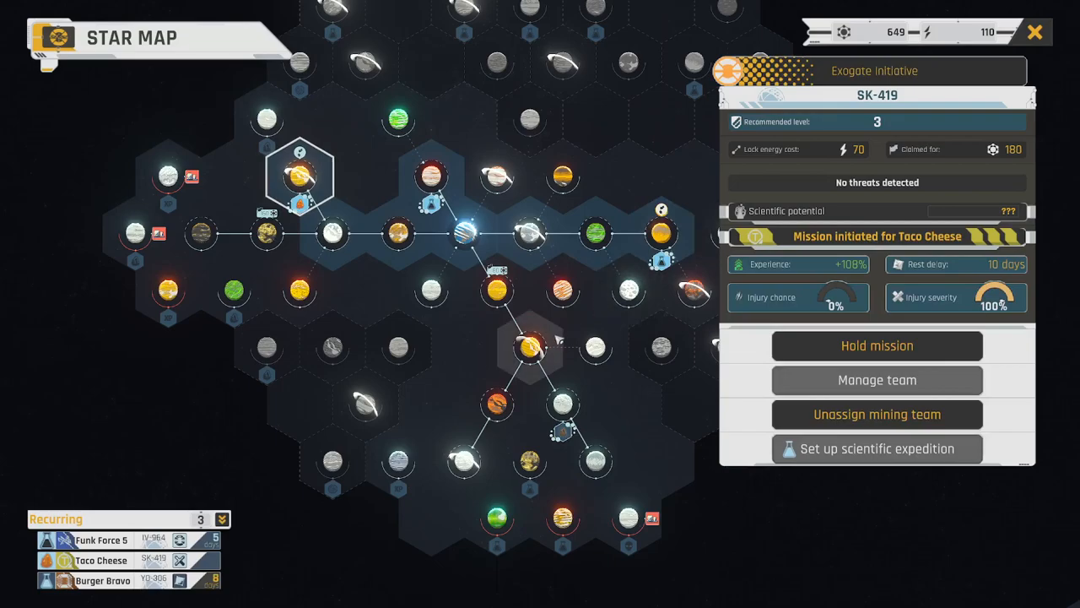
# Show sector PW-310's details: explored, unclaimed, level 3, 60 energy lock cost
pyautogui.click(563, 403)
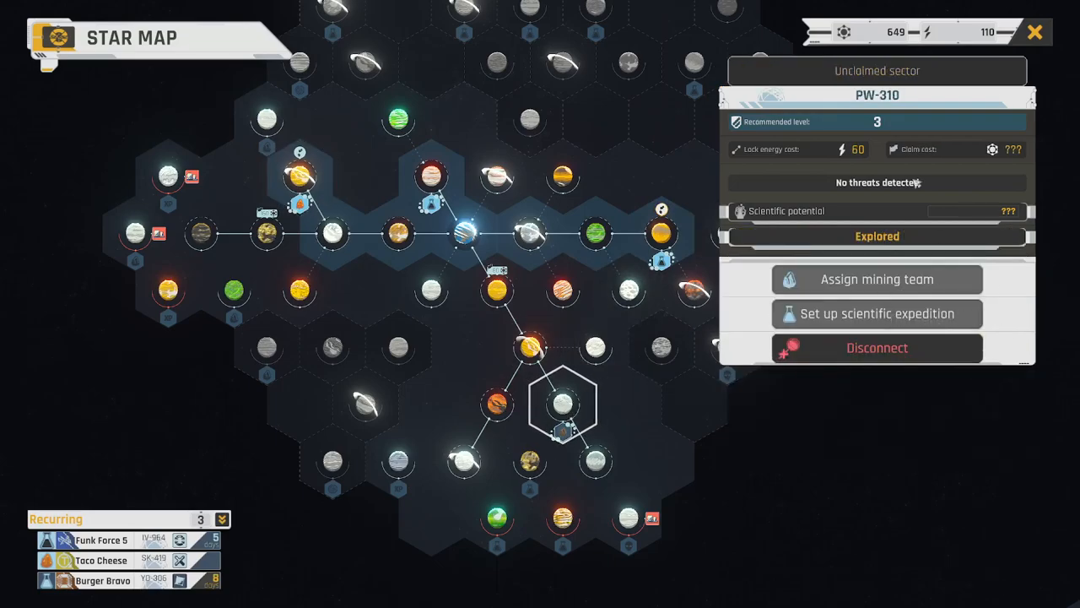
pyautogui.moveTo(869, 155)
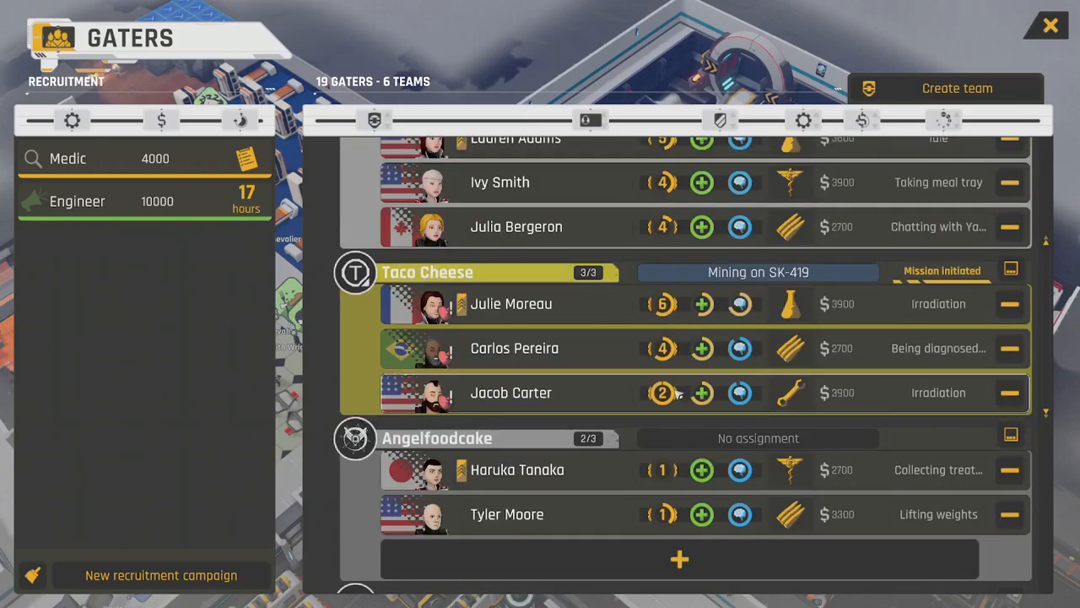
# Put Antoine Chevalier into Burger Bravo's empty slot
pyautogui.scroll(-3)
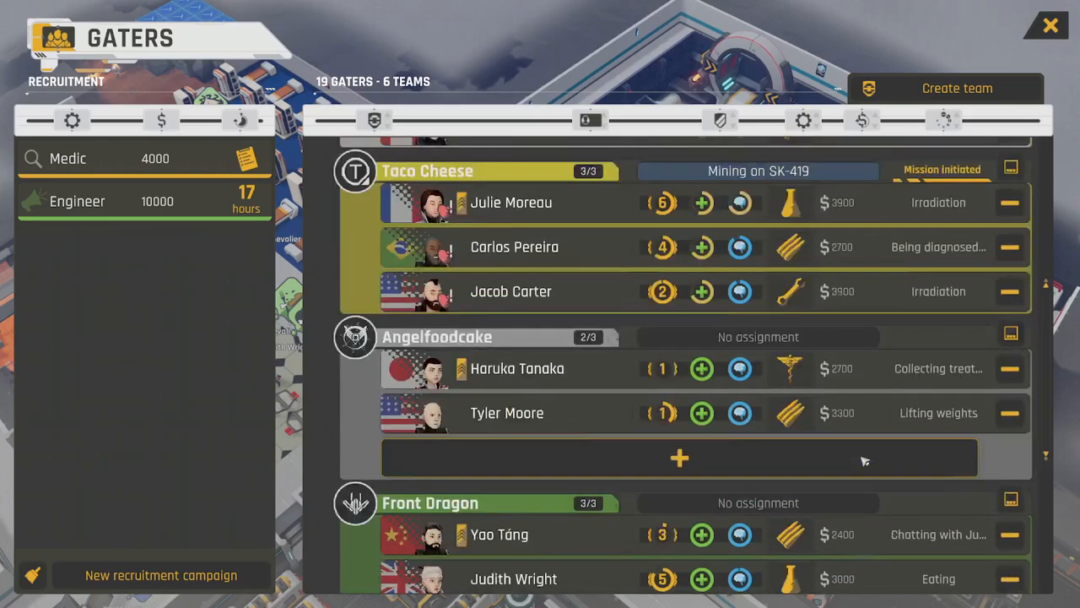
pyautogui.scroll(3)
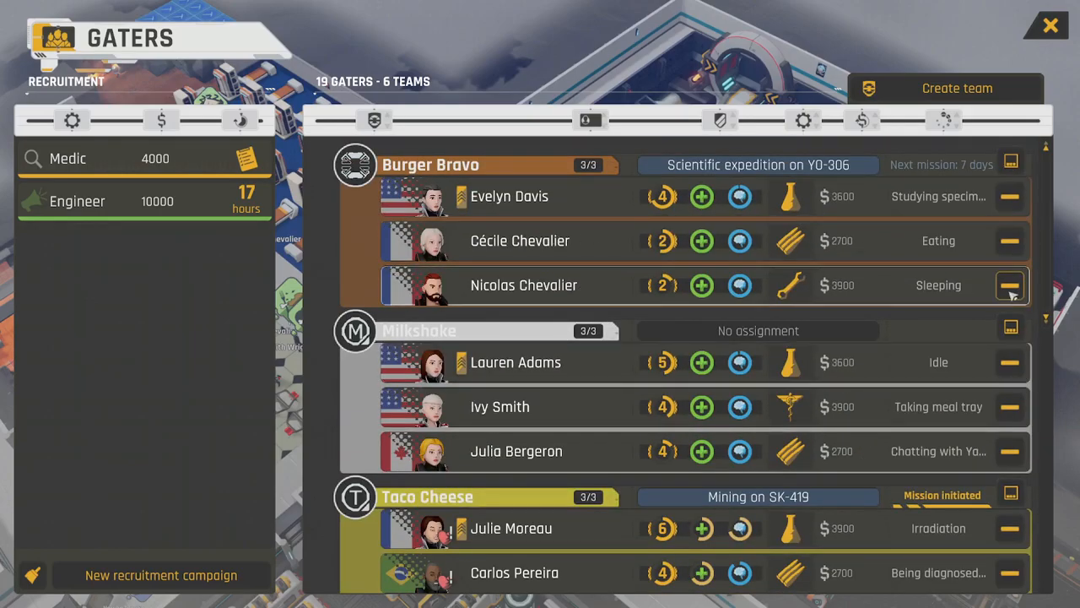
pyautogui.scroll(-3)
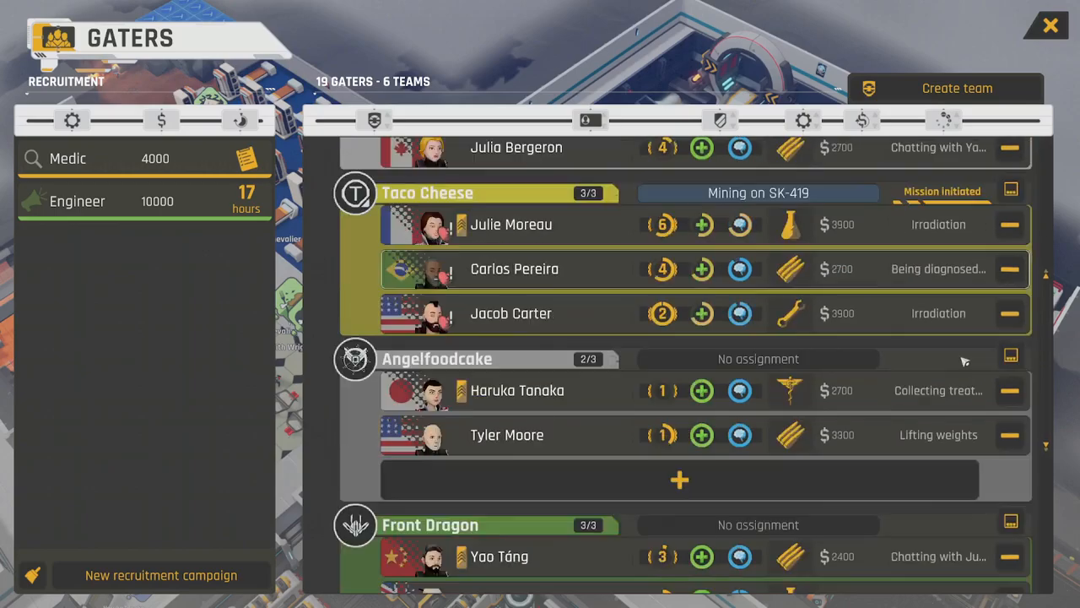
pyautogui.scroll(3)
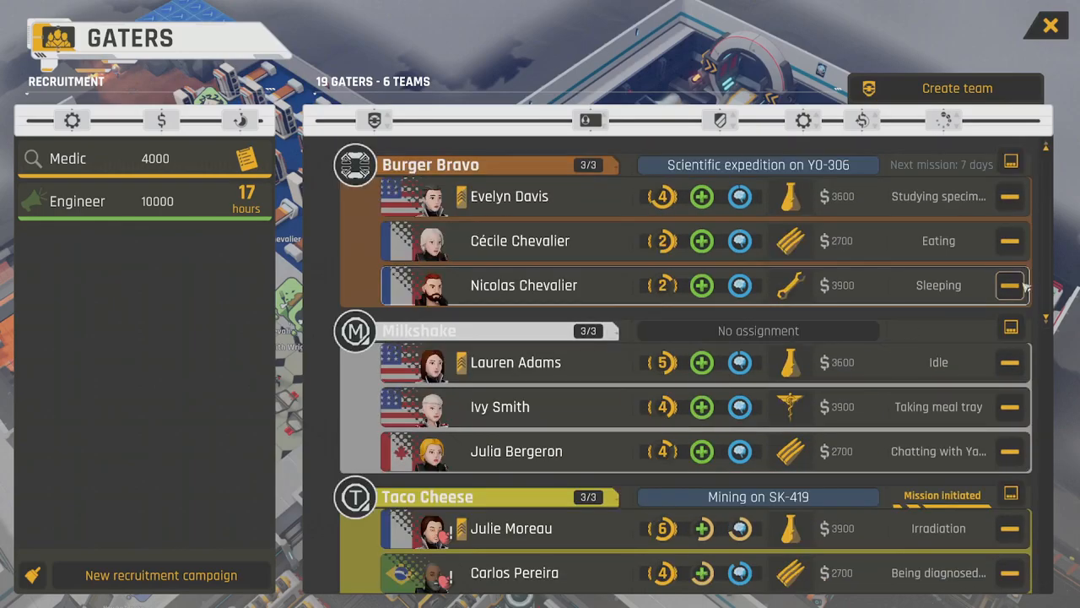
pyautogui.scroll(-3)
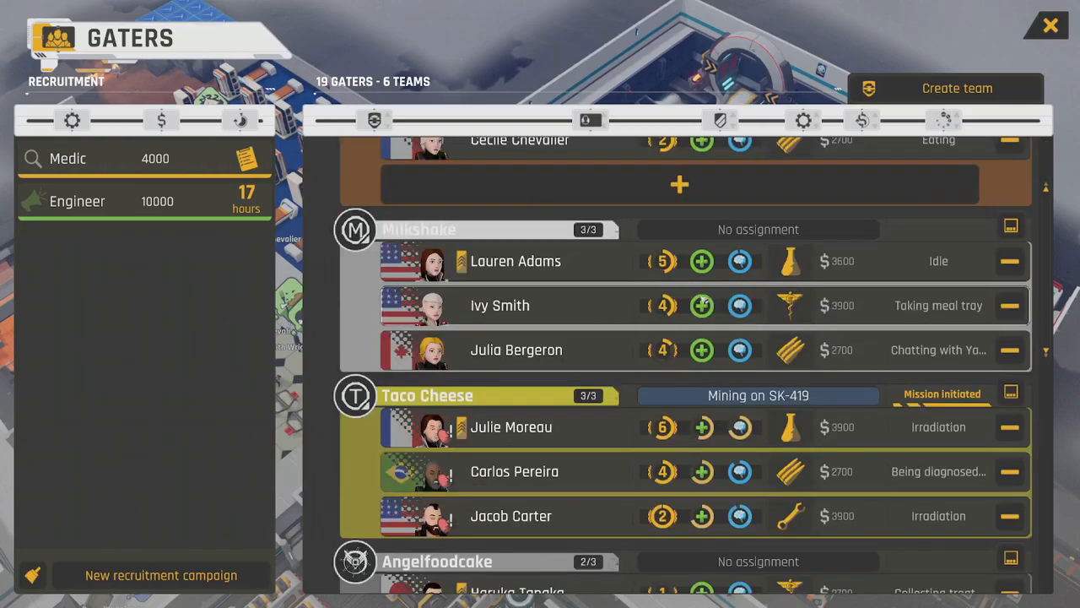
pyautogui.scroll(-3)
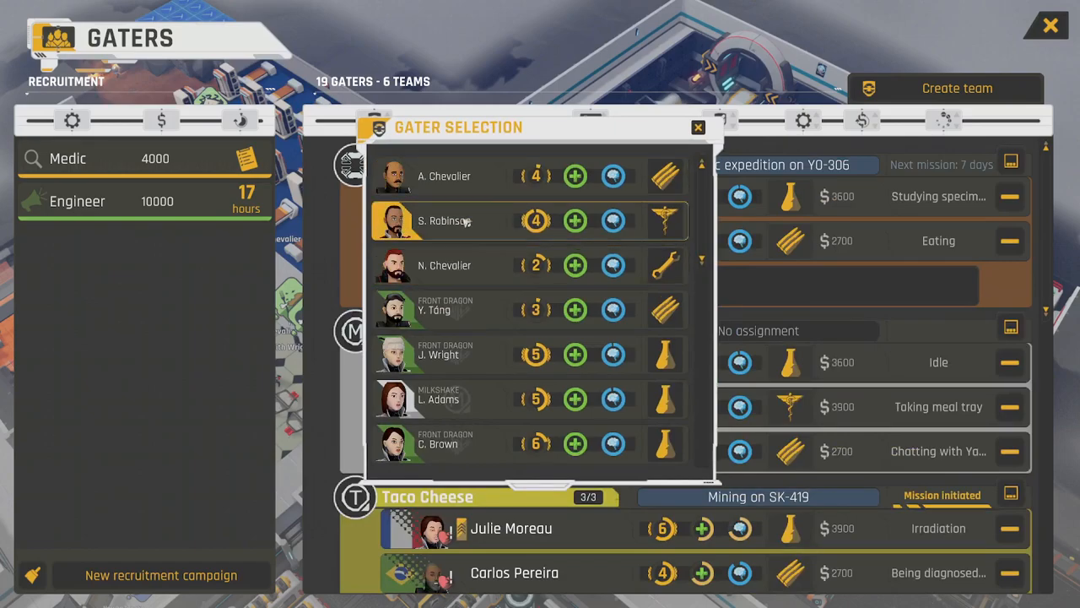
pyautogui.click(698, 128)
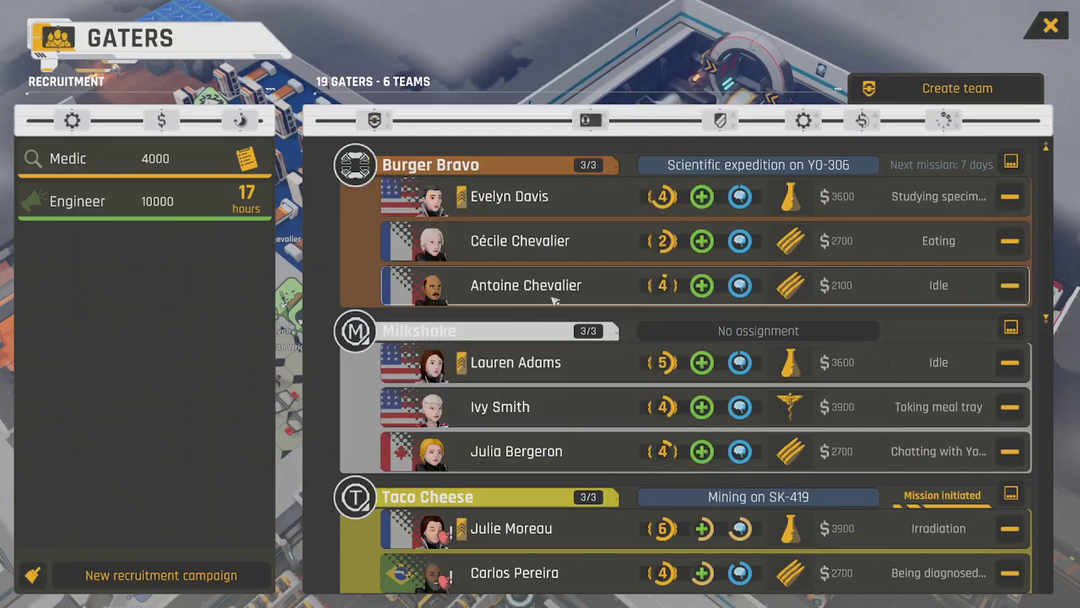
# Add Nicolas Chevalier to Angelfoodcake's empty third slot
pyautogui.scroll(-3)
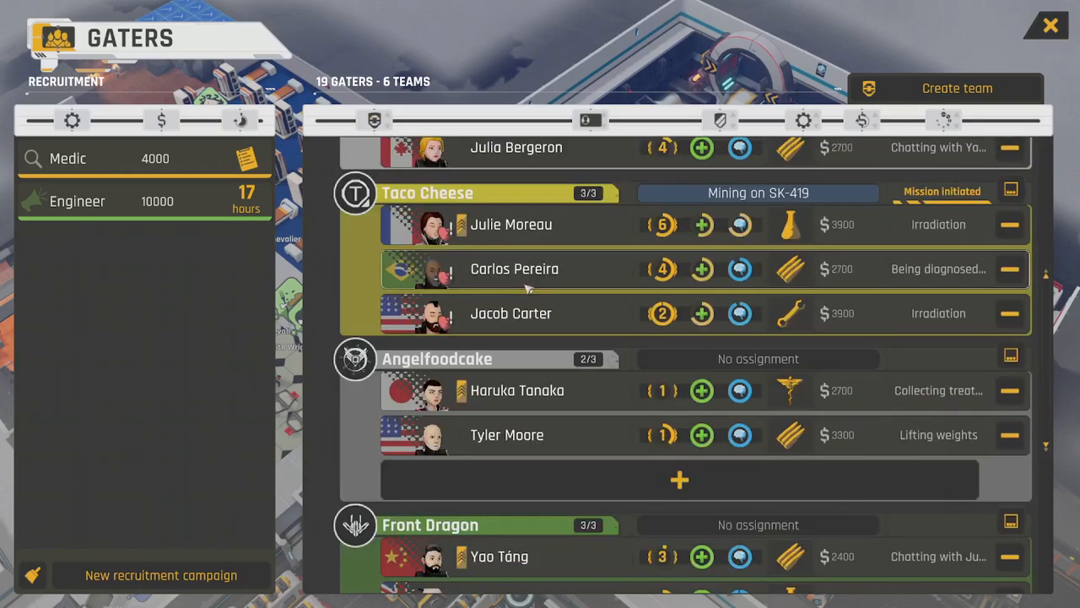
pyautogui.click(679, 479)
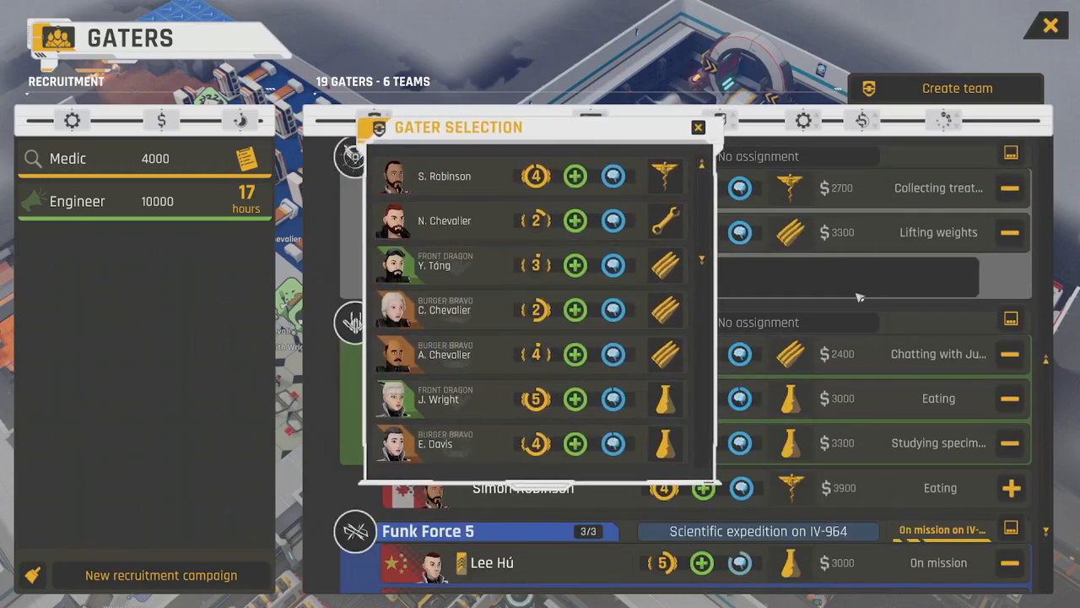
pyautogui.click(698, 127)
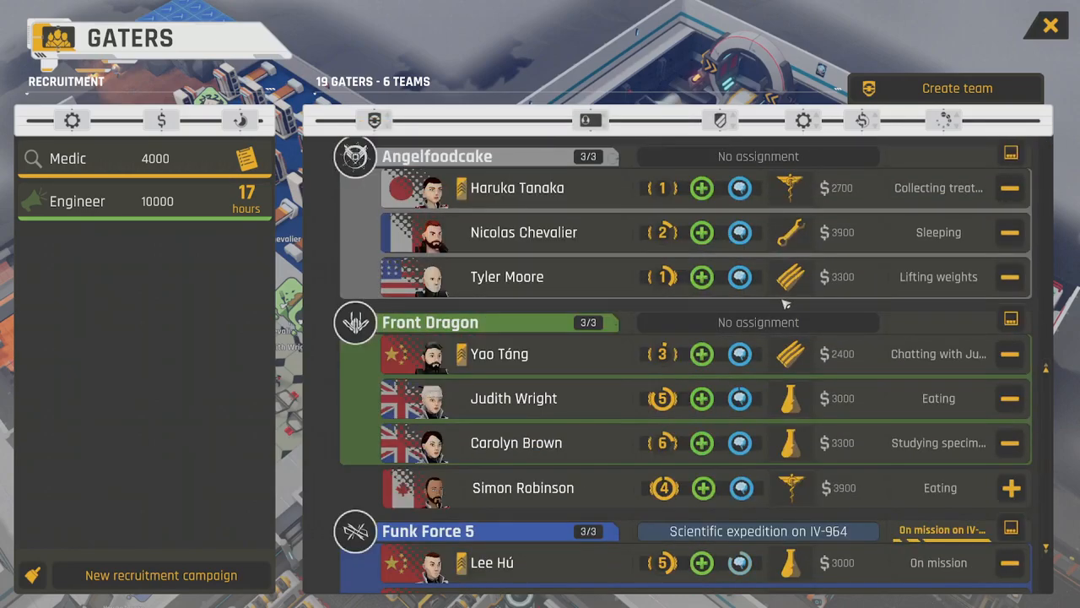
pyautogui.scroll(3)
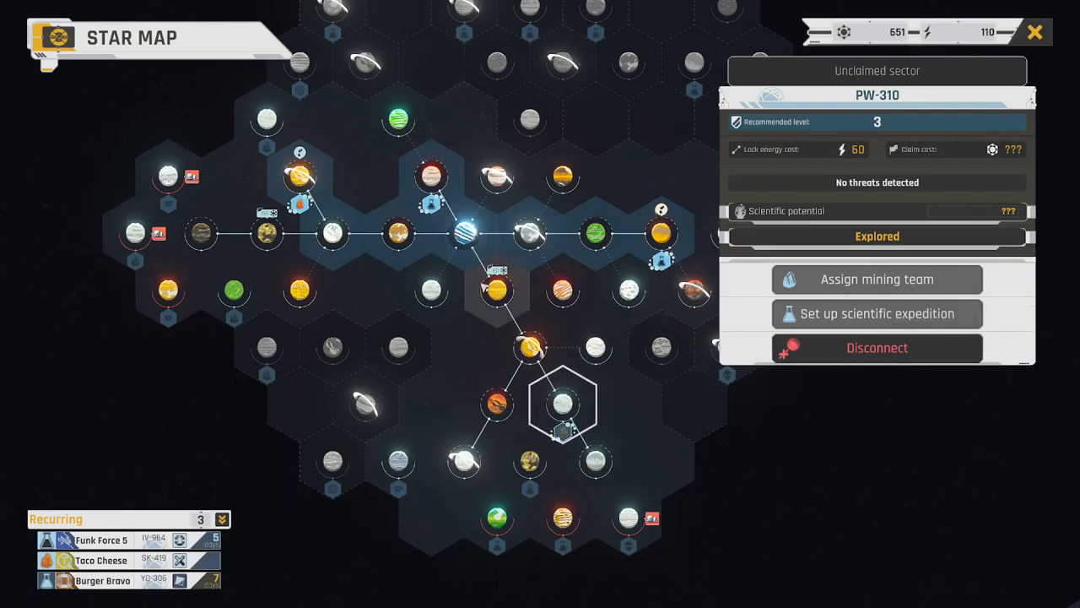
# Claim CQ-403 for 135 and PW-310 for 180, sending Angelfoodcake to mine PW-310
pyautogui.click(530, 348)
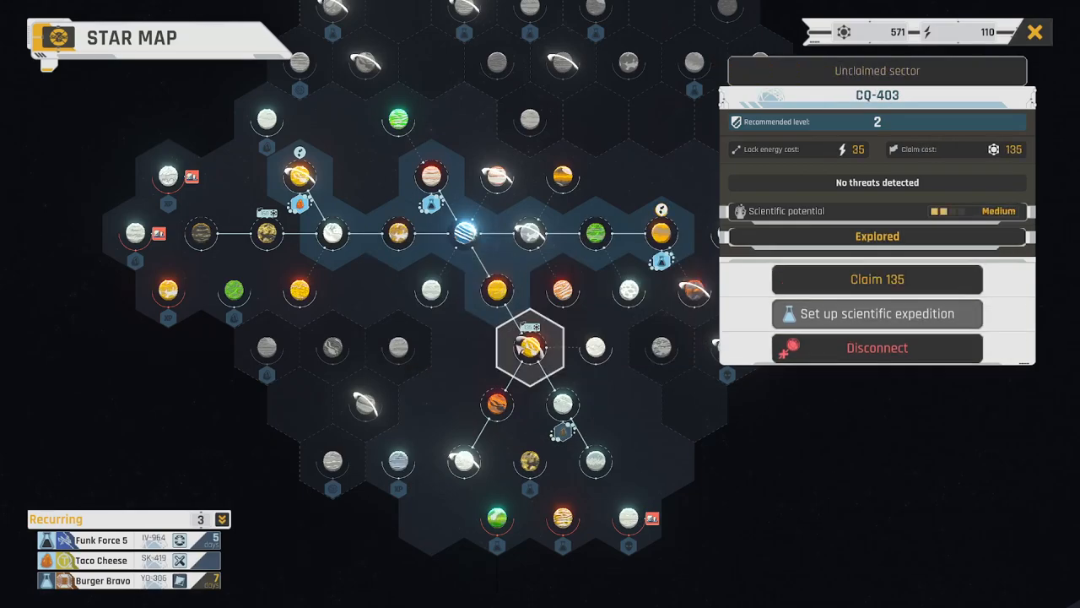
pyautogui.click(566, 403)
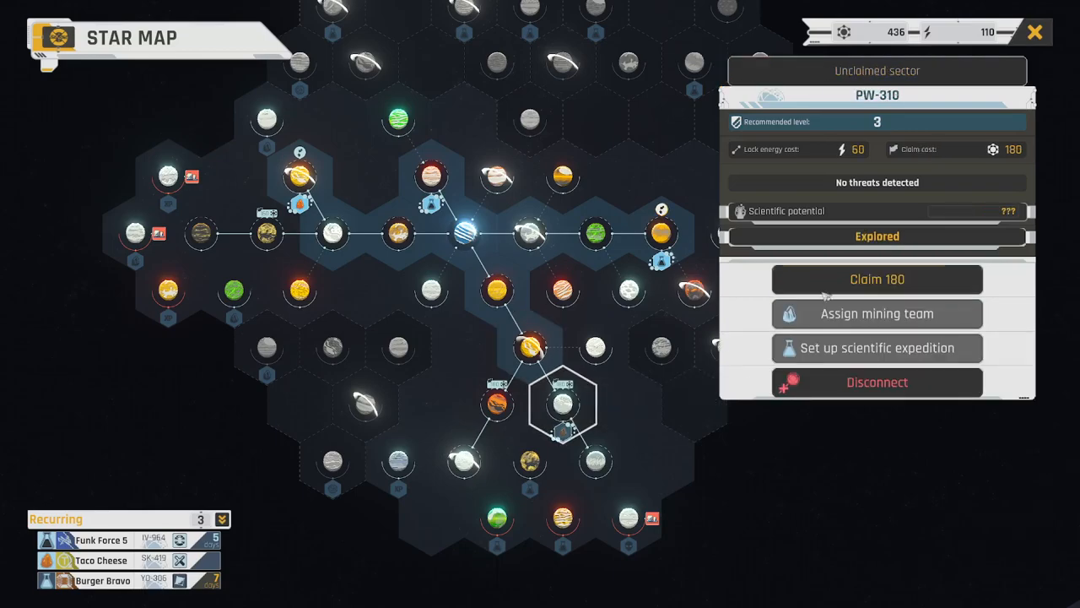
pyautogui.click(877, 279)
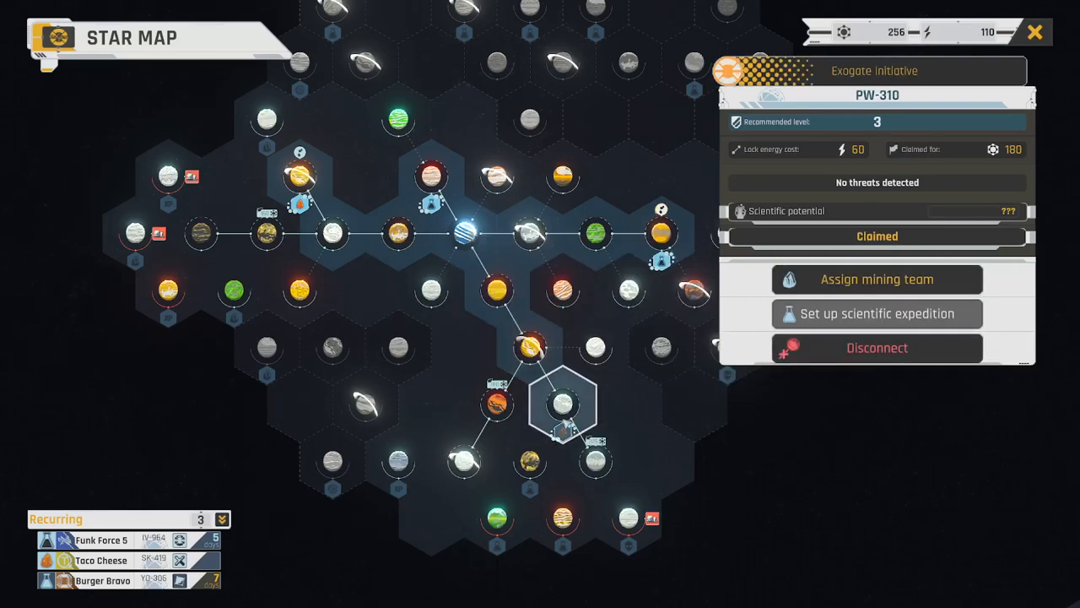
pyautogui.click(877, 279)
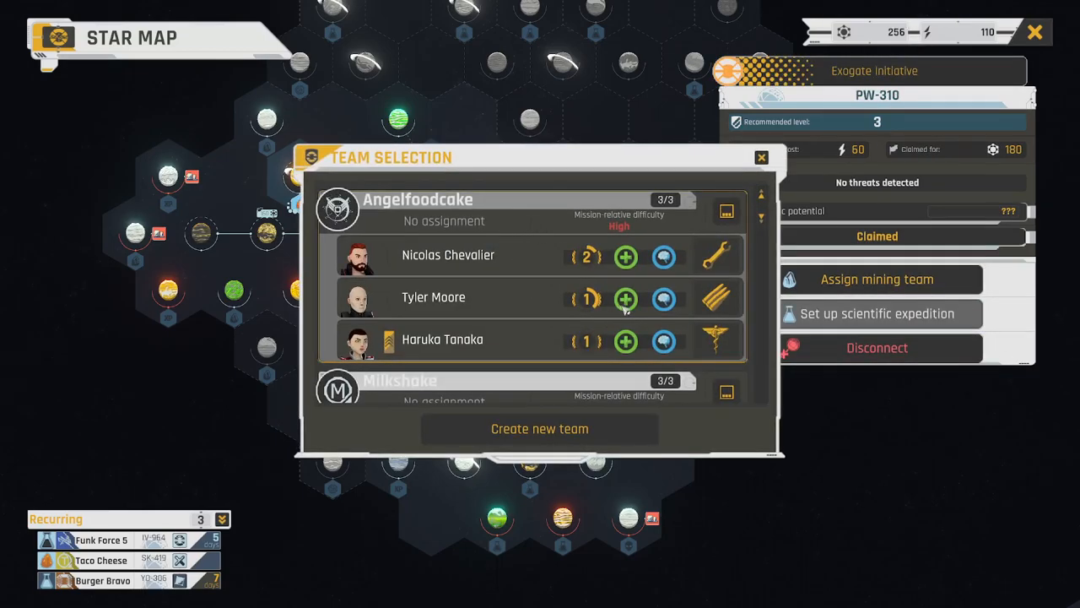
pyautogui.moveTo(563, 297)
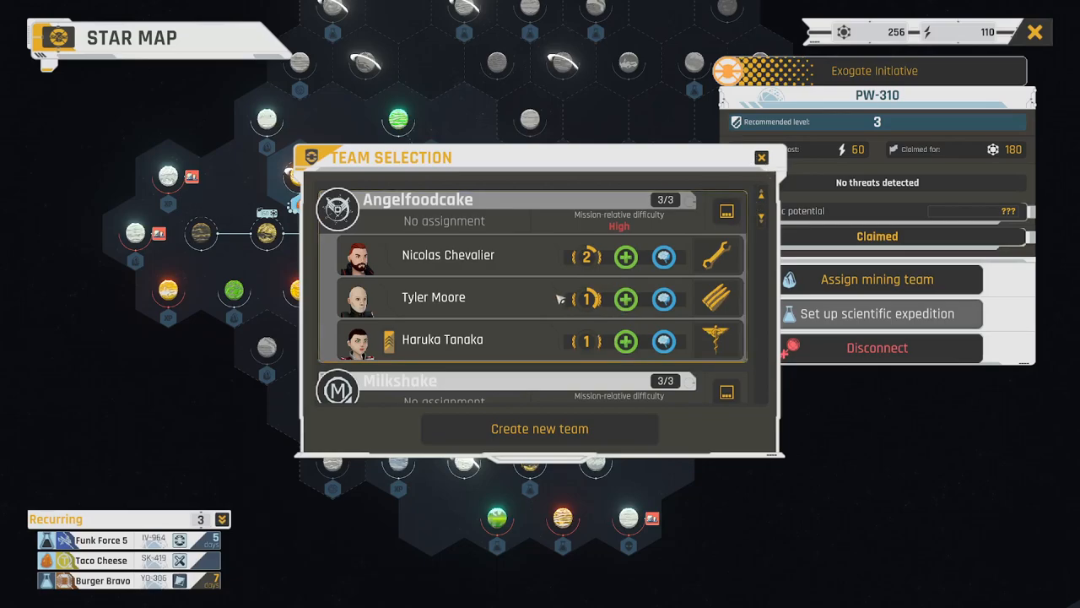
pyautogui.click(761, 158)
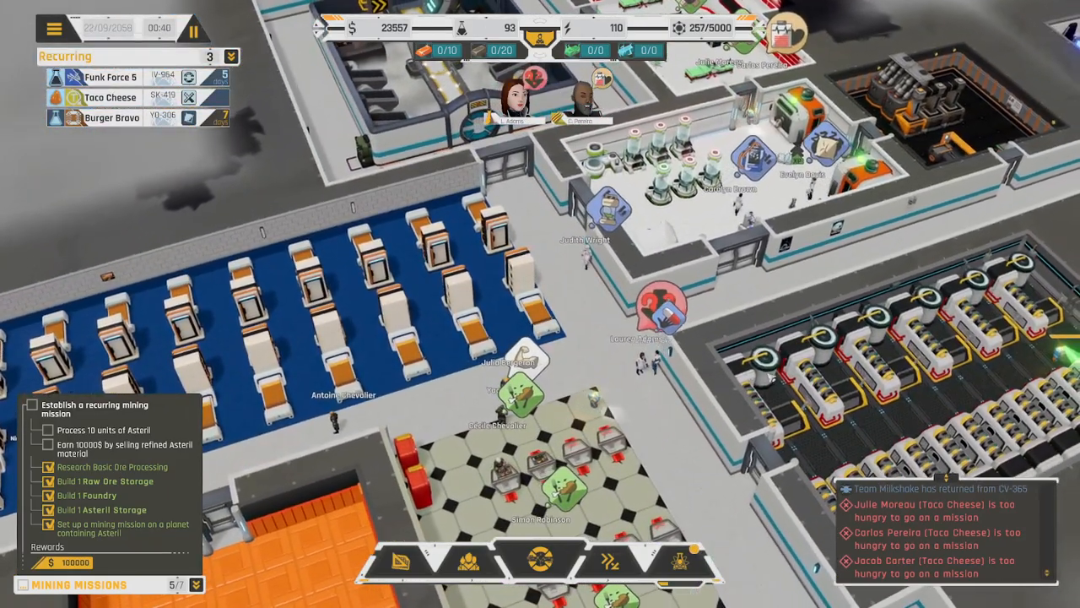
# Page through engineer candidates, hire Guilherme Alves, and close the Gaters window
pyautogui.click(662, 304)
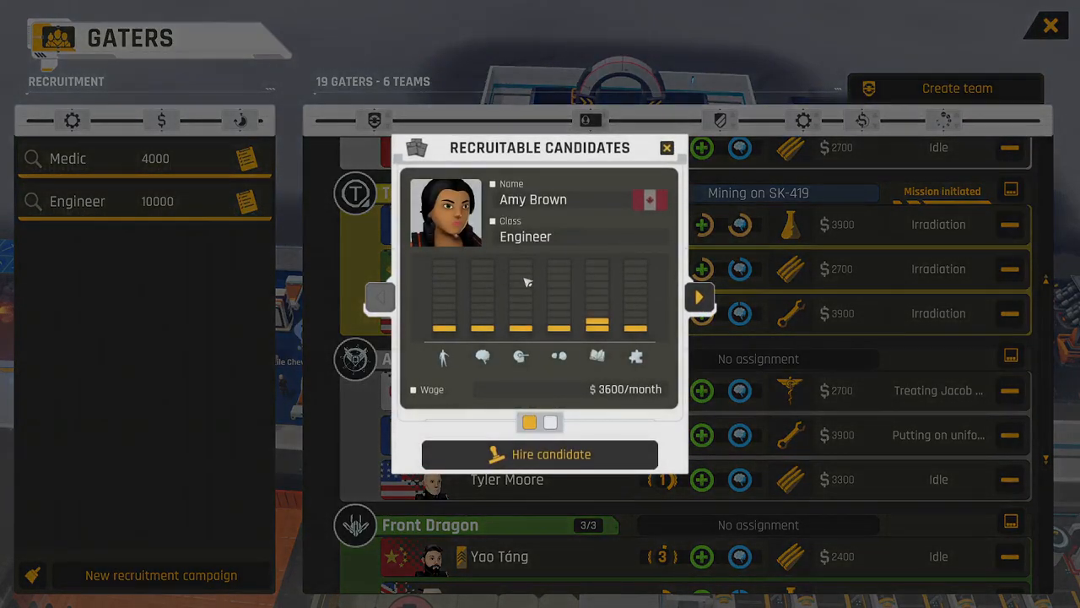
pyautogui.click(699, 296)
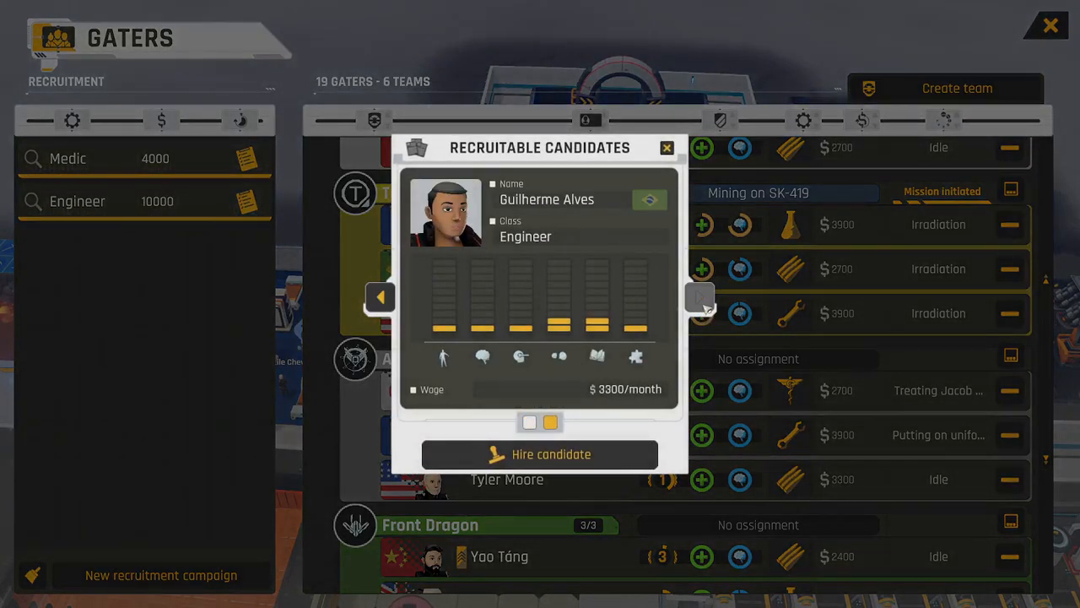
pyautogui.click(700, 297)
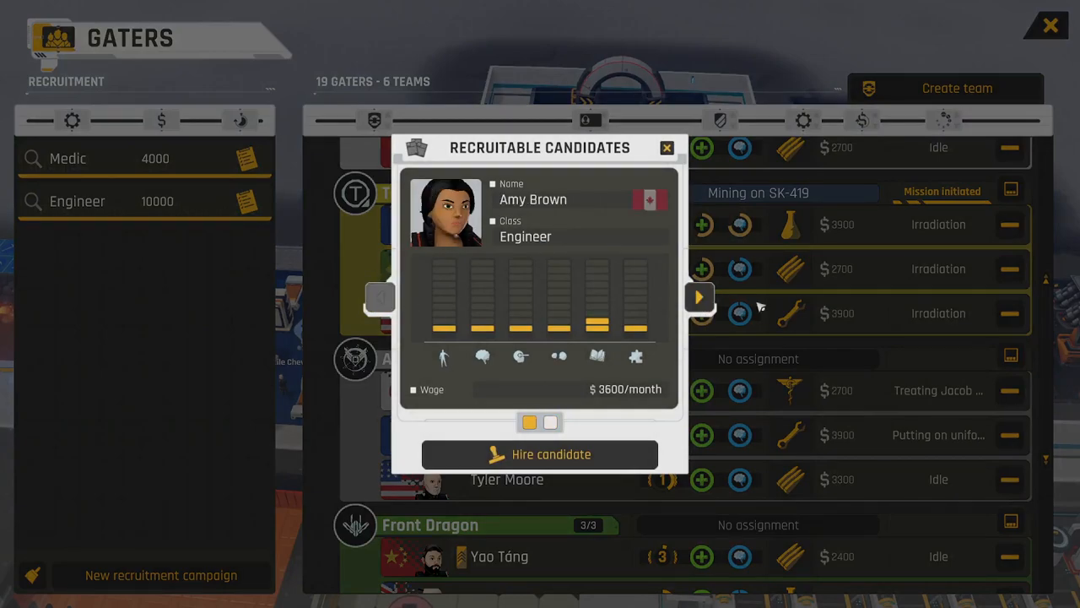
pyautogui.click(700, 296)
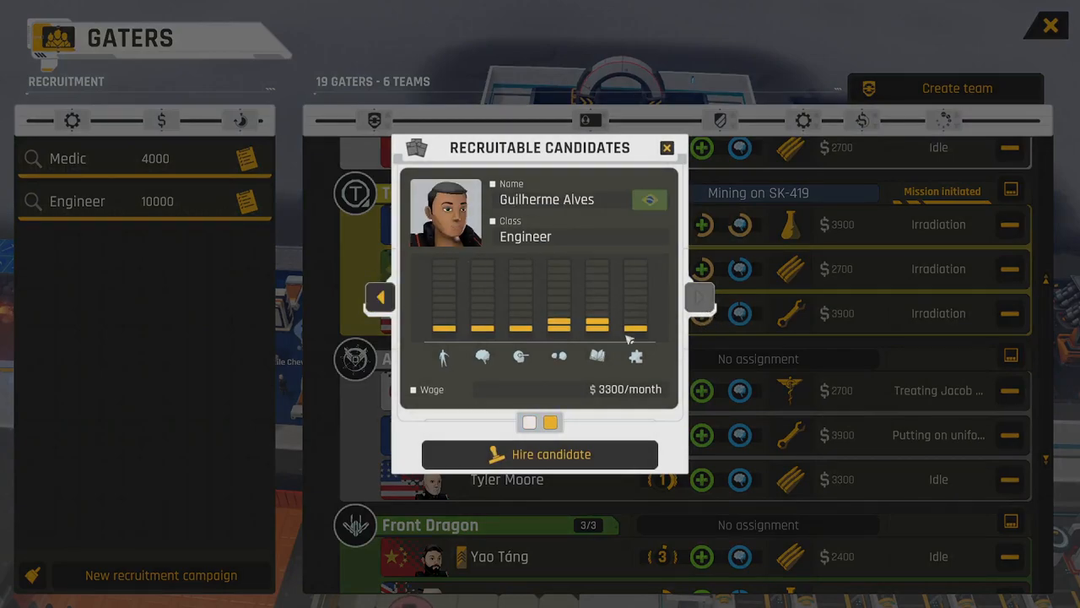
pyautogui.click(540, 454)
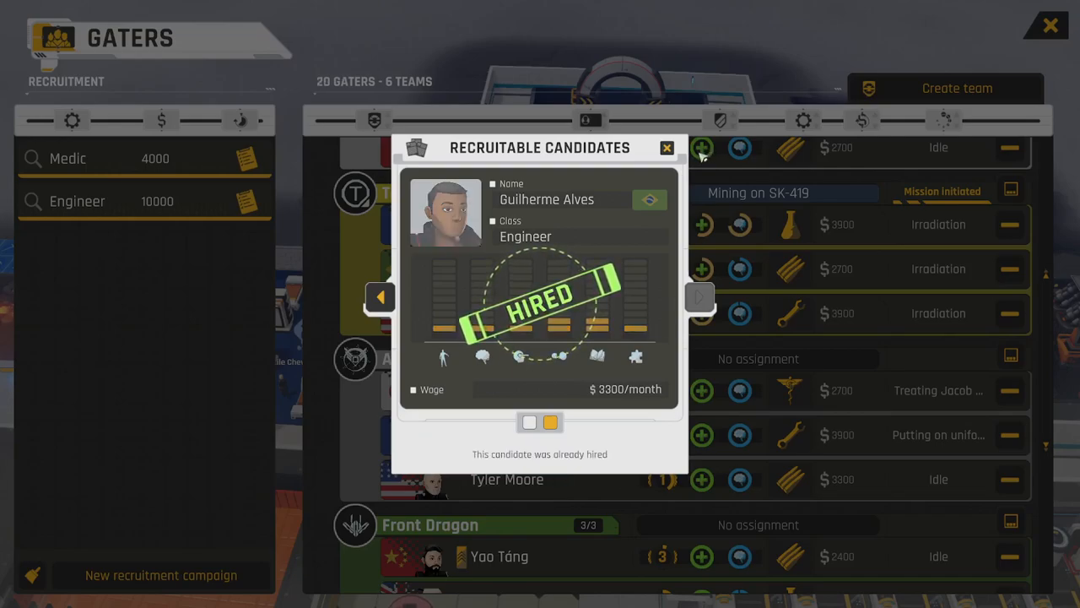
pyautogui.moveTo(976, 60)
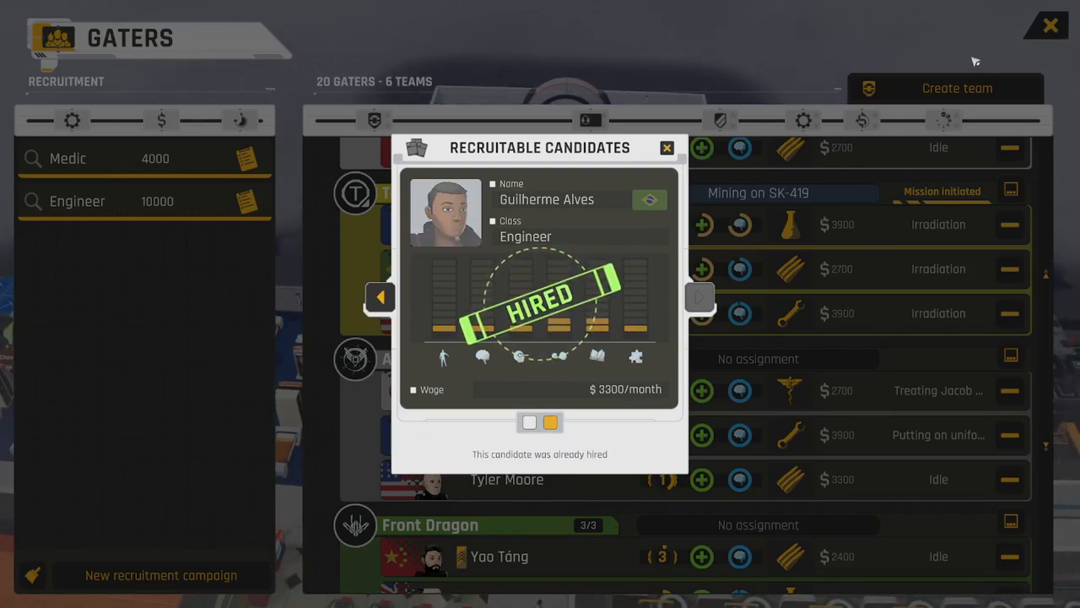
pyautogui.click(666, 147)
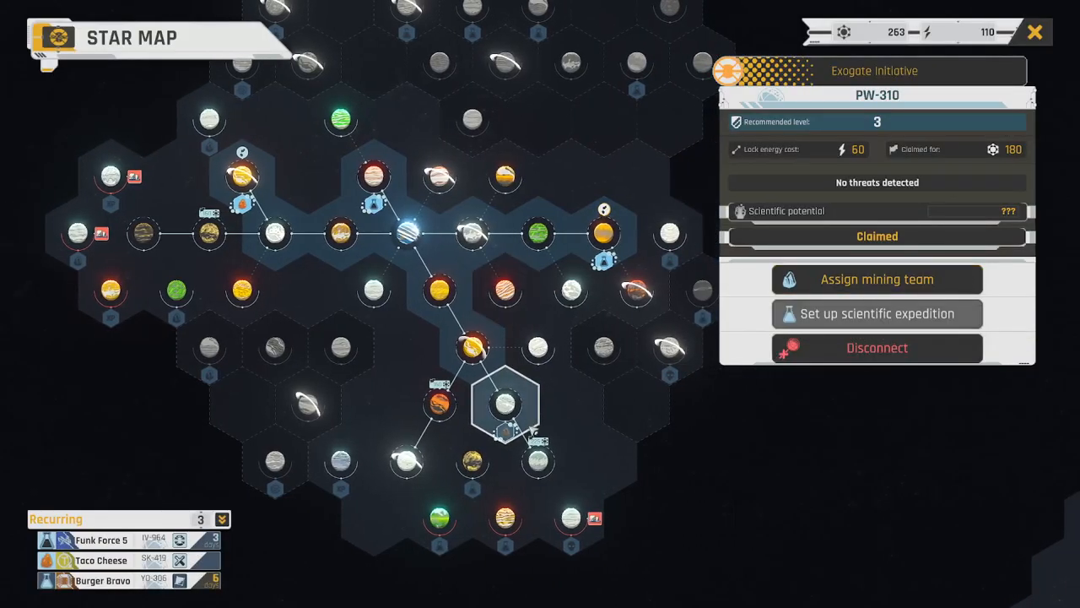
# Add medic Ivy Smith to the Angelfoodcake team for the PW-310 mining mission
pyautogui.click(877, 279)
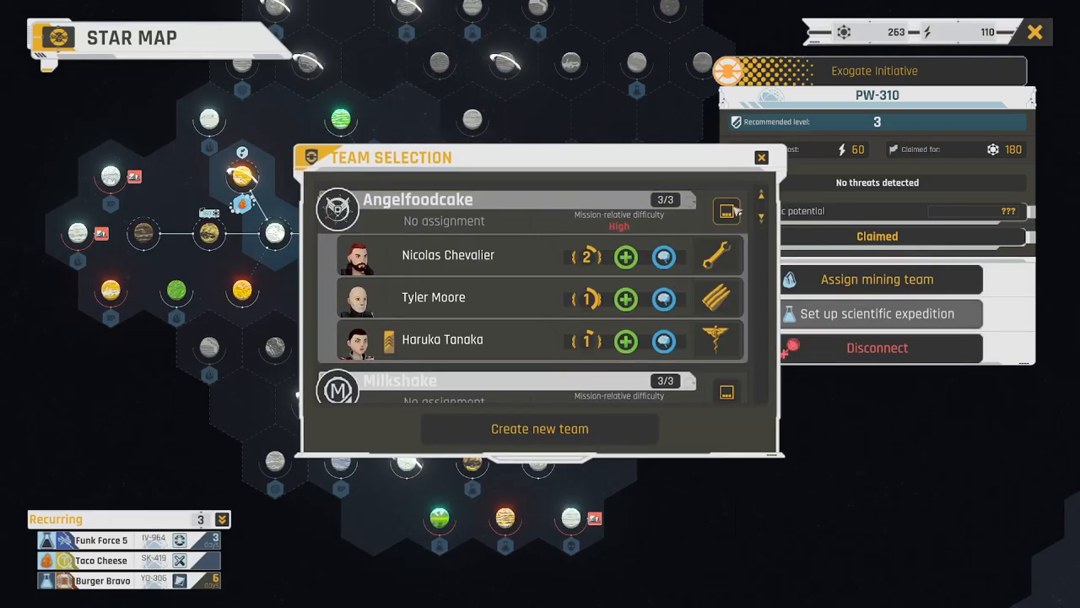
pyautogui.click(727, 211)
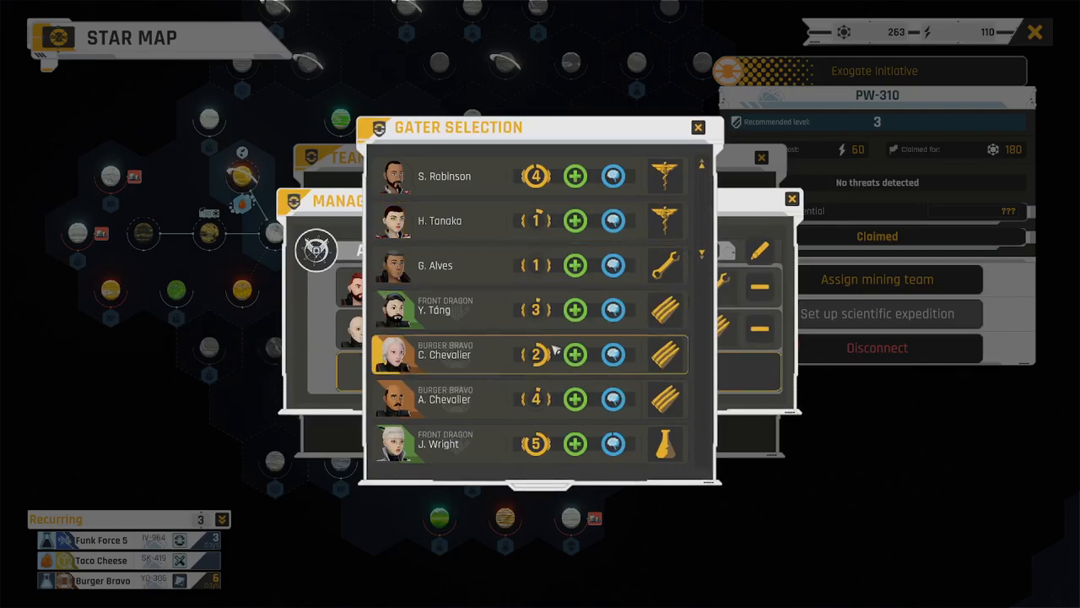
pyautogui.click(698, 127)
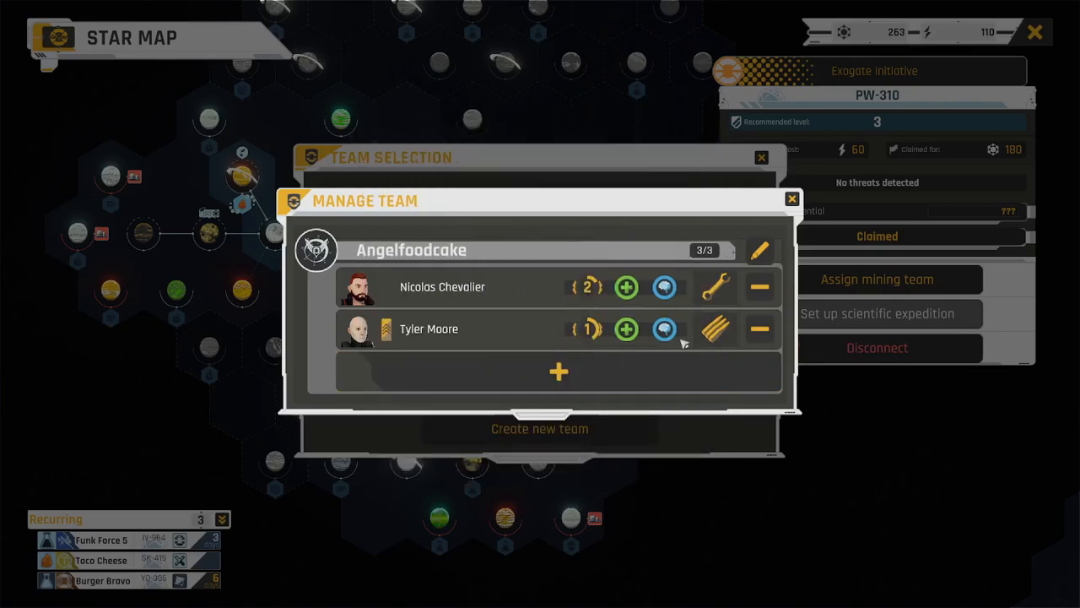
pyautogui.click(558, 372)
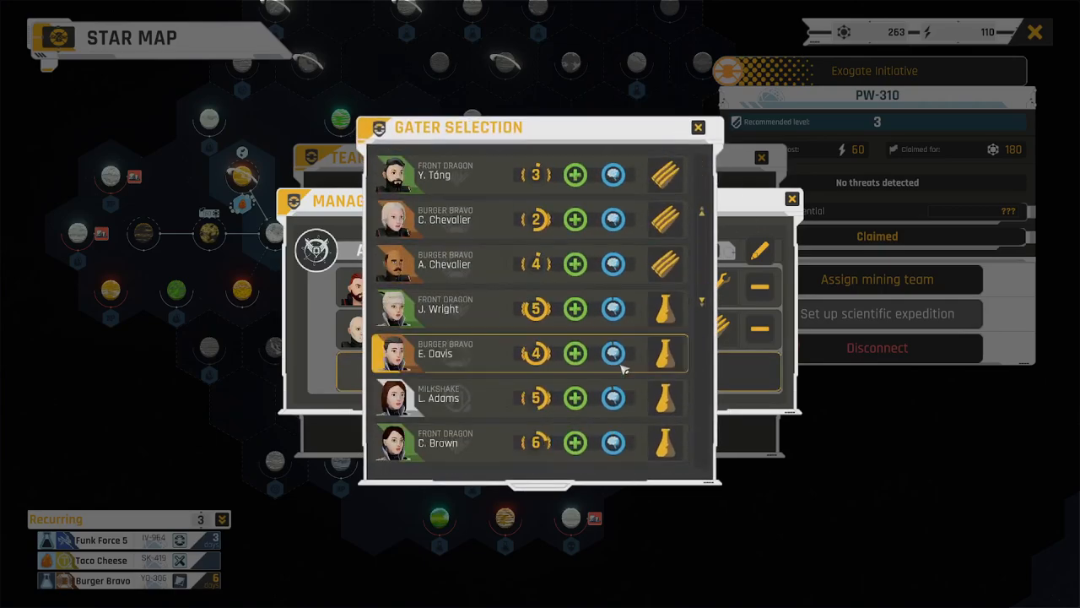
pyautogui.scroll(-3)
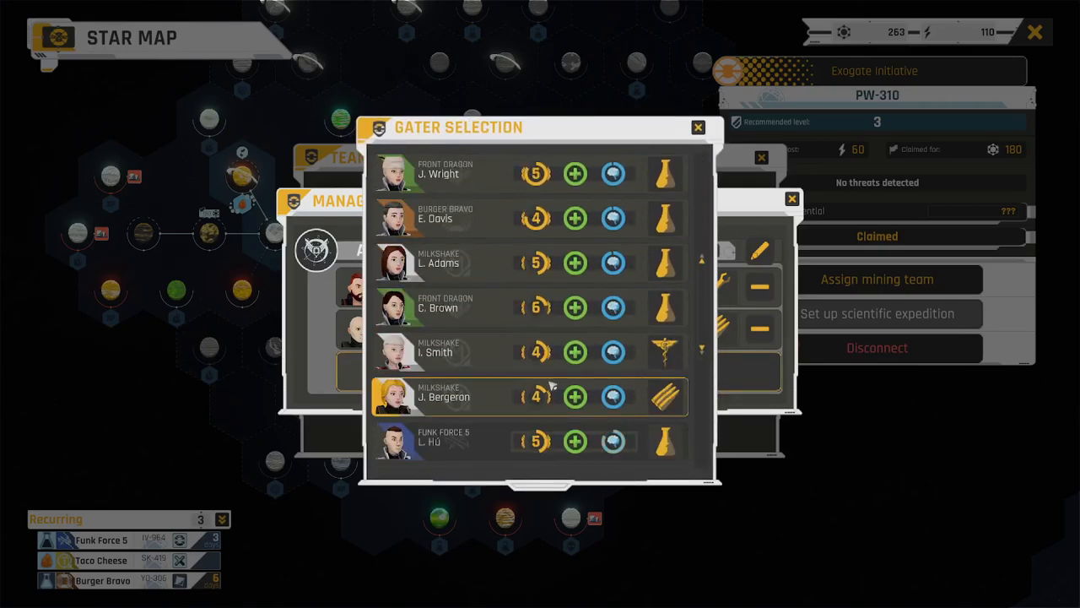
pyautogui.scroll(-3)
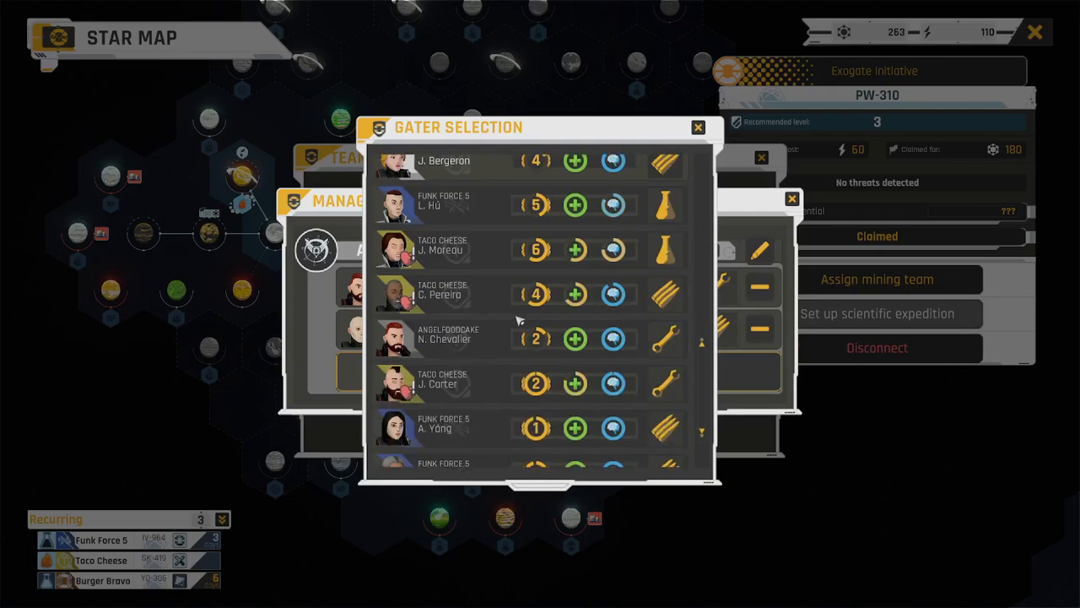
pyautogui.scroll(3)
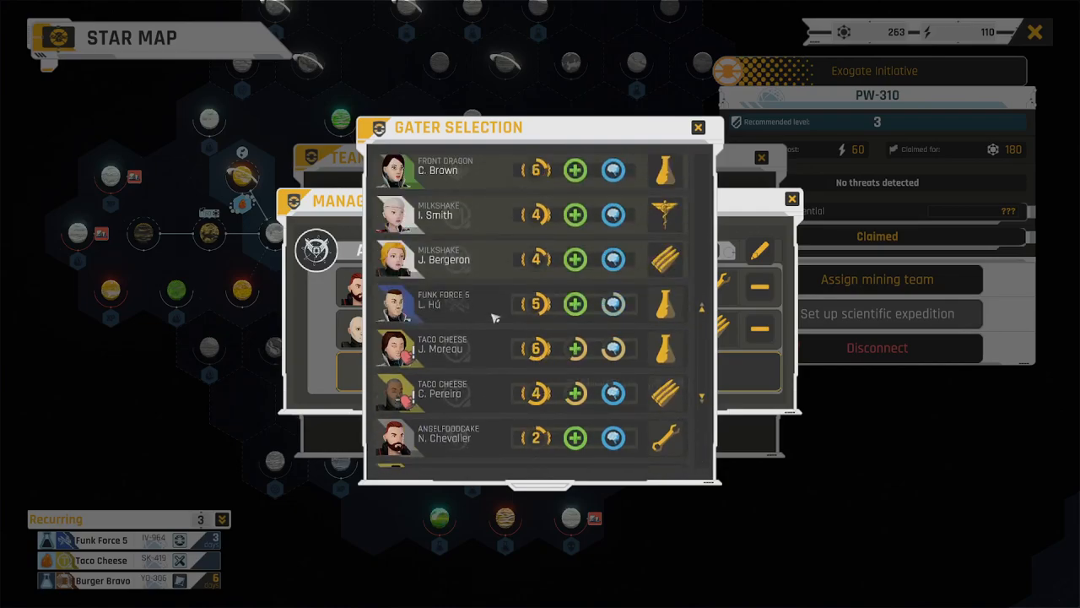
pyautogui.scroll(3)
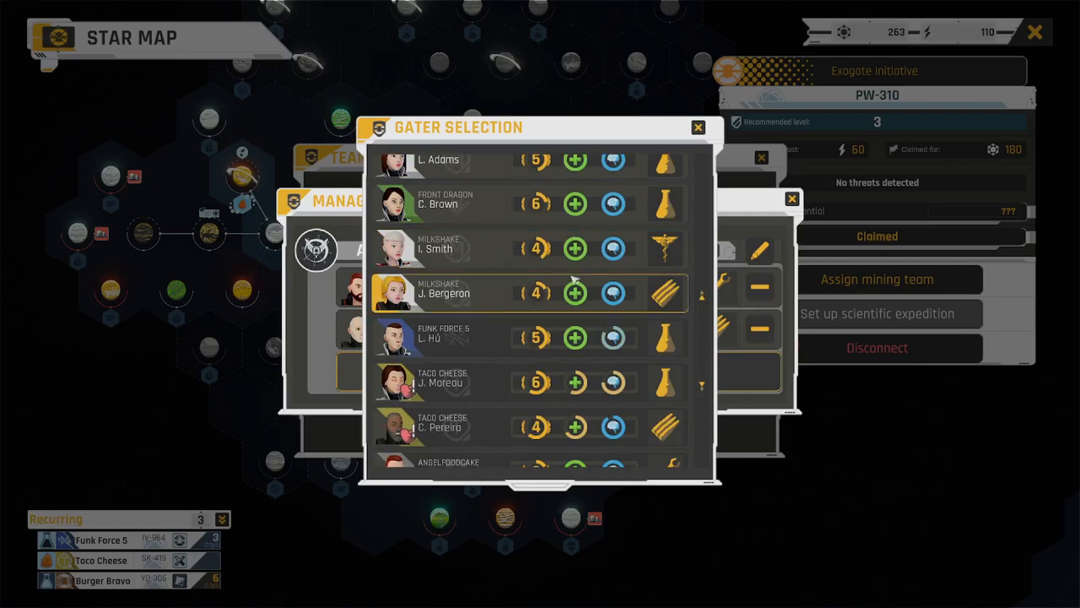
pyautogui.click(697, 127)
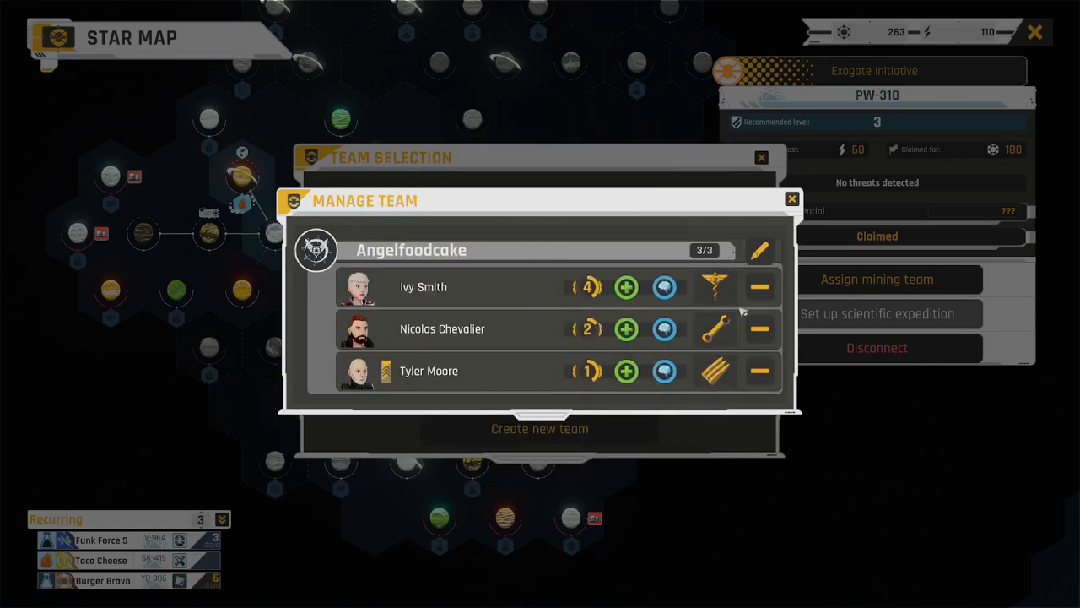
# Give Milkshake Haruka Tanaka as its third gater after dismissing the too-few-gaters warning
pyautogui.click(791, 198)
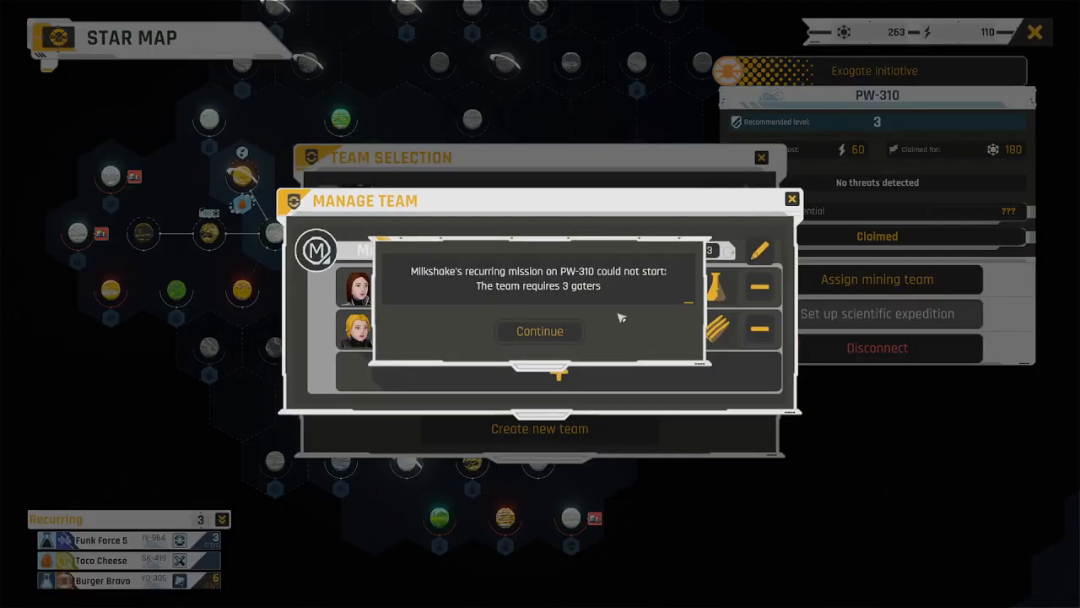
pyautogui.click(540, 331)
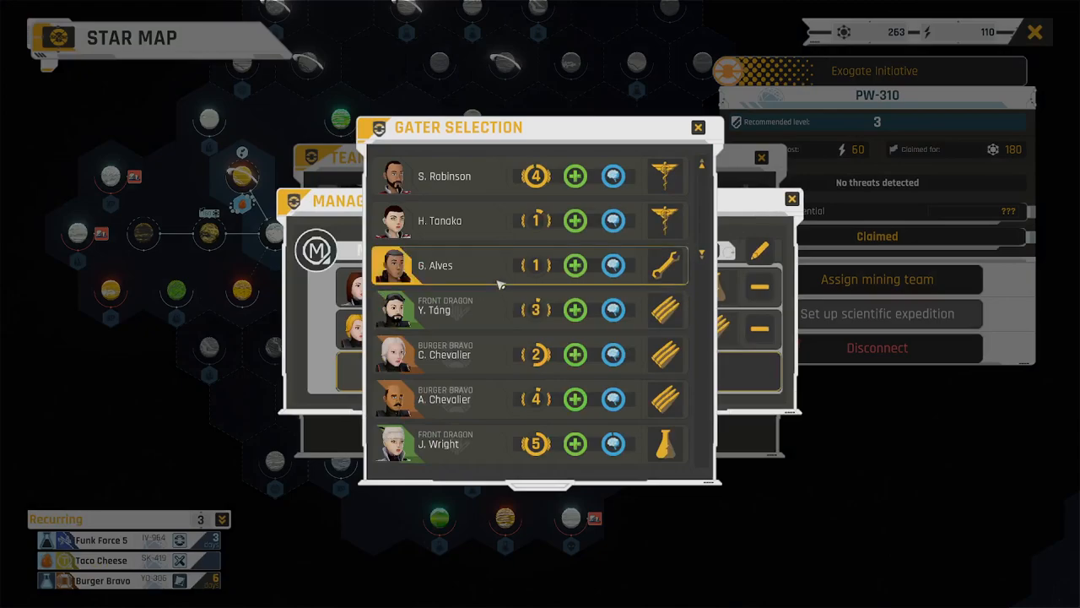
pyautogui.scroll(-3)
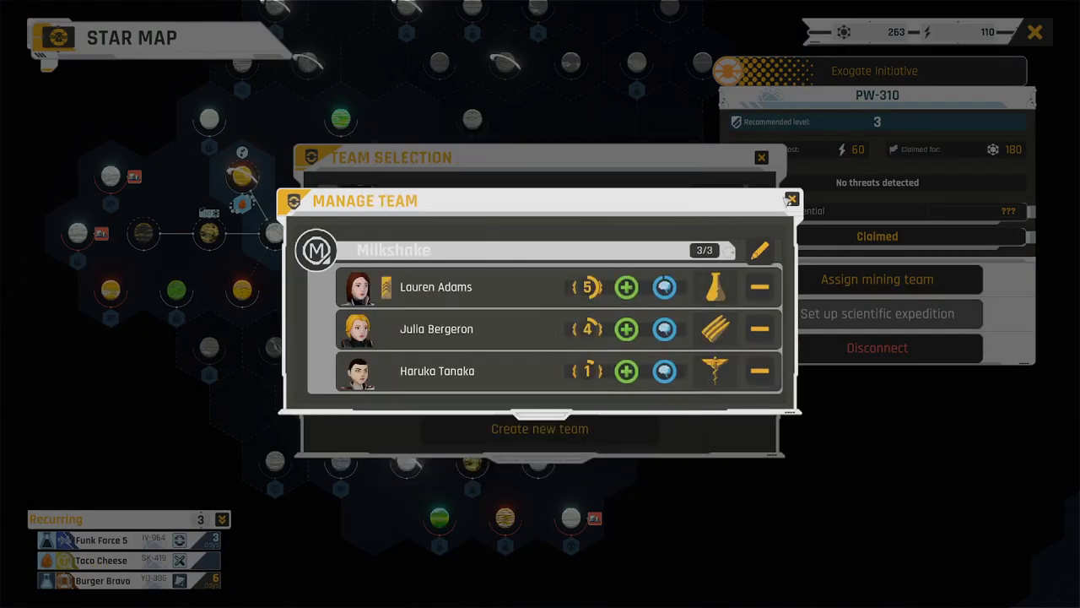
pyautogui.click(790, 200)
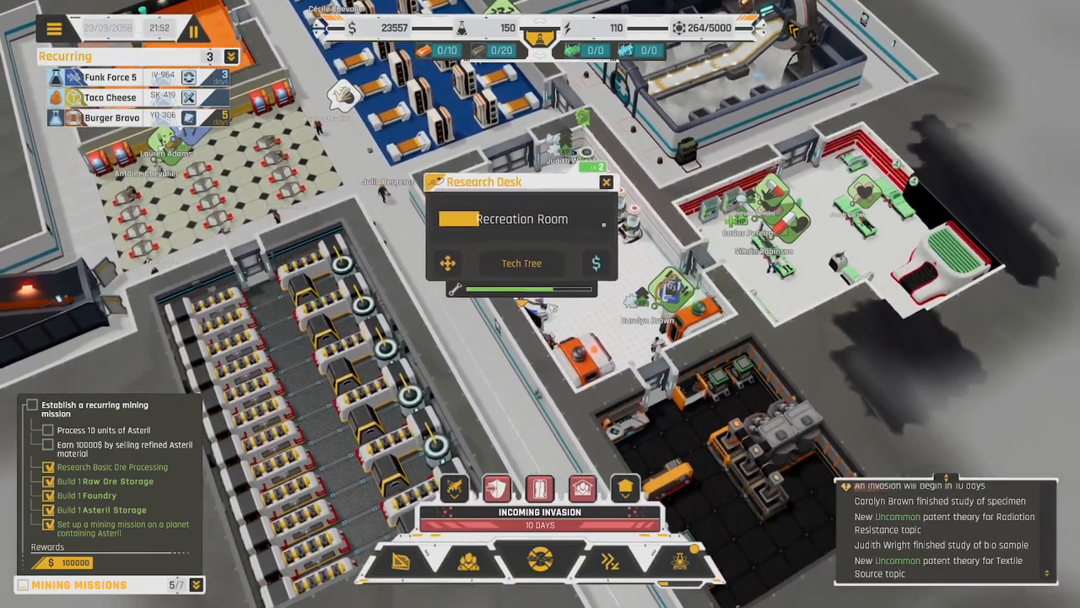
# Switch current Workshop research from Recreation Room to Raw Ore Handling Training
pyautogui.click(522, 262)
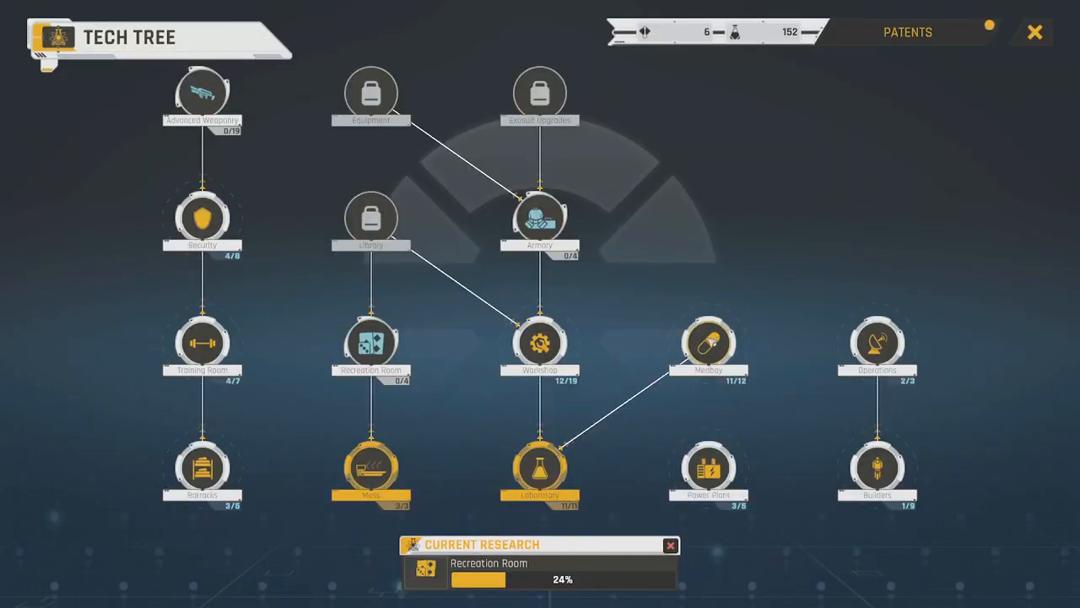
pyautogui.moveTo(606, 433)
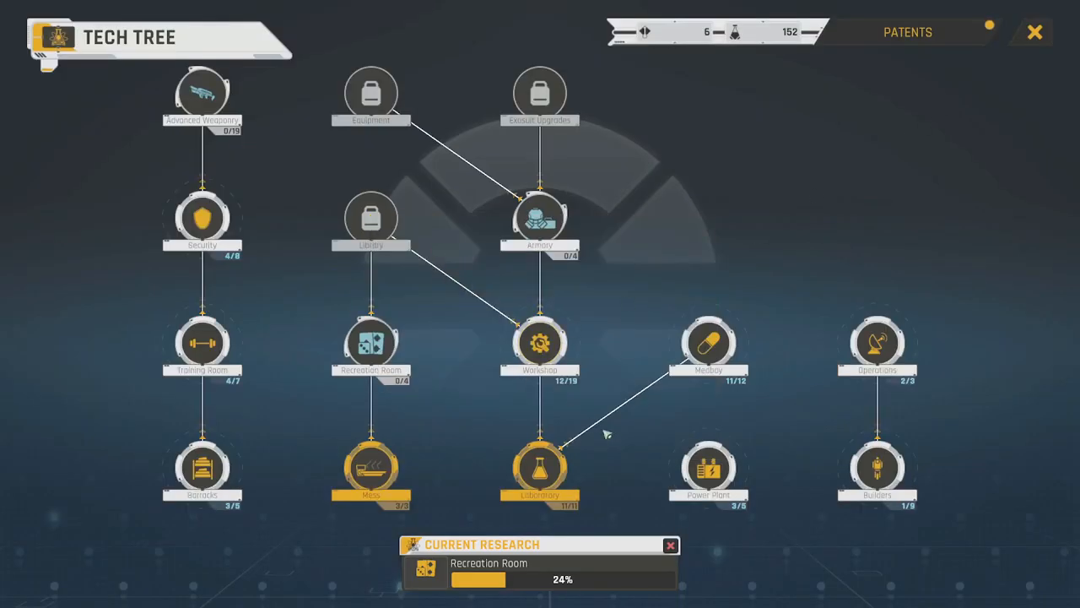
pyautogui.click(539, 343)
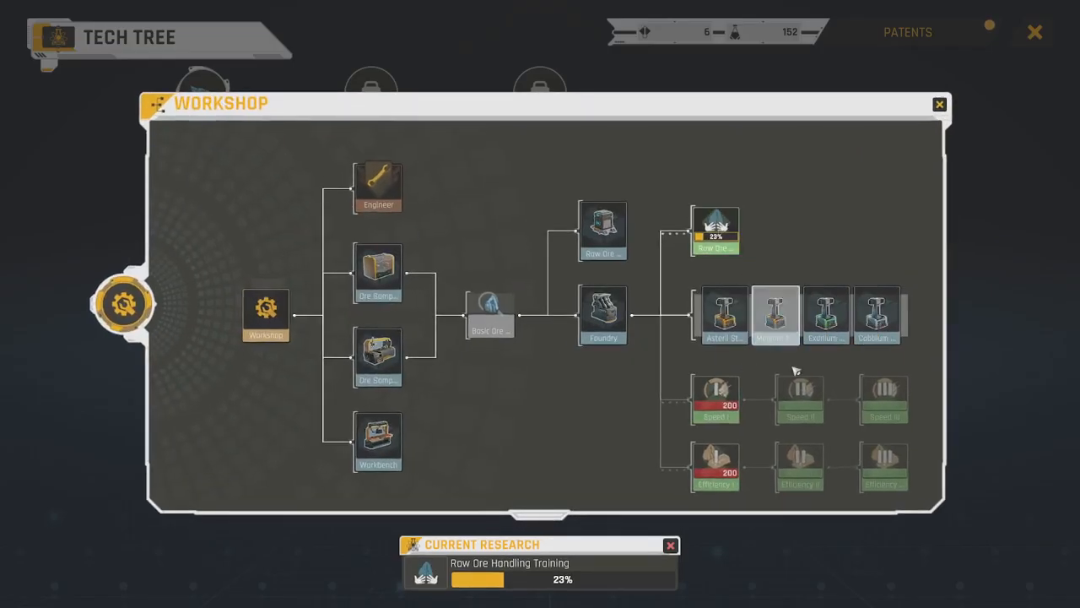
pyautogui.moveTo(793, 370)
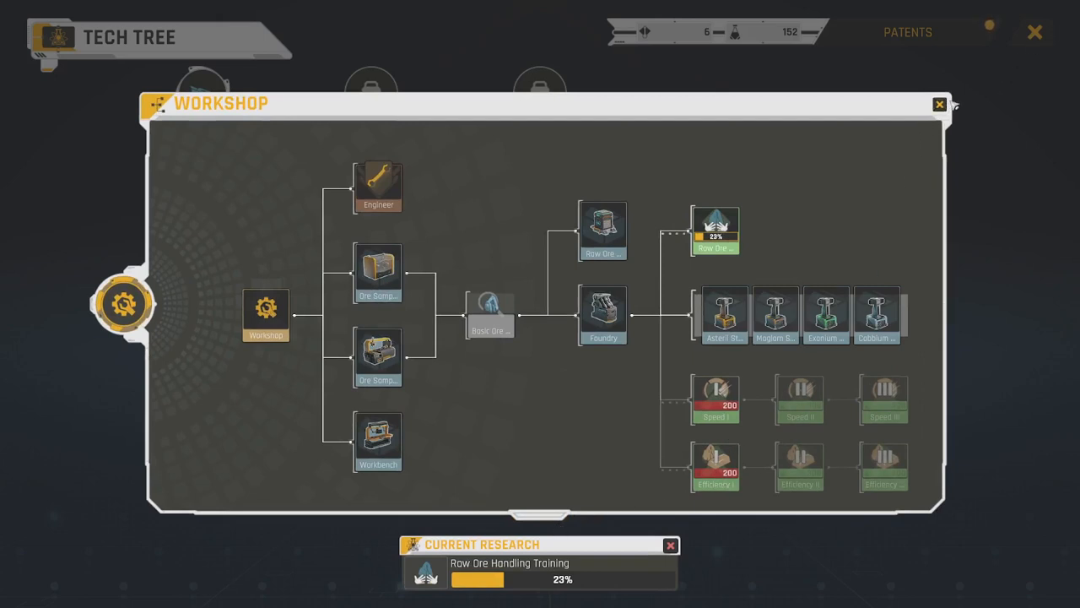
pyautogui.click(938, 104)
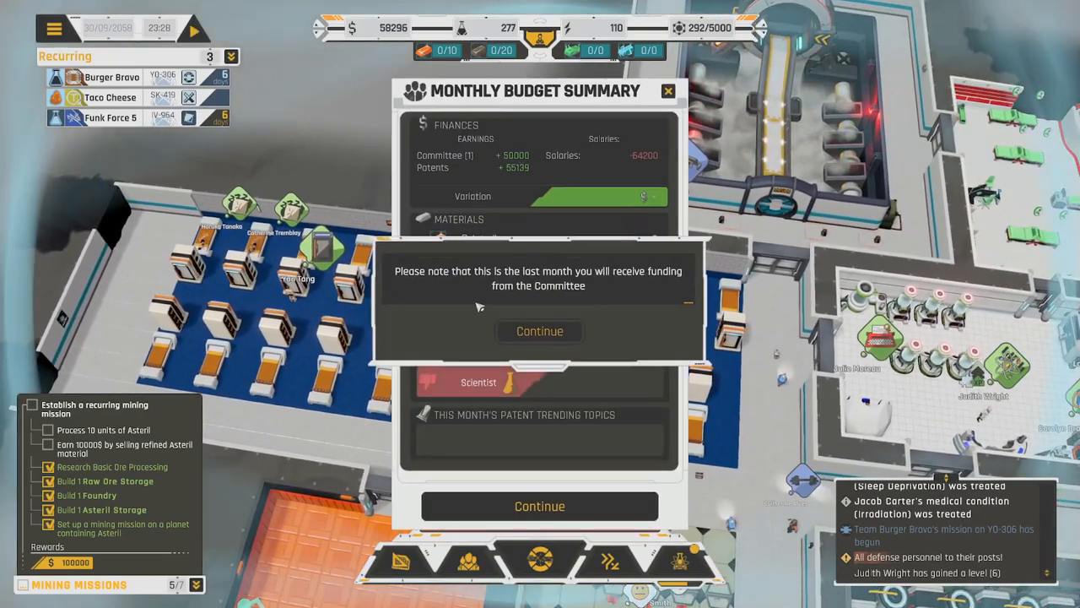
# Dismiss the final-funding-month notice and budget summary, then inspect soldier Julia Bergeron
pyautogui.click(539, 331)
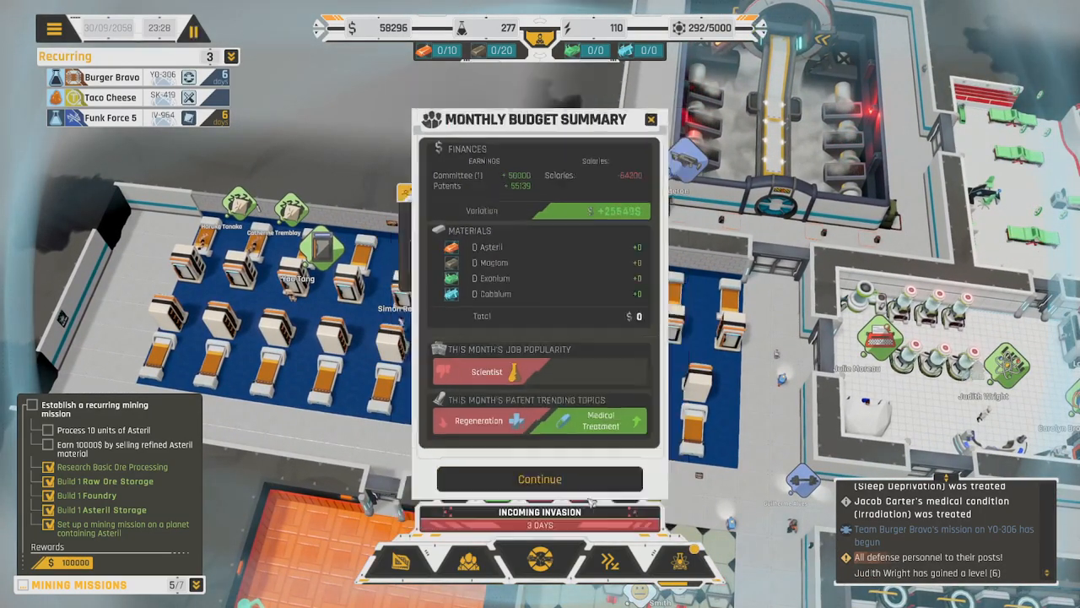
pyautogui.click(539, 479)
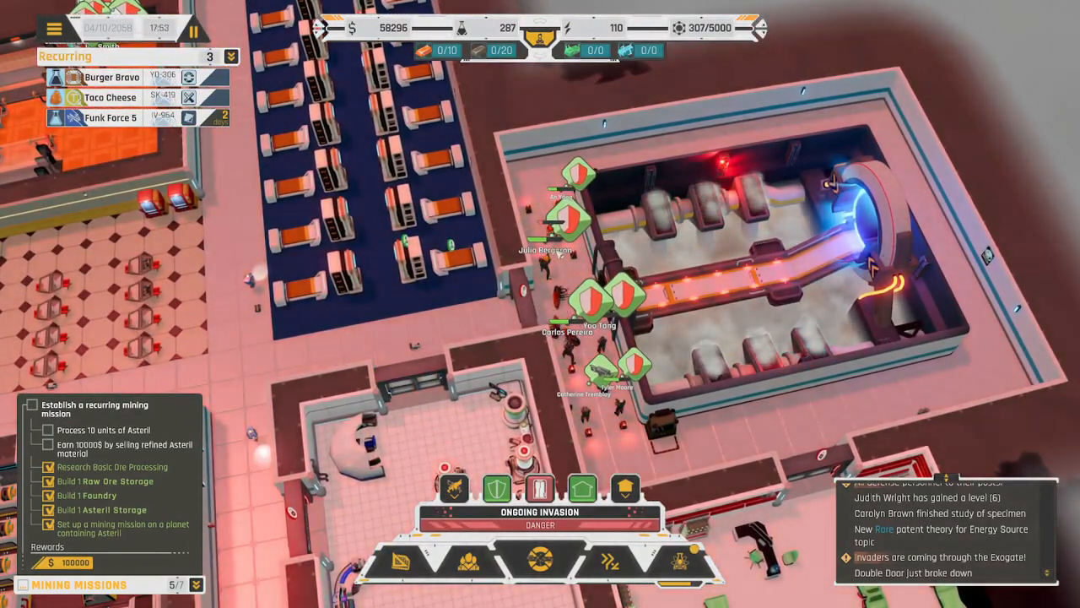
pyautogui.click(547, 237)
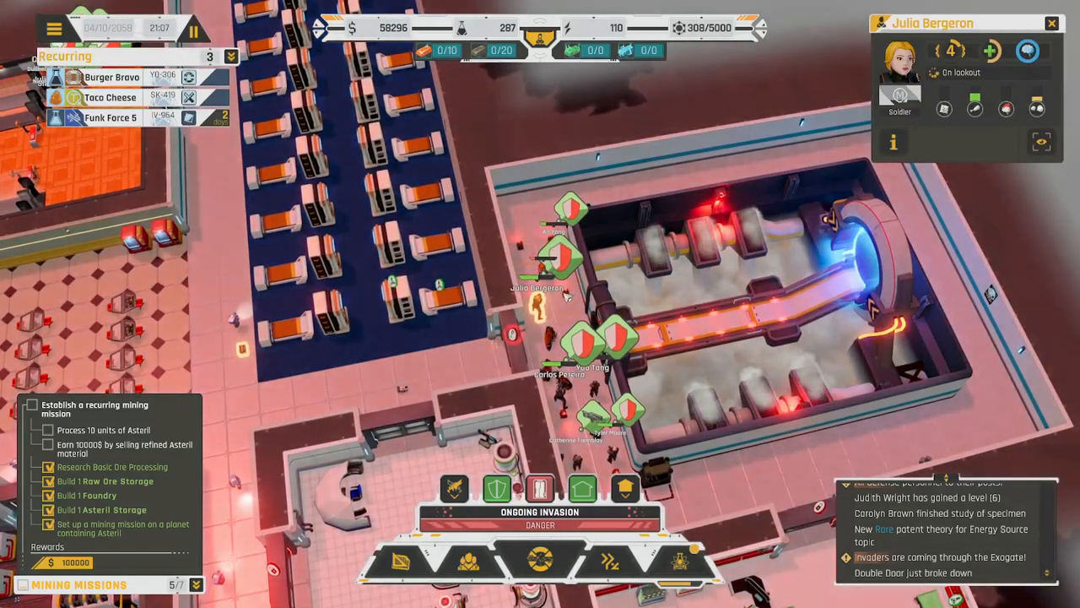